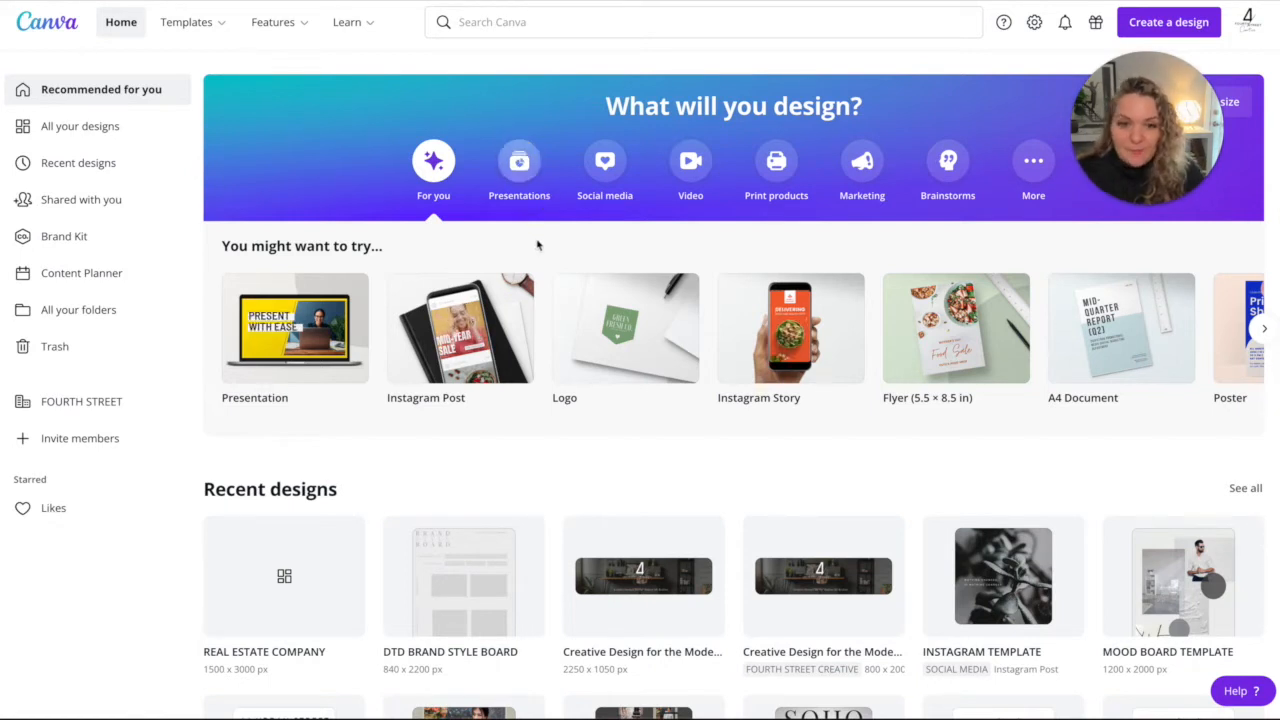
Create a custom-size blank design of 1500 × 3000 px.
click(1168, 21)
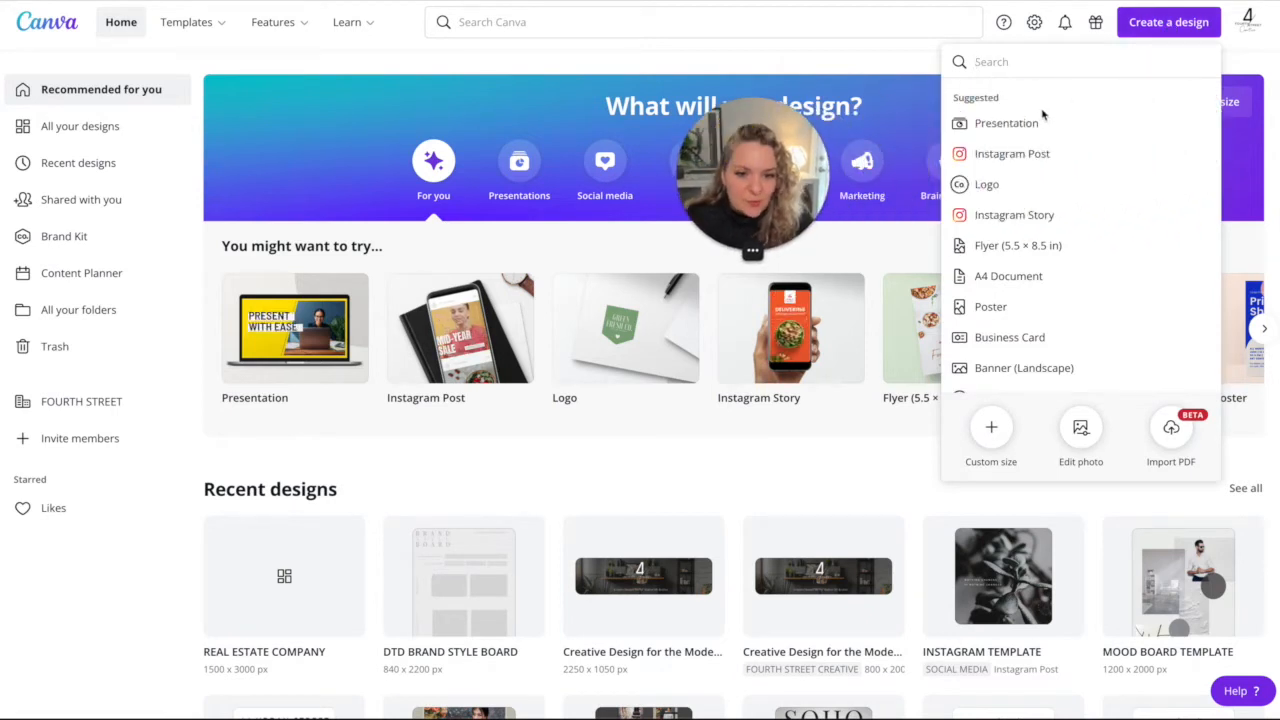
click(990, 427)
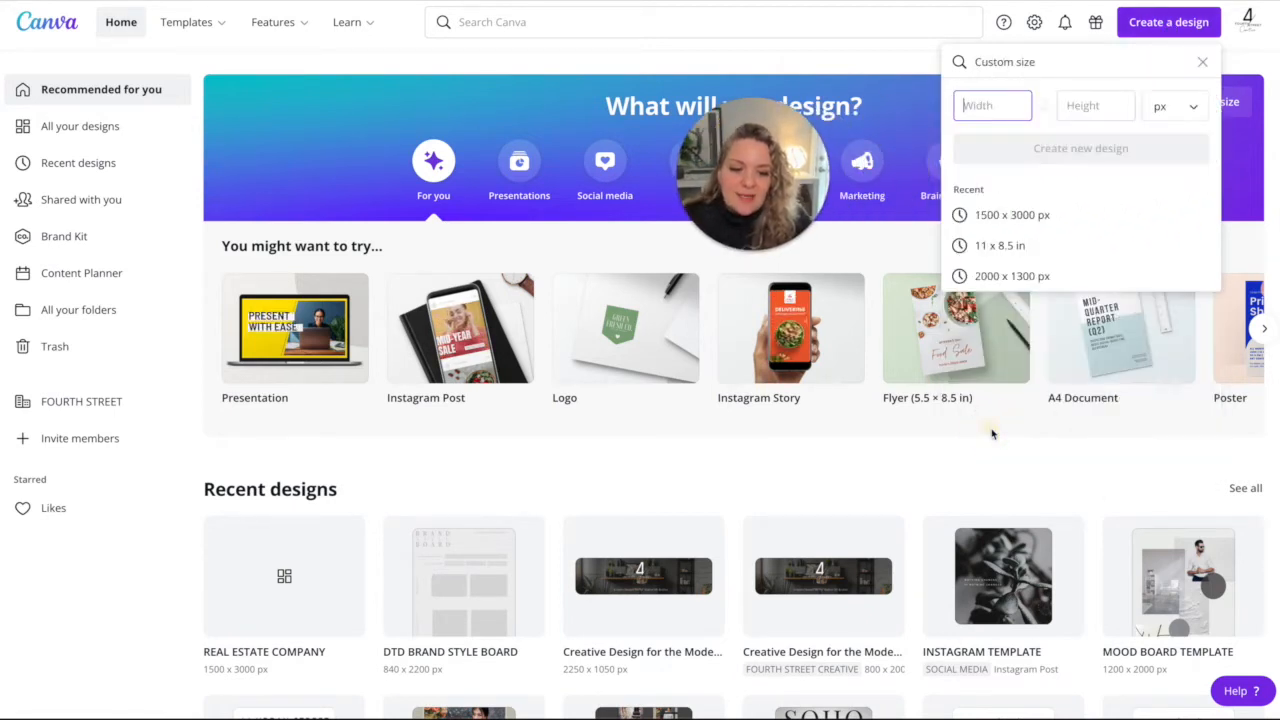
text(1500)
click(1096, 105)
text(3000)
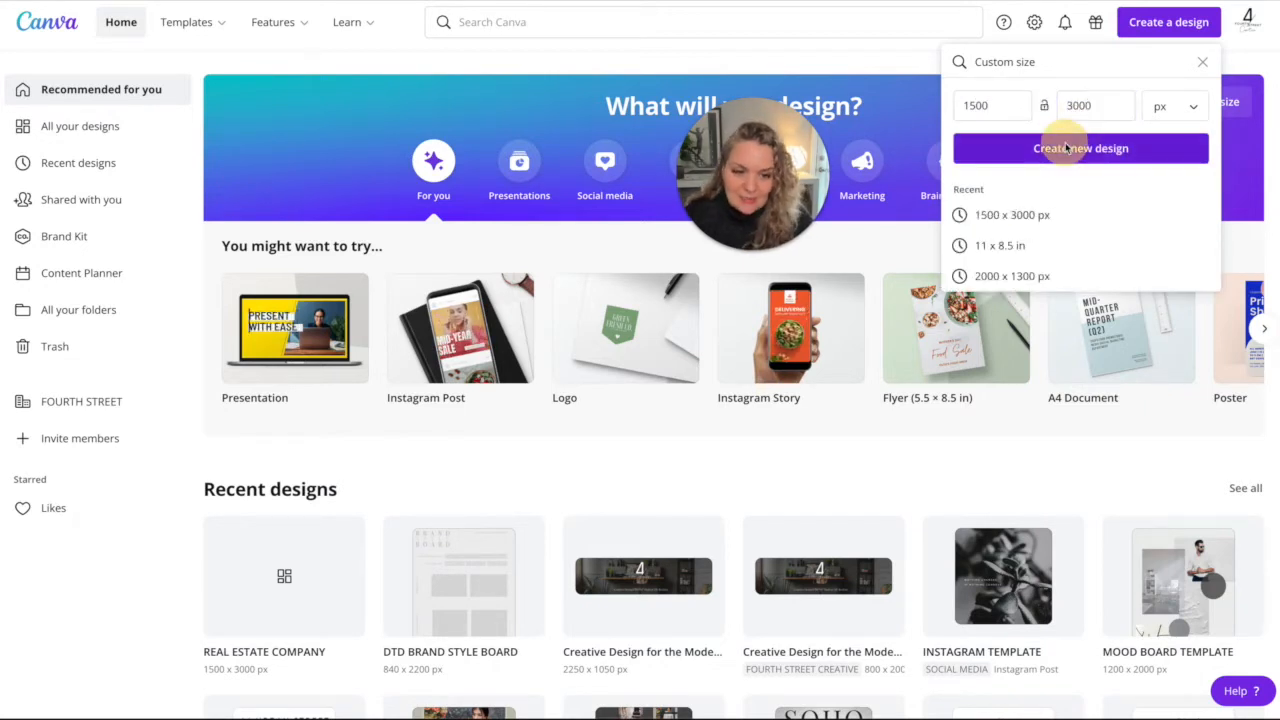
click(1080, 148)
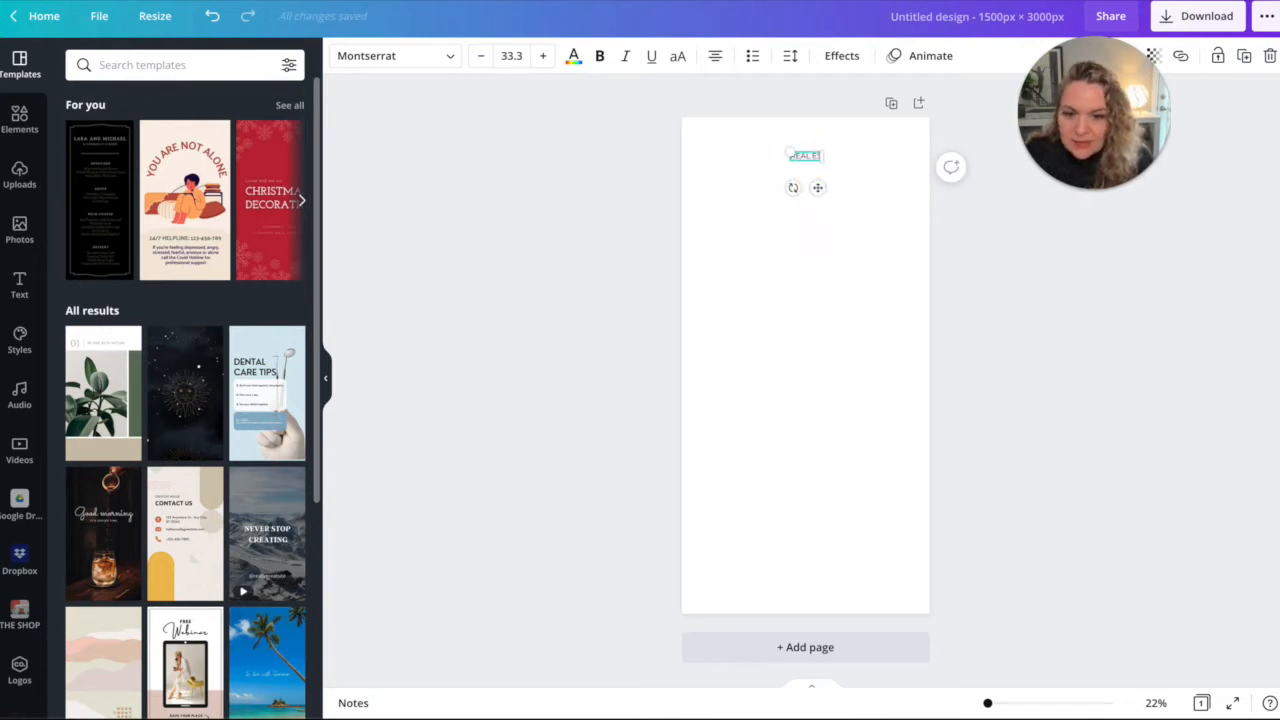
Add a REAL ESTATE COMPANY heading and bring up its duplicate options.
text(REAL ESTATE COMPANY)
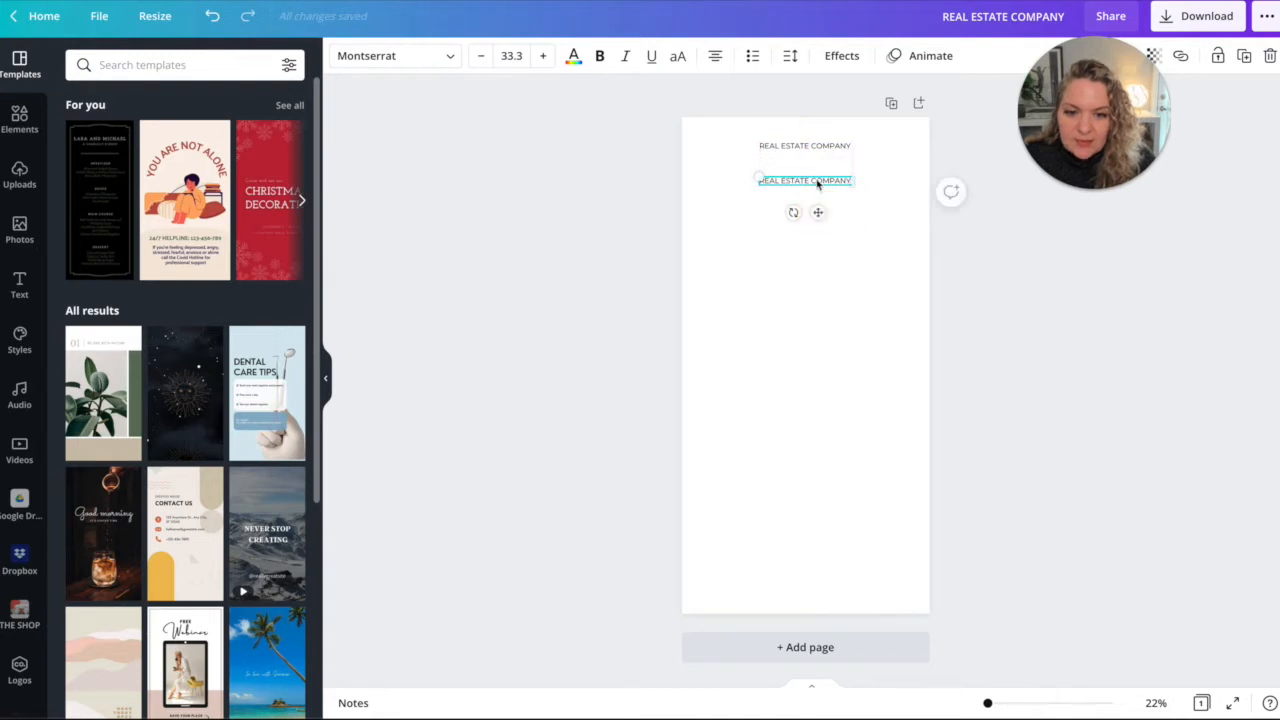
right_click(805, 180)
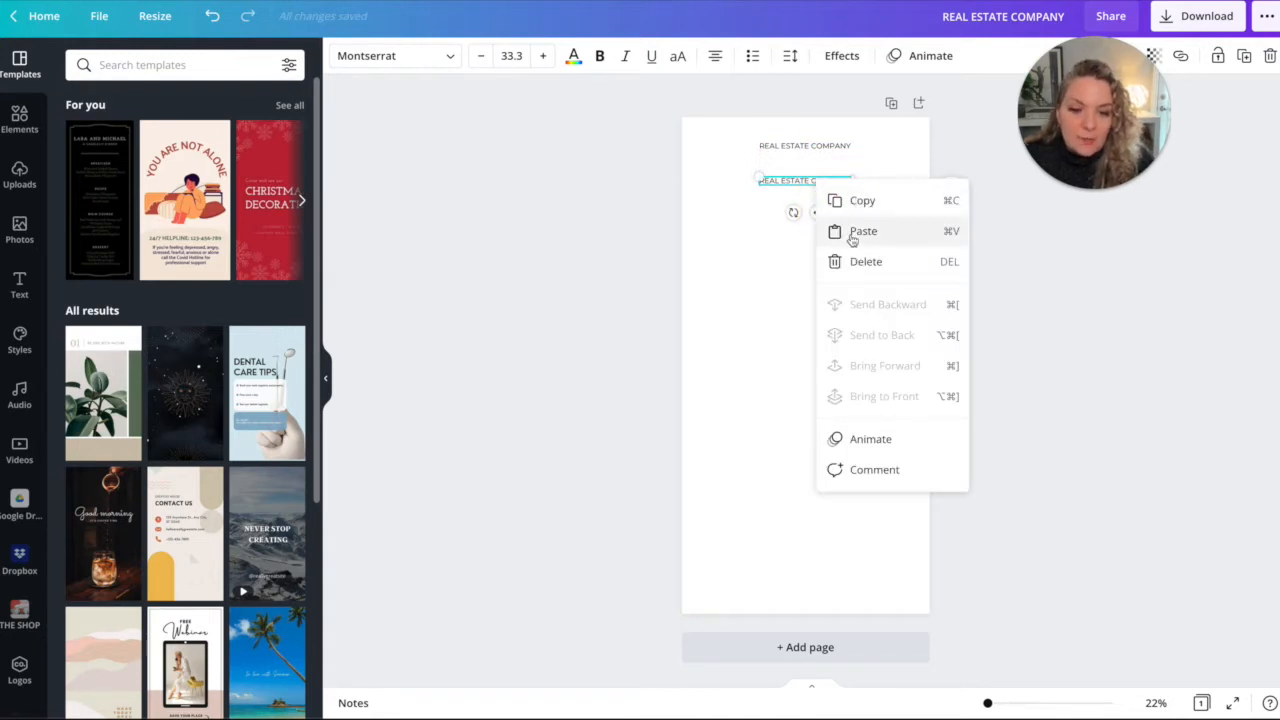
mouse_move(947, 205)
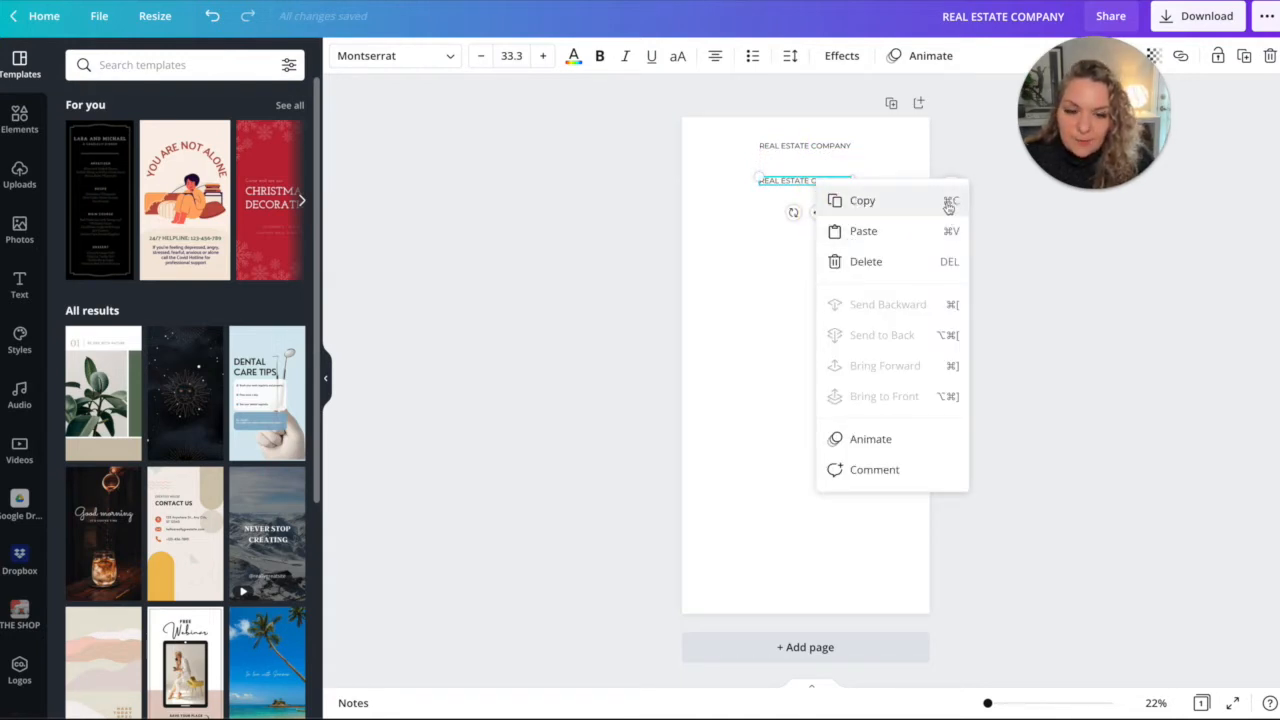
mouse_move(740, 222)
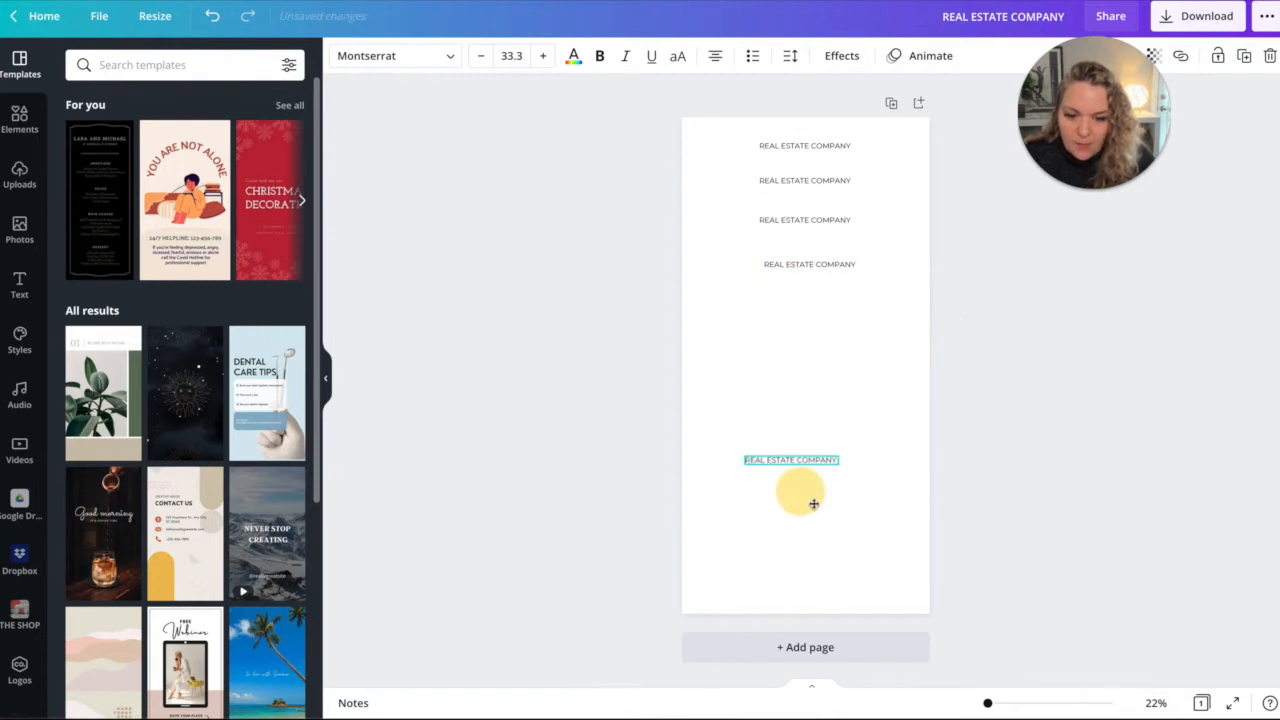
Drag the heading copies into place down the centre of the page.
drag(791, 459, 800, 292)
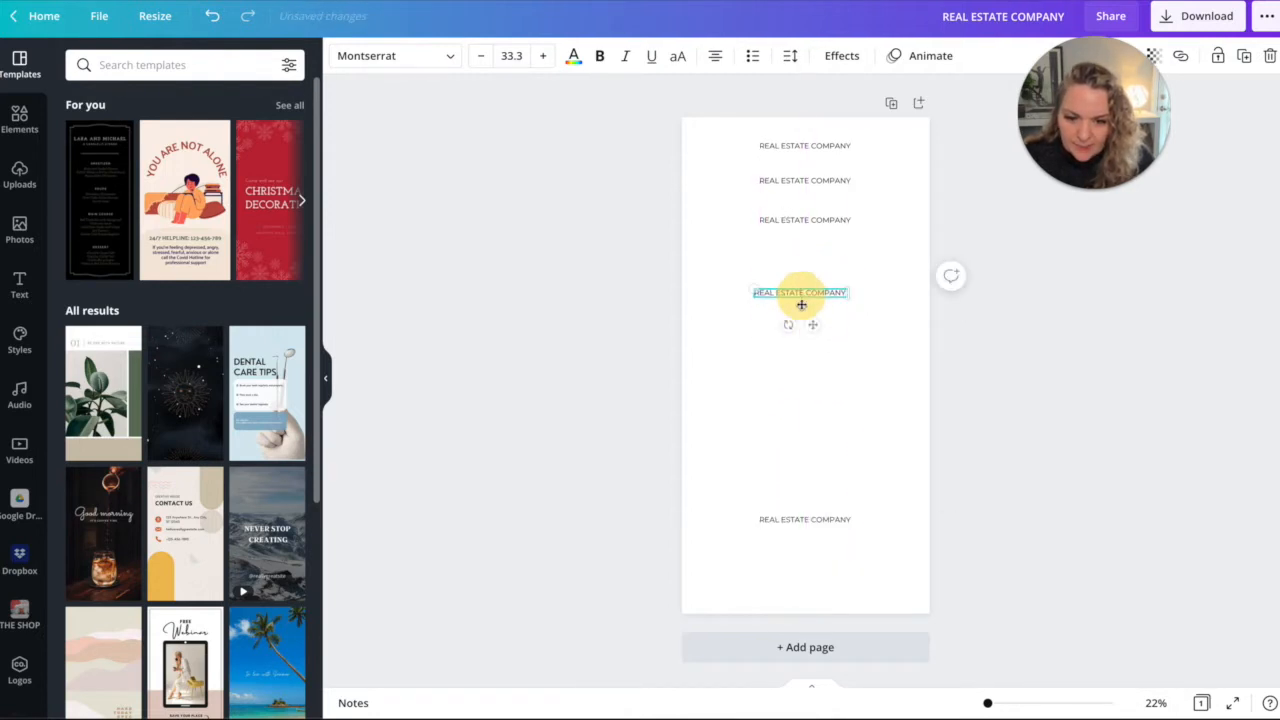
drag(800, 292, 806, 260)
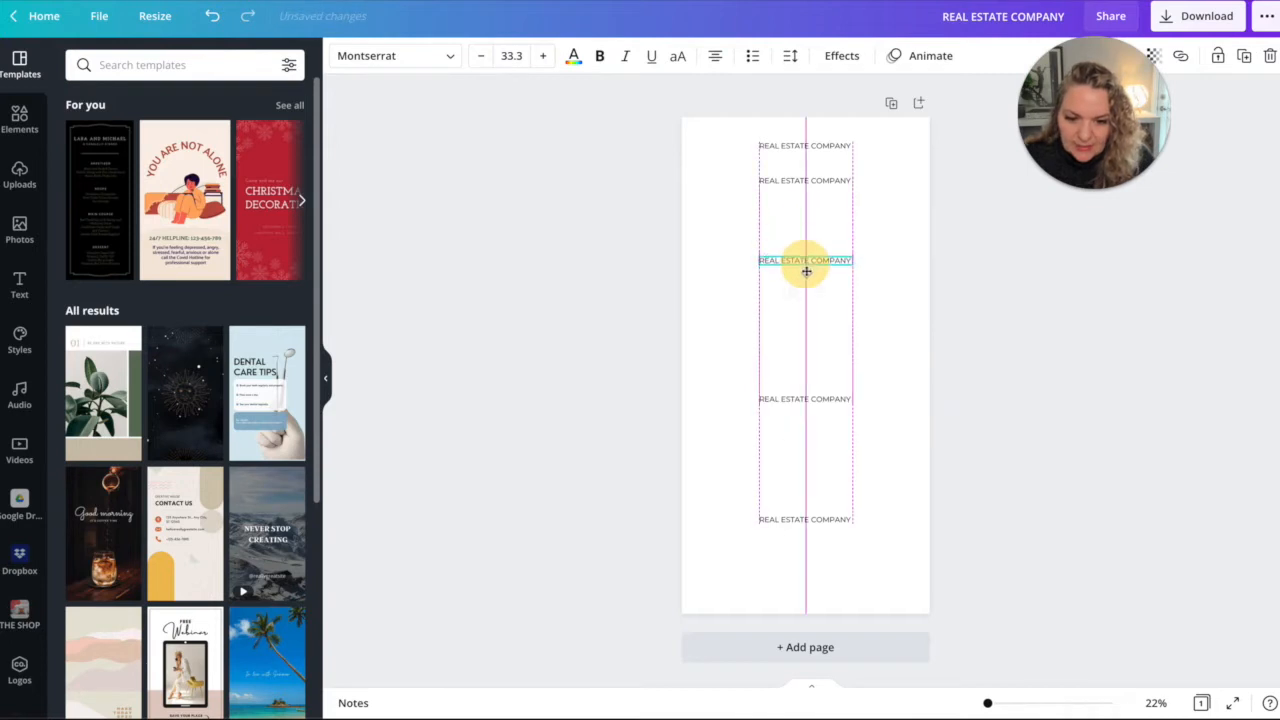
drag(805, 260, 805, 188)
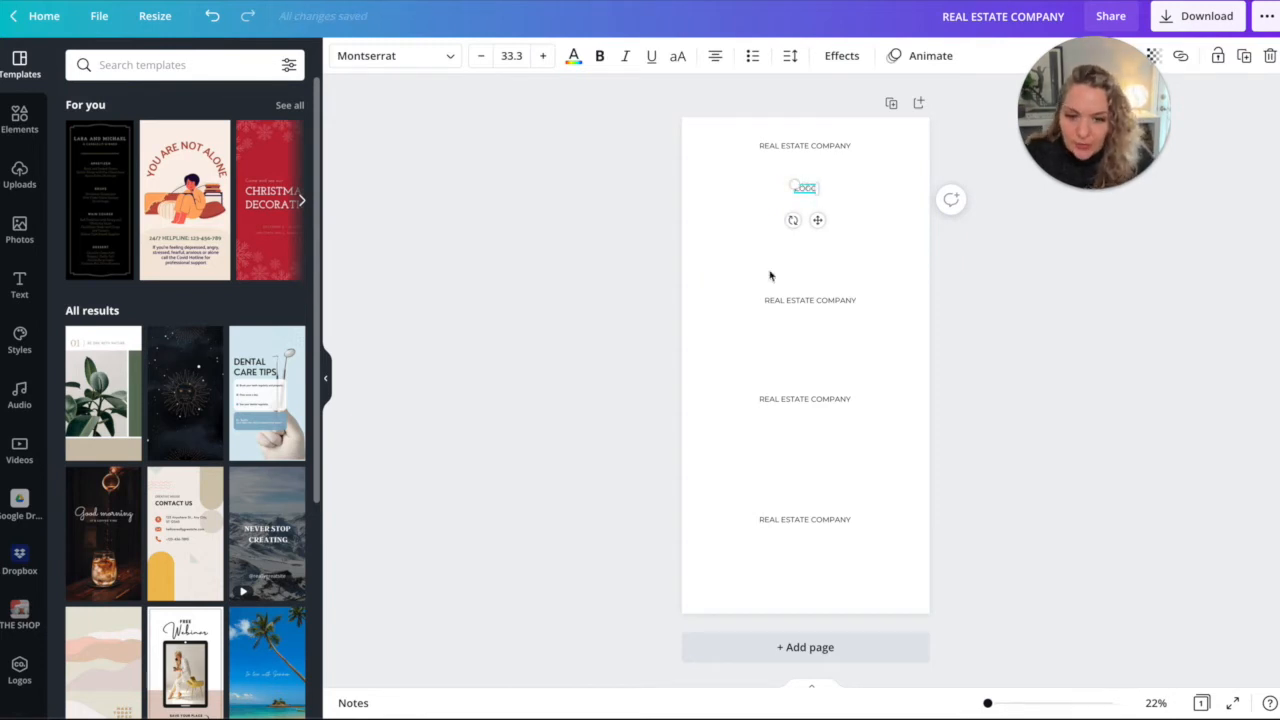
Retype the copied headings as COLOUR PALETTE, TYPOGRAPHY and BRAND IMAGERY.
drag(805, 187, 809, 300)
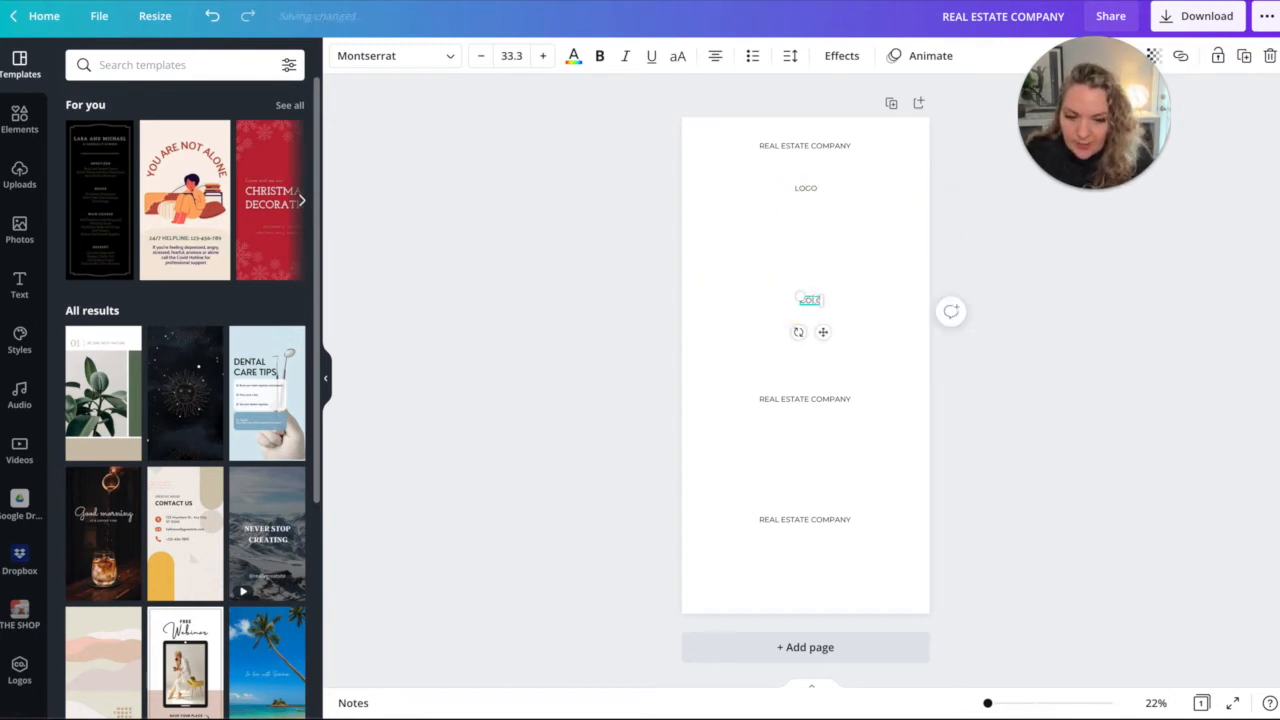
click(805, 399)
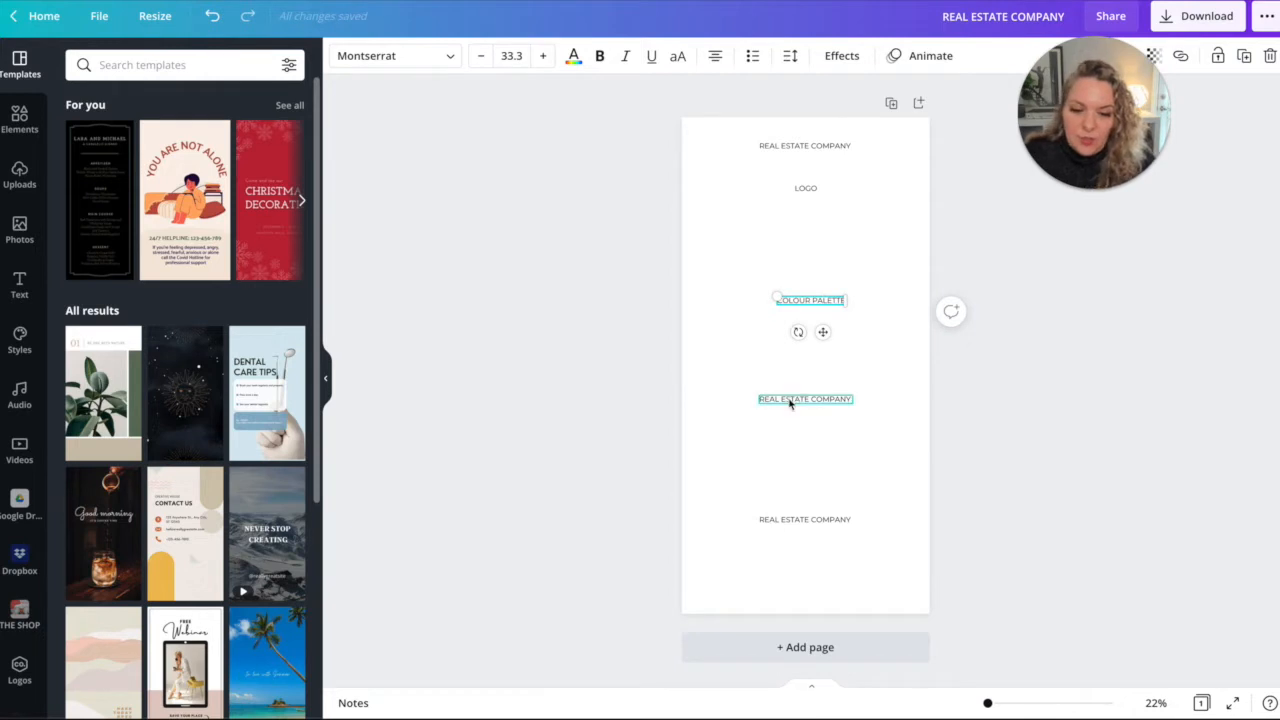
click(805, 399)
text(TYPOGRAPHY)
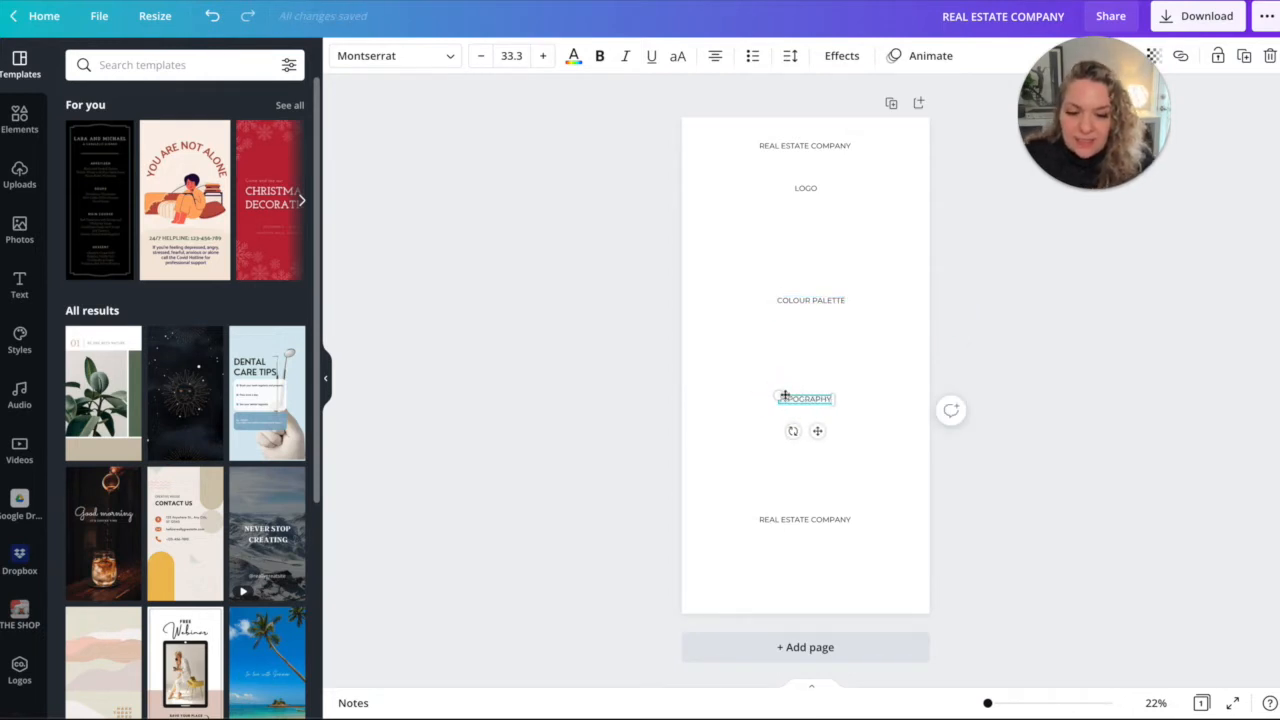
click(805, 519)
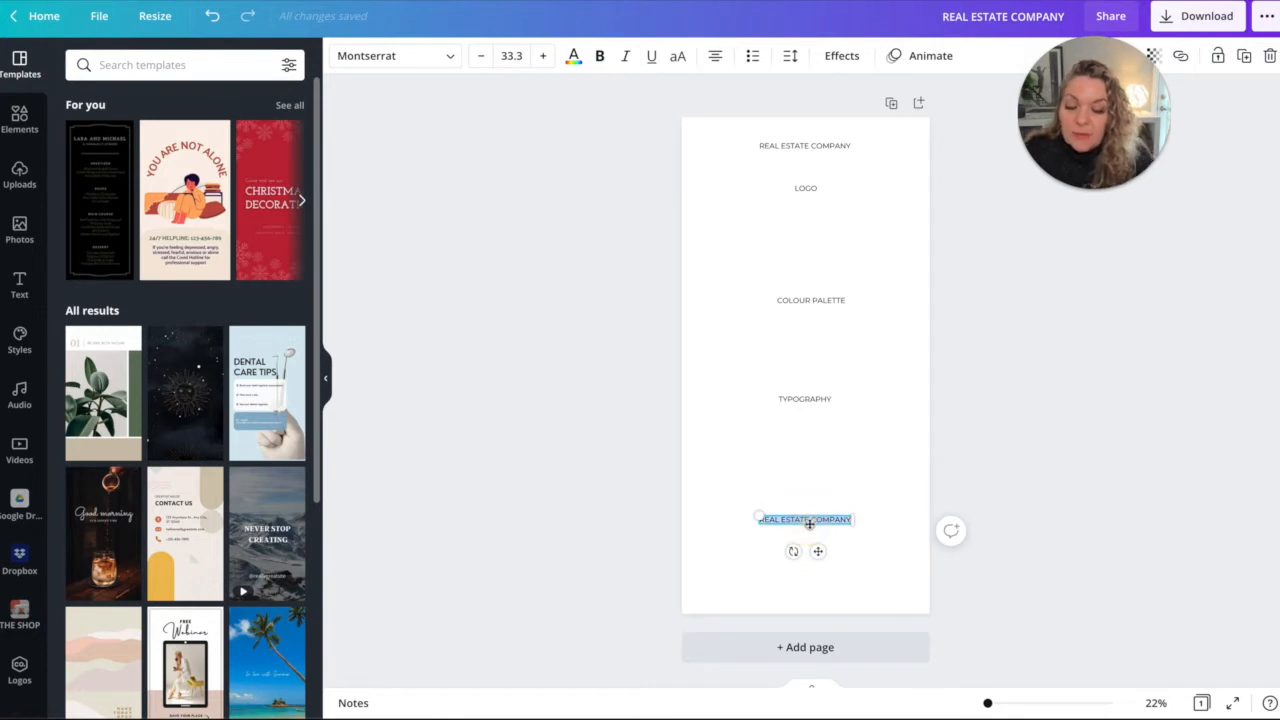
text(BRAND IMAGERY)
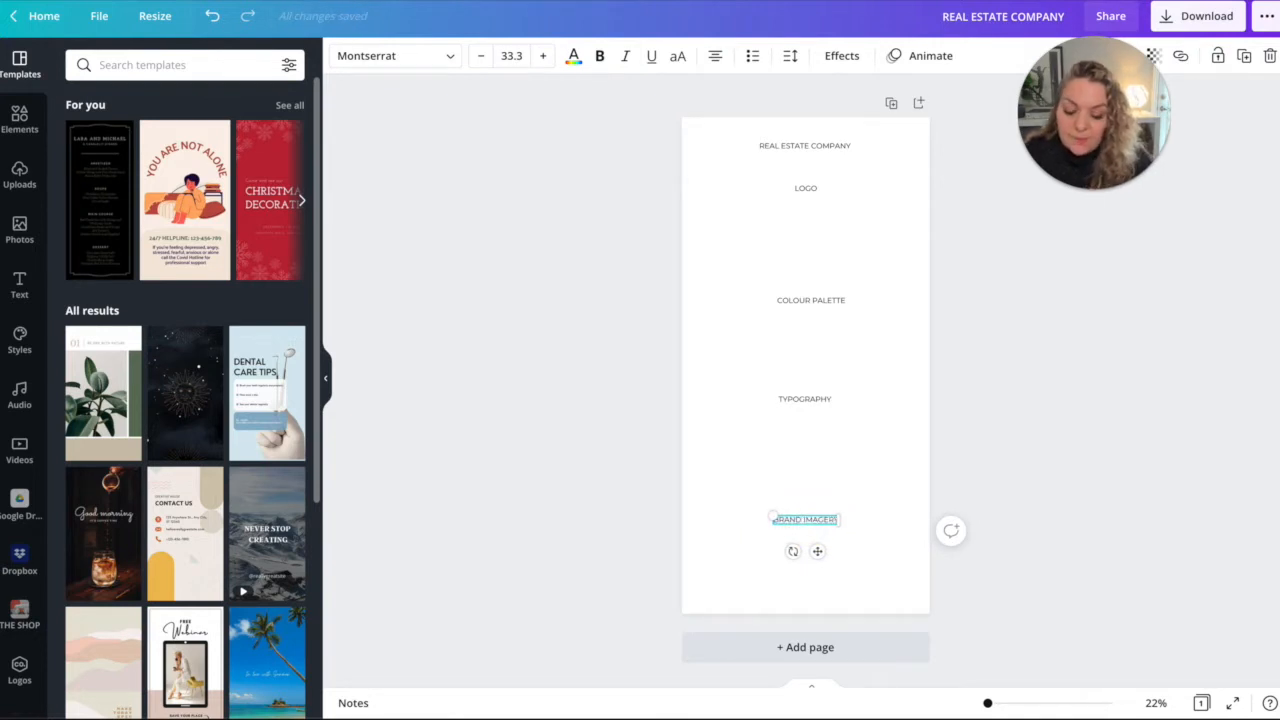
click(808, 230)
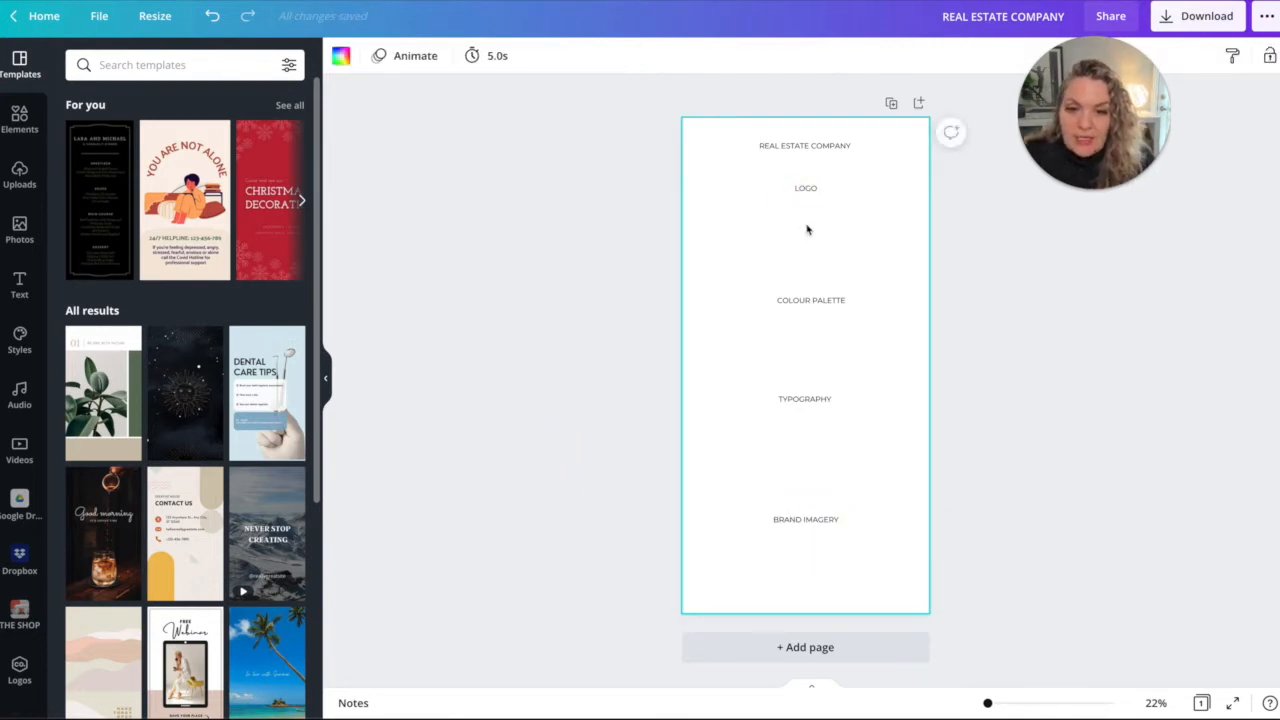
Drag the LOGO heading slightly lower and select BRAND IMAGERY to raise it.
click(805, 188)
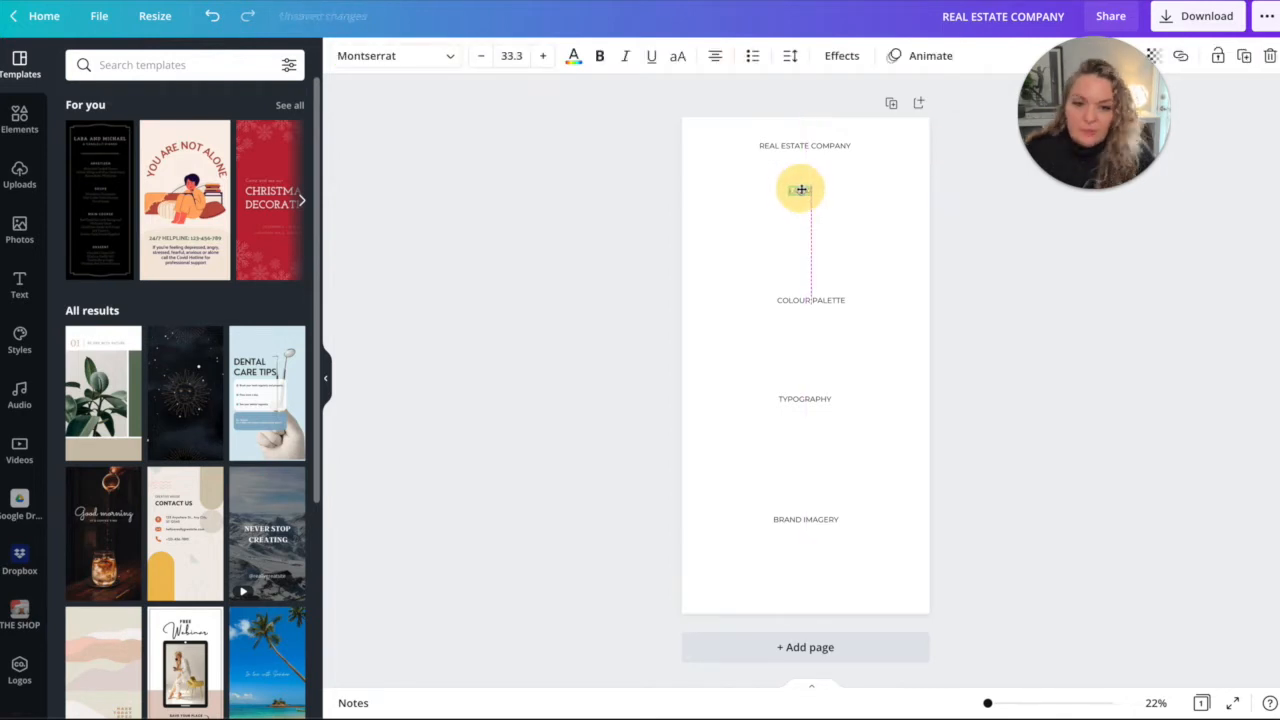
click(801, 189)
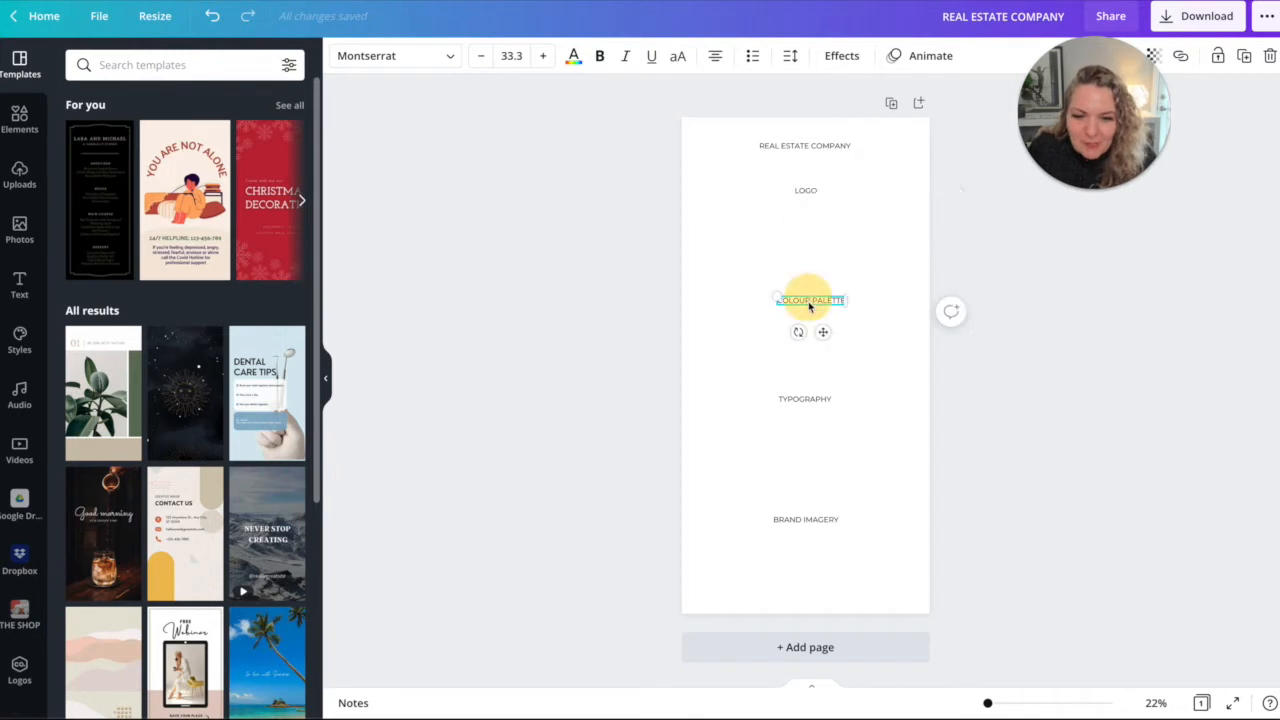
drag(810, 300, 805, 195)
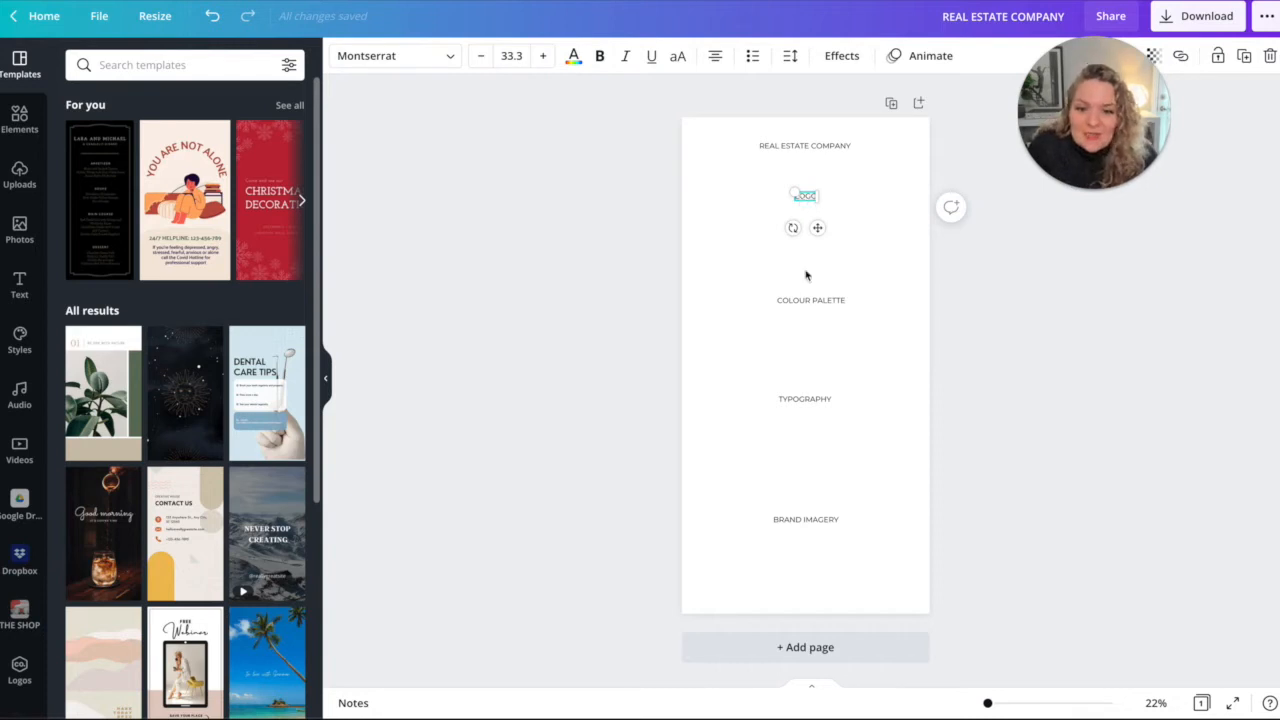
double_click(810, 300)
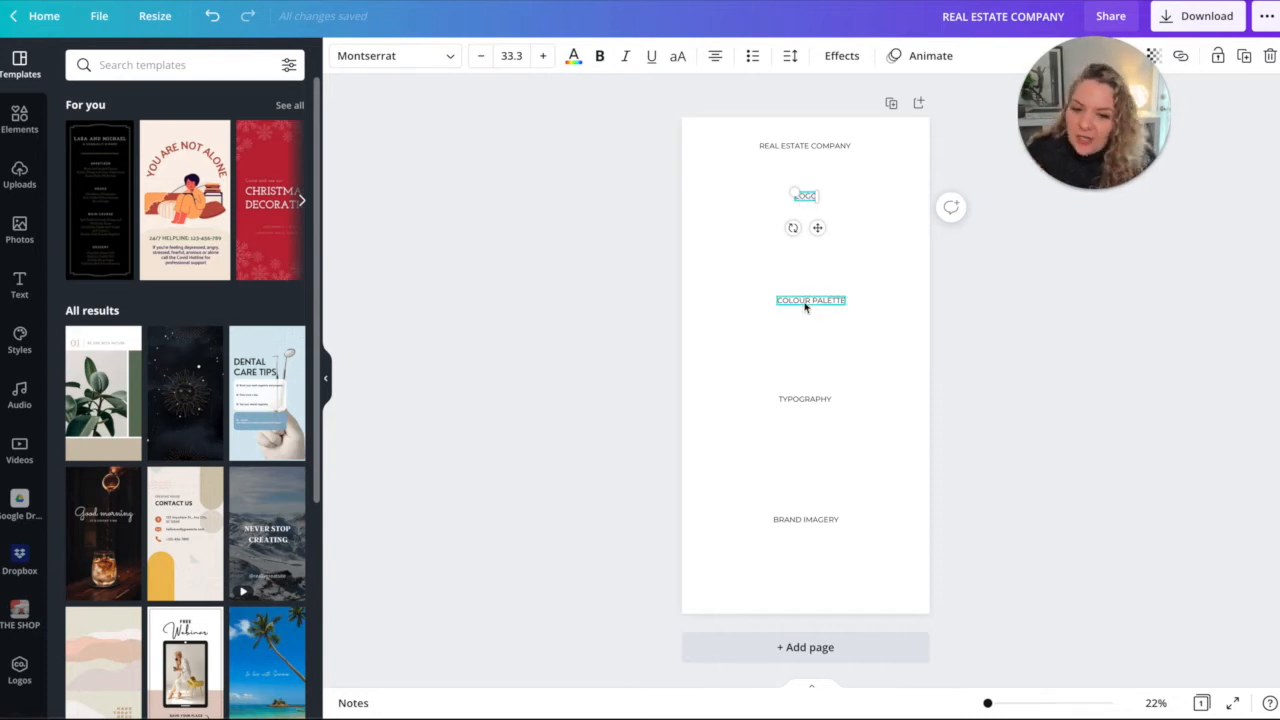
click(805, 399)
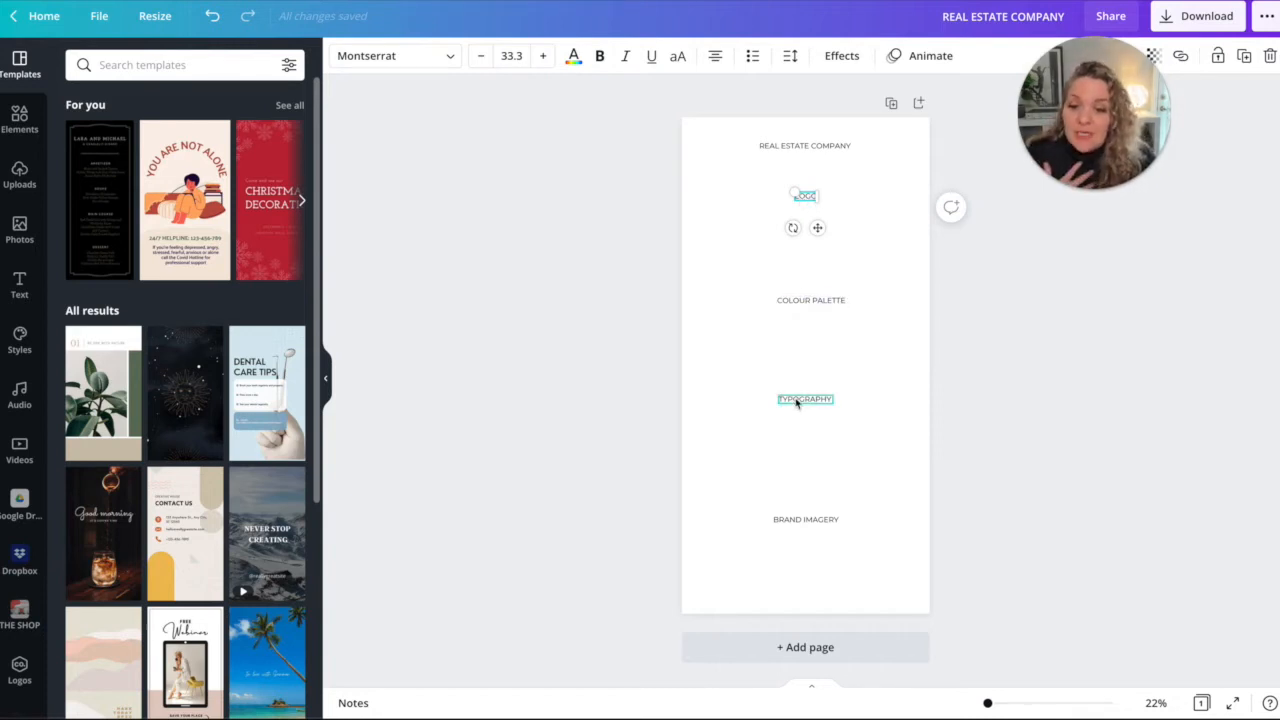
click(805, 519)
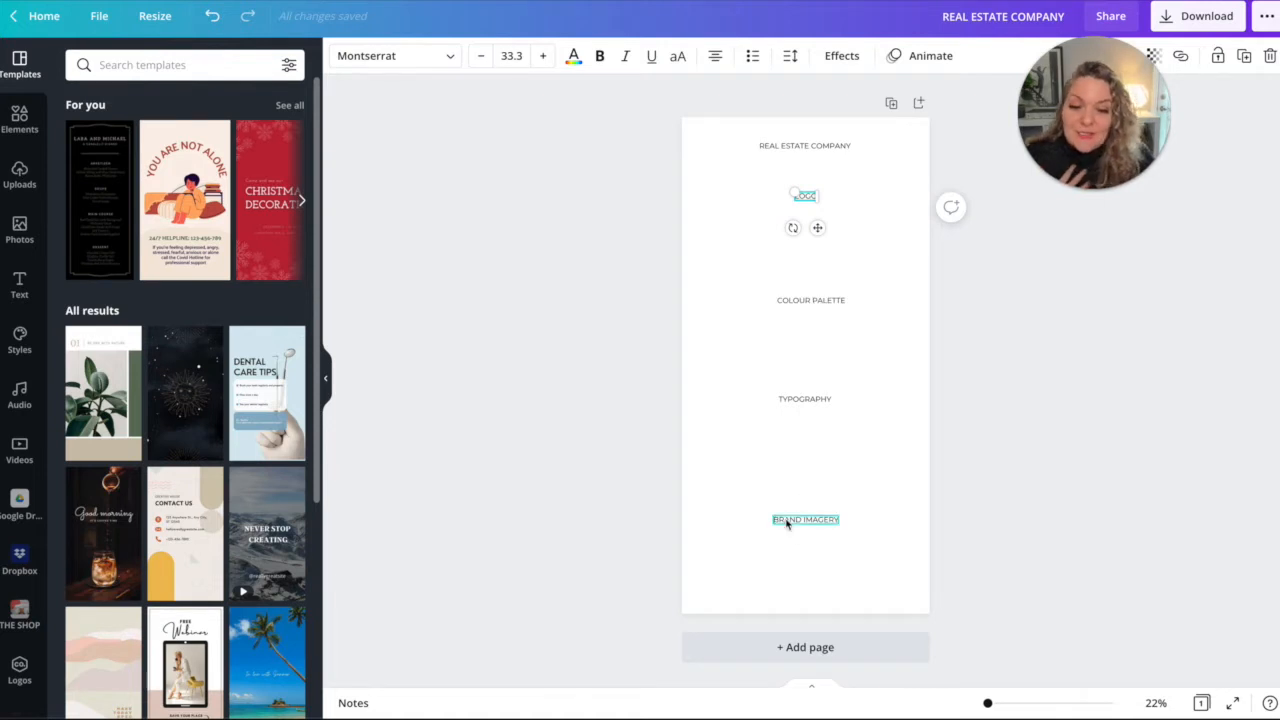
click(805, 519)
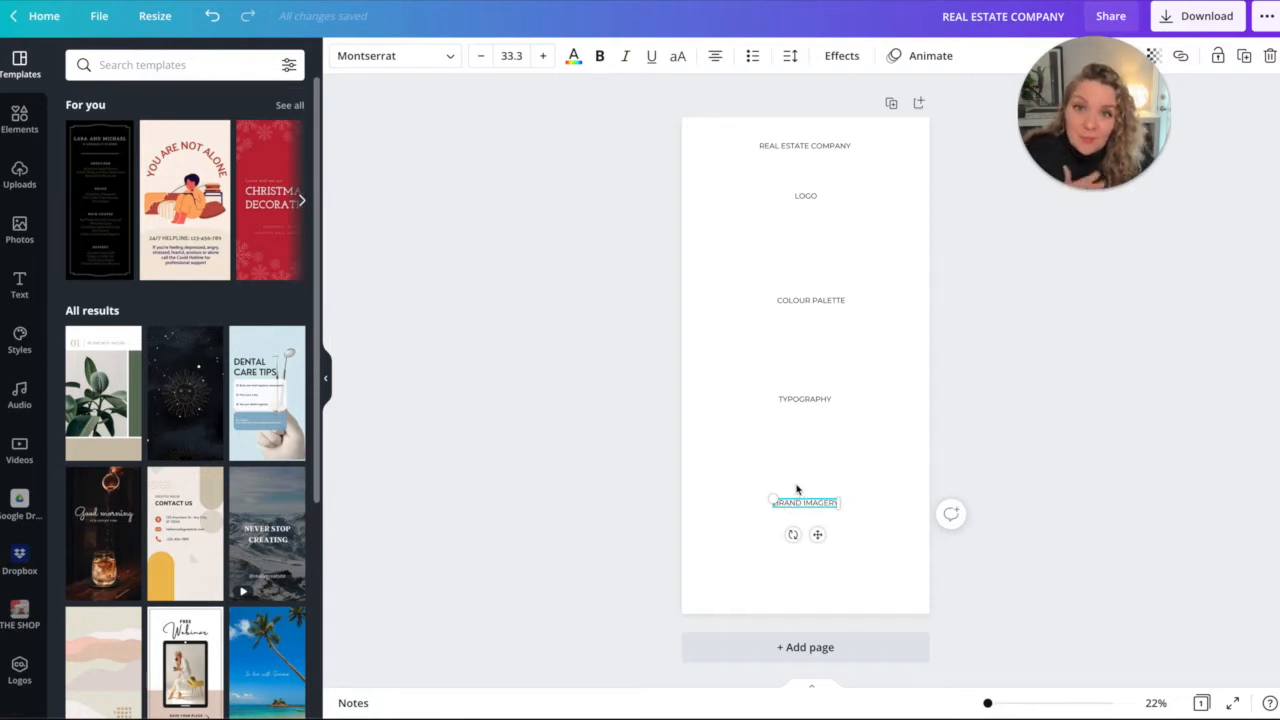
mouse_move(694, 566)
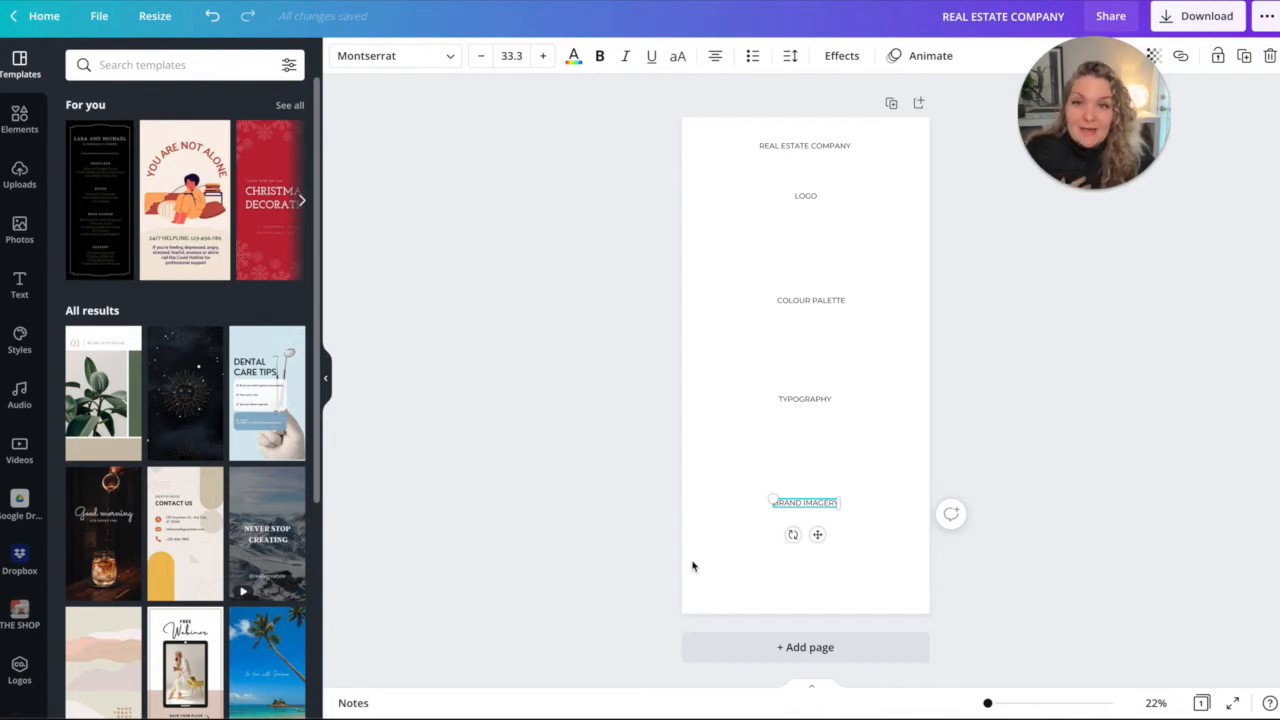
mouse_move(710, 562)
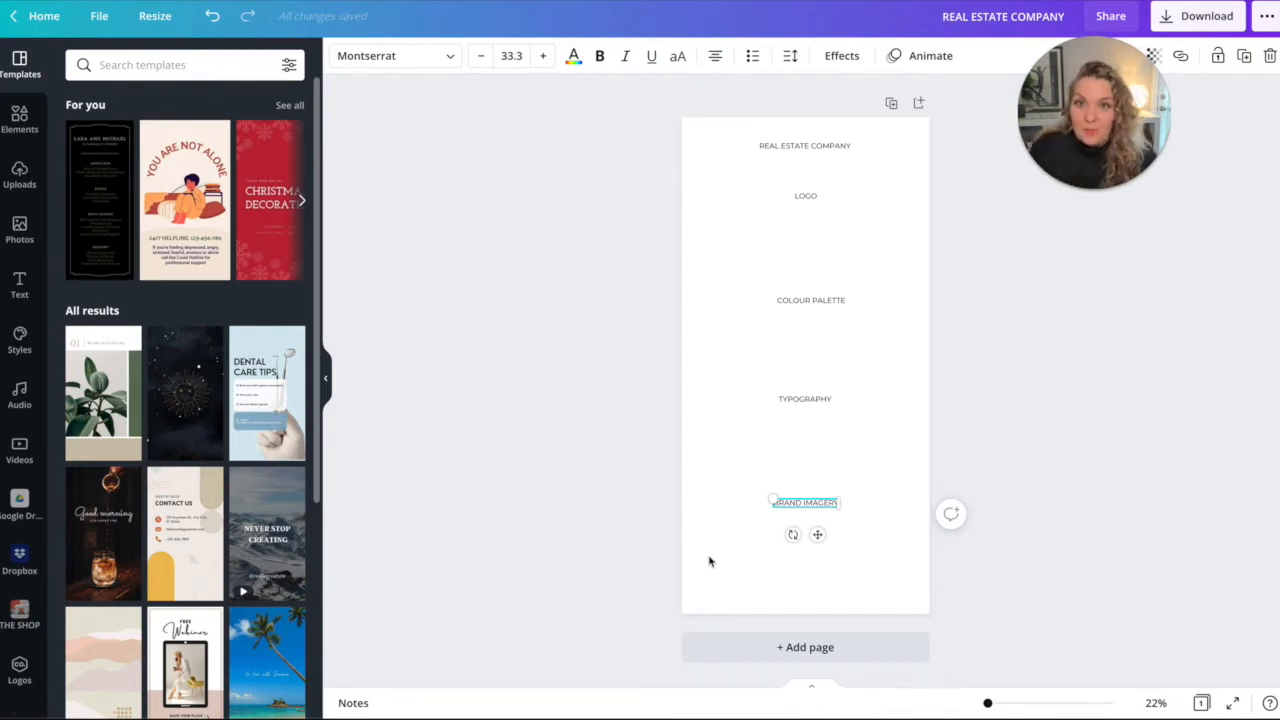
mouse_move(733, 318)
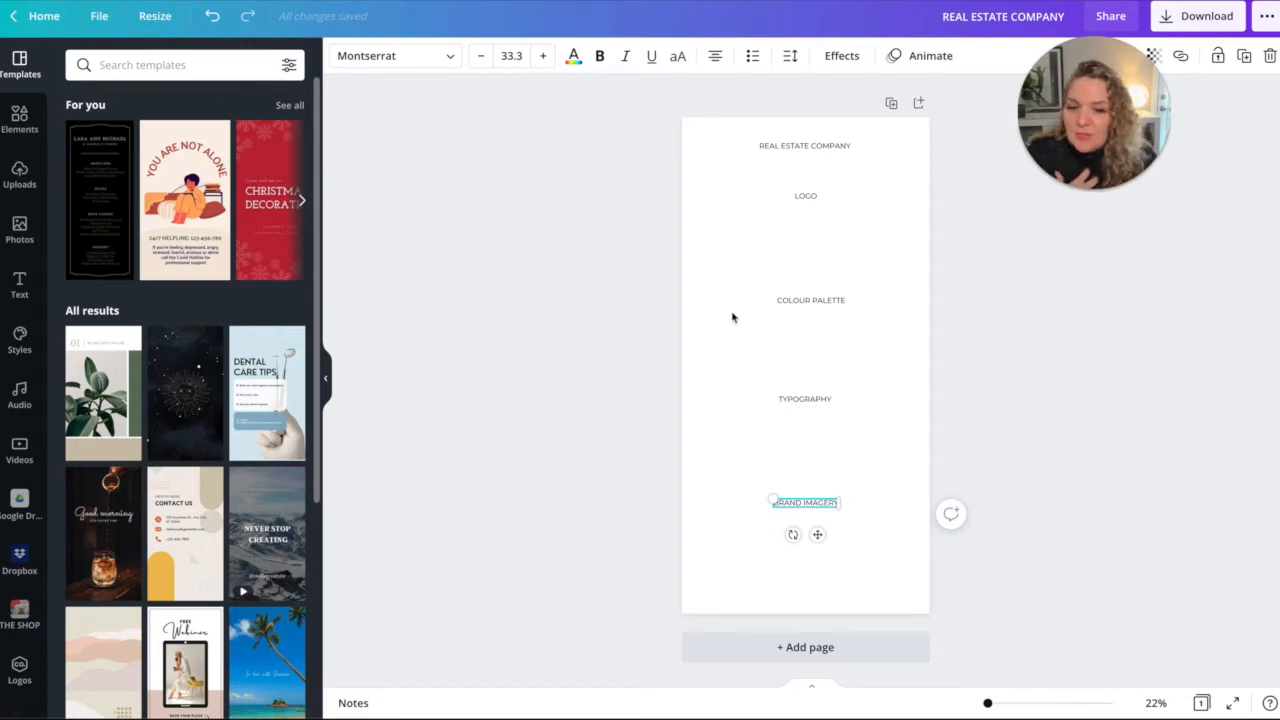
Place both uploaded Valerie Real Estate logos under LOGO, sized to match and aligned.
click(19, 175)
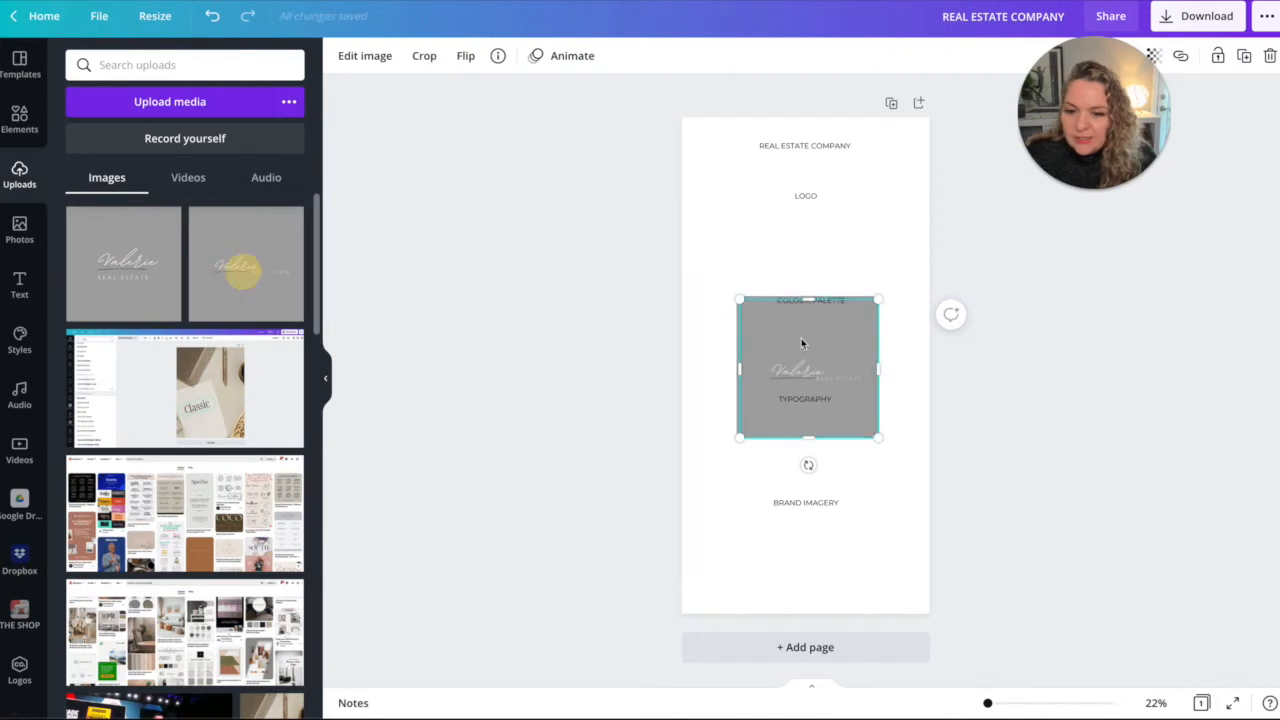
drag(805, 368, 783, 262)
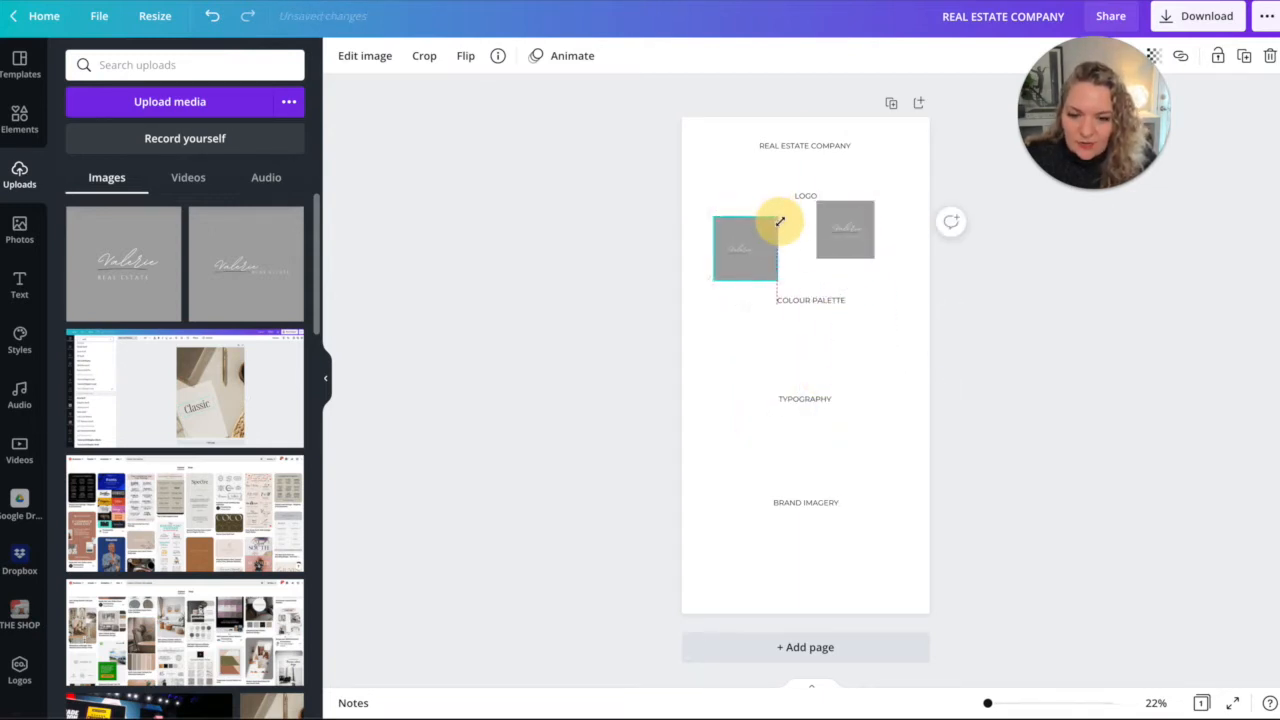
click(845, 230)
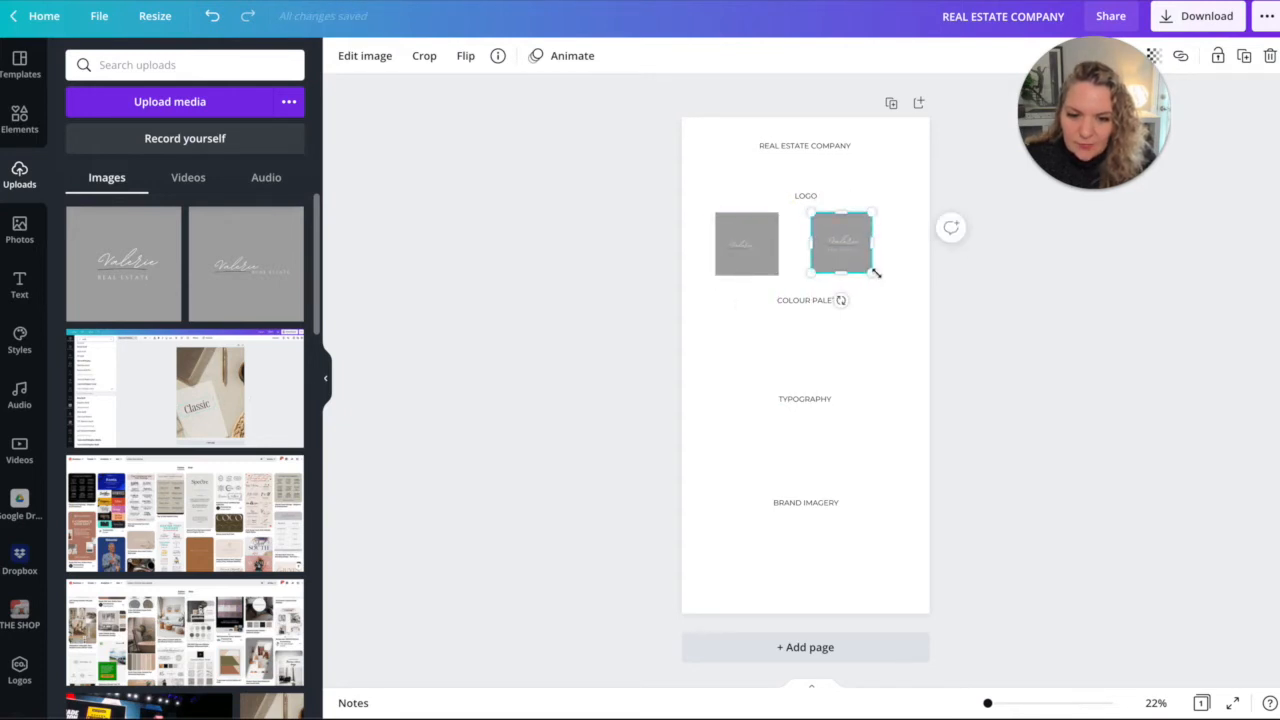
click(746, 243)
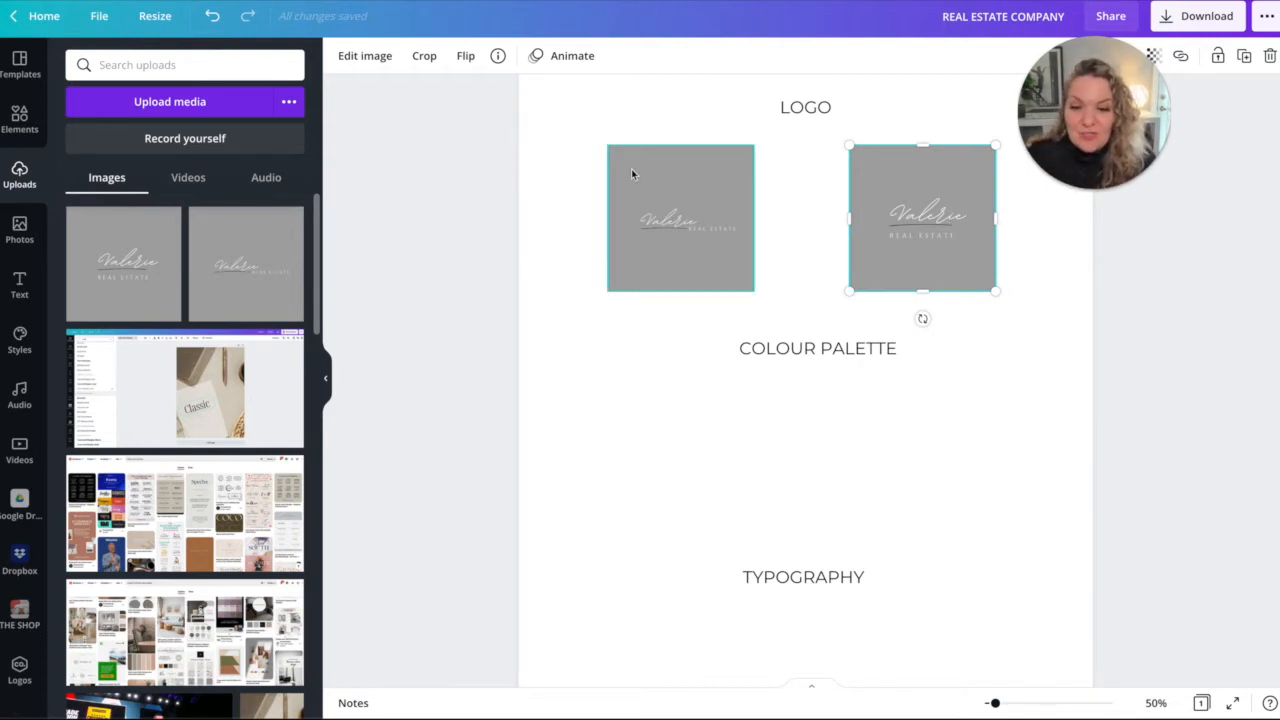
click(680, 217)
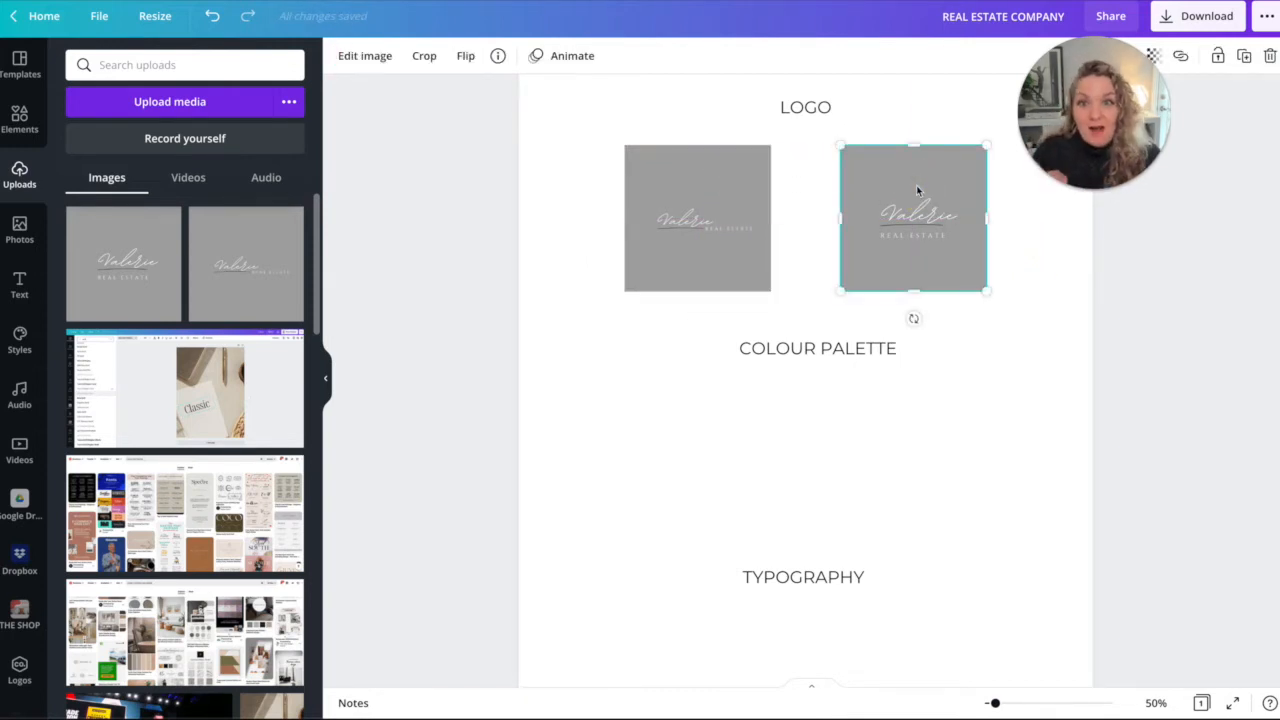
click(697, 218)
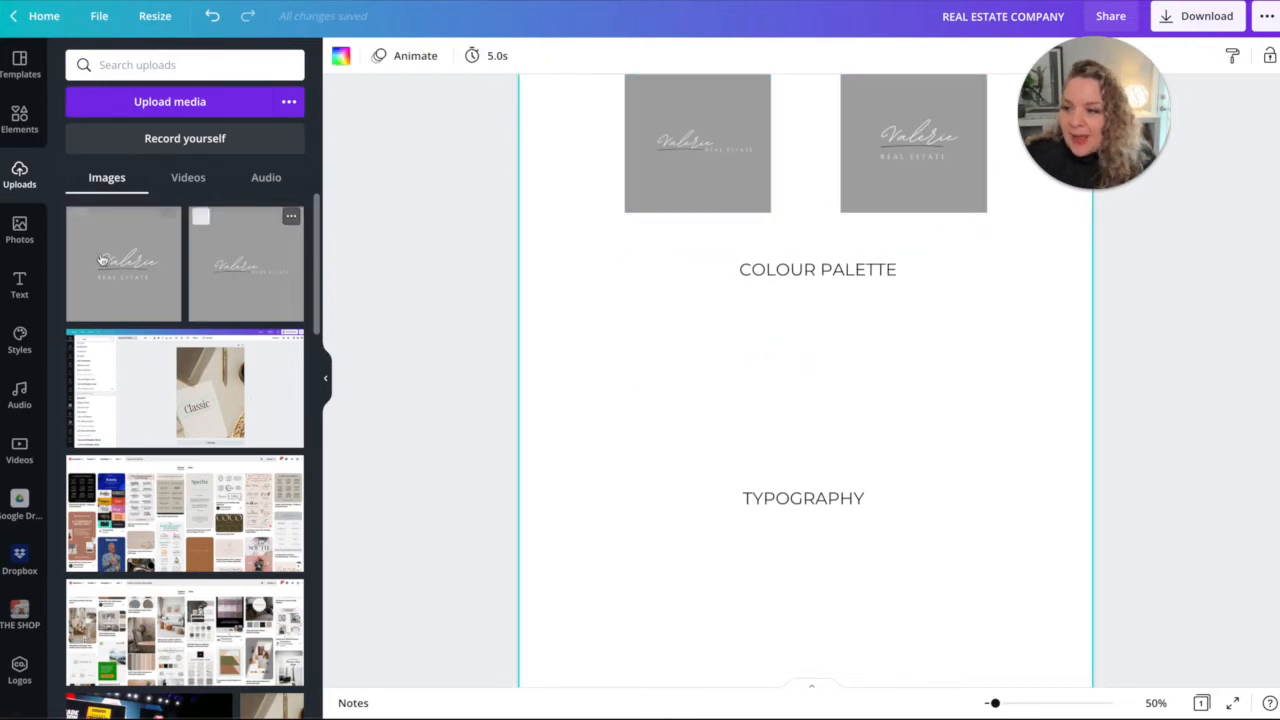
Add a hexagon from the Elements shapes search, shrink it and place copies in a row.
click(20, 118)
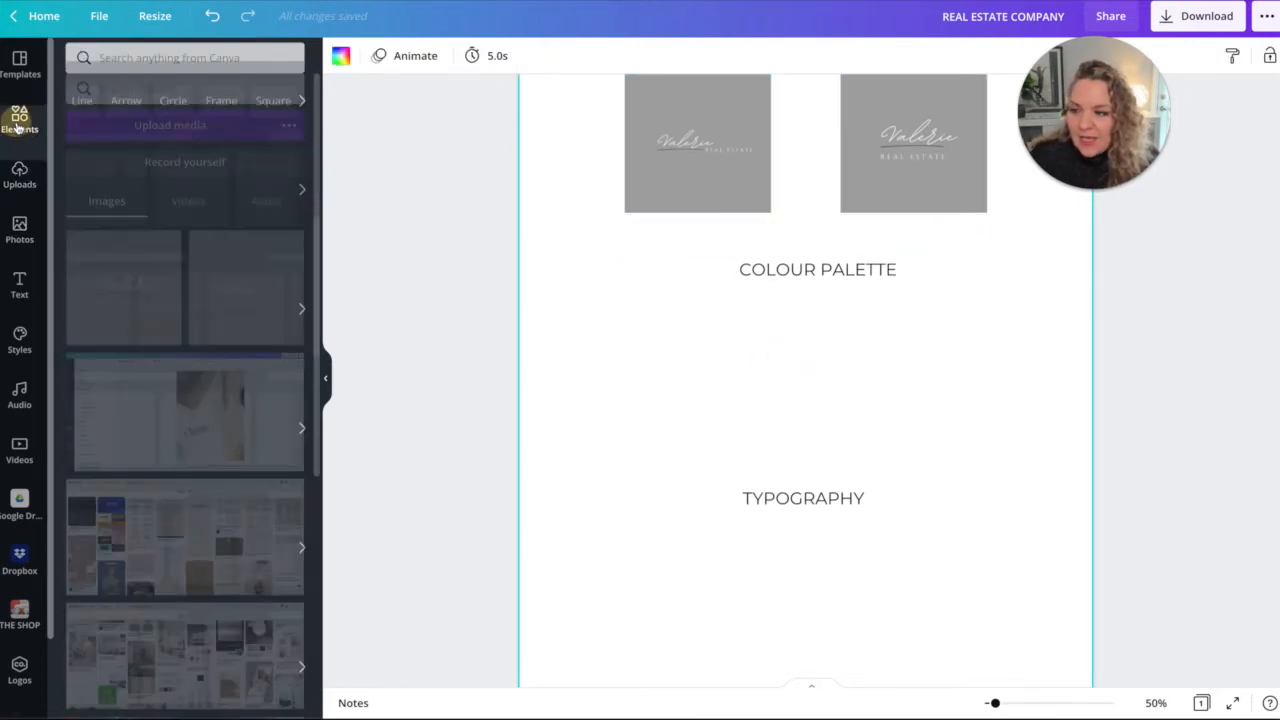
text(SHAPE)
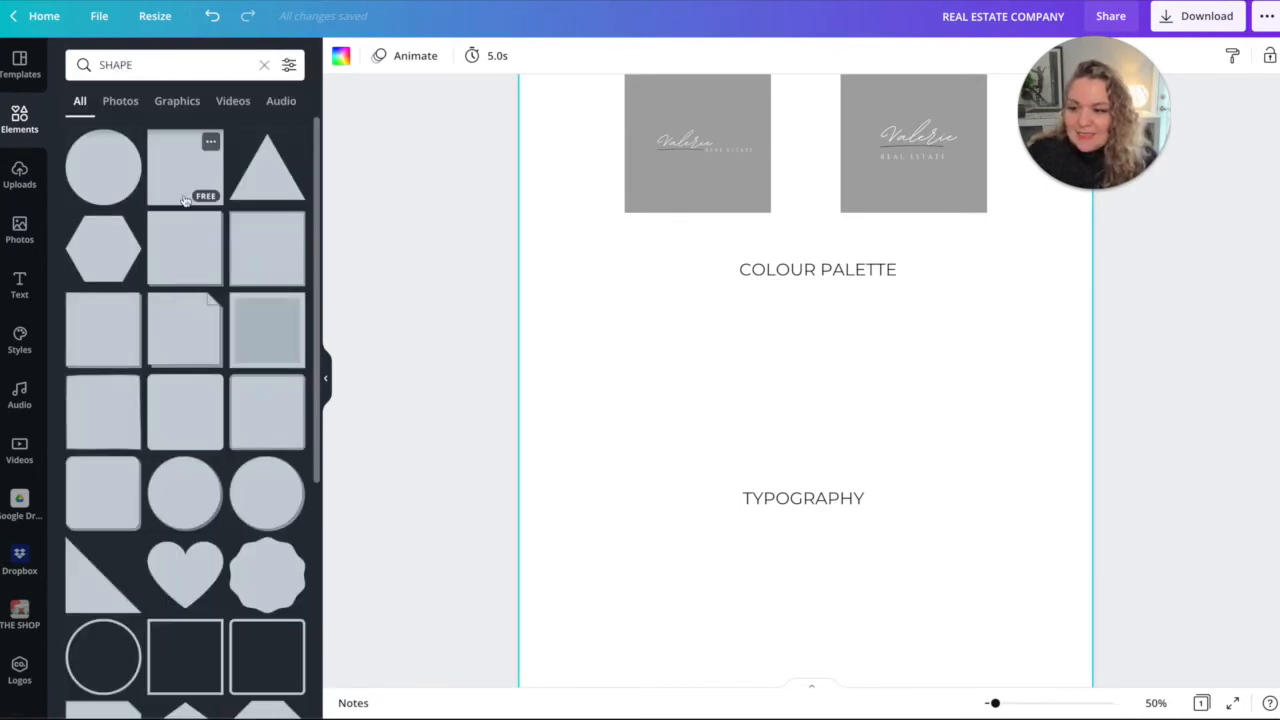
scroll(down, 3)
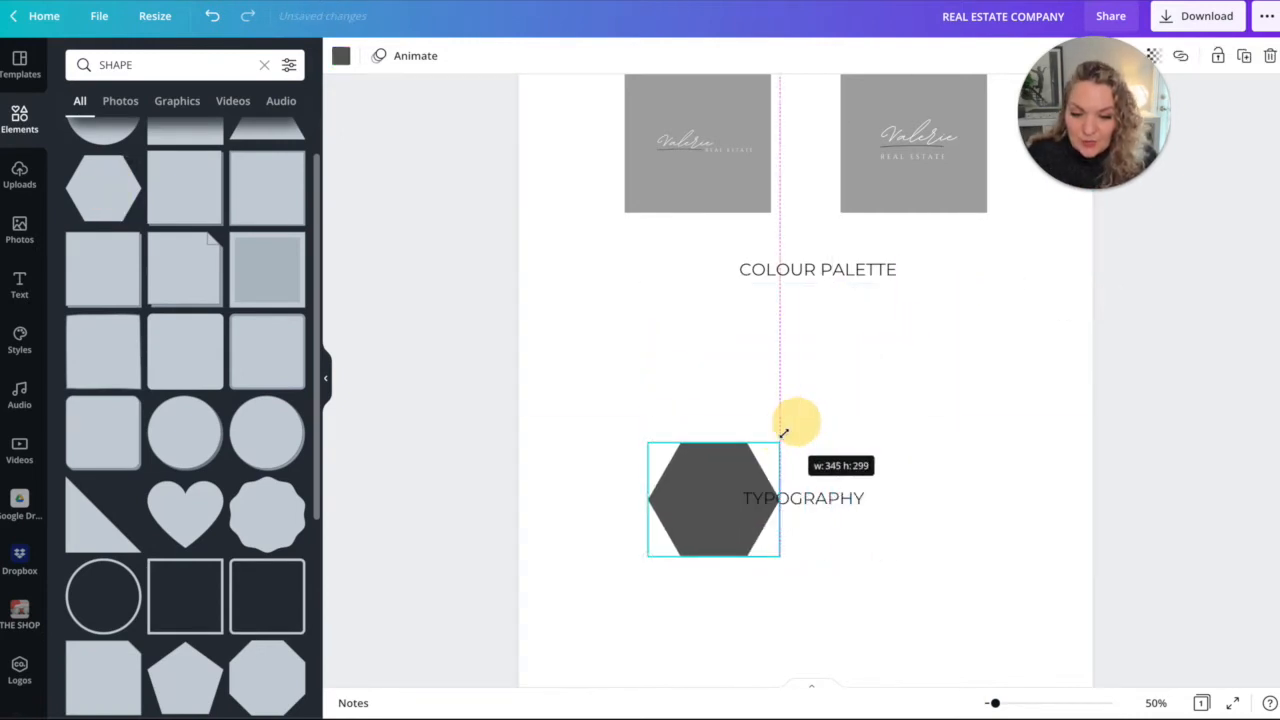
drag(713, 499, 641, 371)
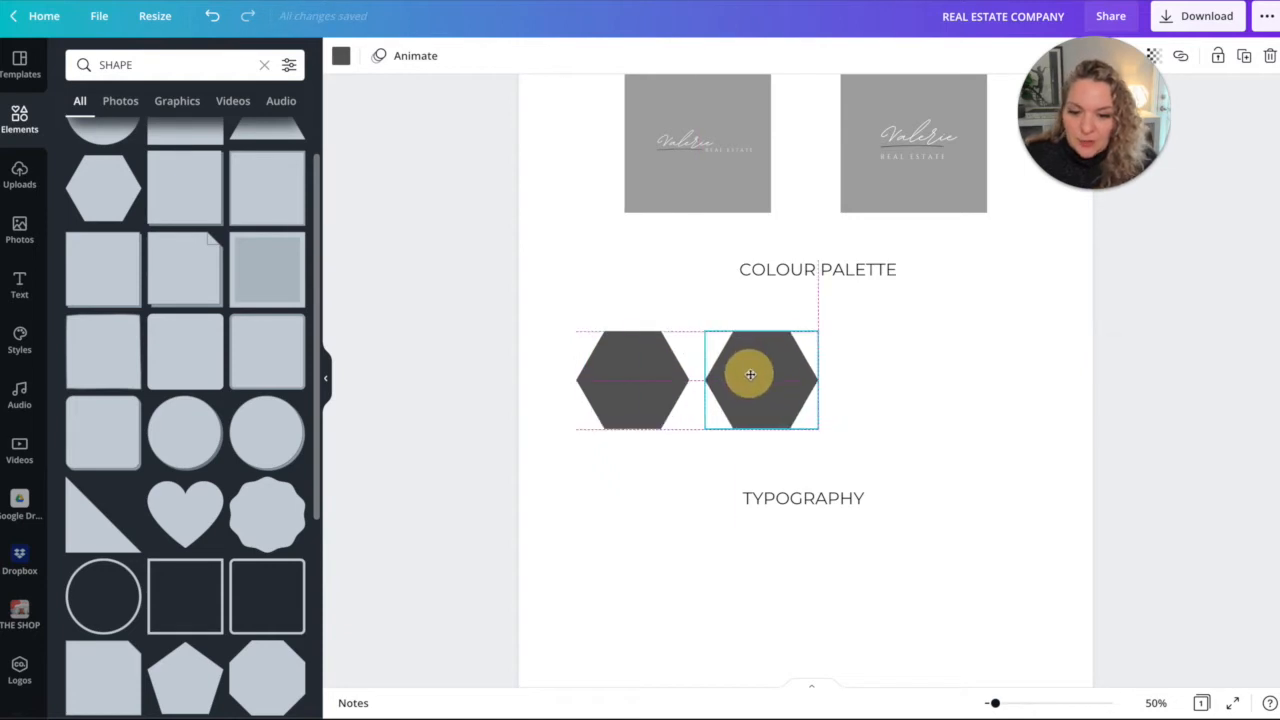
drag(760, 378, 842, 385)
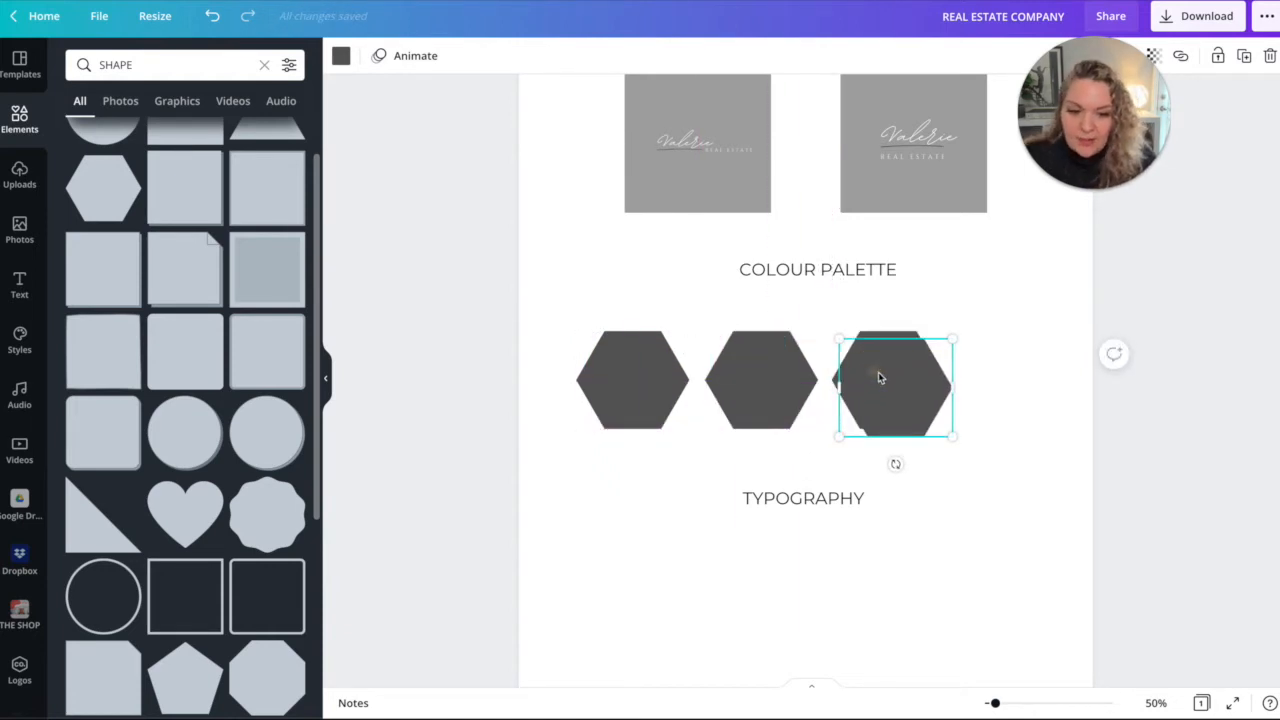
drag(895, 385, 1017, 385)
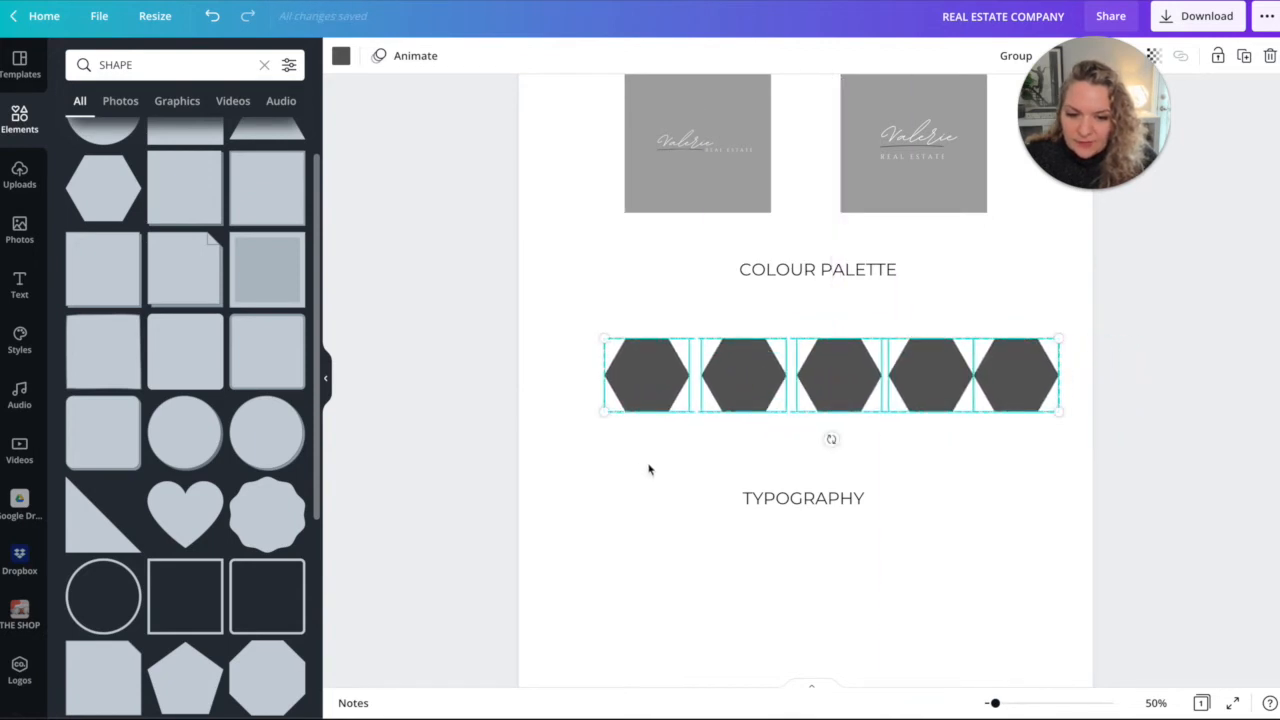
Rearrange the five hexagons so the row is evenly spaced end to end.
click(638, 374)
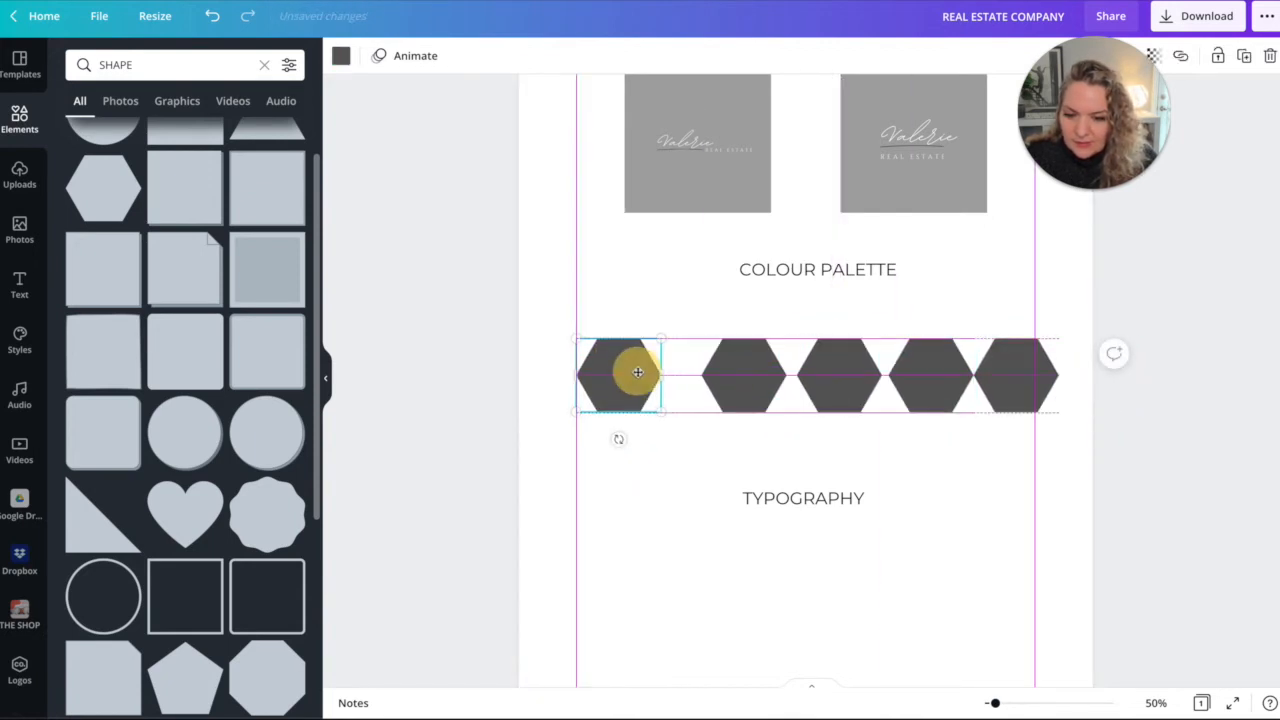
click(618, 375)
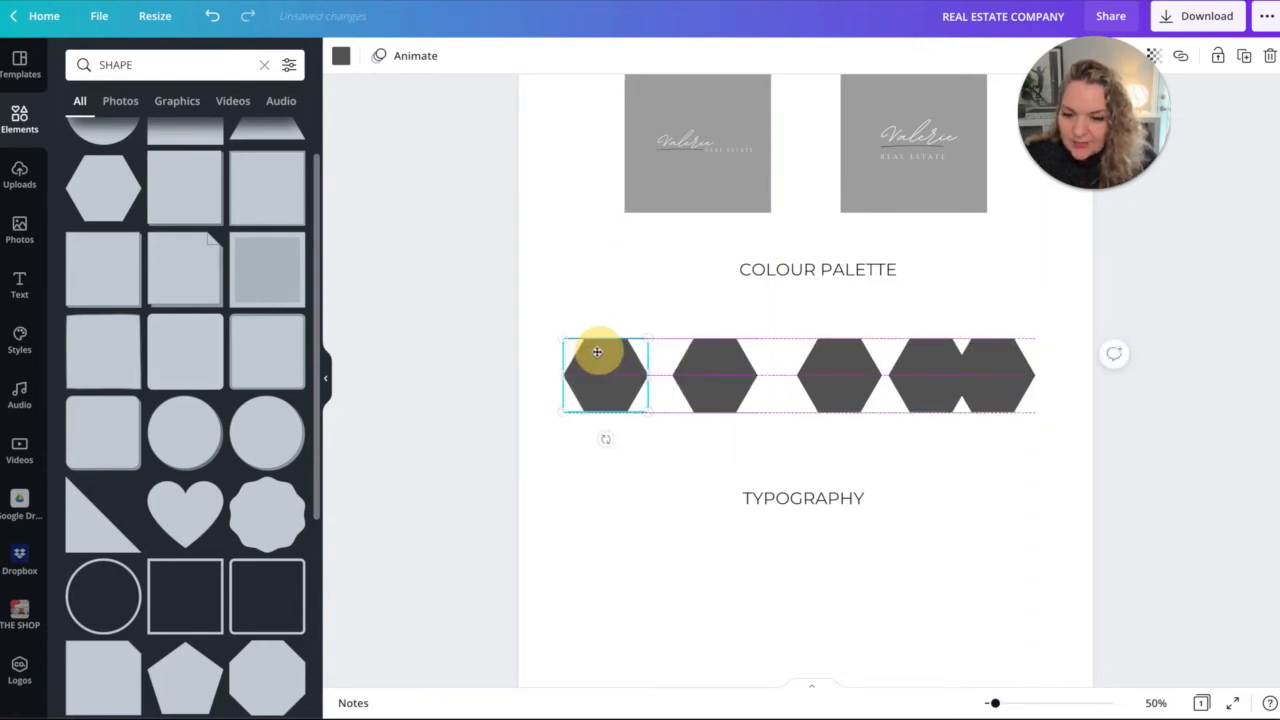
click(714, 375)
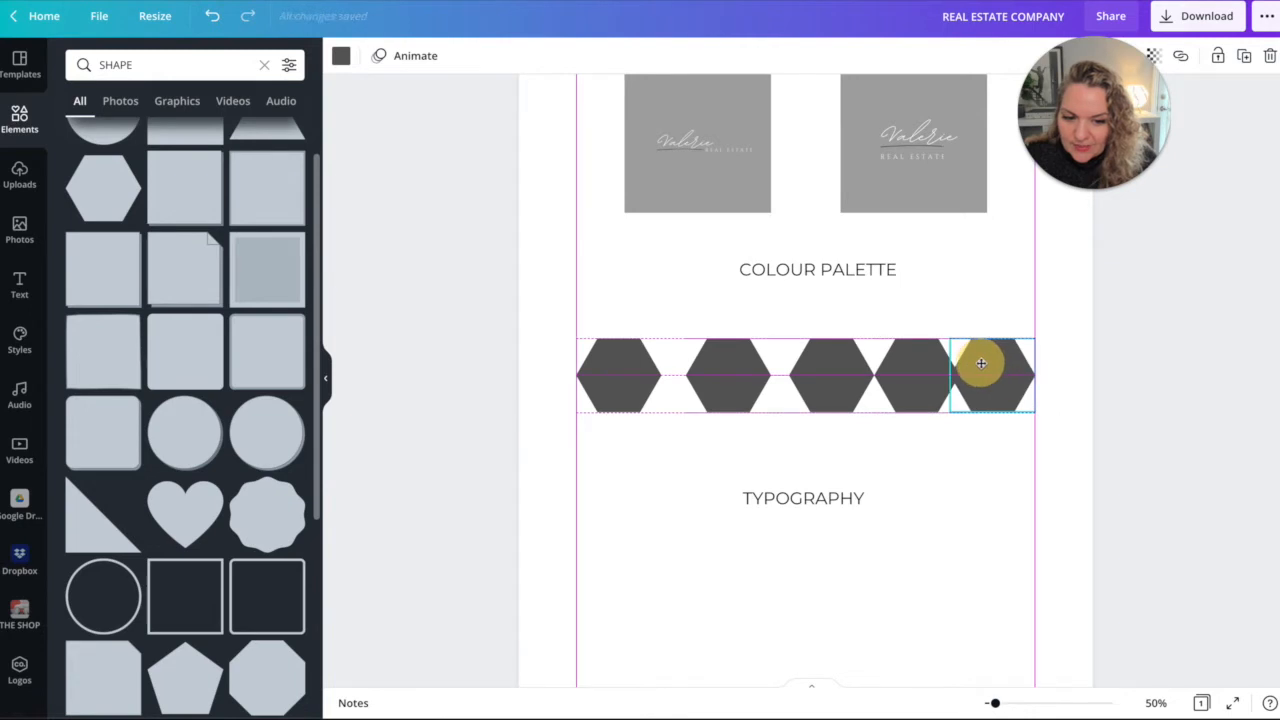
drag(981, 375, 705, 375)
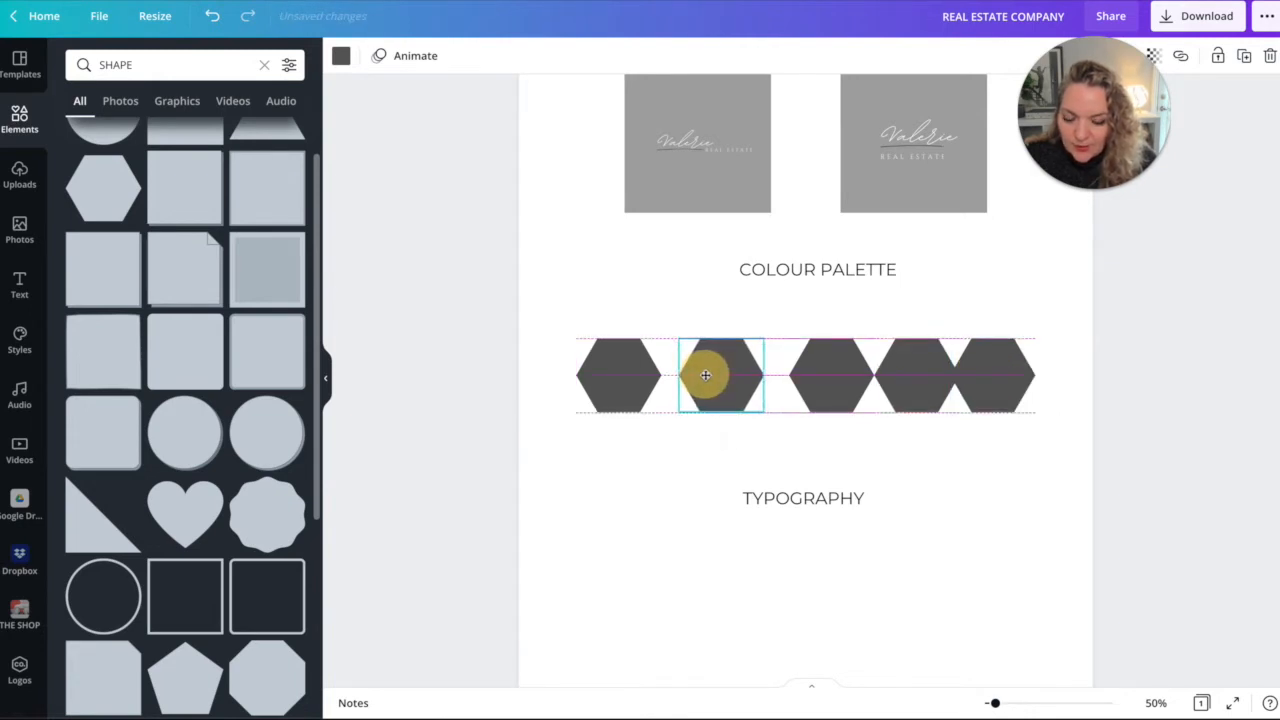
drag(705, 375, 817, 375)
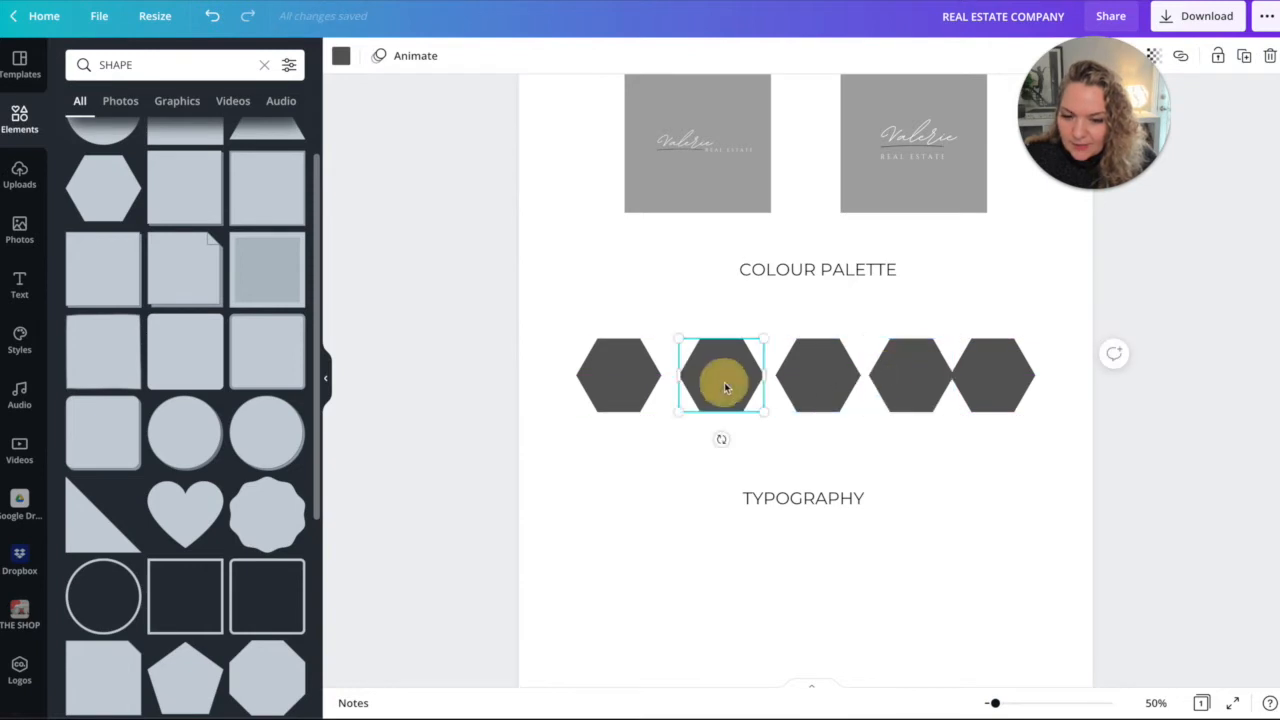
drag(722, 377, 808, 377)
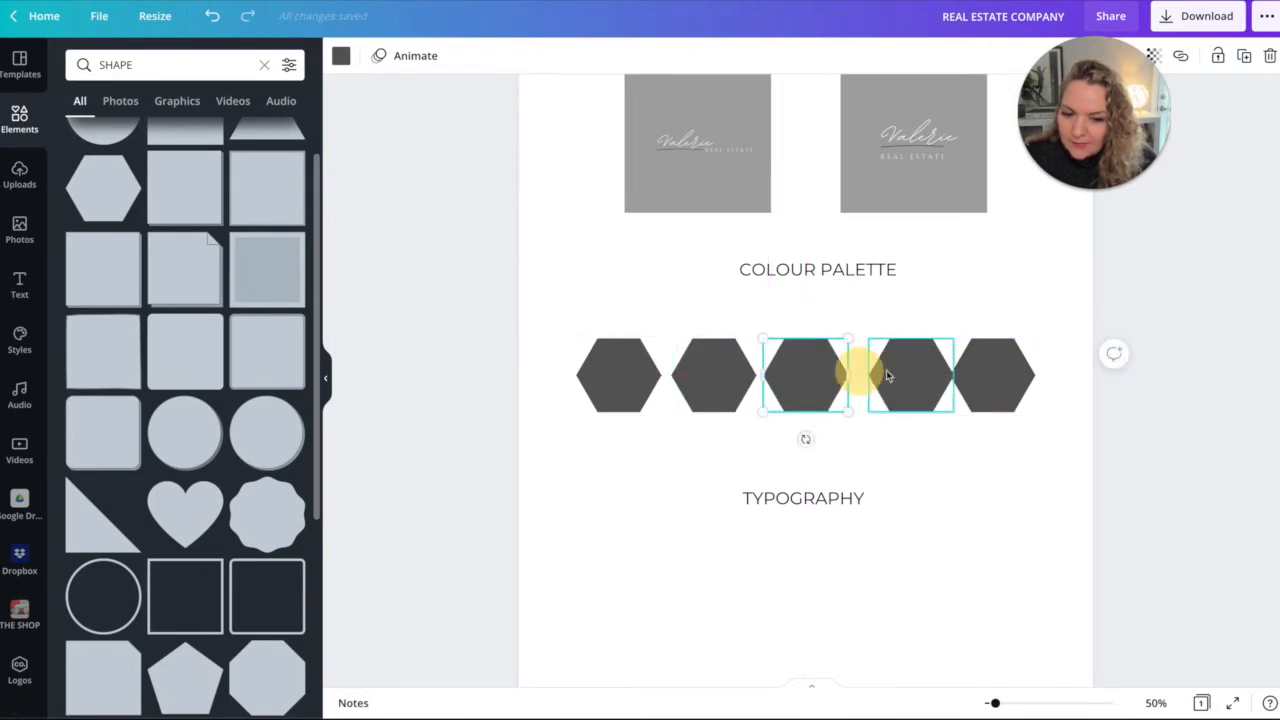
click(937, 475)
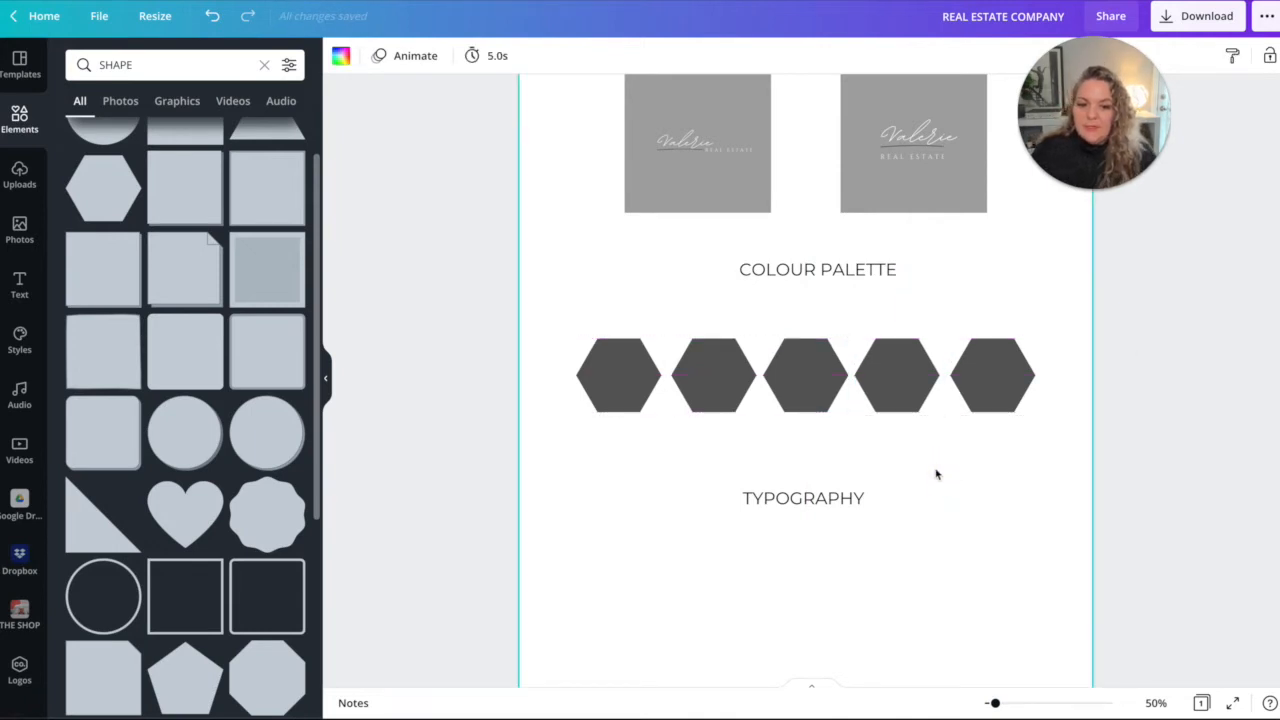
mouse_move(1067, 388)
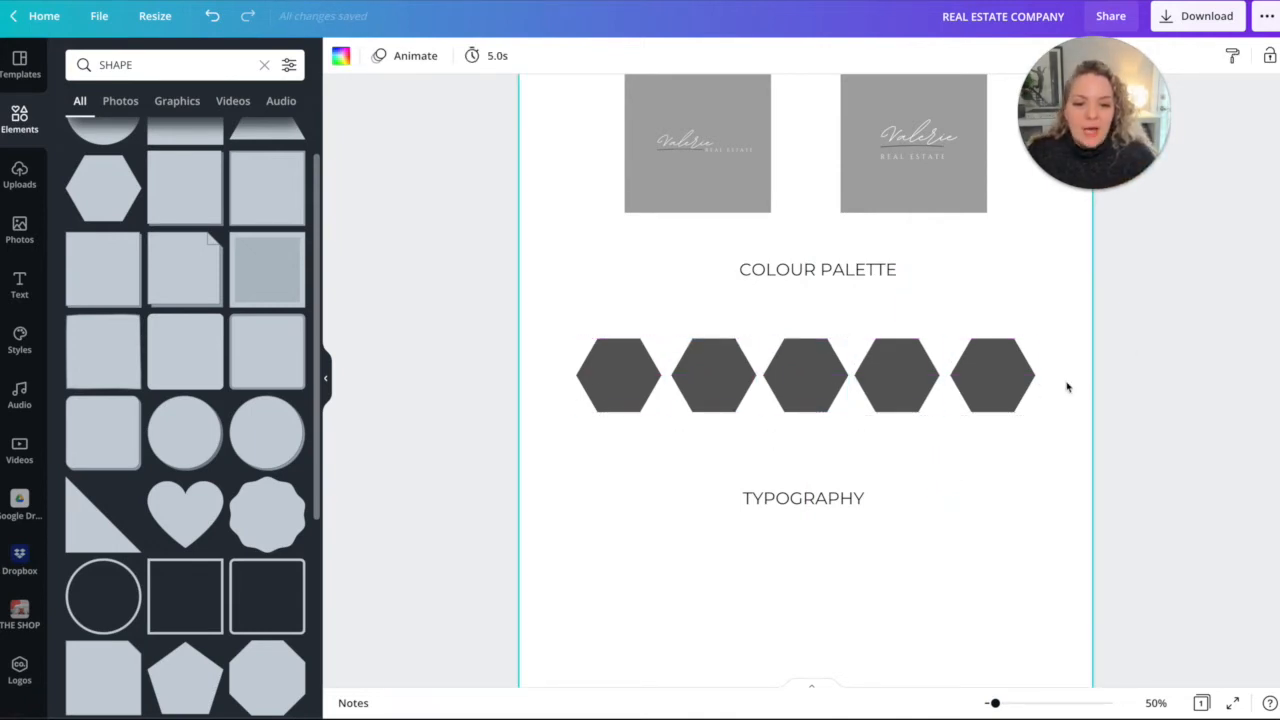
Give the first hexagon the custom colour #A64545.
click(617, 375)
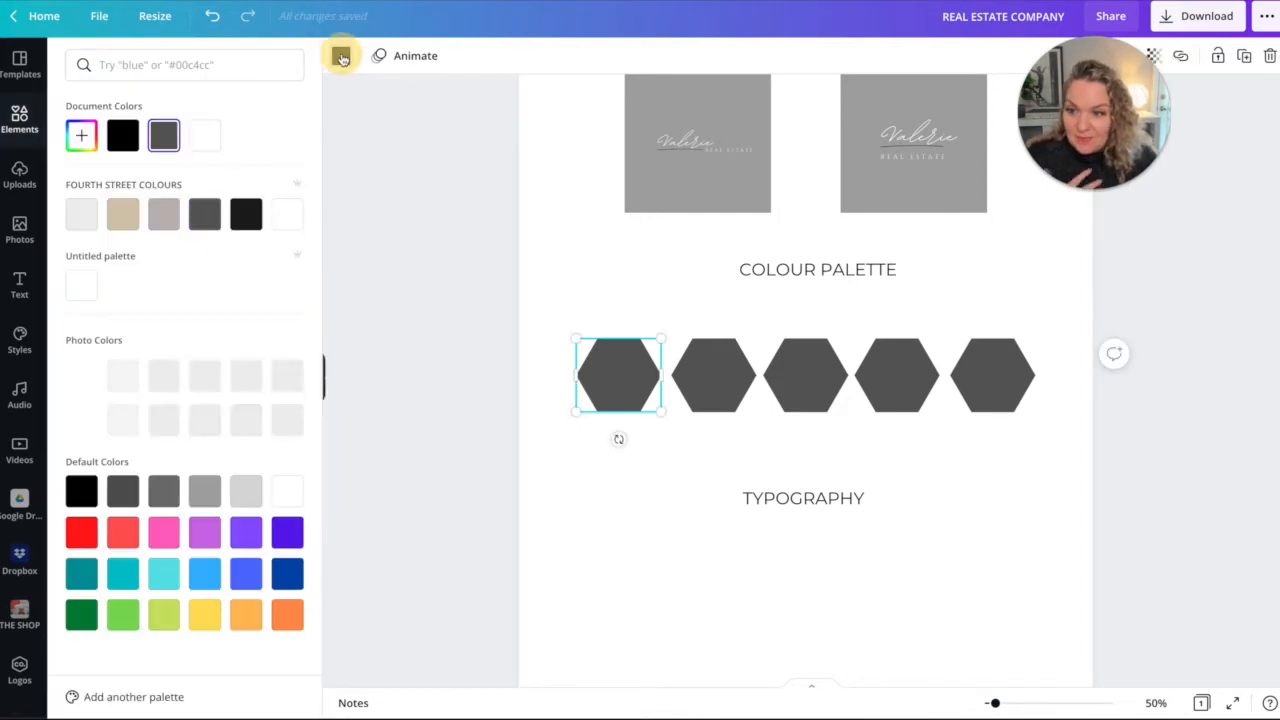
click(80, 135)
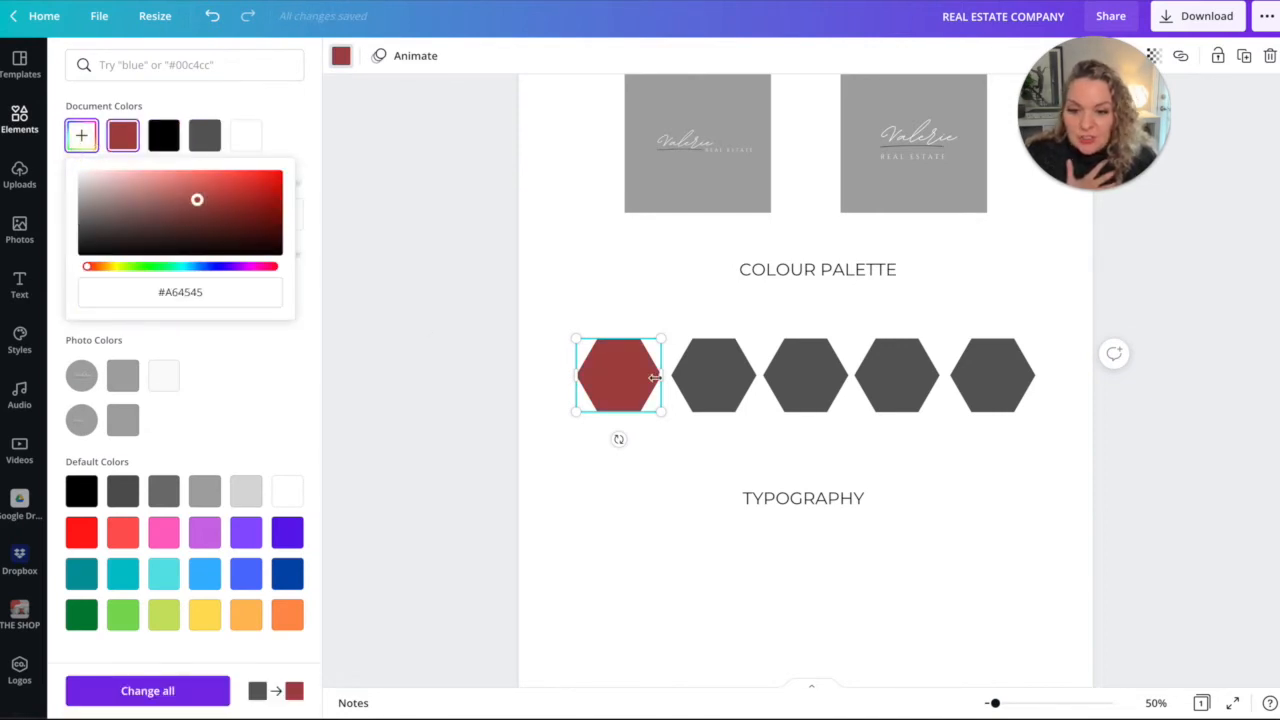
mouse_move(453, 361)
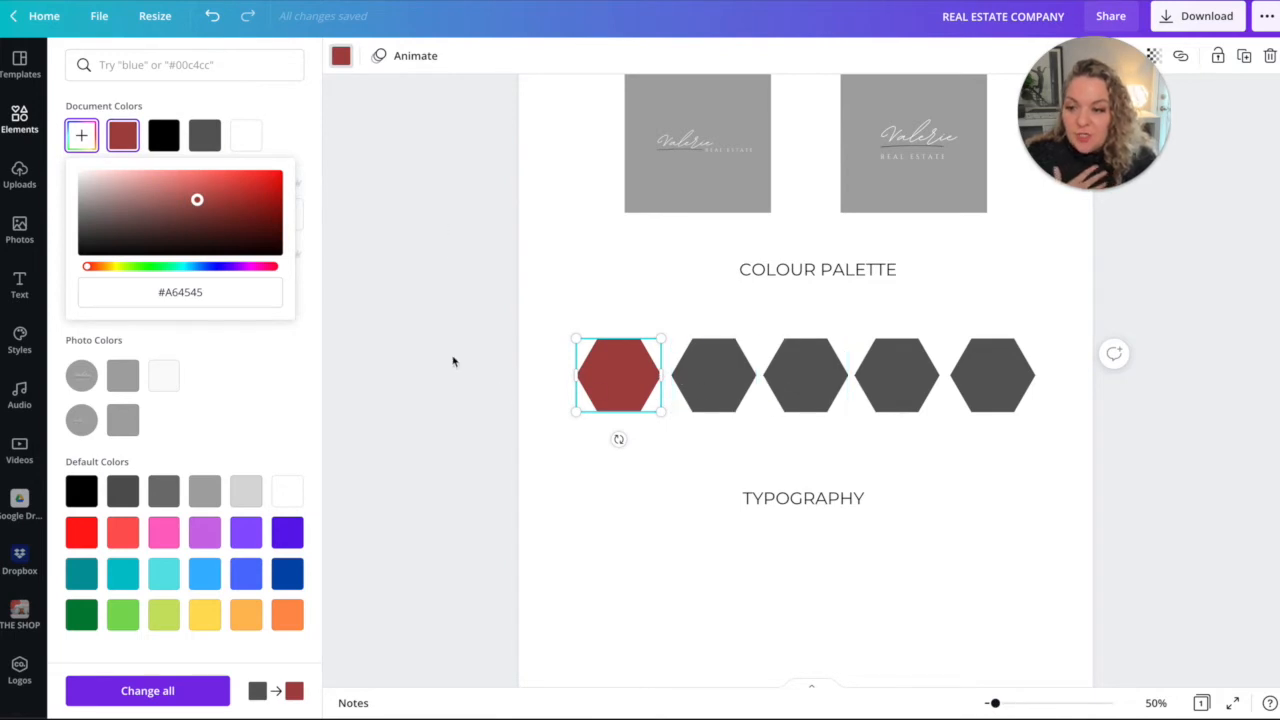
click(713, 375)
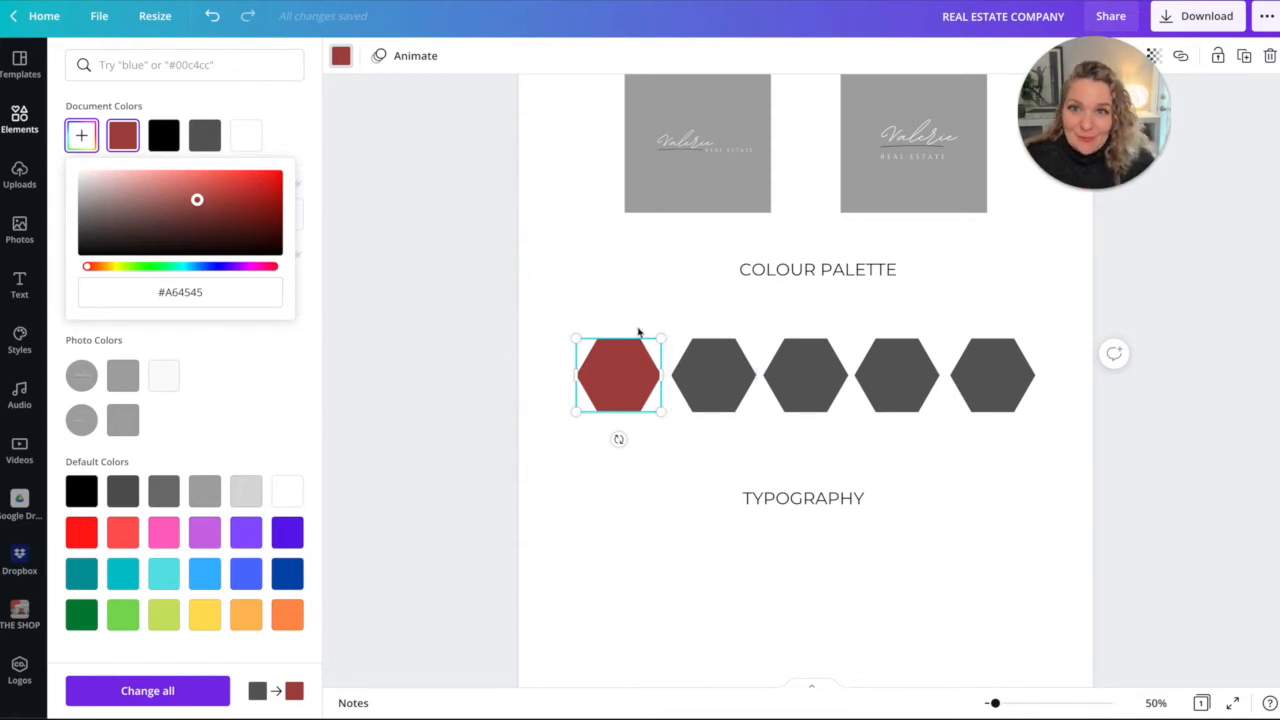
click(713, 375)
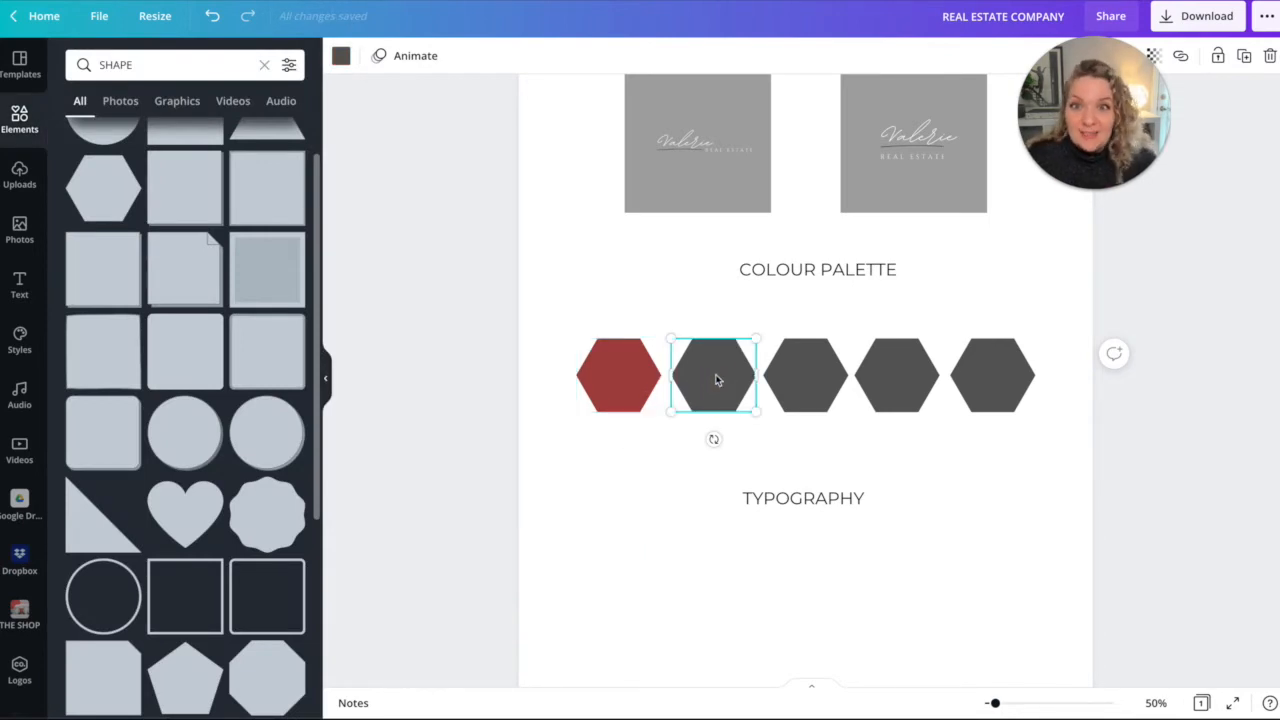
Apply brand-kit colours to the hexagons, including taupe and light grey on the last.
click(618, 375)
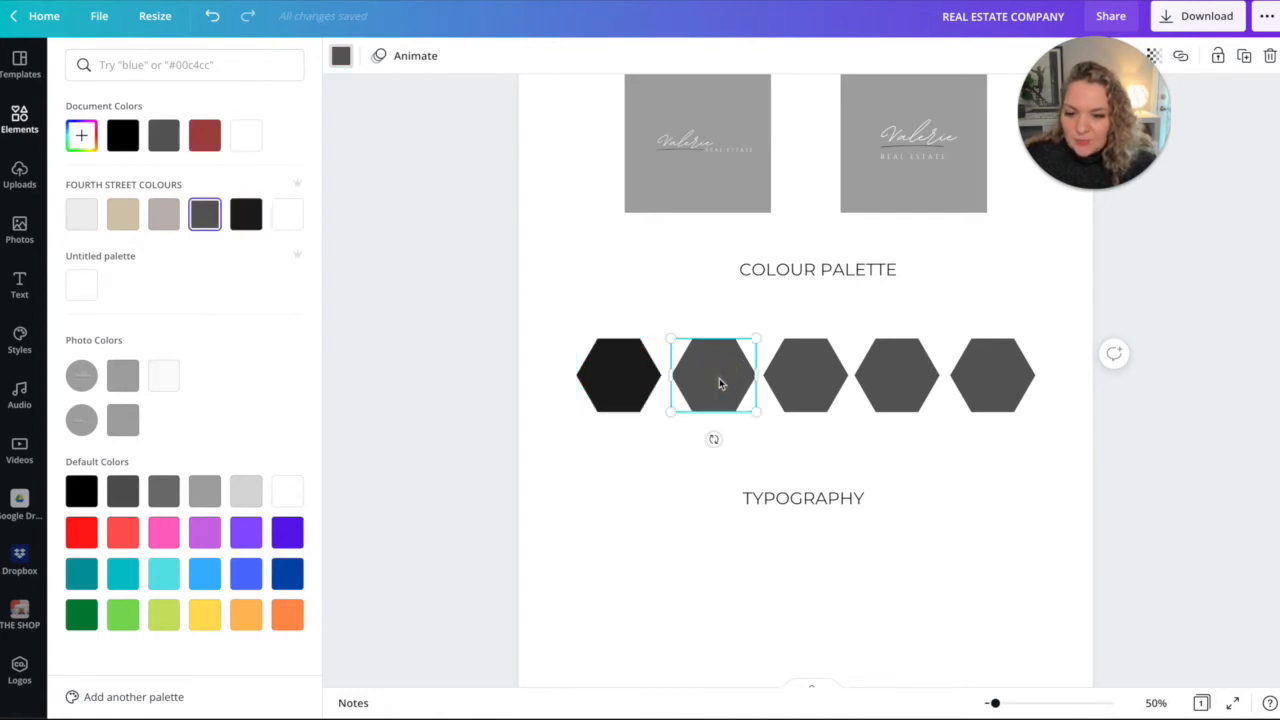
mouse_move(738, 327)
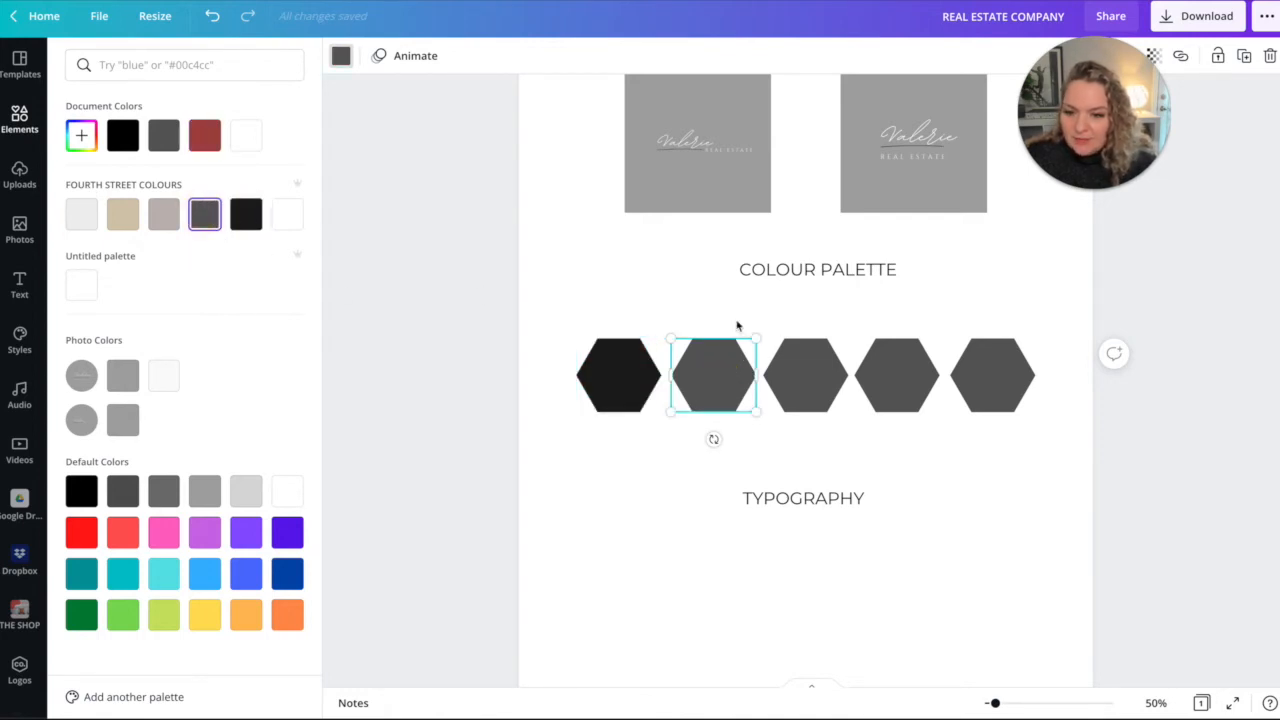
click(805, 375)
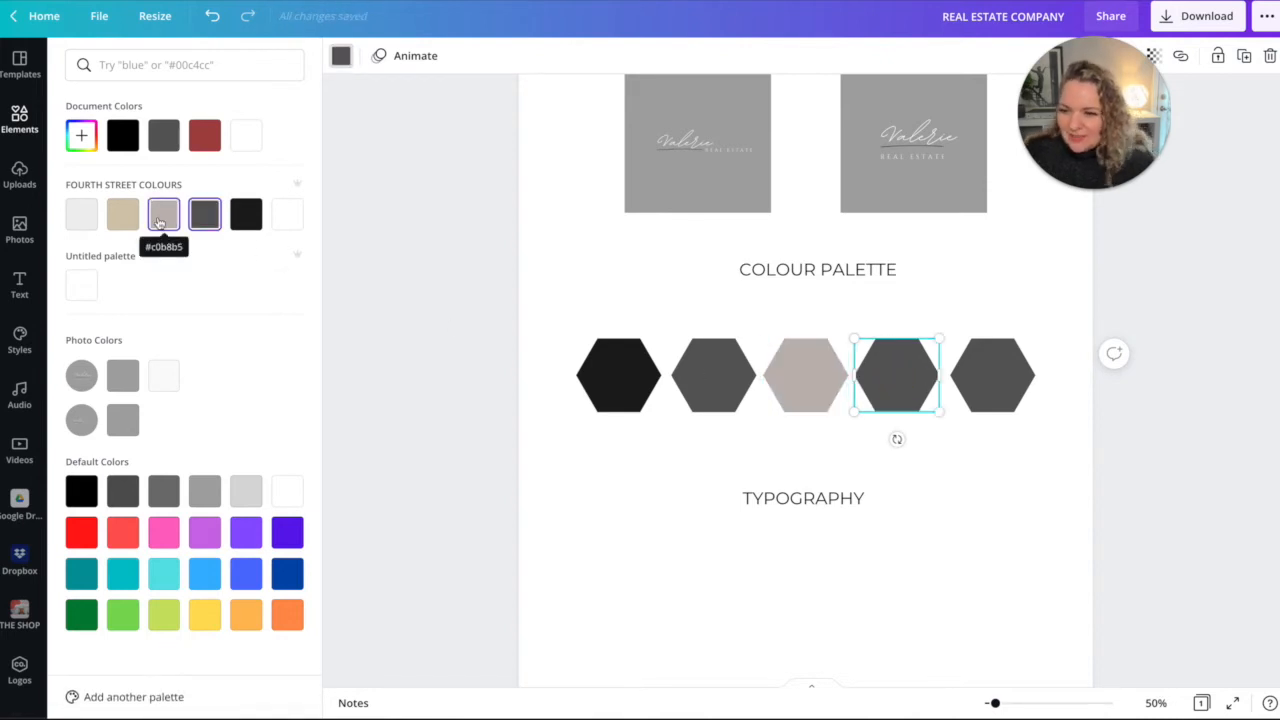
click(122, 214)
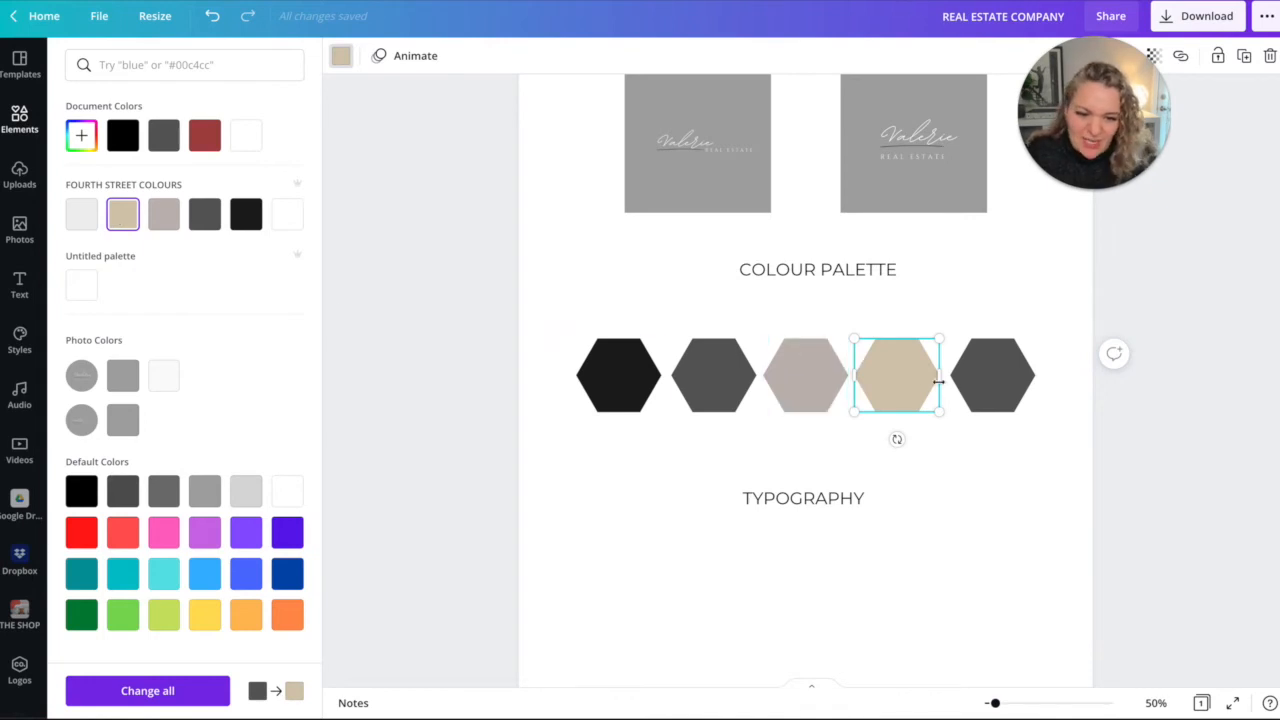
click(81, 214)
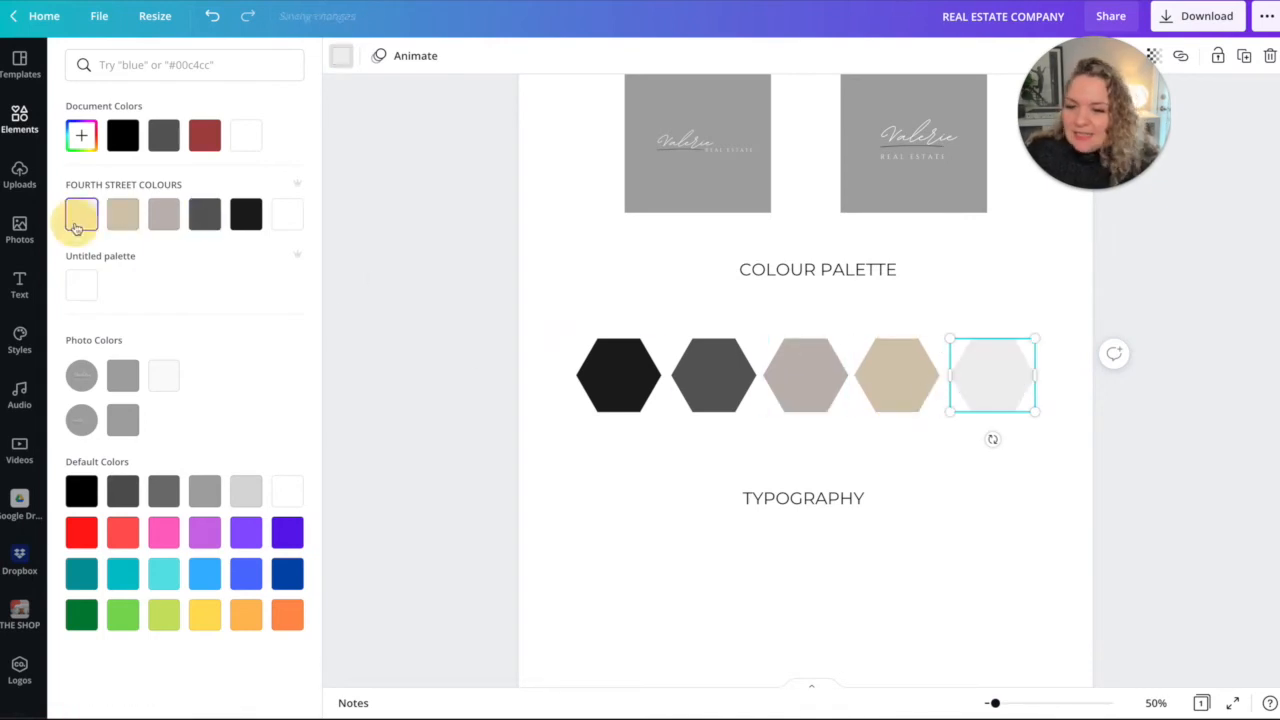
text(SHAPE)
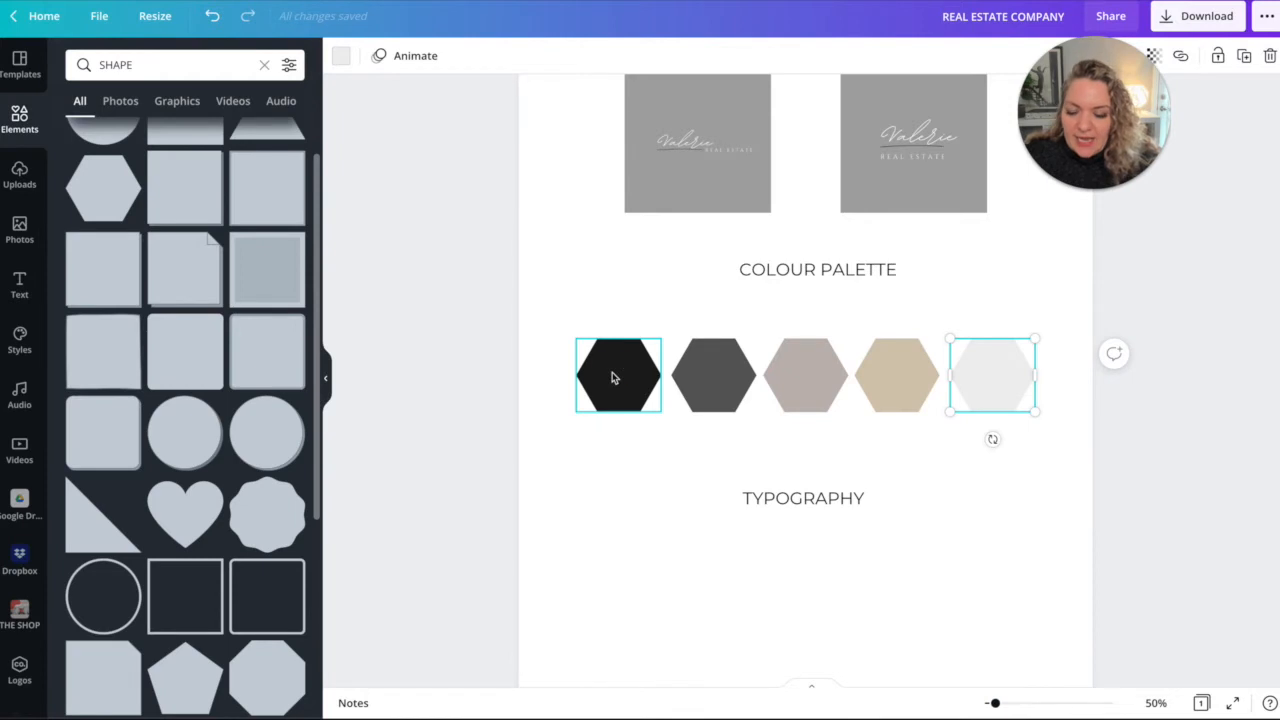
Copy the heading as a small label under the first hexagon showing its code #1D1D1D.
click(817, 269)
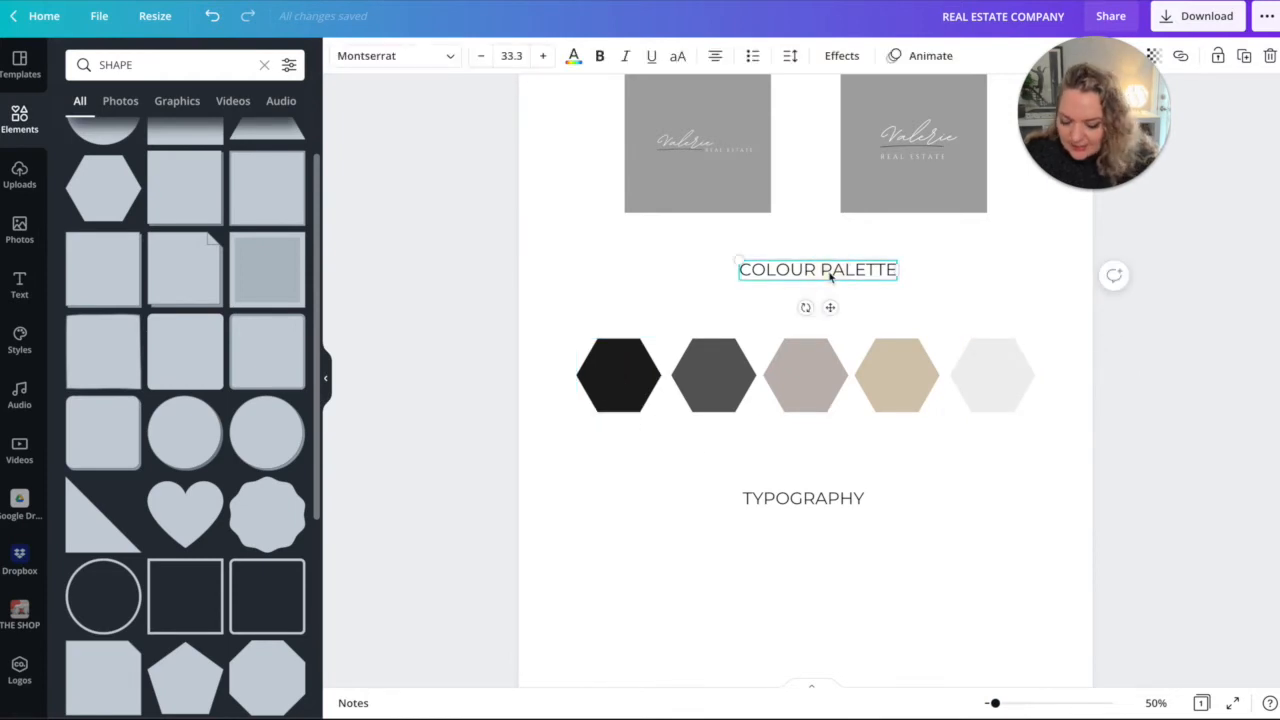
drag(818, 269, 624, 449)
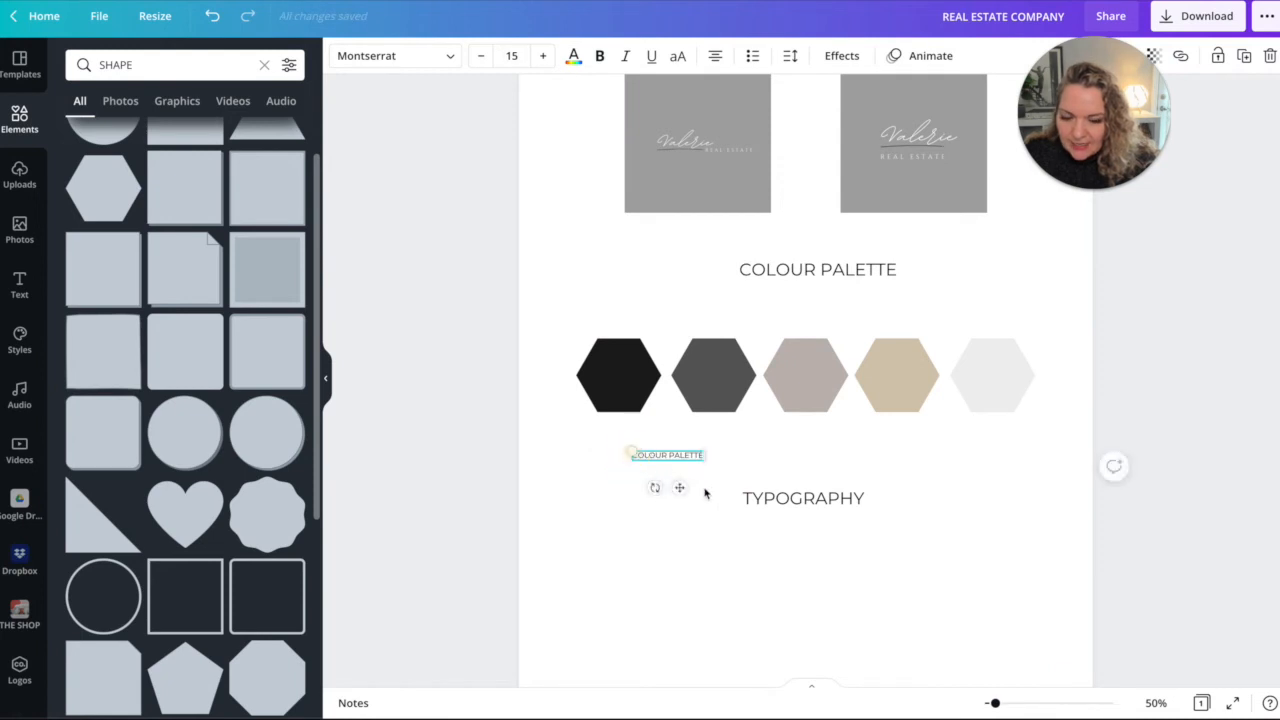
drag(667, 455, 618, 433)
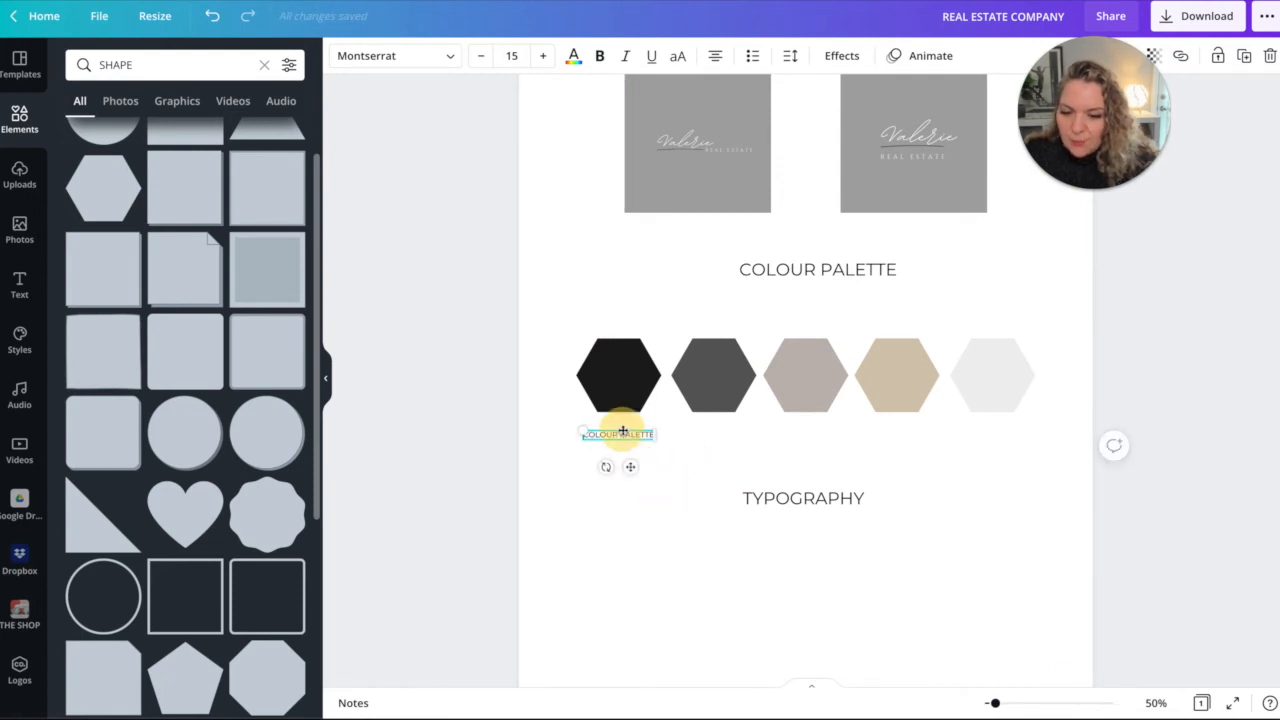
click(573, 55)
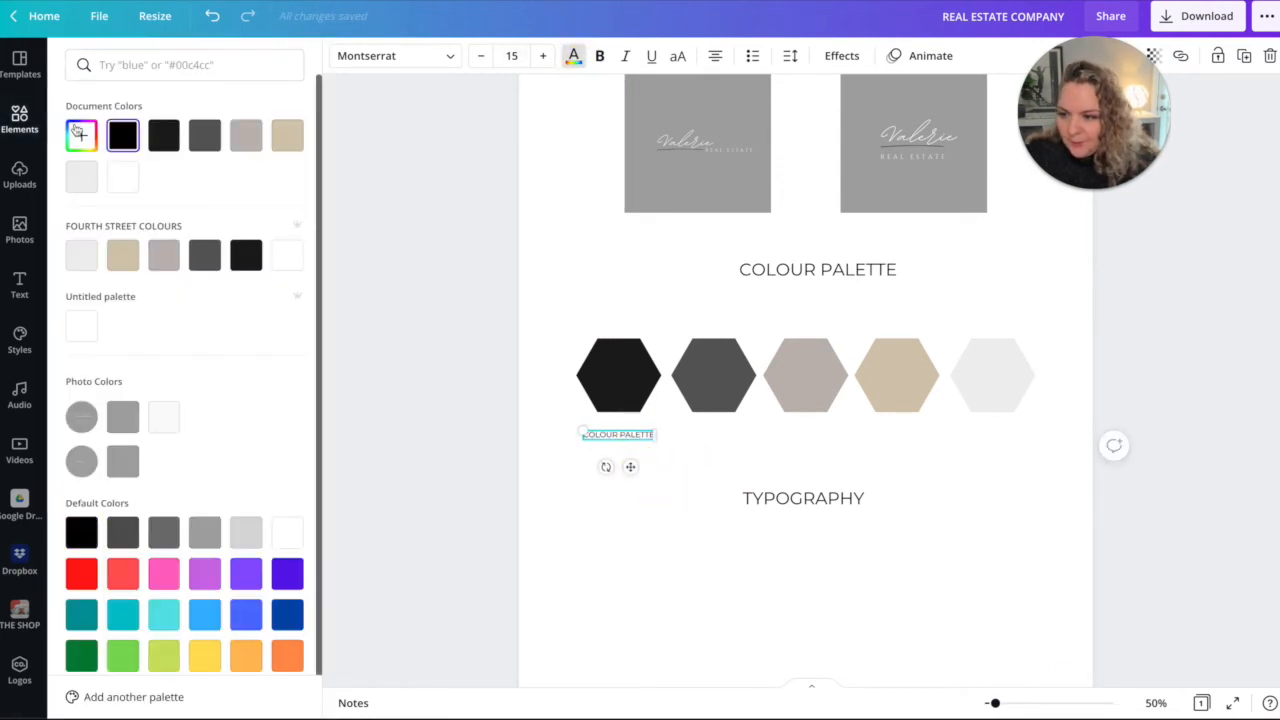
click(81, 135)
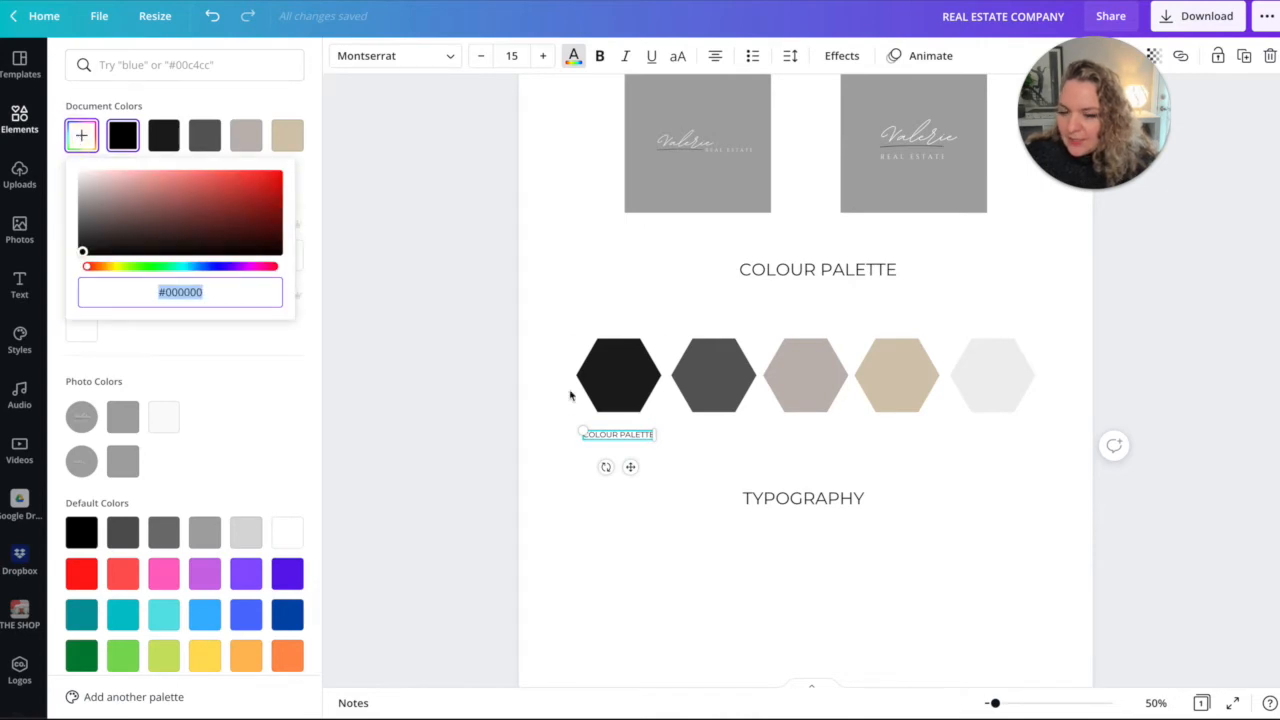
click(618, 375)
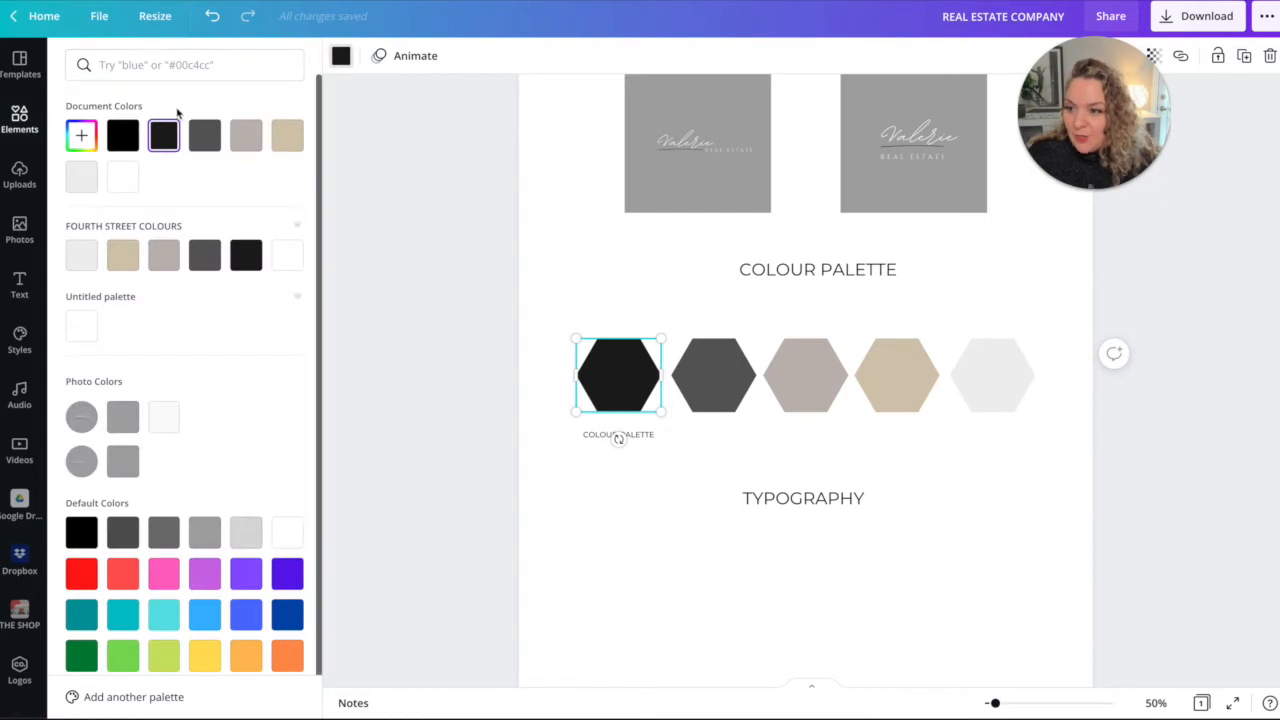
click(81, 135)
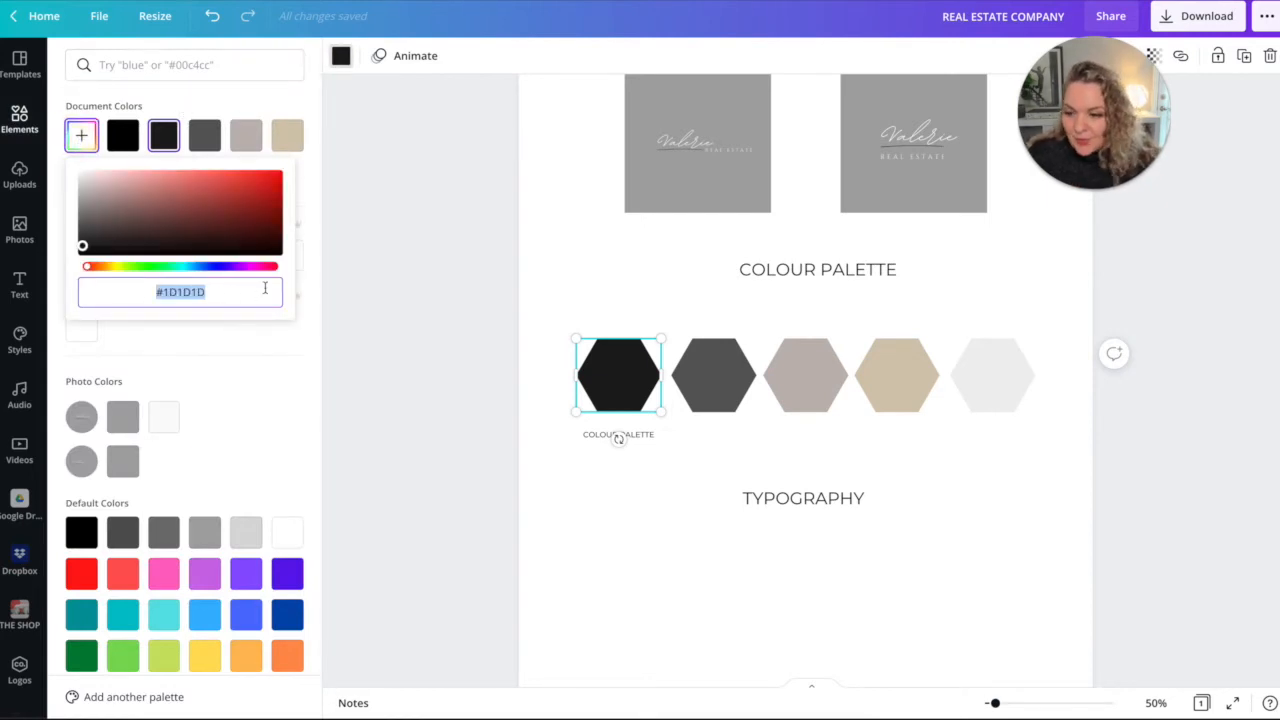
click(618, 434)
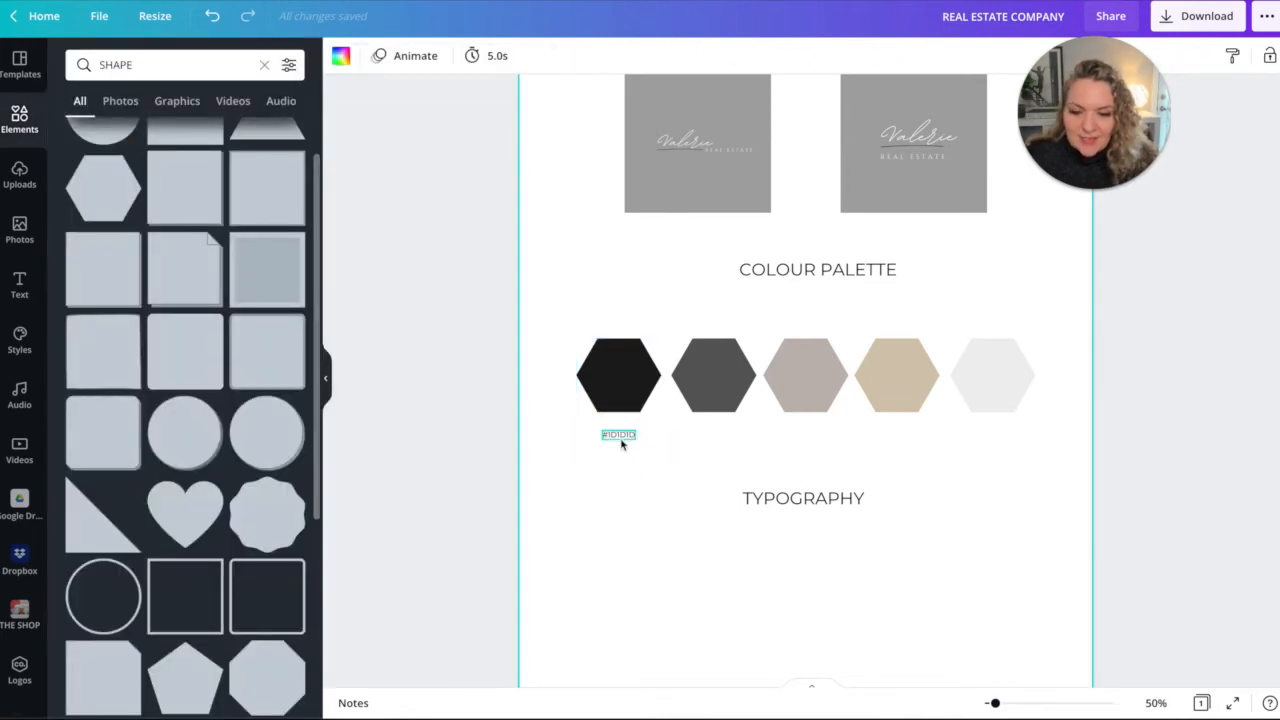
Duplicate the #1D1D1D label beneath each of the five hexagons.
click(618, 434)
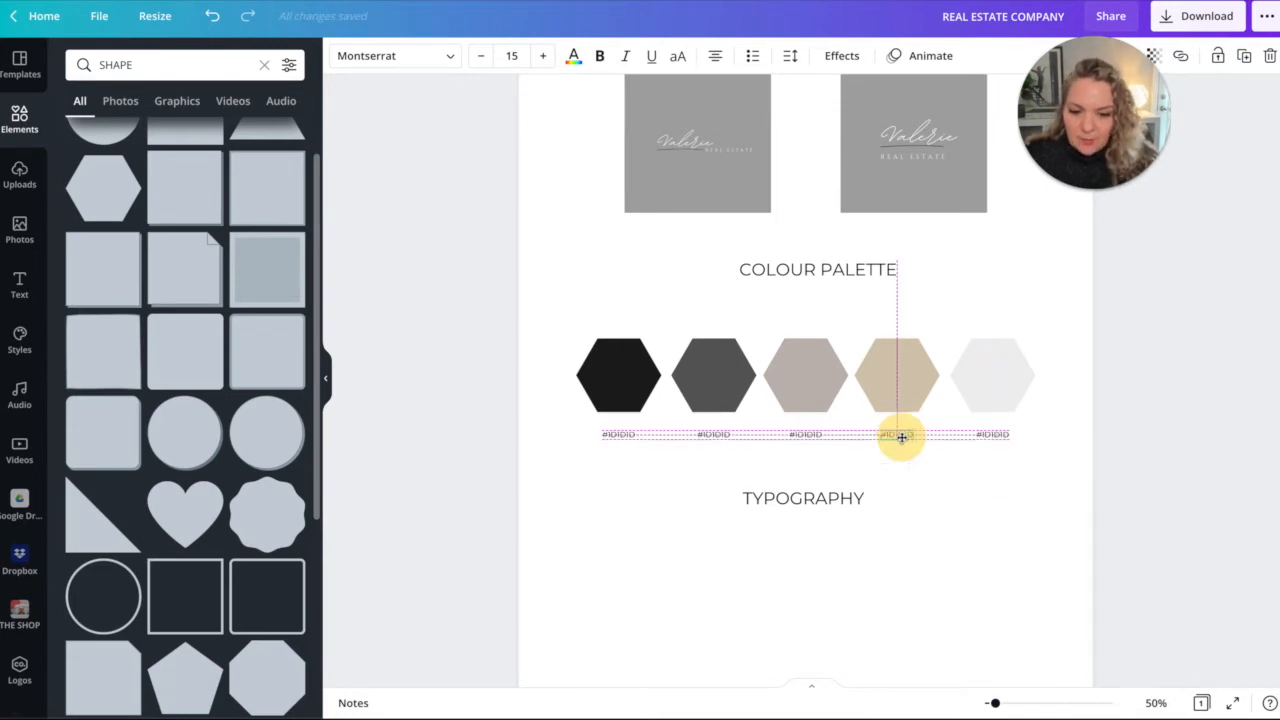
click(618, 375)
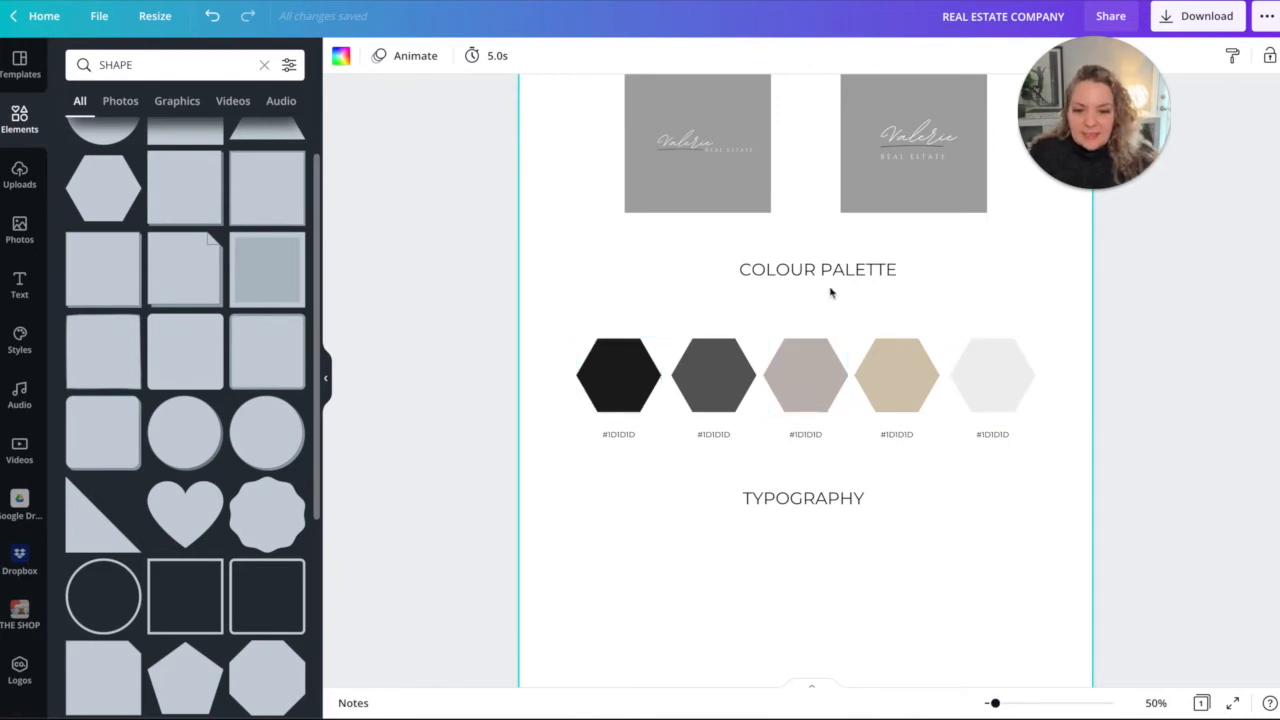
click(803, 498)
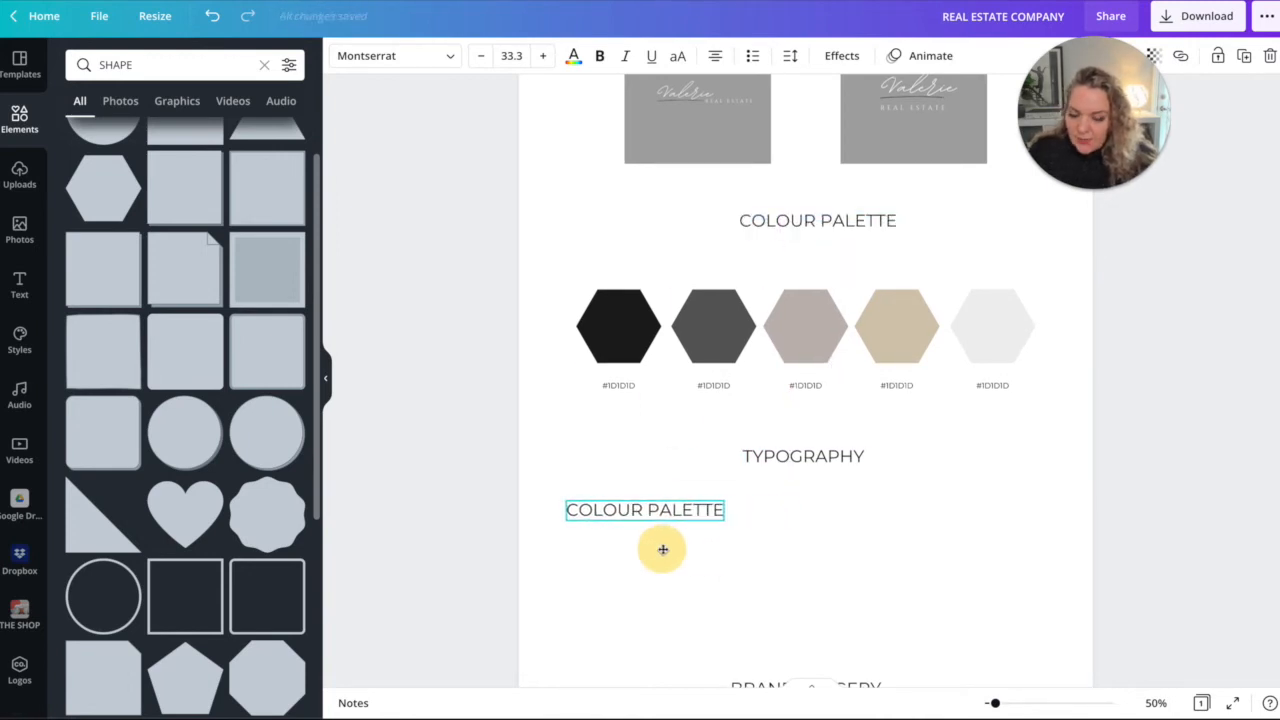
Retype the left heading copy under TYPOGRAPHY as MONTSERRAT.
scroll(down, 3)
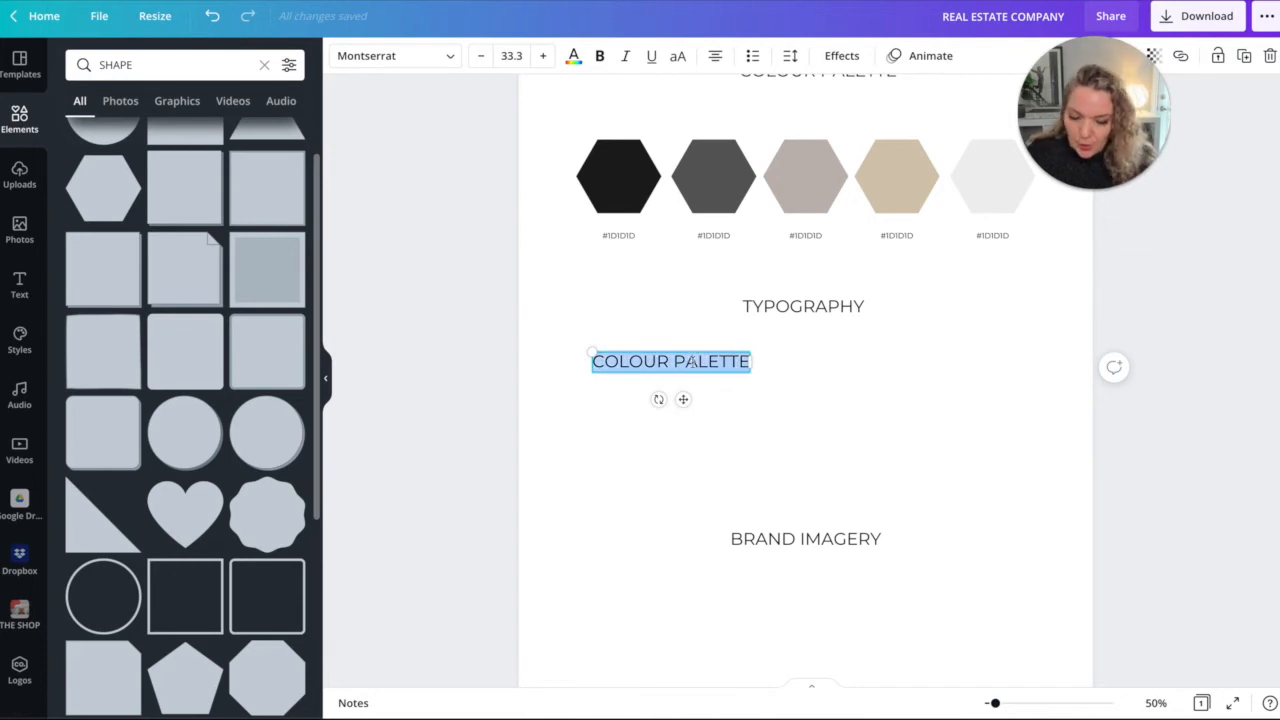
mouse_move(815, 343)
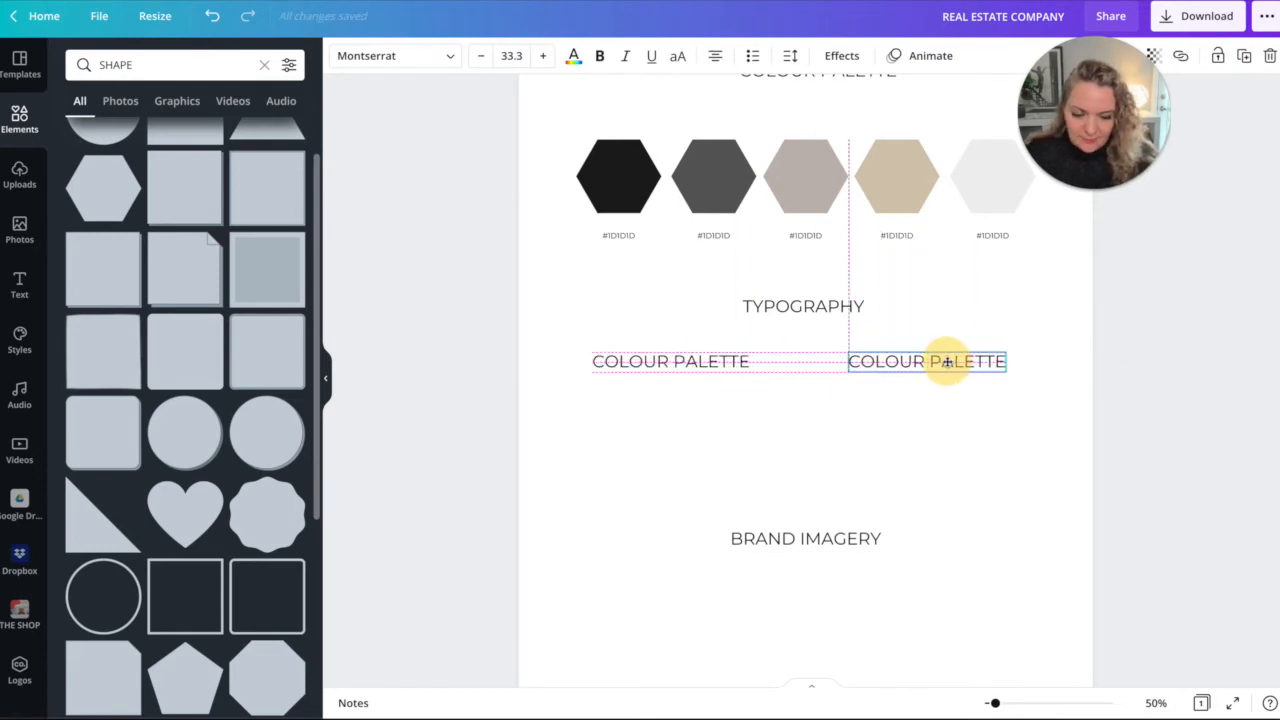
click(670, 361)
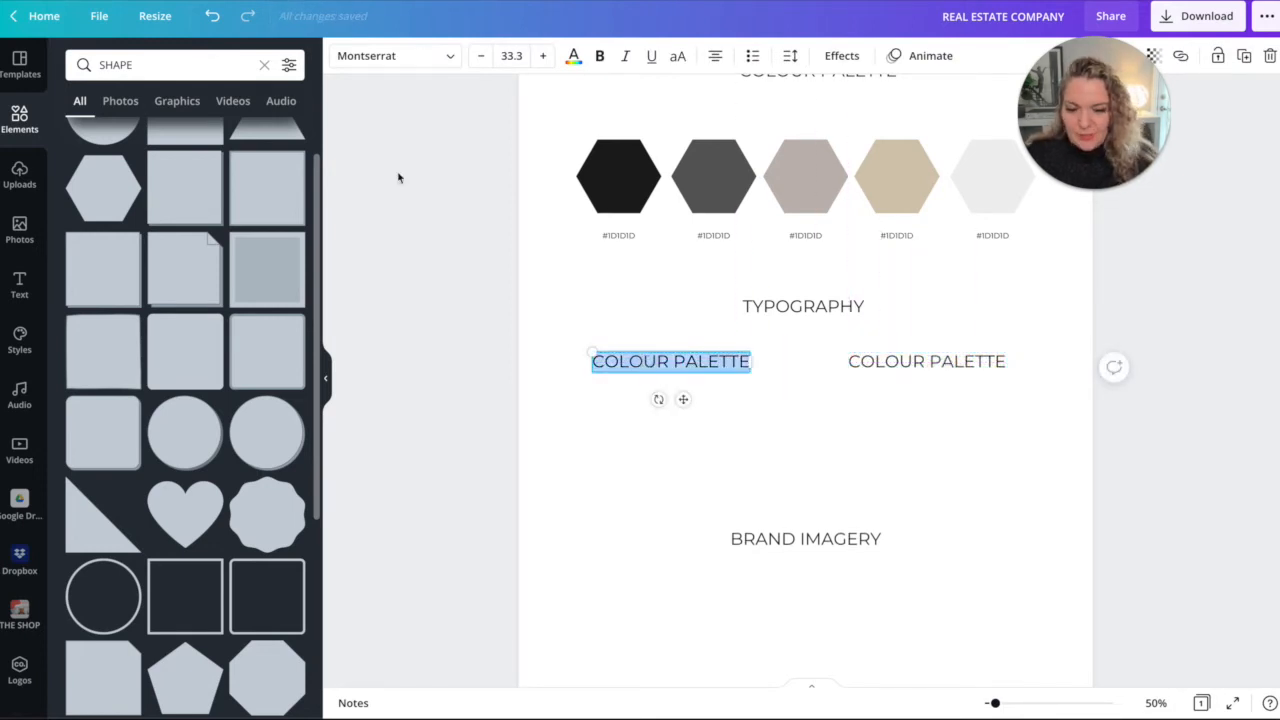
text(MON)
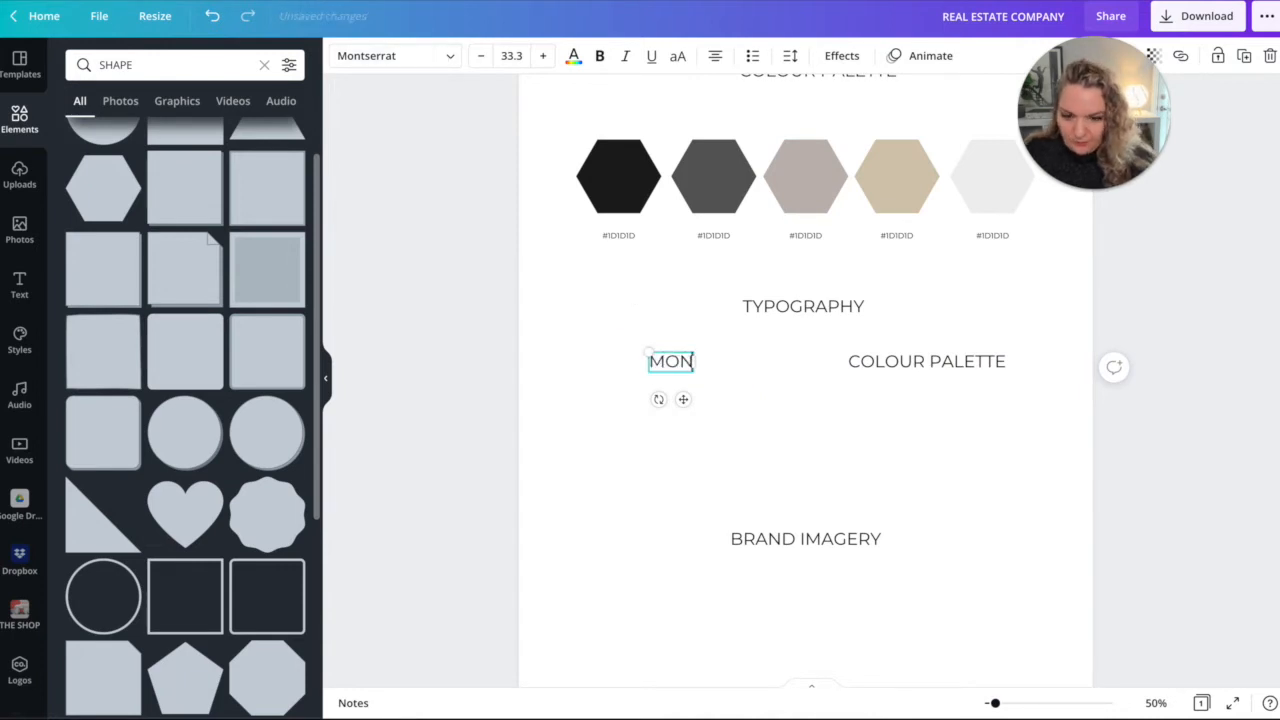
text(TSERRAT)
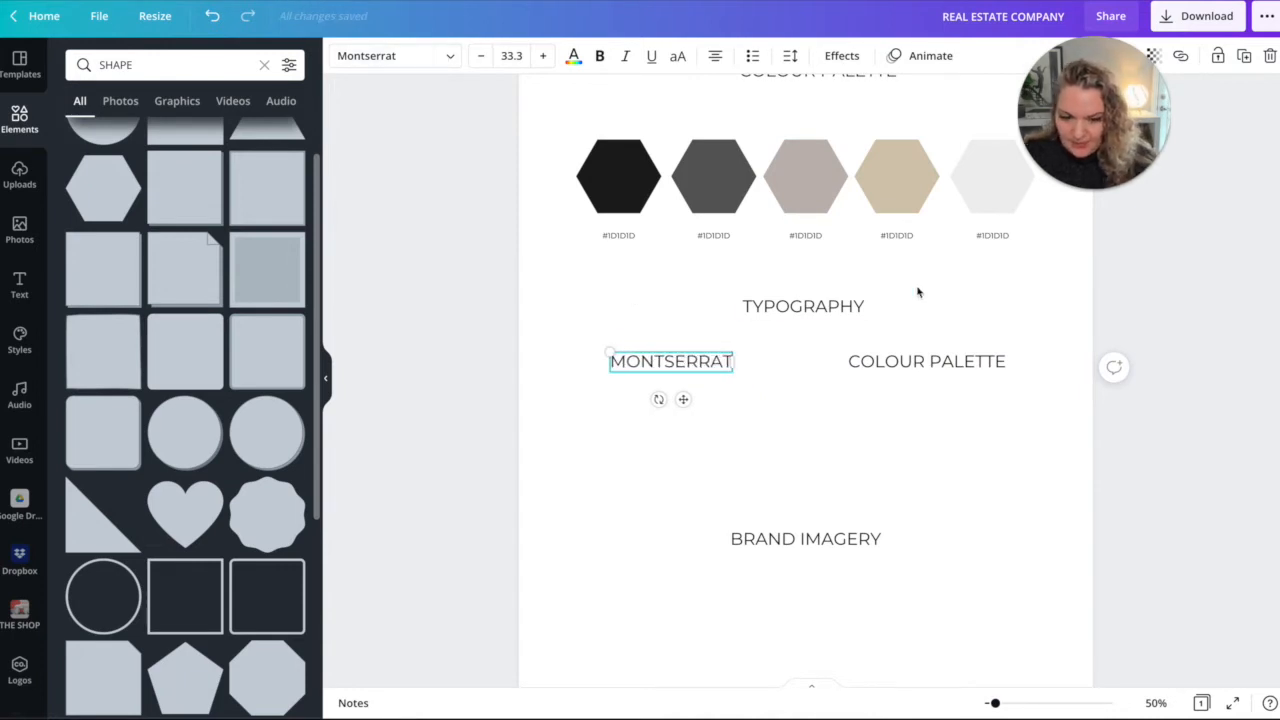
click(926, 361)
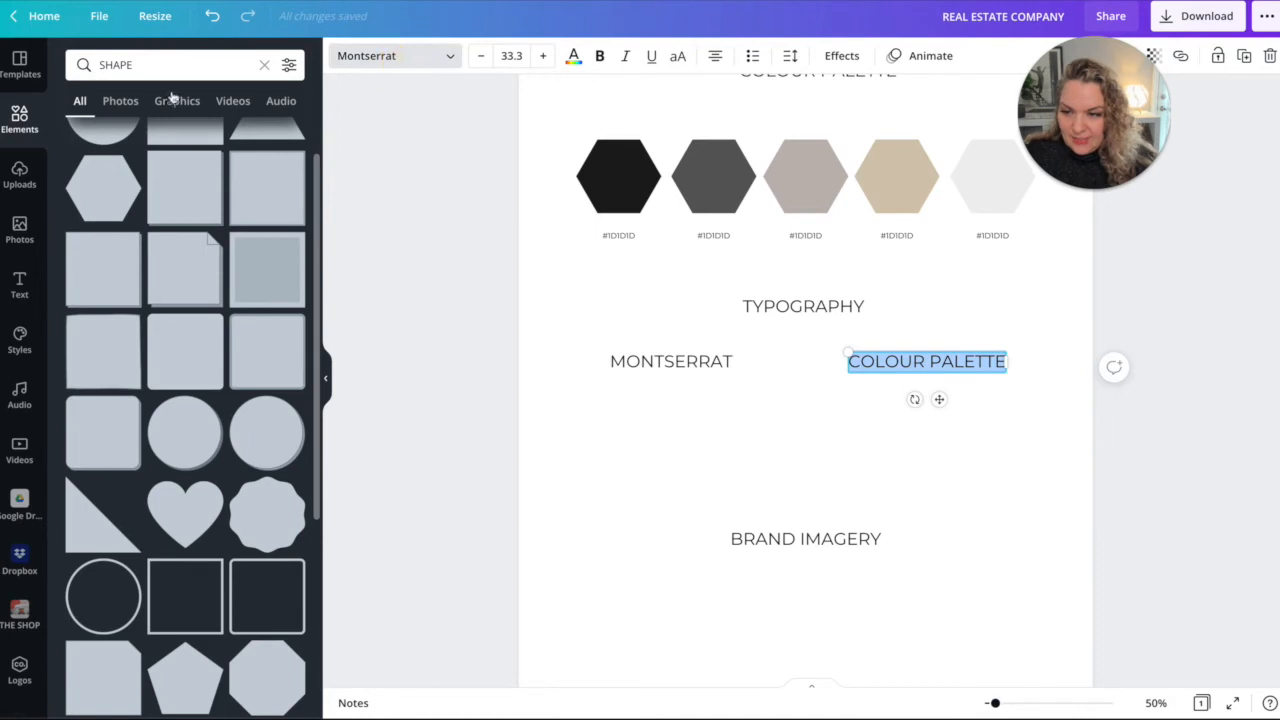
Set COLOUR PALETTE in Playfair Display, move it left, and align MONTSERRAT on the right.
text(PLAYFAIR)
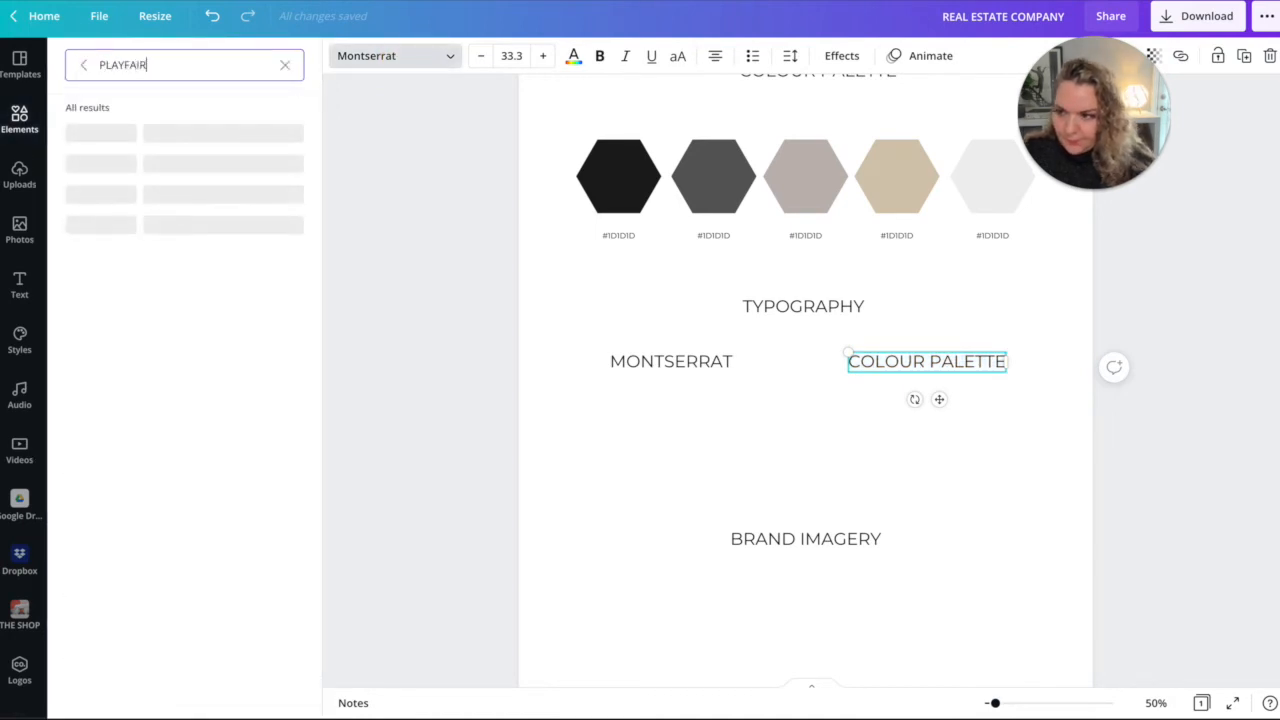
click(108, 131)
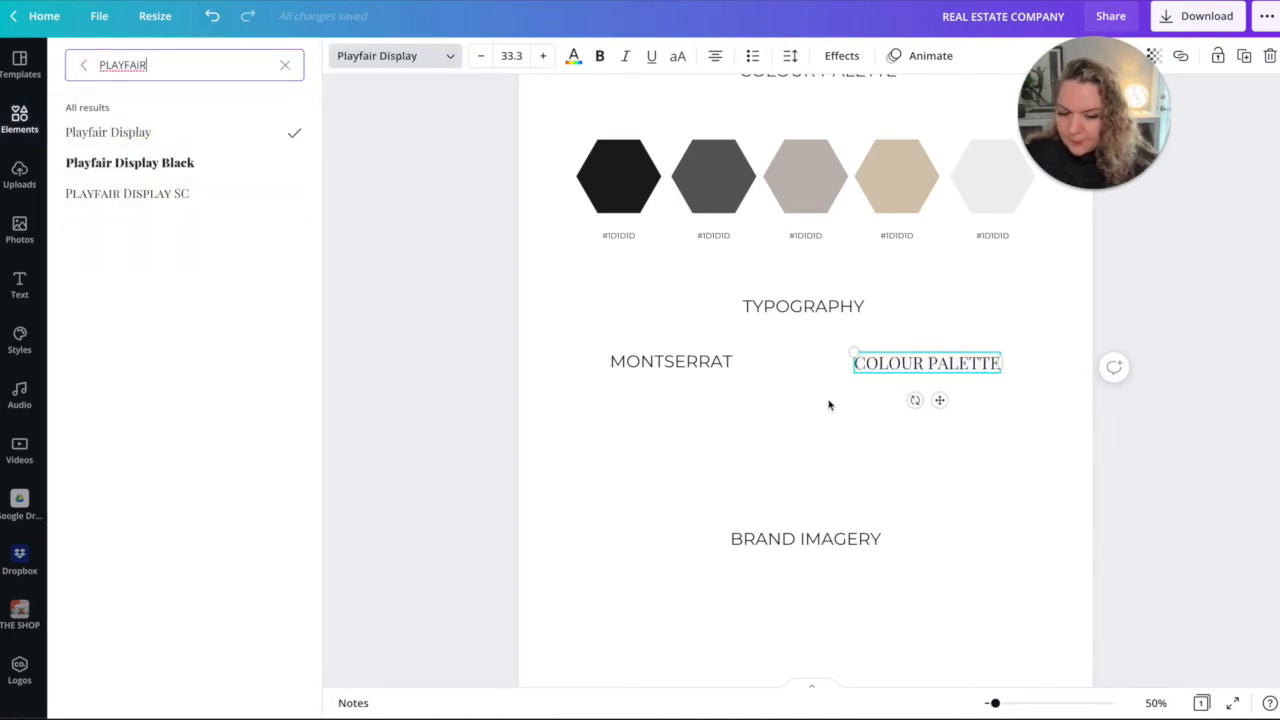
click(670, 361)
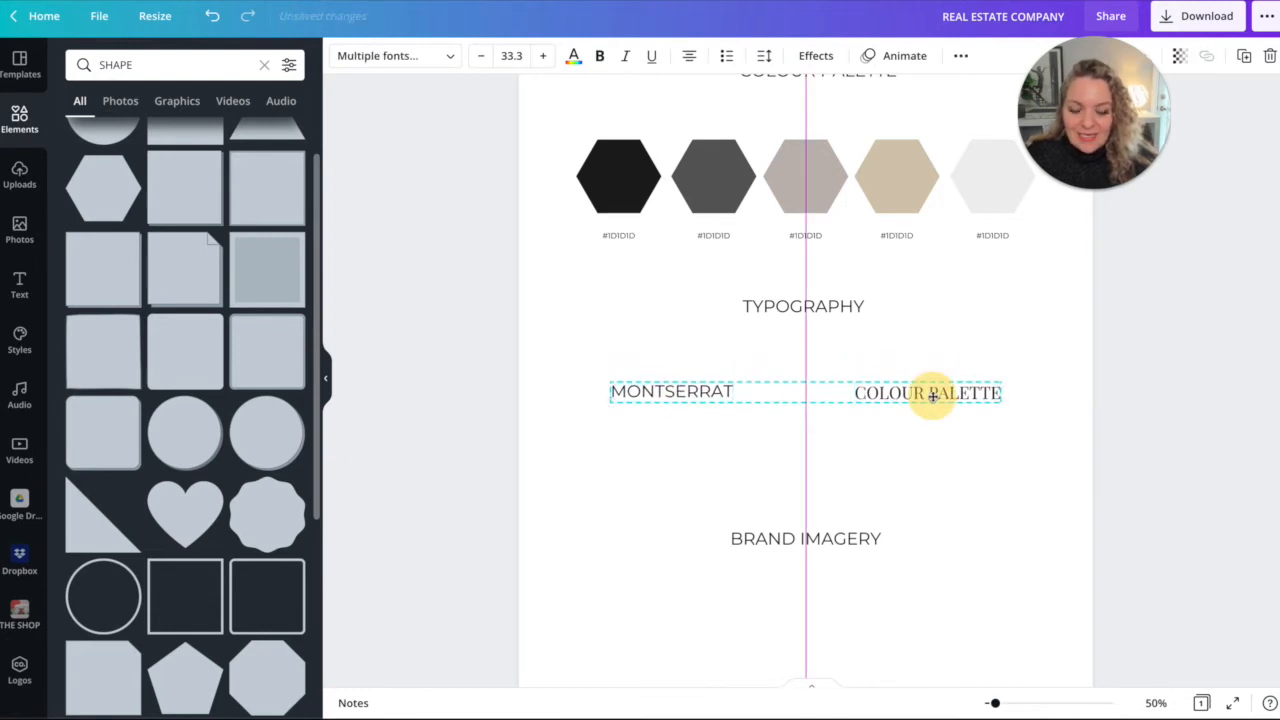
click(671, 391)
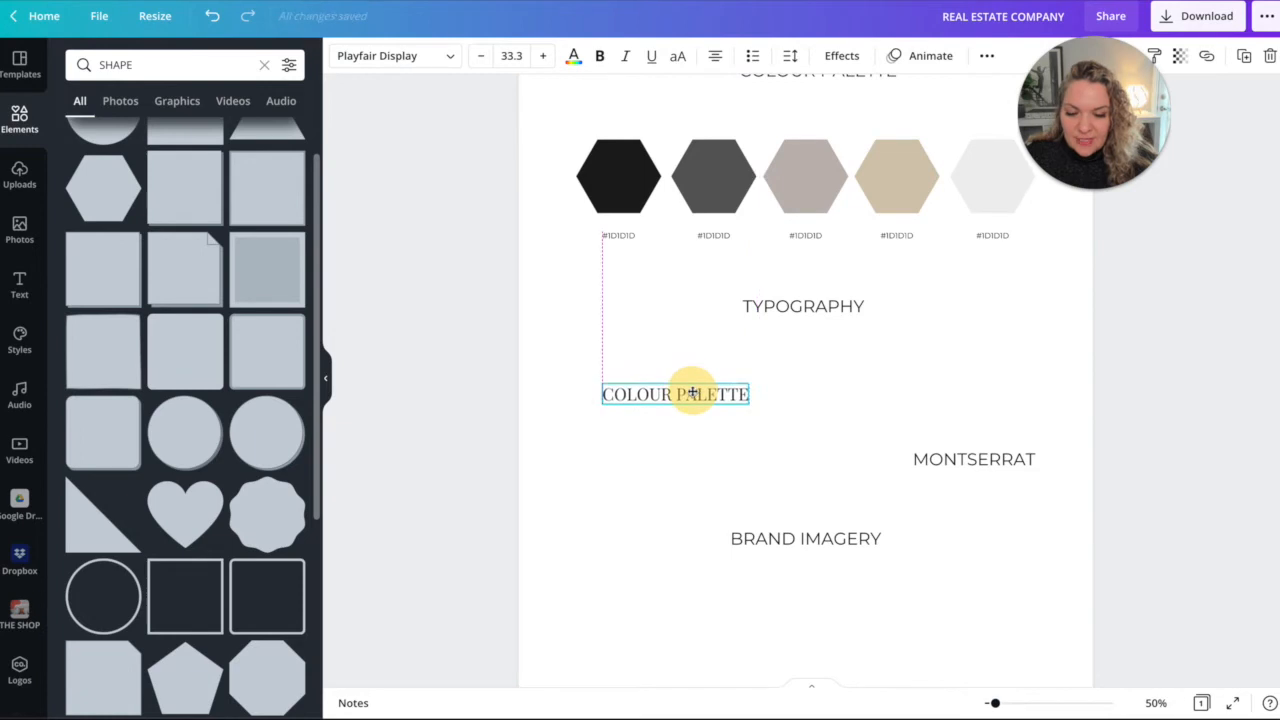
click(973, 459)
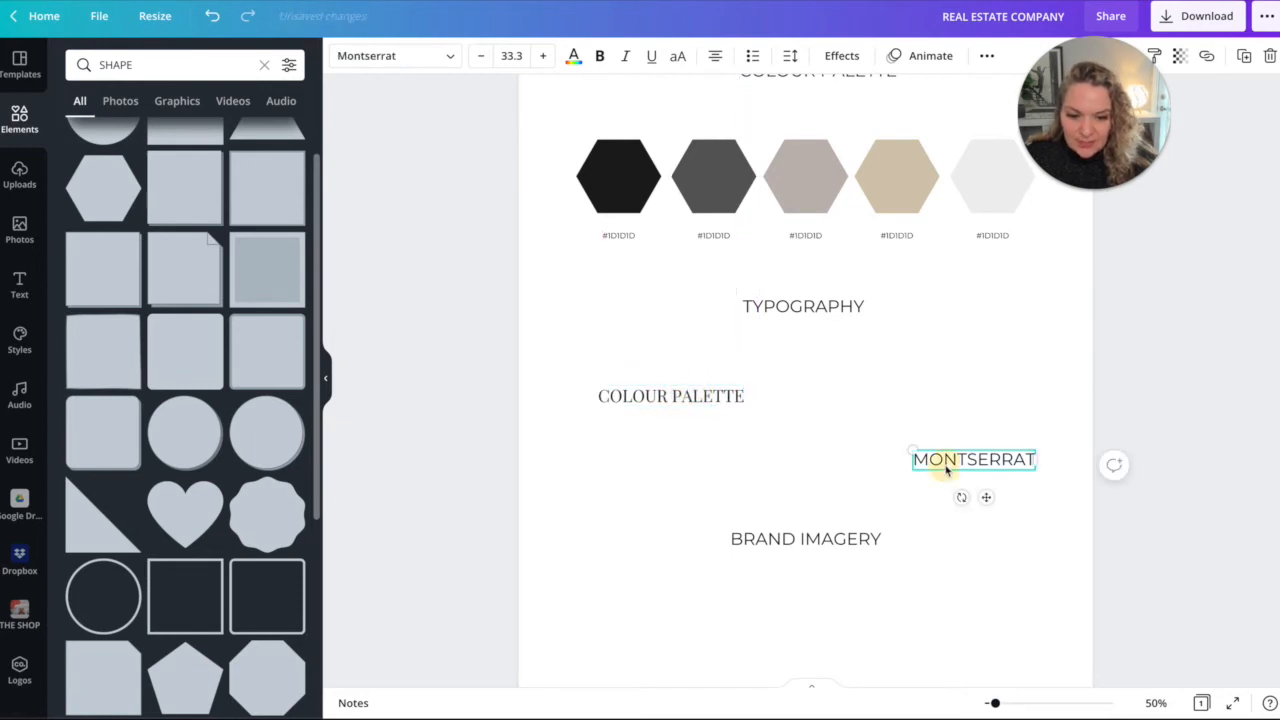
drag(973, 459, 947, 394)
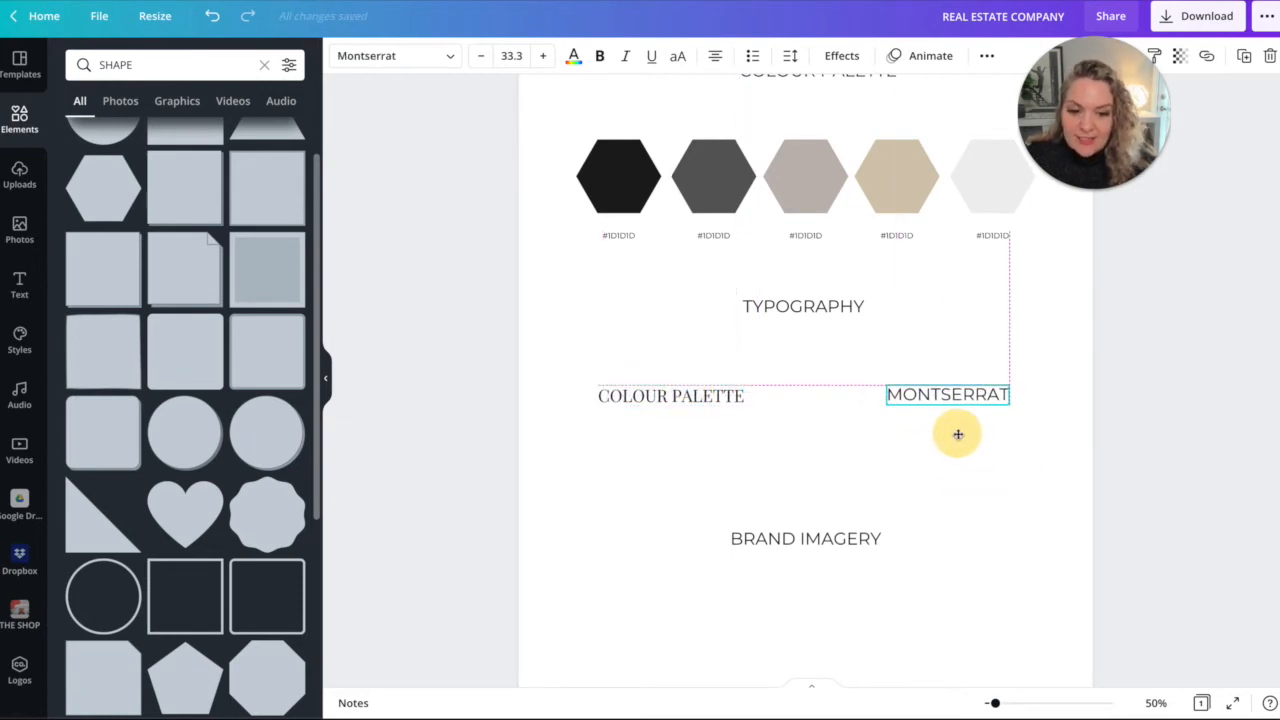
Add HEADINGS and SUB HEADINGS captions above the two font samples and lower the block.
click(676, 471)
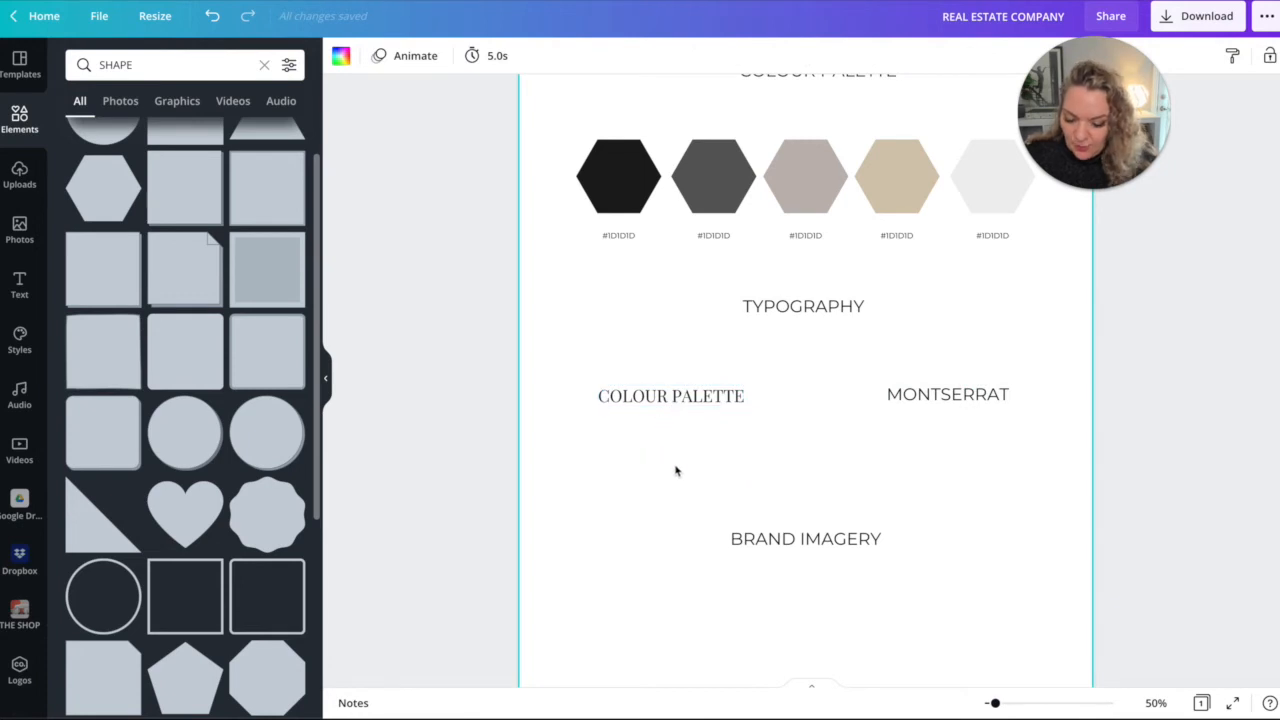
click(618, 238)
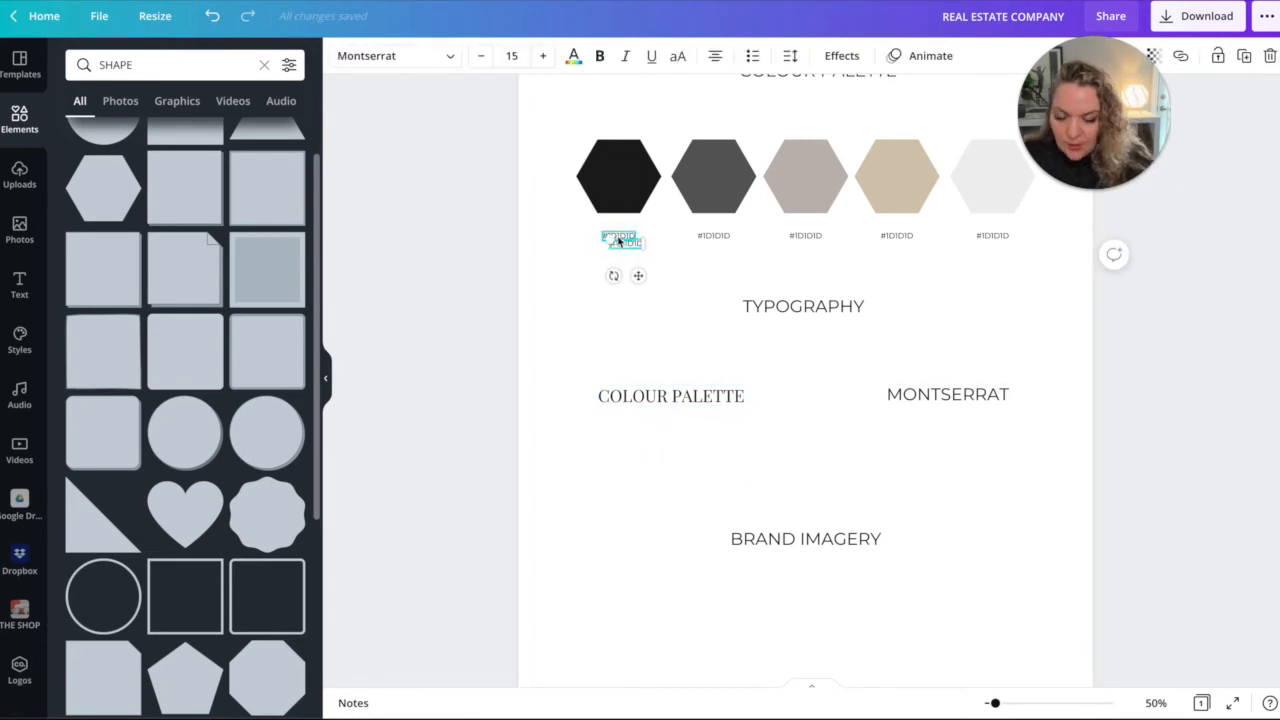
drag(618, 238, 670, 390)
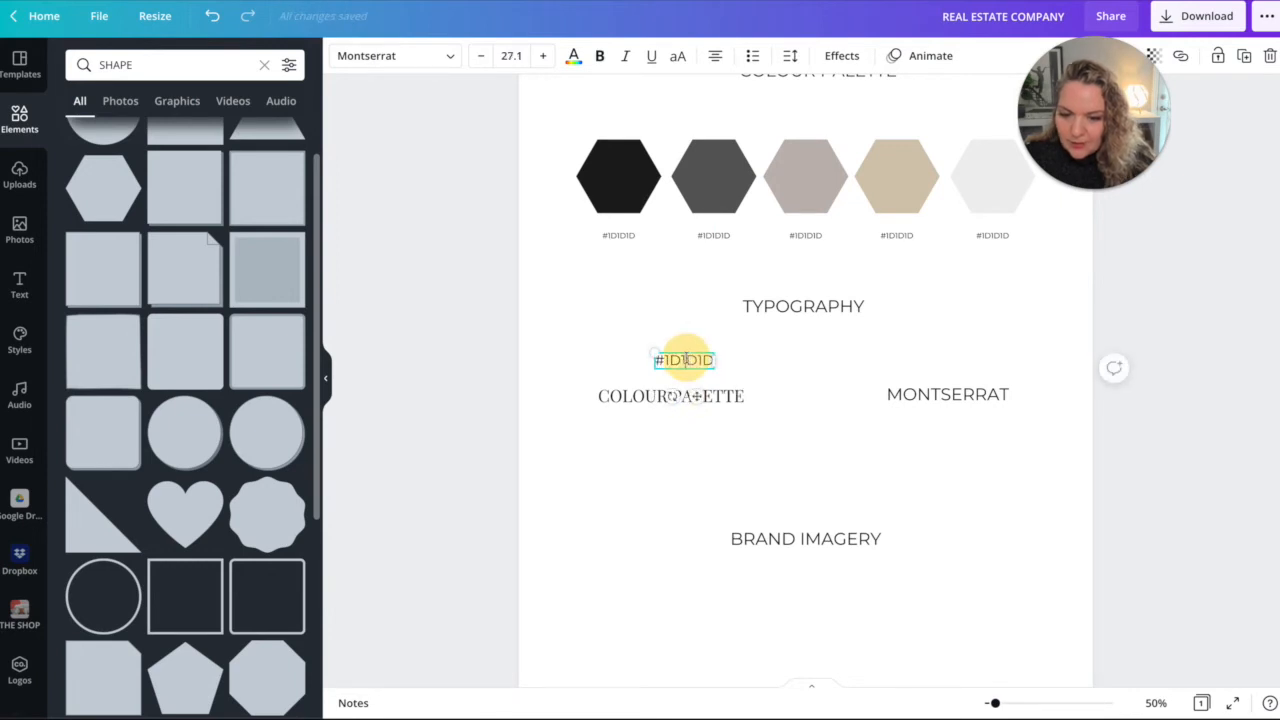
text(HEADINGS)
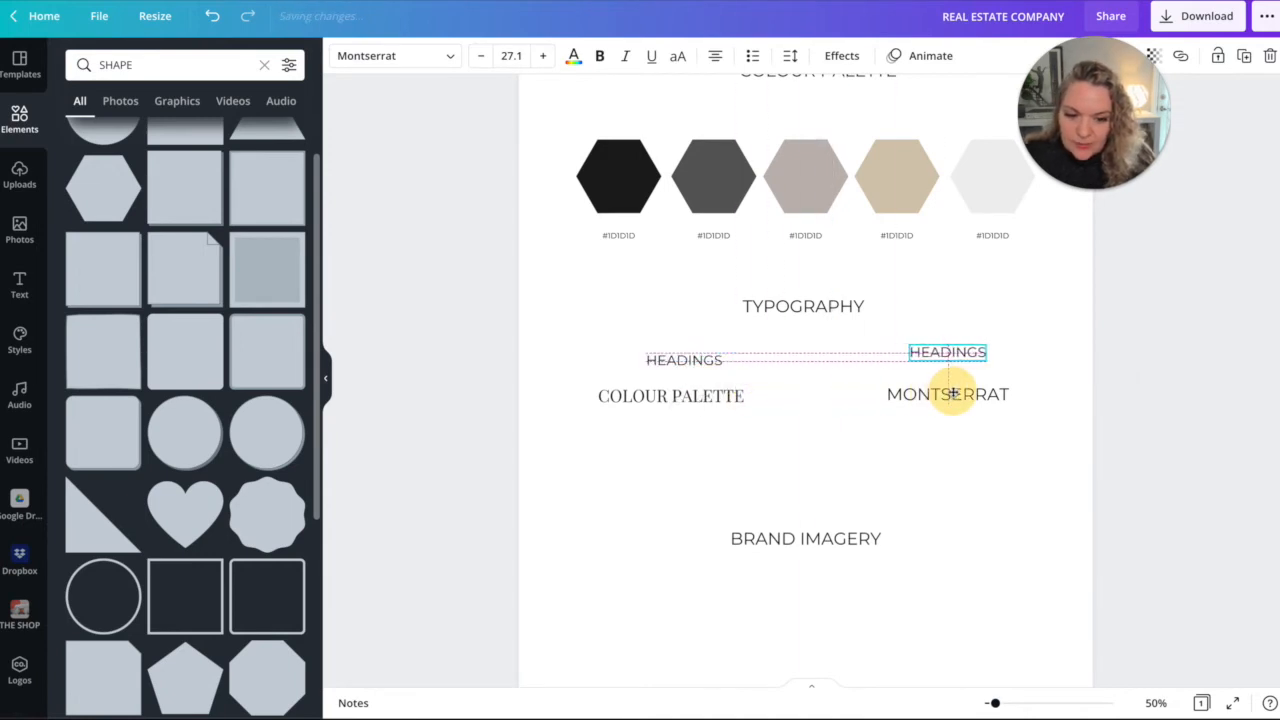
text(SUBHEA)
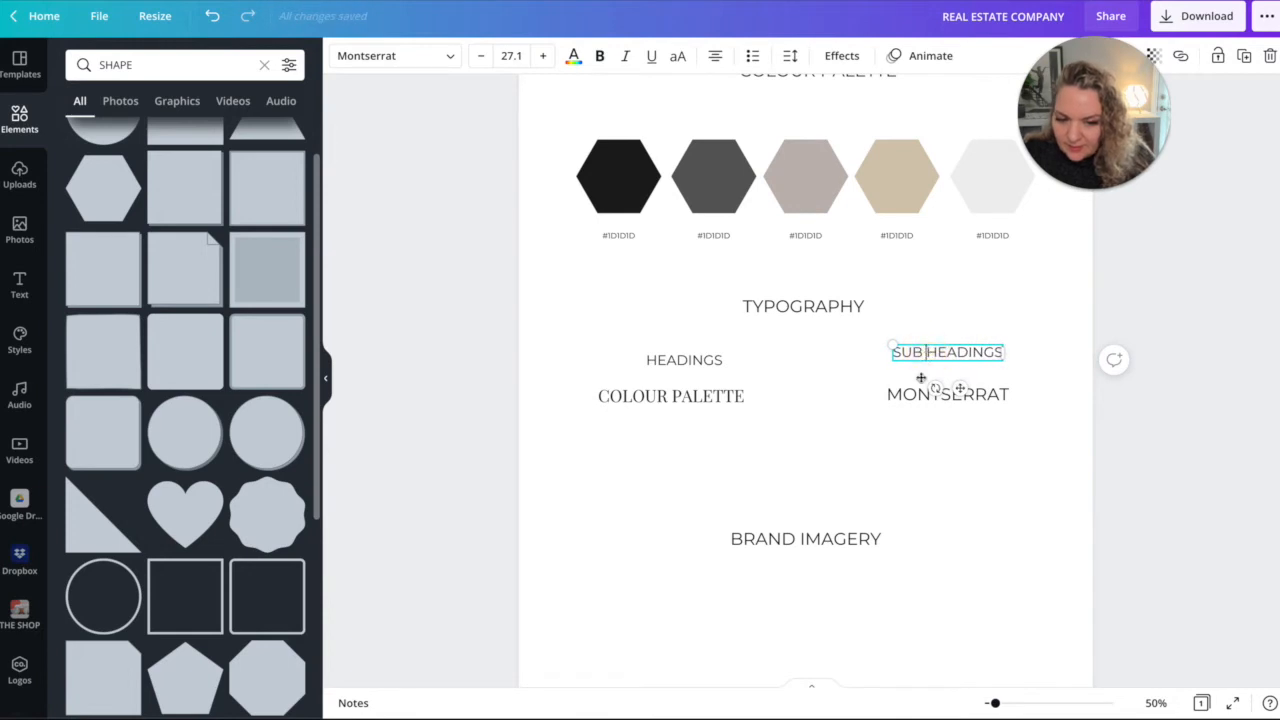
click(673, 360)
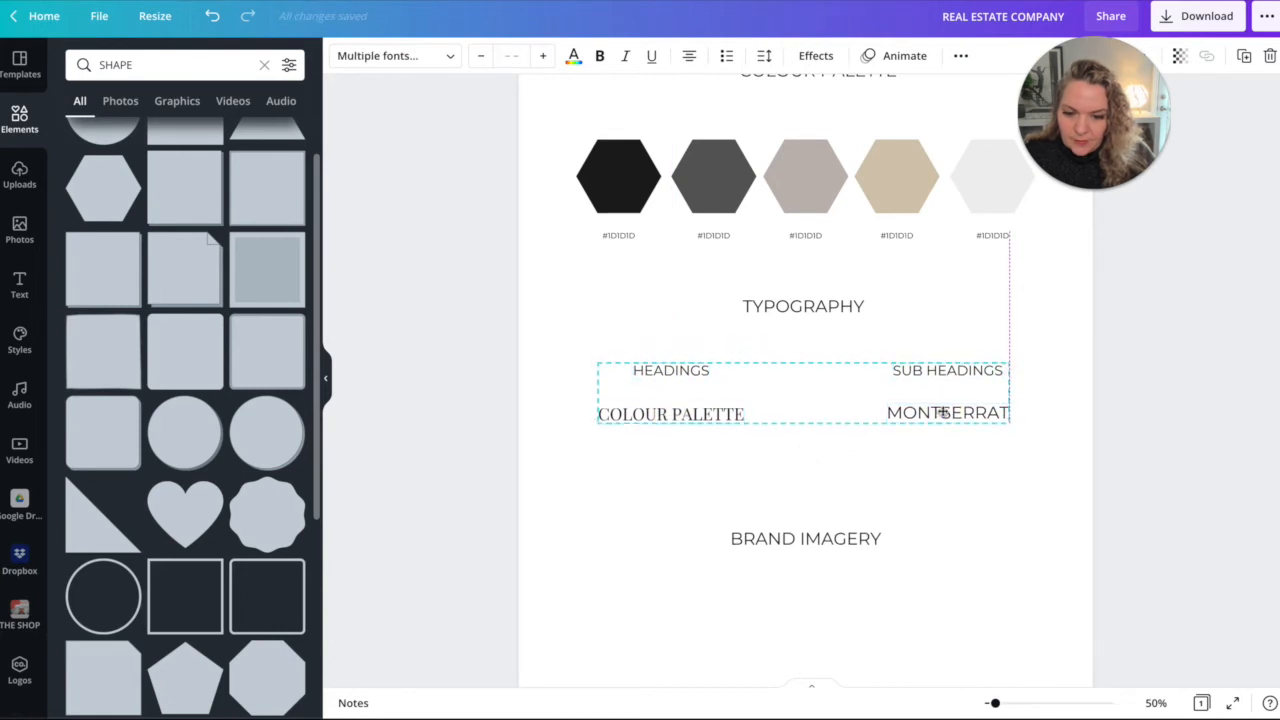
click(670, 413)
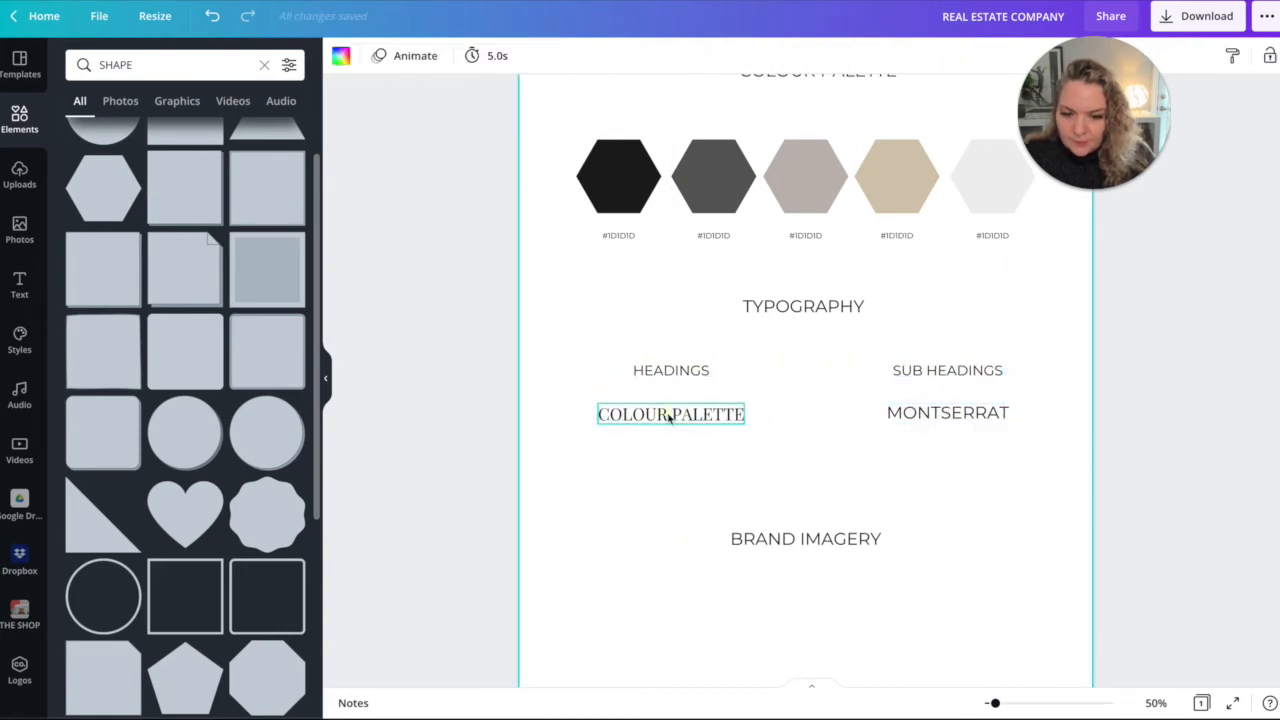
Shrink the HEADINGS and SUB HEADINGS captions to a smaller font size.
click(947, 412)
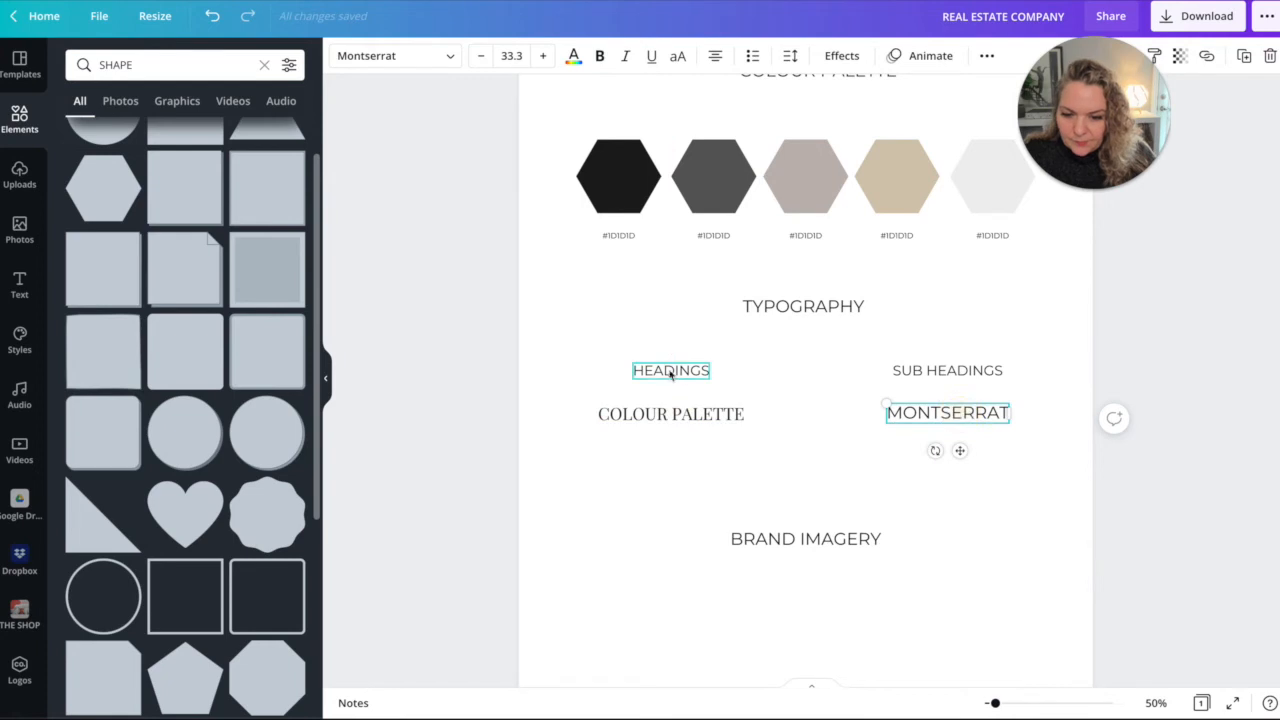
click(512, 55)
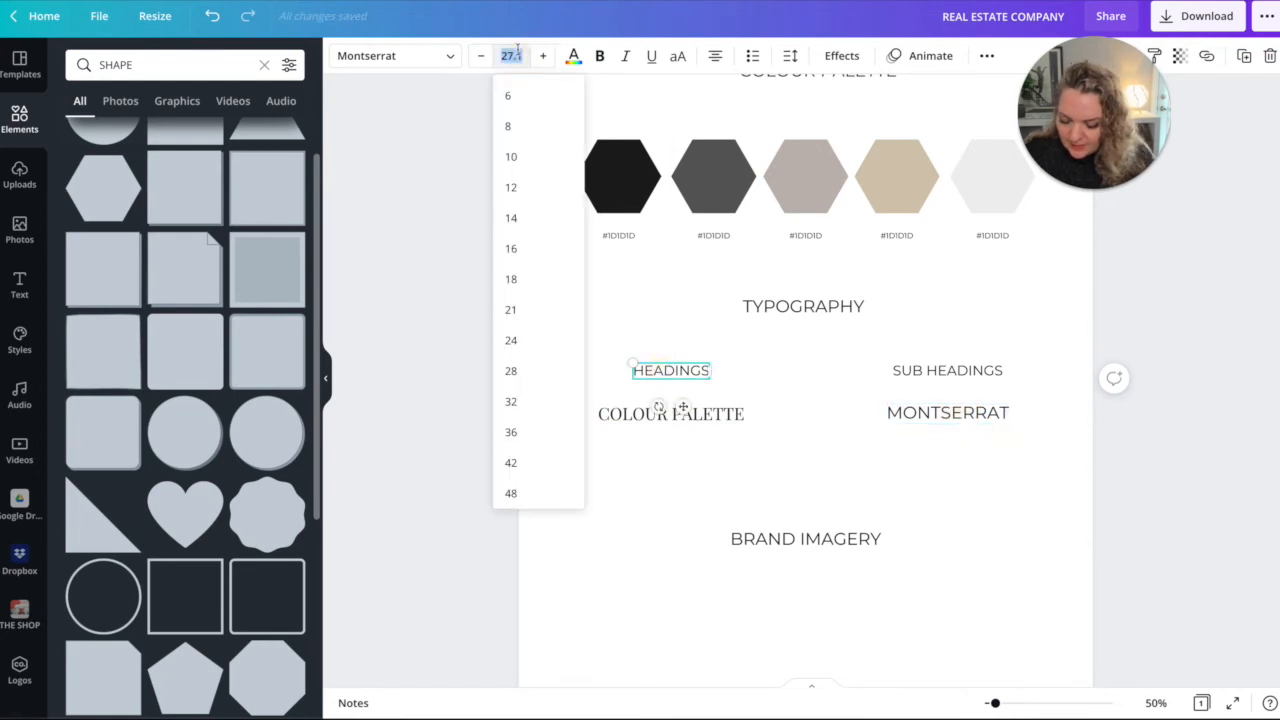
click(947, 370)
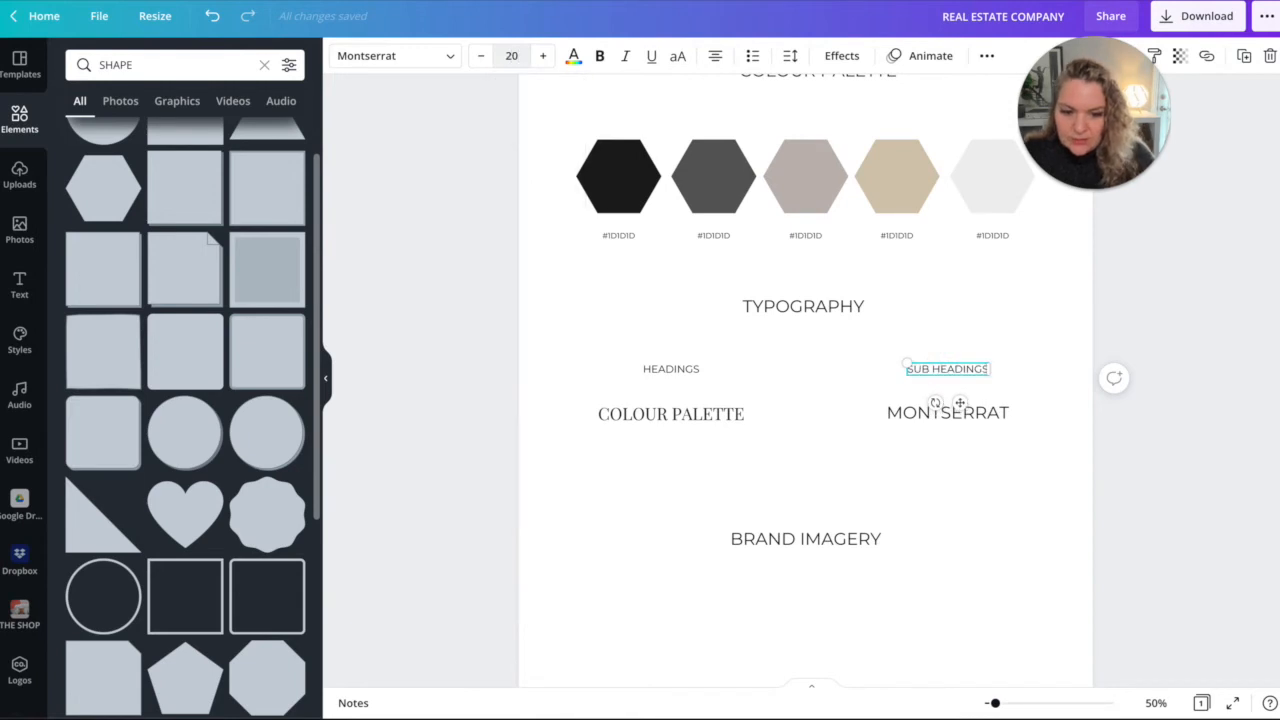
Retype the COLOUR PALETTE font sample as PLAYFAIR DISPLAY.
click(670, 413)
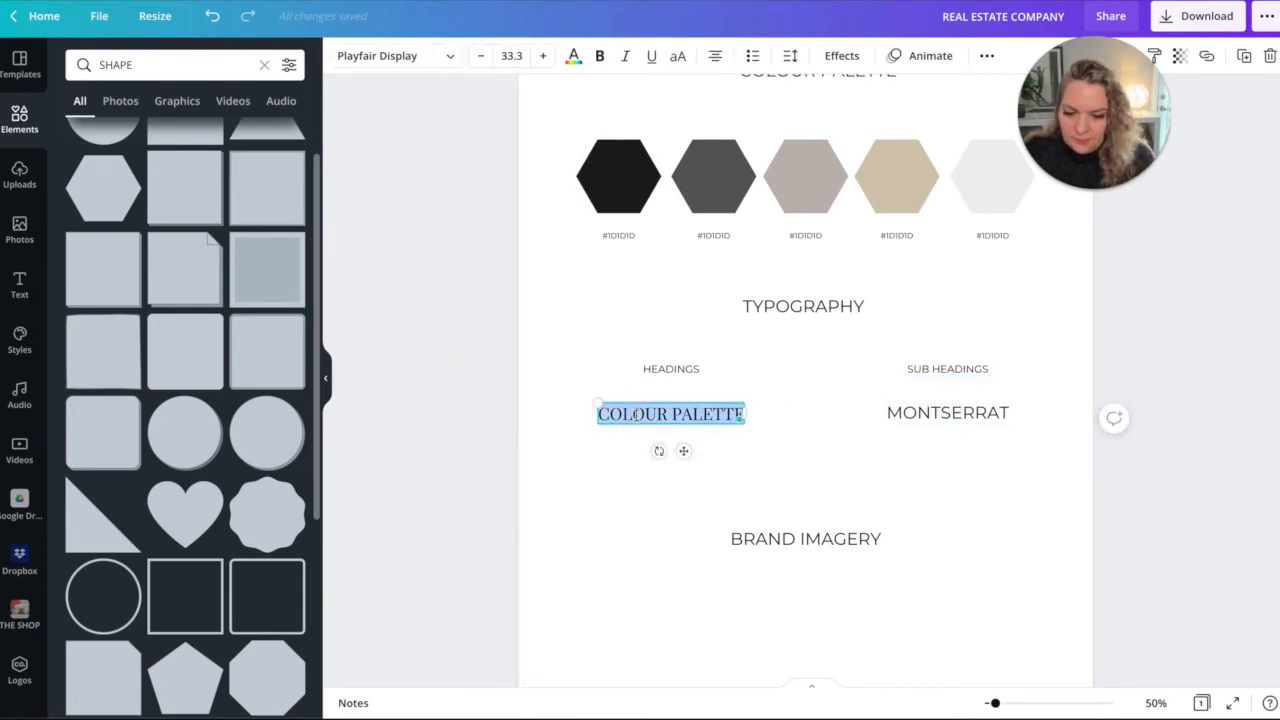
text(PLAYFAIR DISPLAY)
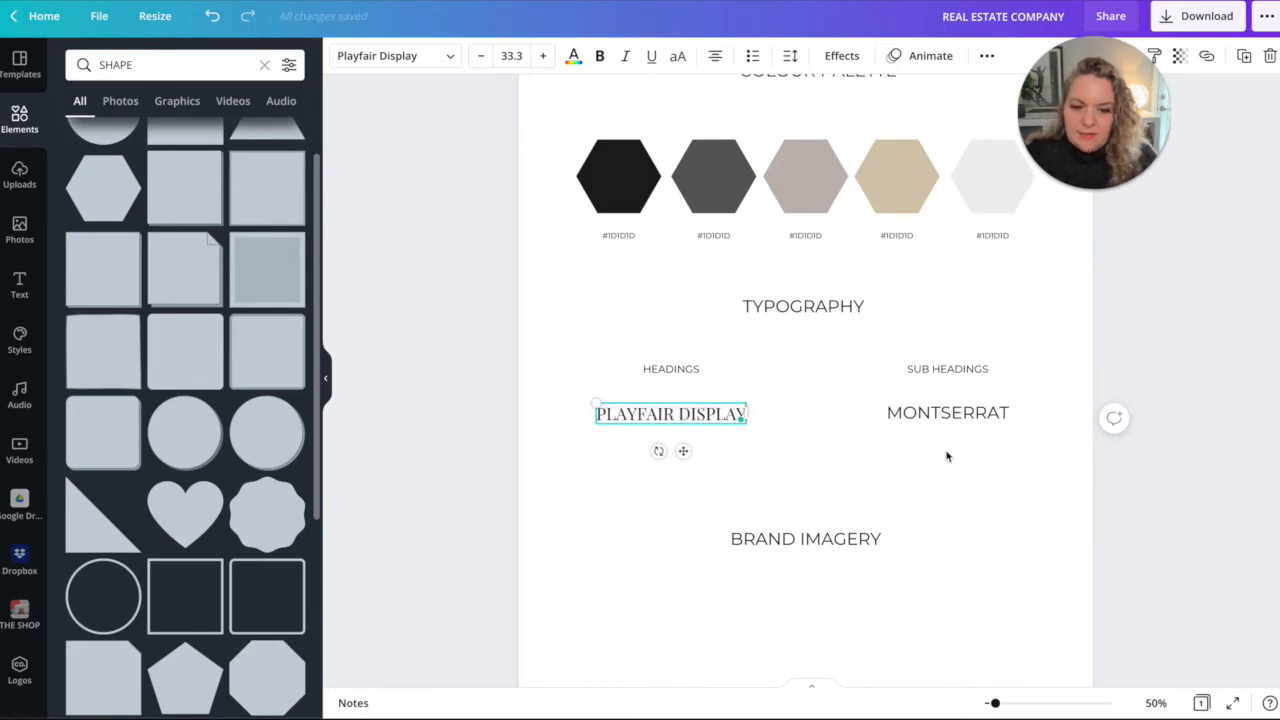
click(670, 413)
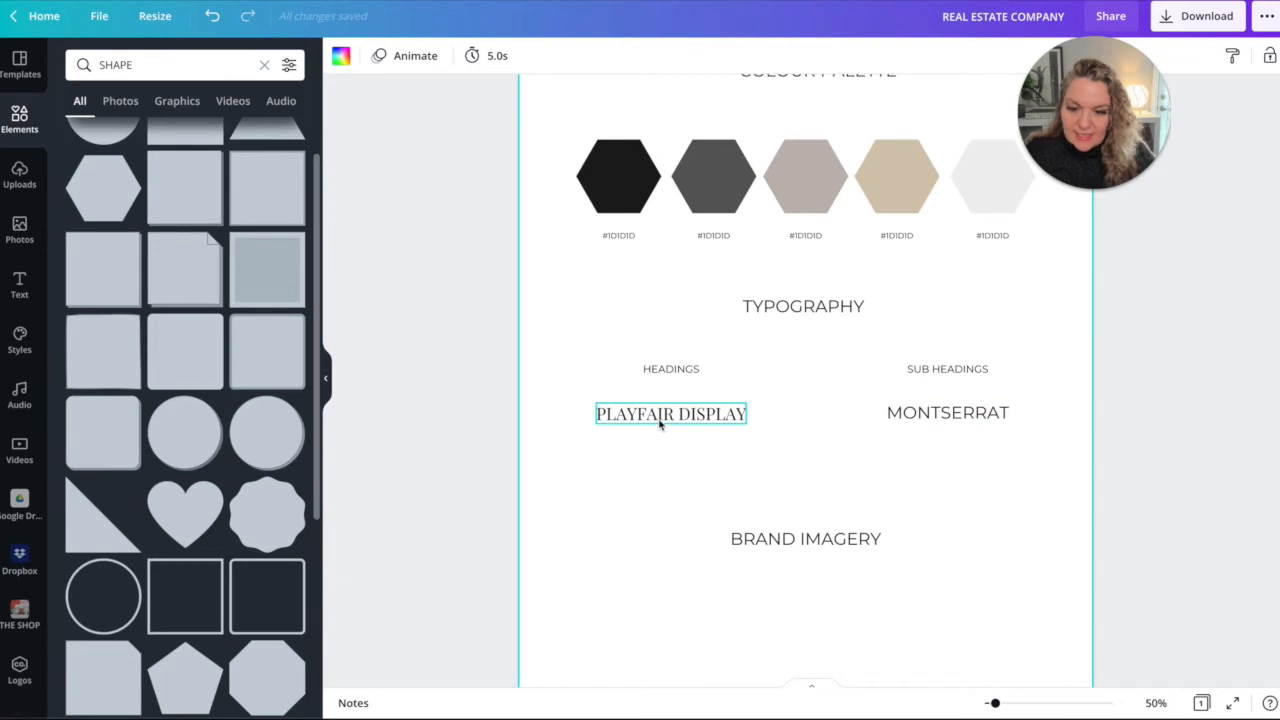
Add an uppercase alphabet sample under PLAYFAIR DISPLAY, narrowed to wrap onto two lines.
click(670, 413)
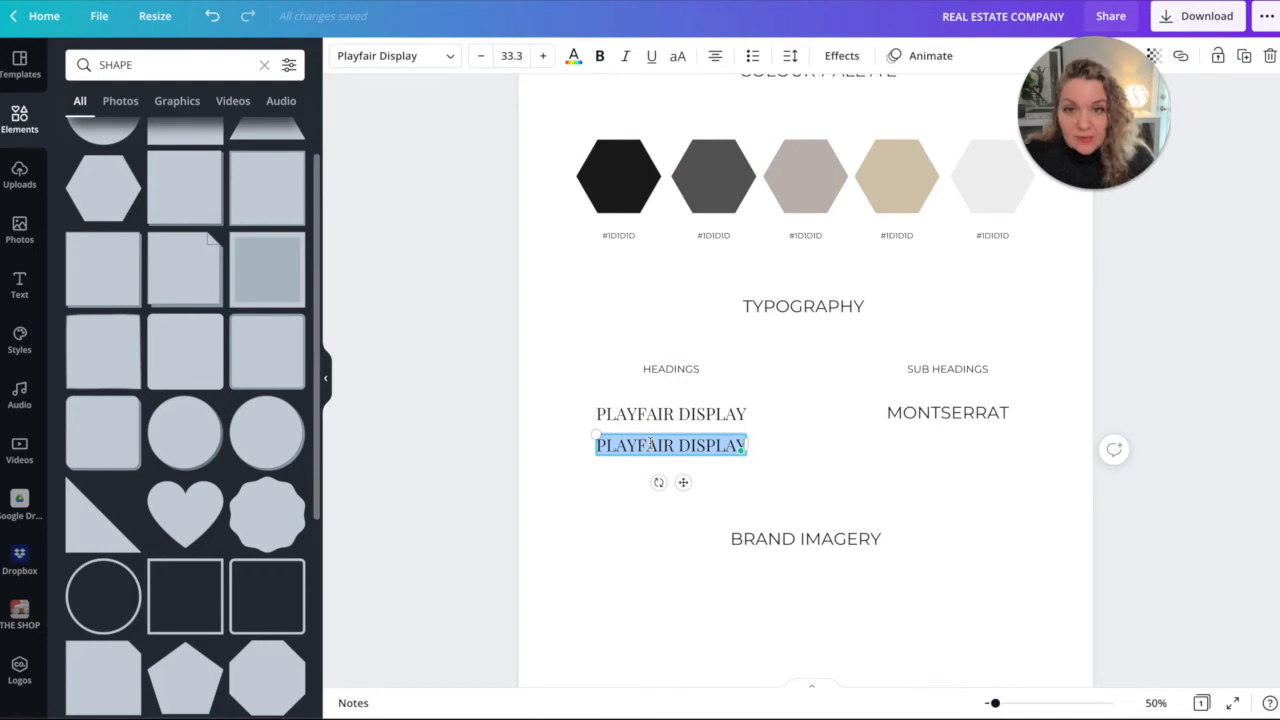
text(ABCDEFG)
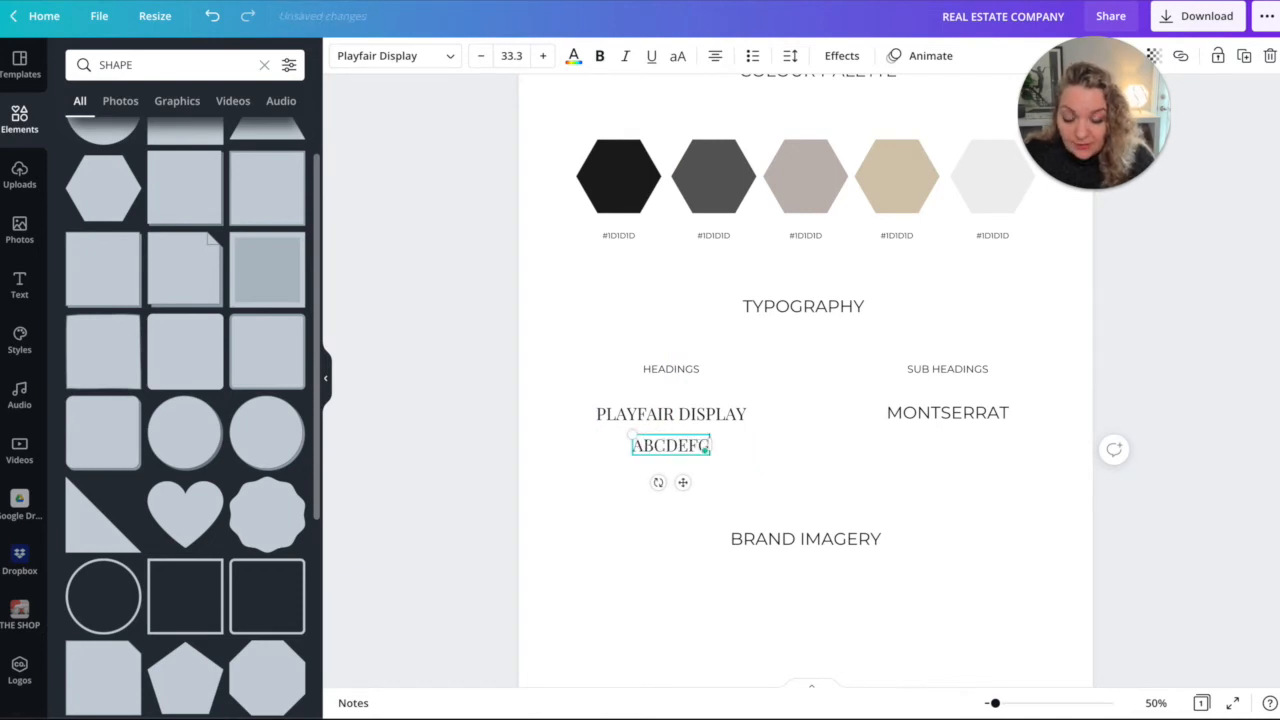
text(H)
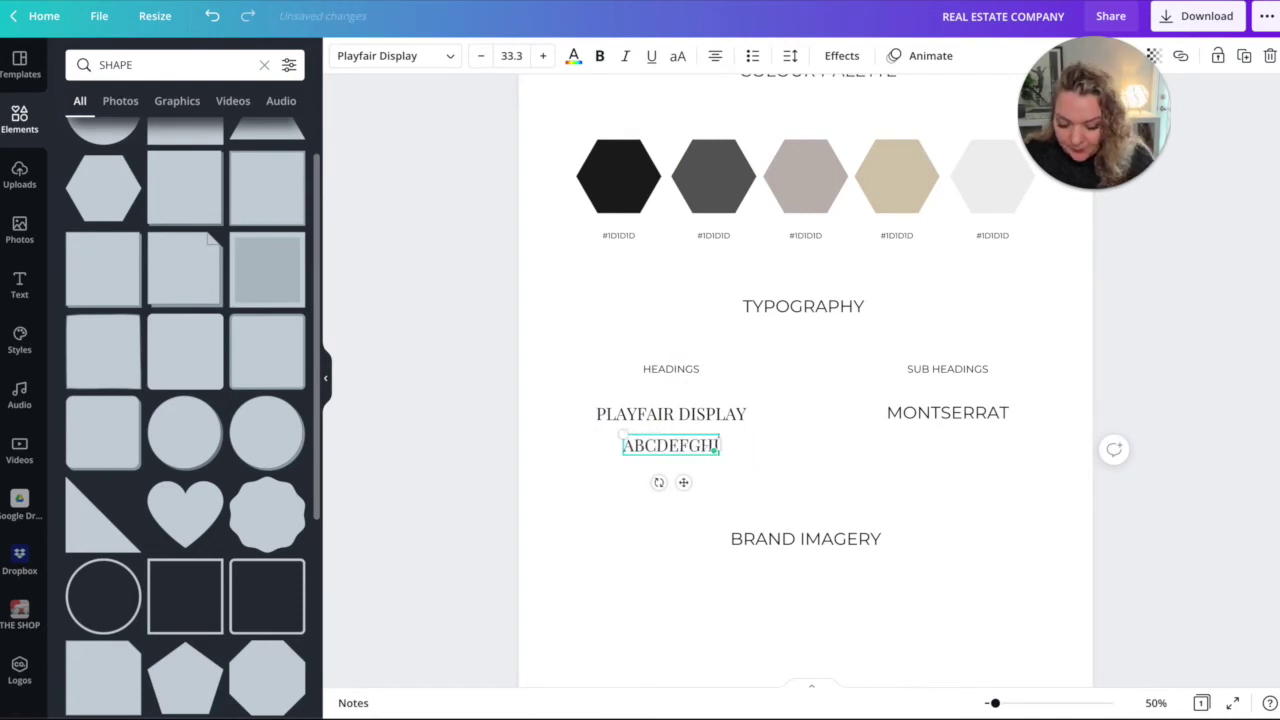
text(IJKLMN)
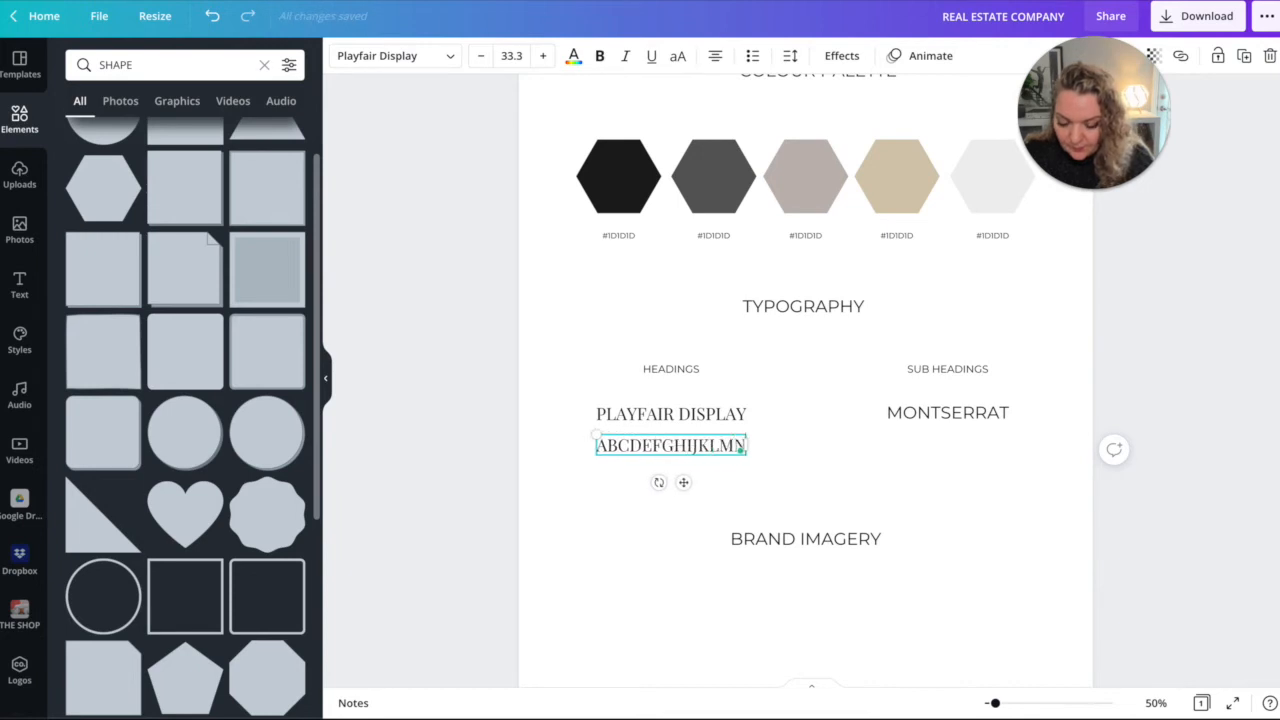
text(OPQRSTUV)
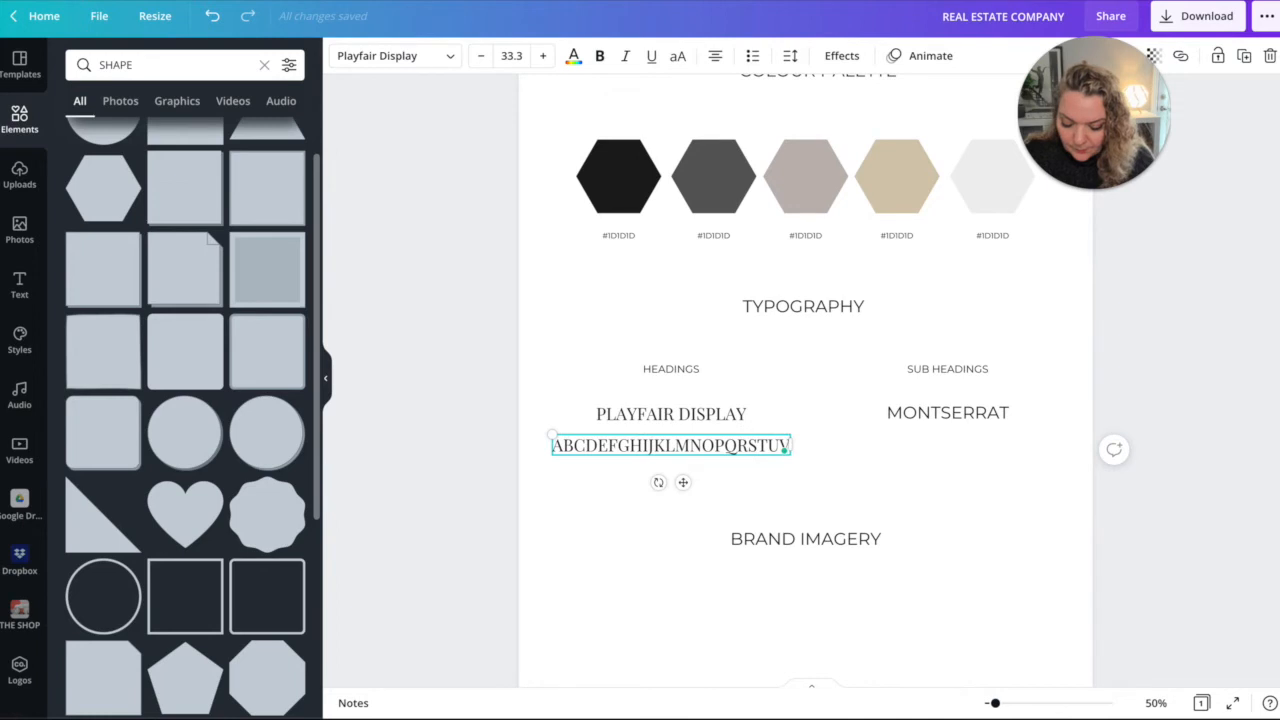
text(WXYZ)
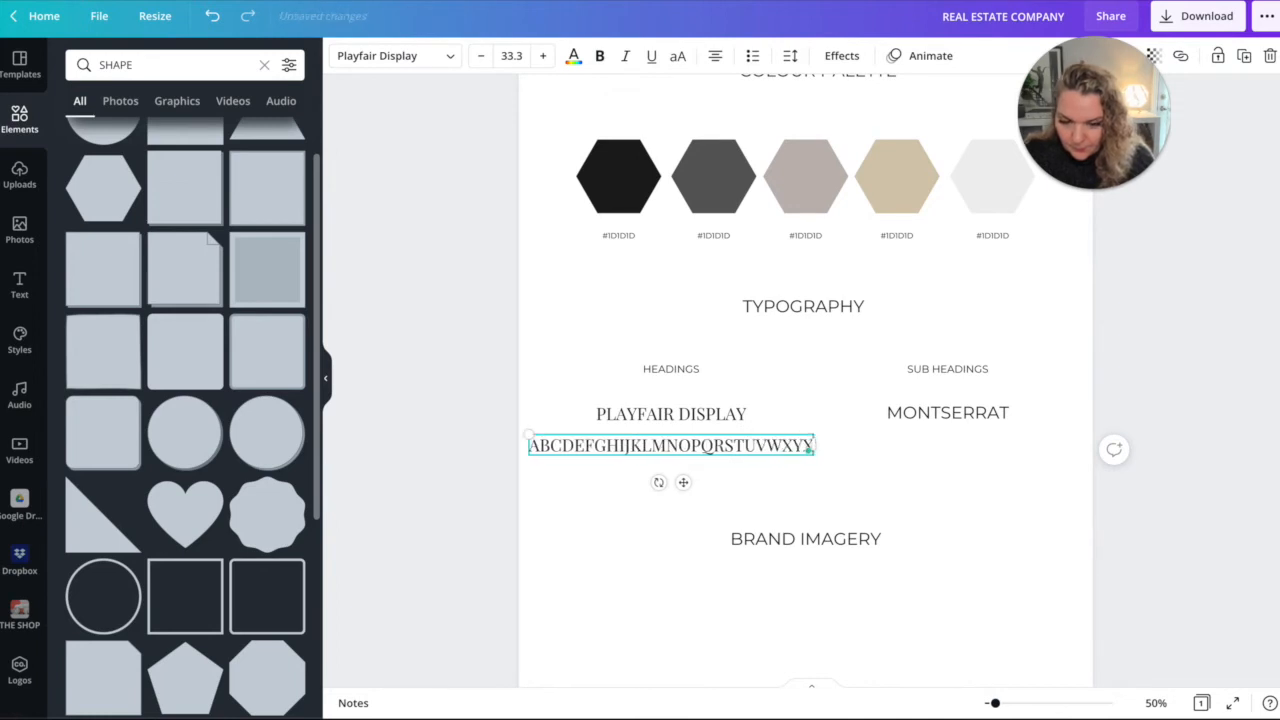
drag(812, 445, 745, 445)
text(abcdefghijk)
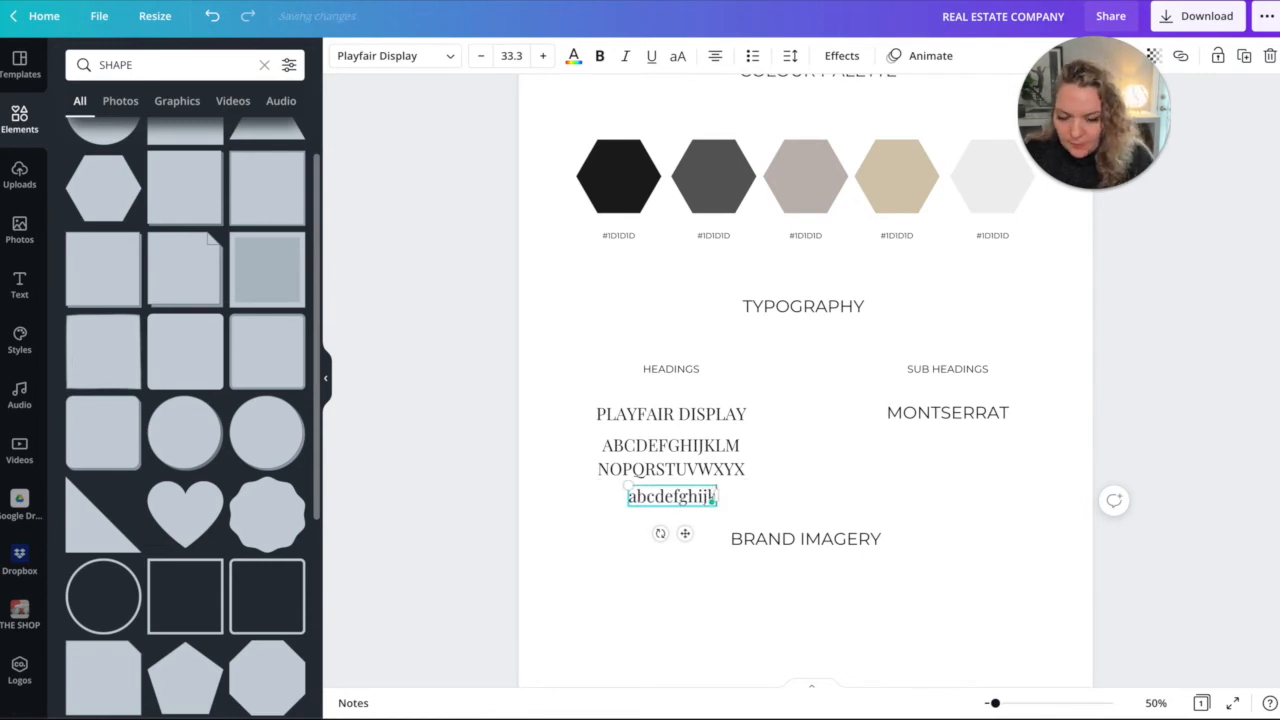
Add the lowercase alphabet sample beneath the uppercase one.
text(lmnop)
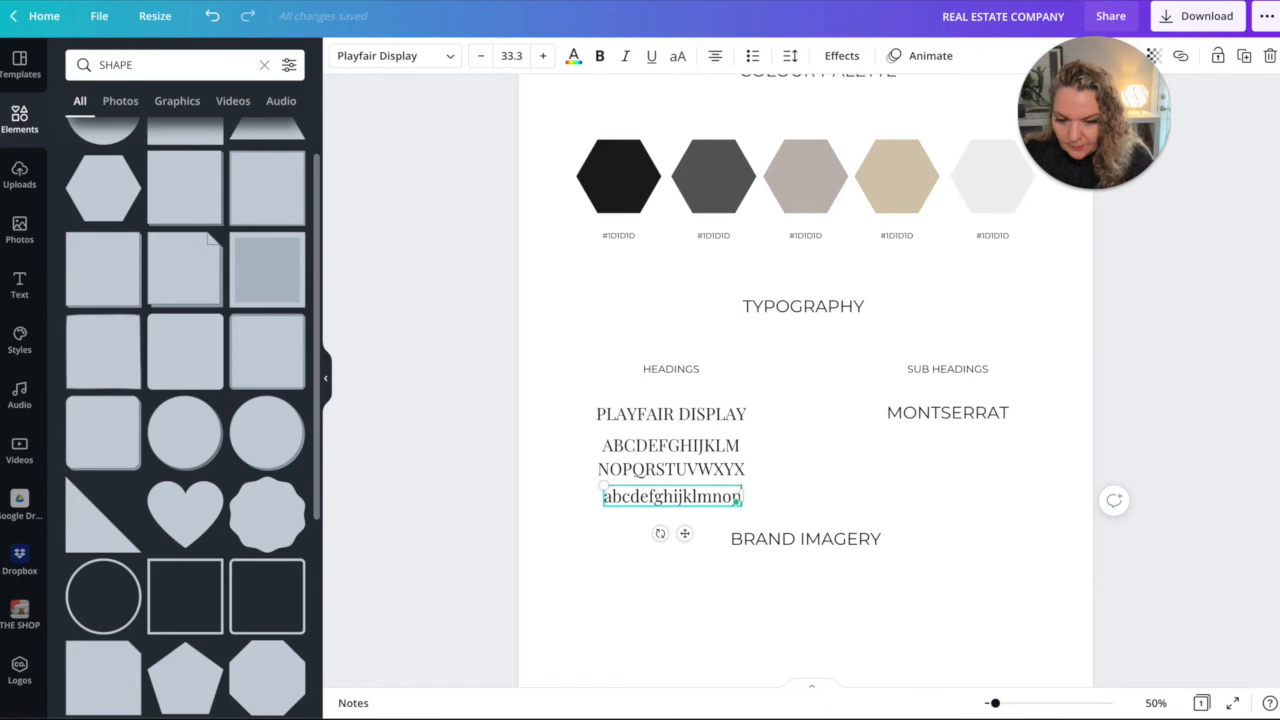
text(qrstu)
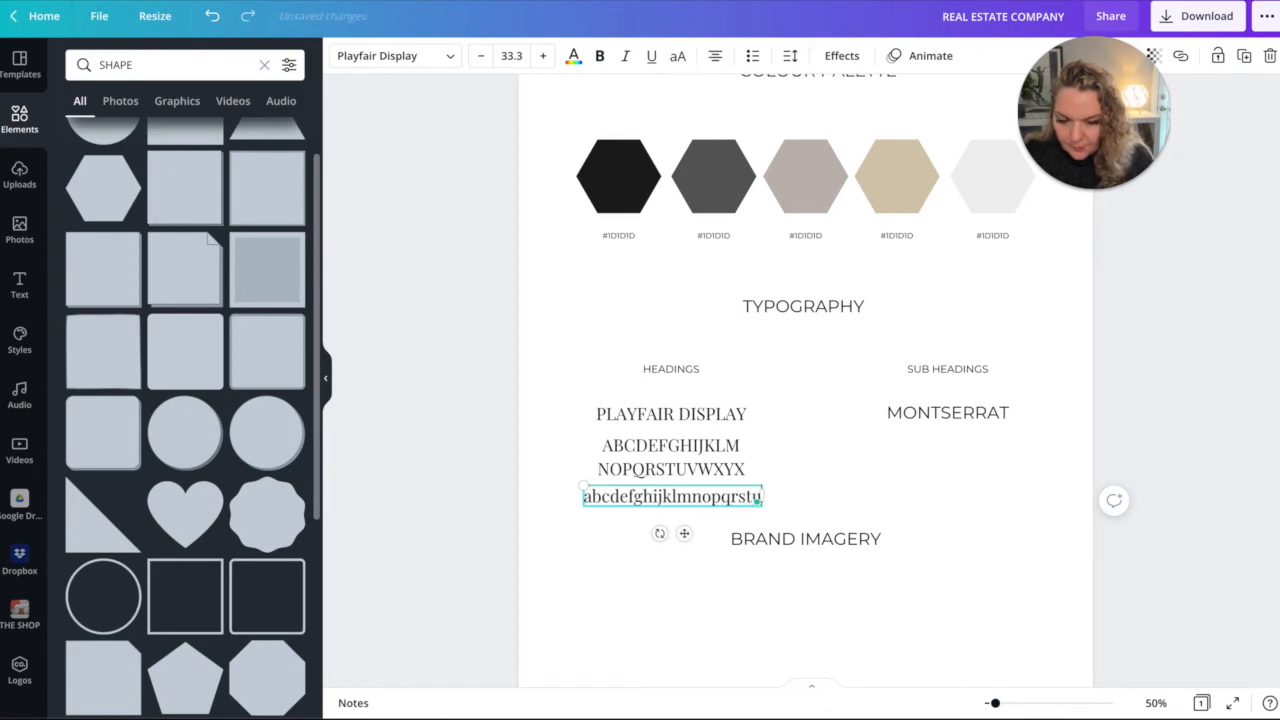
text(vwxyz)
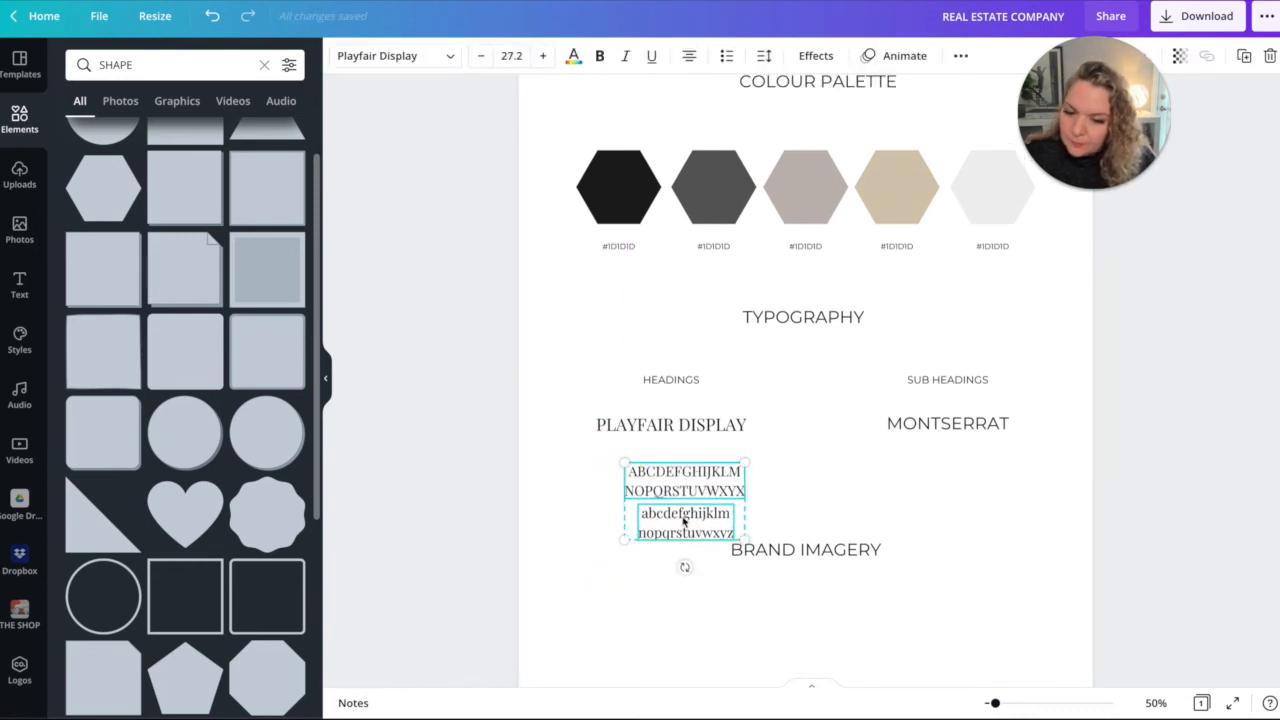
Set the copied alphabet sample in Montserrat for the MONTSERRAT column.
click(806, 578)
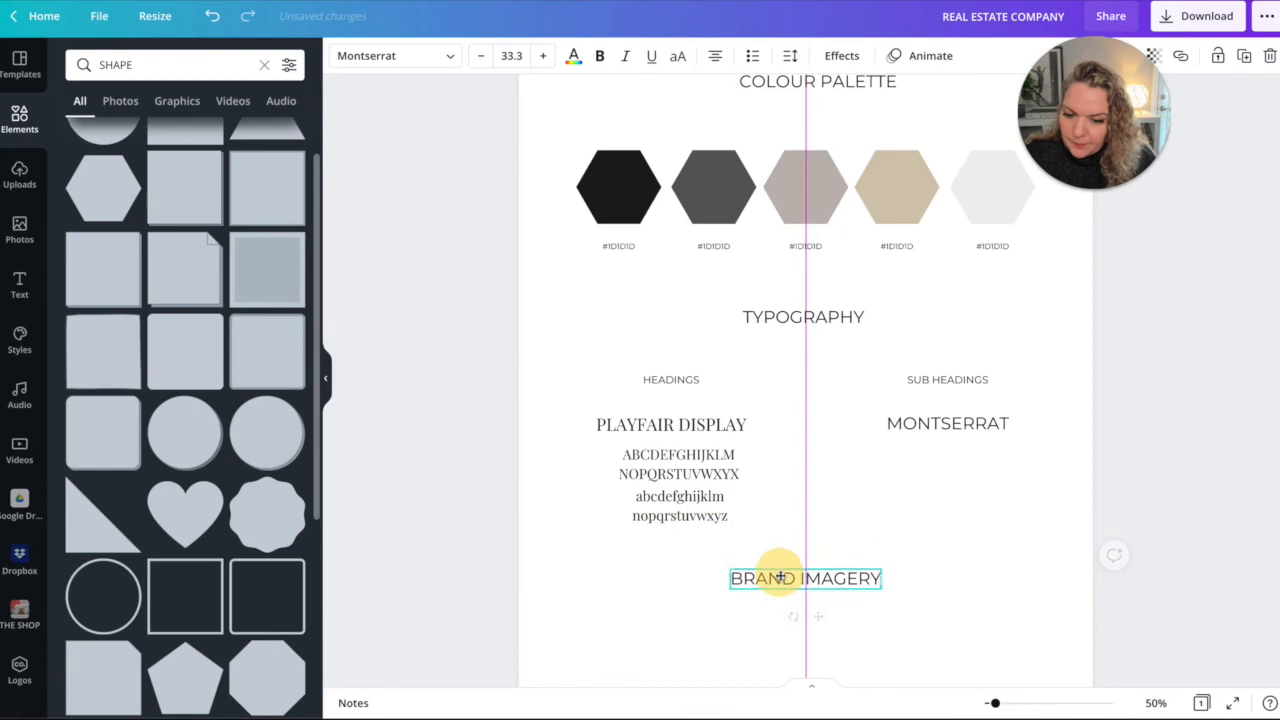
click(670, 488)
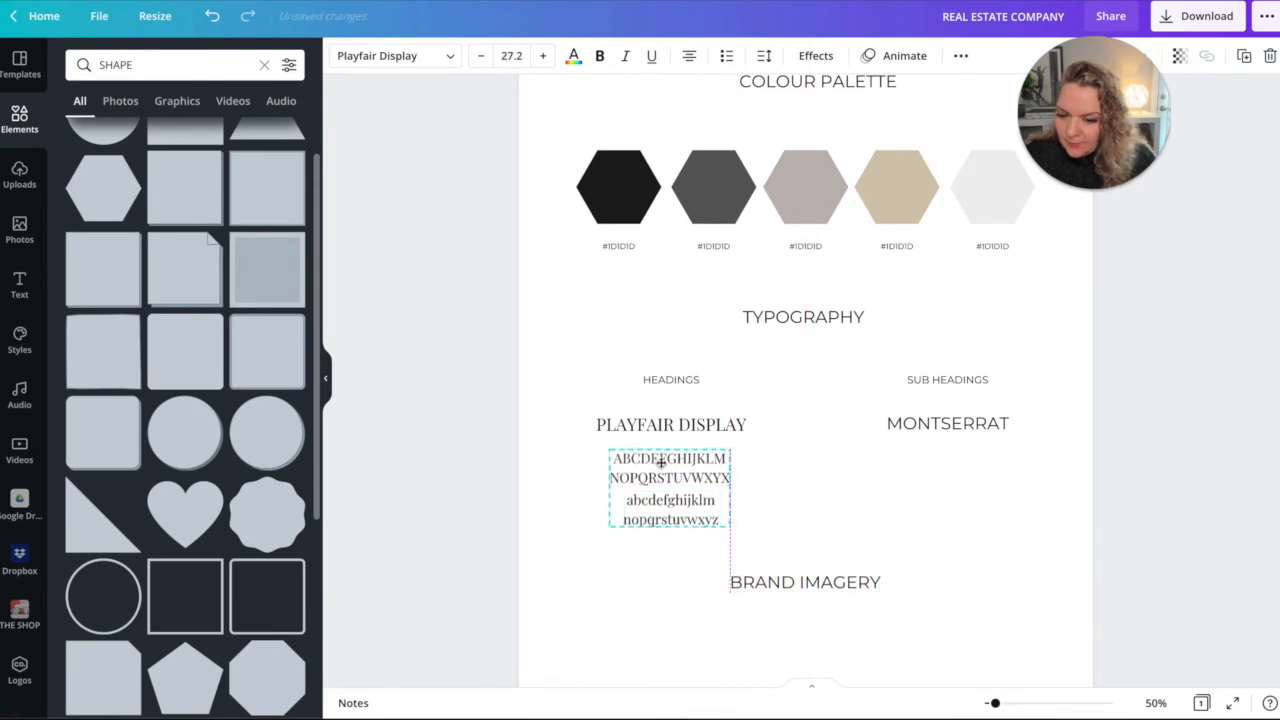
click(670, 490)
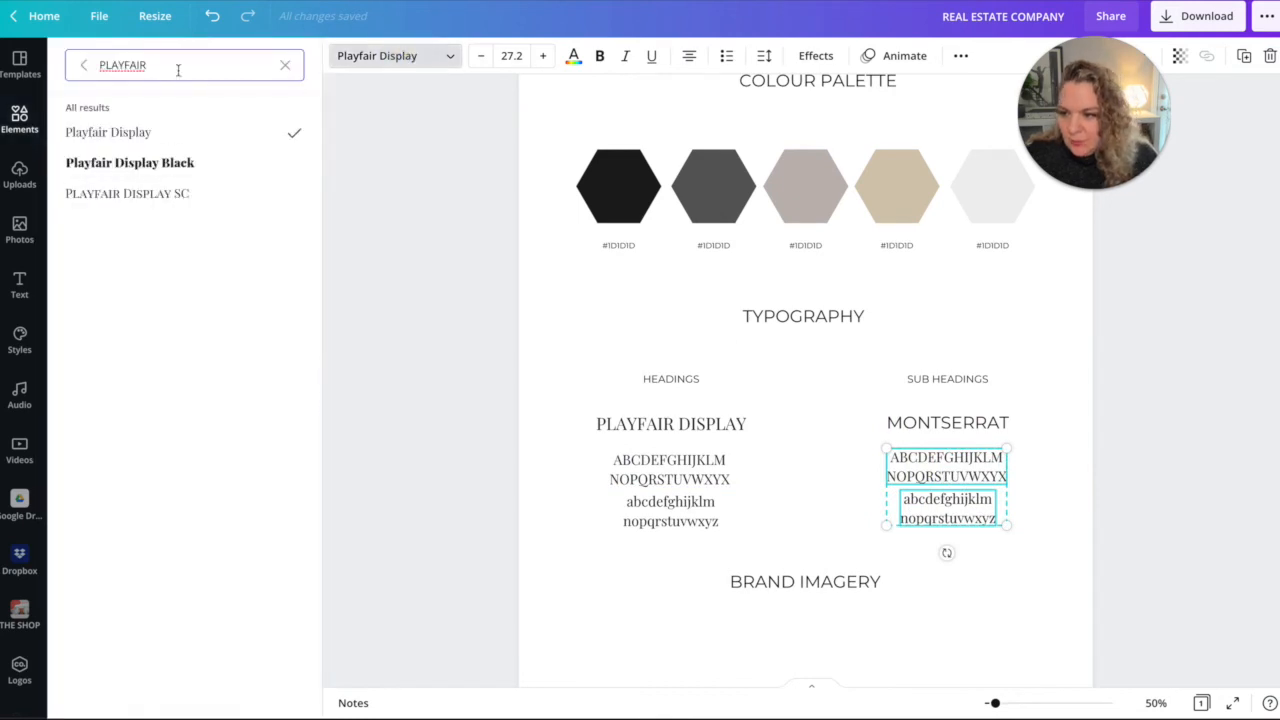
text(MONTSERRAT)
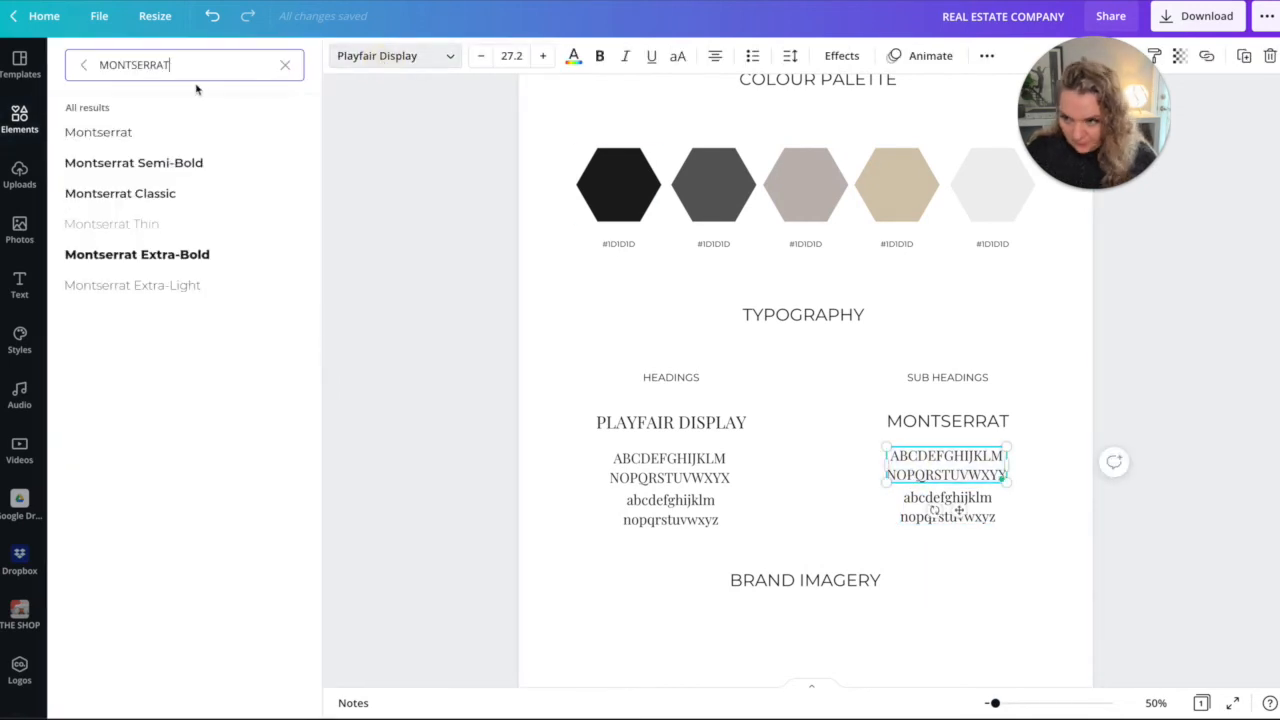
click(947, 507)
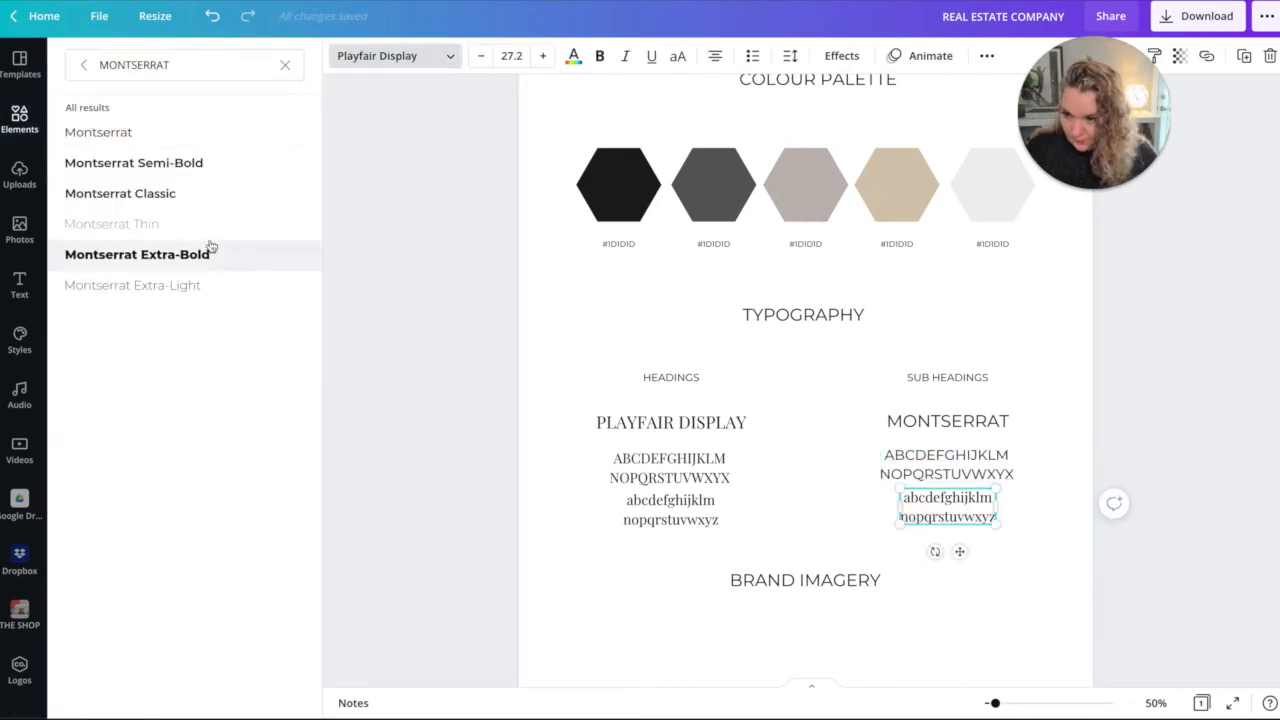
Align the Playfair uppercase and lowercase alphabet samples under their heading.
text(SHAPE)
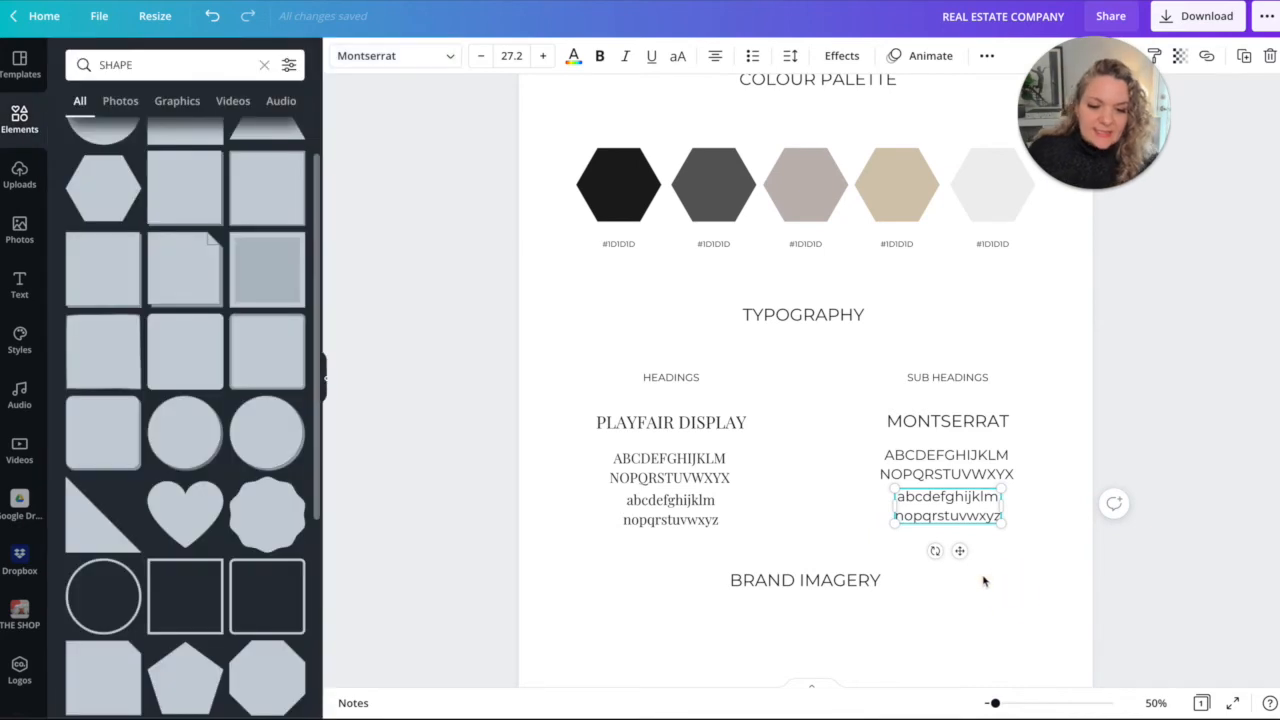
click(670, 464)
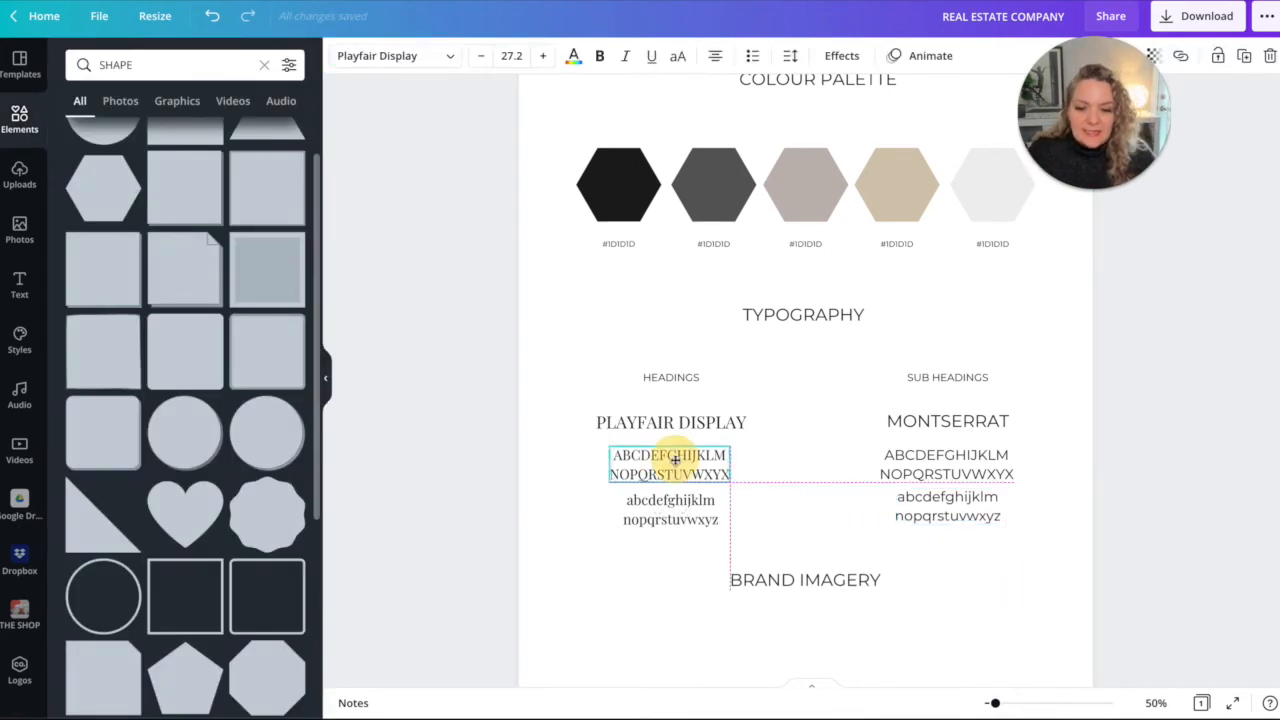
click(670, 464)
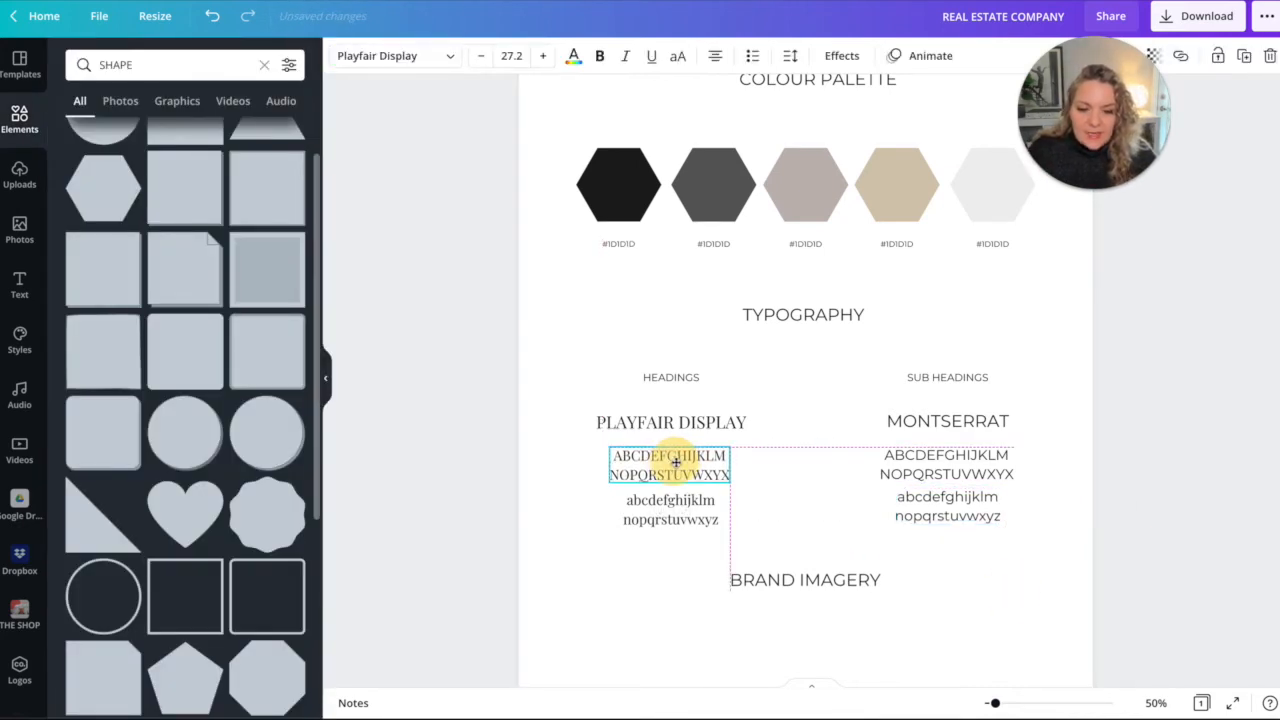
click(670, 510)
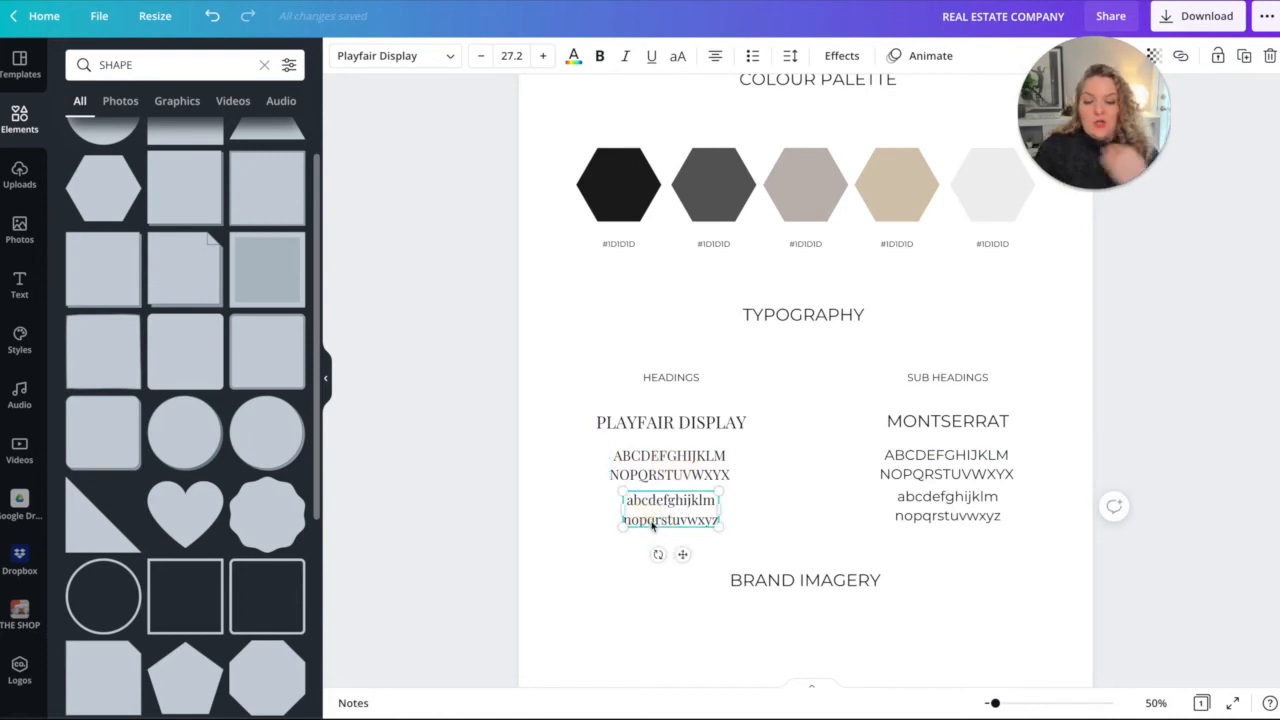
mouse_move(824, 539)
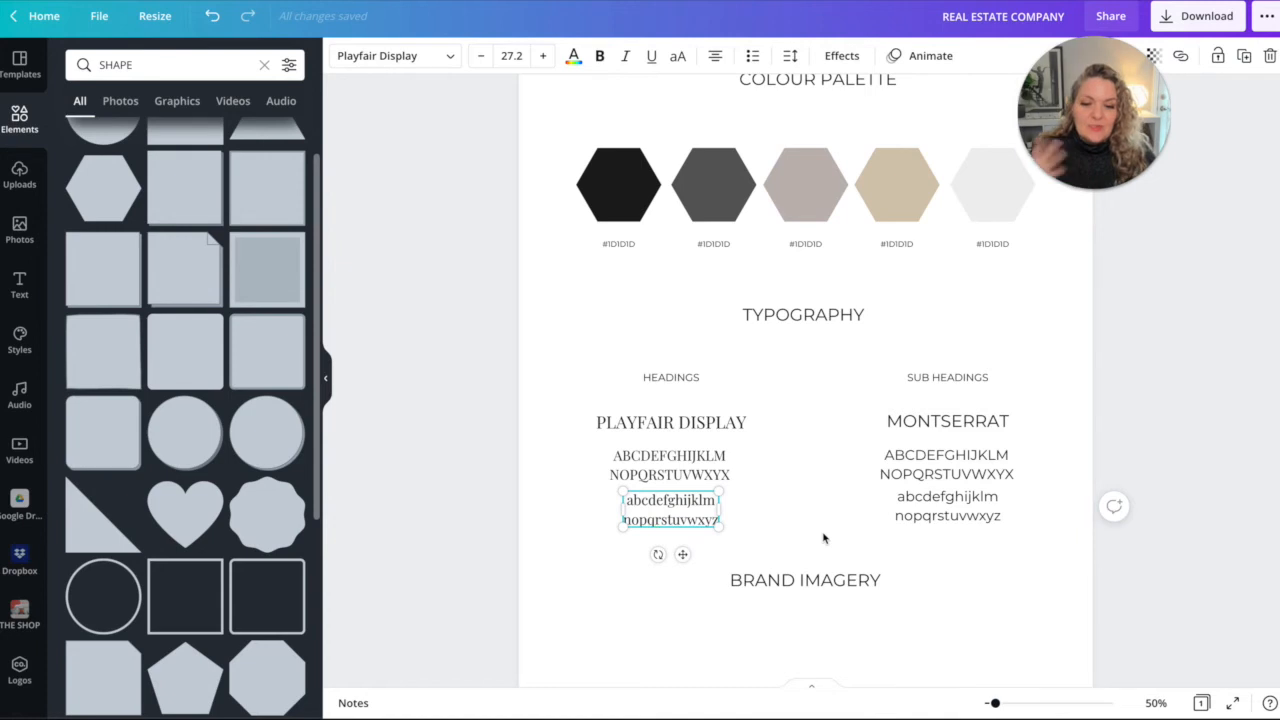
Scroll to BRAND IMAGERY and search the Elements library for "frame".
scroll(down, 3)
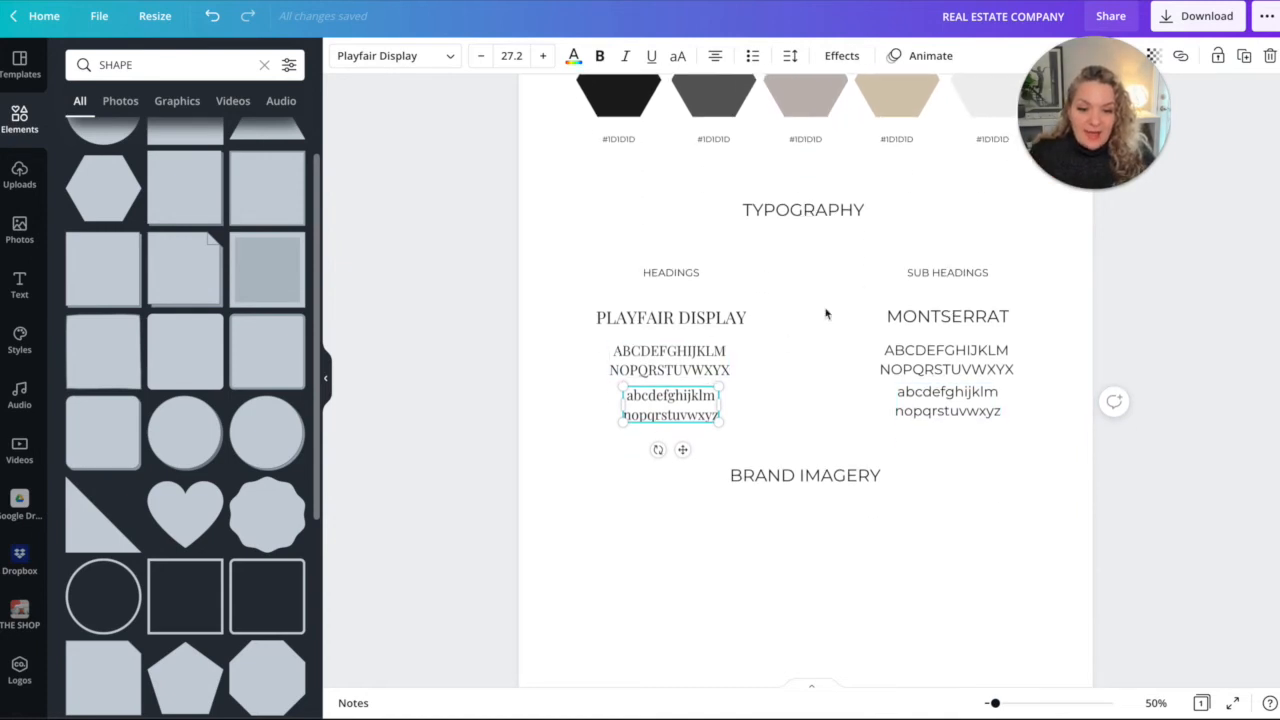
mouse_move(790, 439)
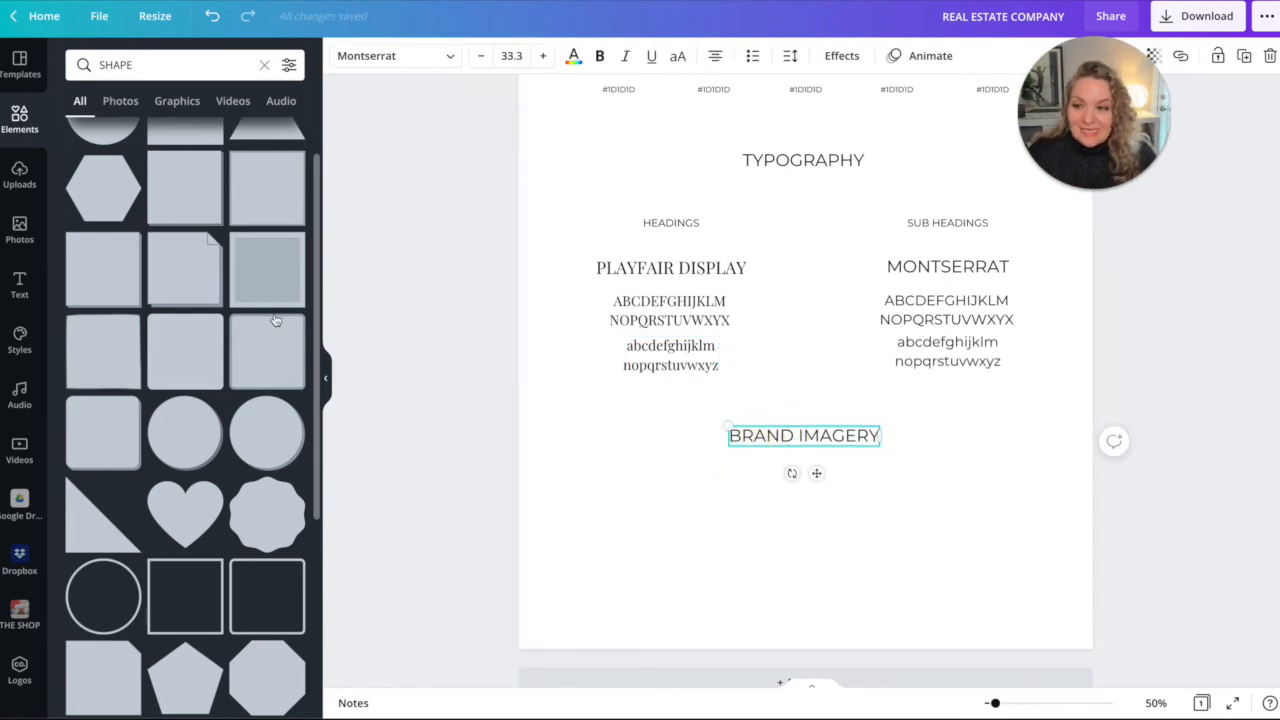
click(150, 64)
text(frame)
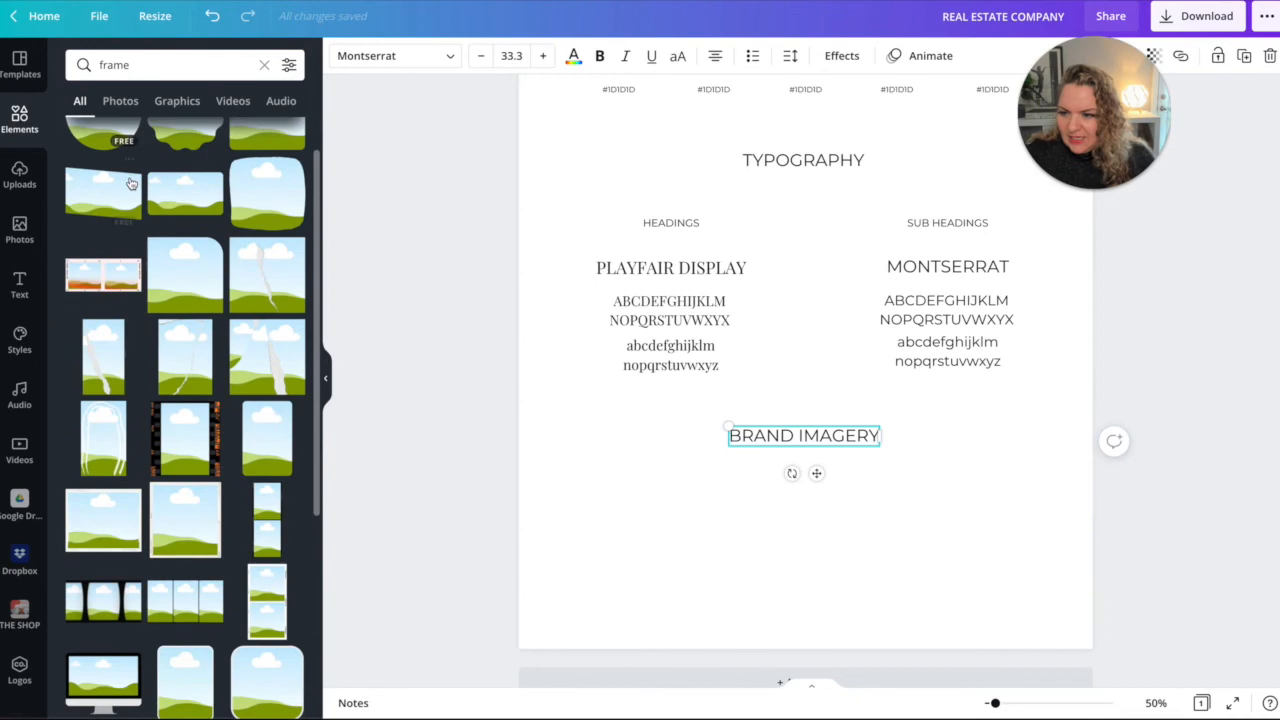
scroll(down, 3)
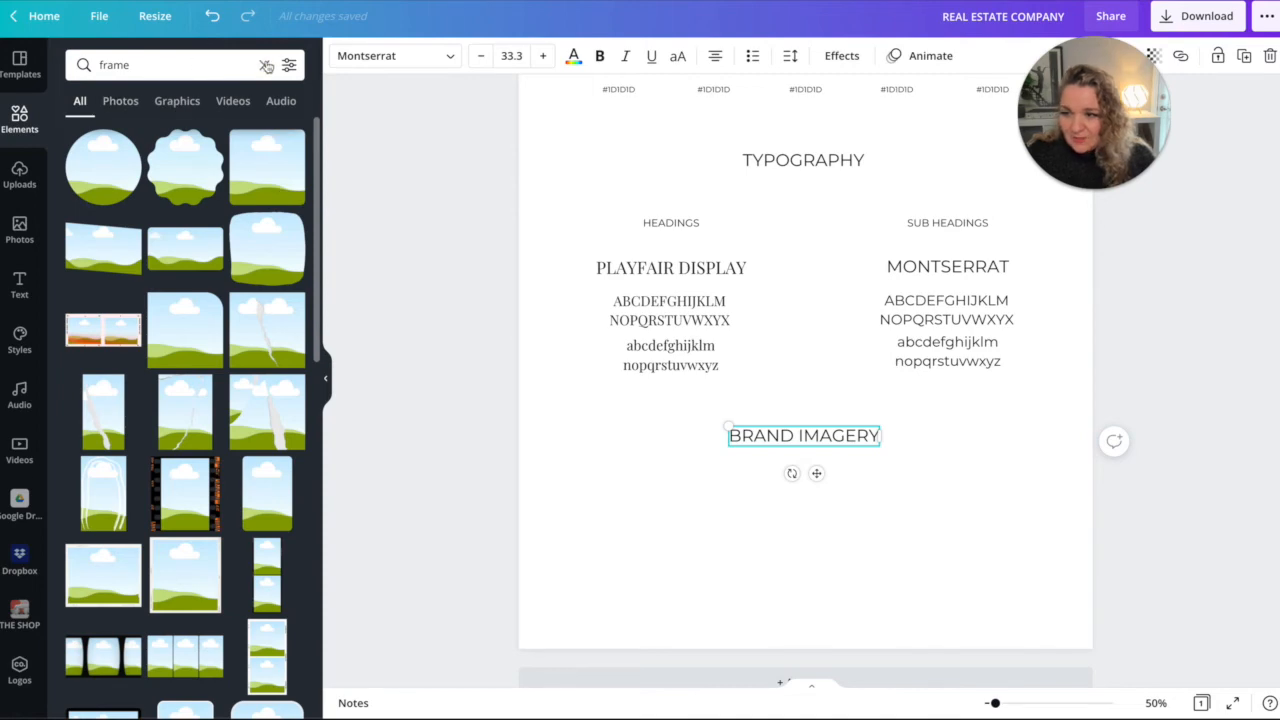
Browse Photos to the woman-with-dog picture and view more by its photographer.
click(19, 230)
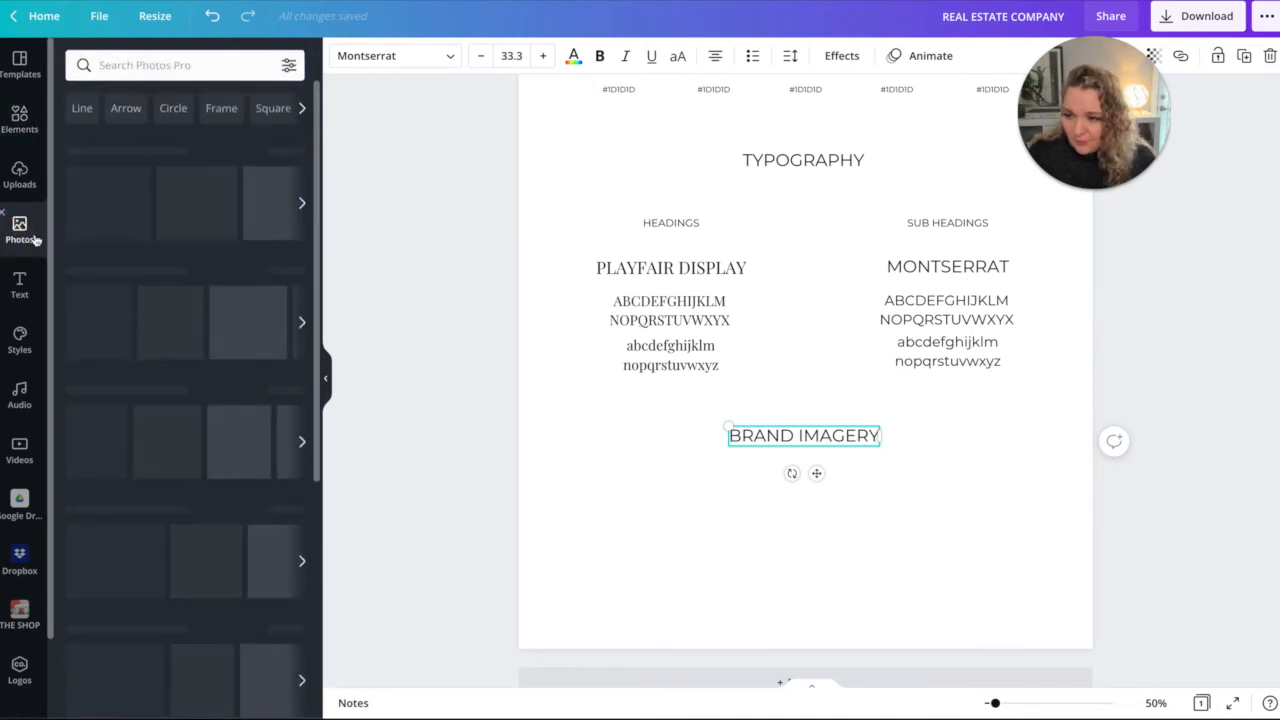
click(19, 228)
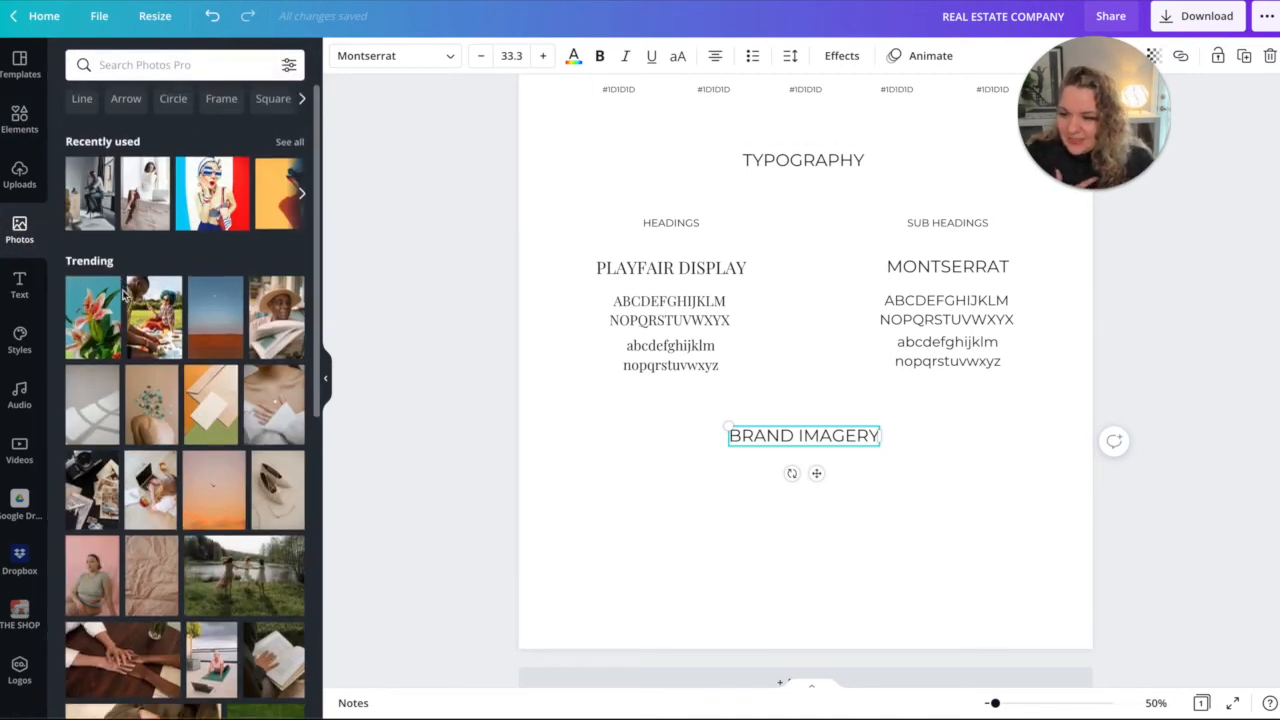
scroll(down, 3)
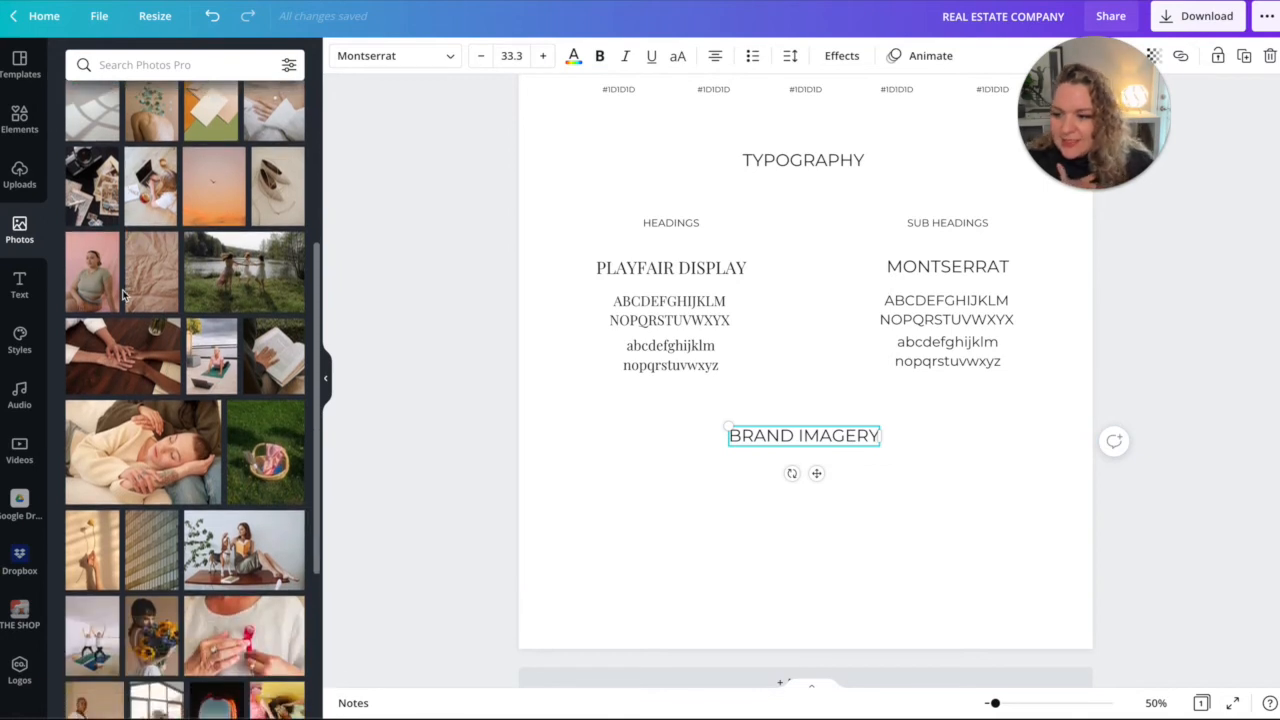
scroll(down, 3)
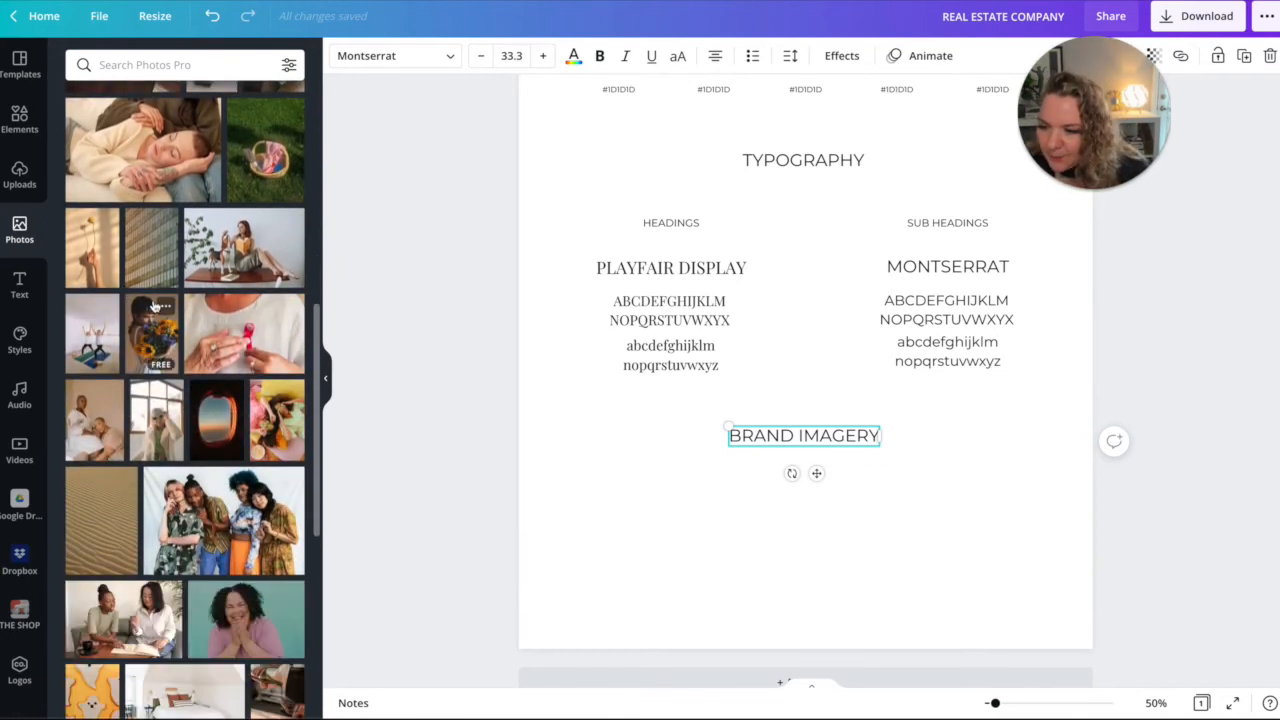
scroll(down, 3)
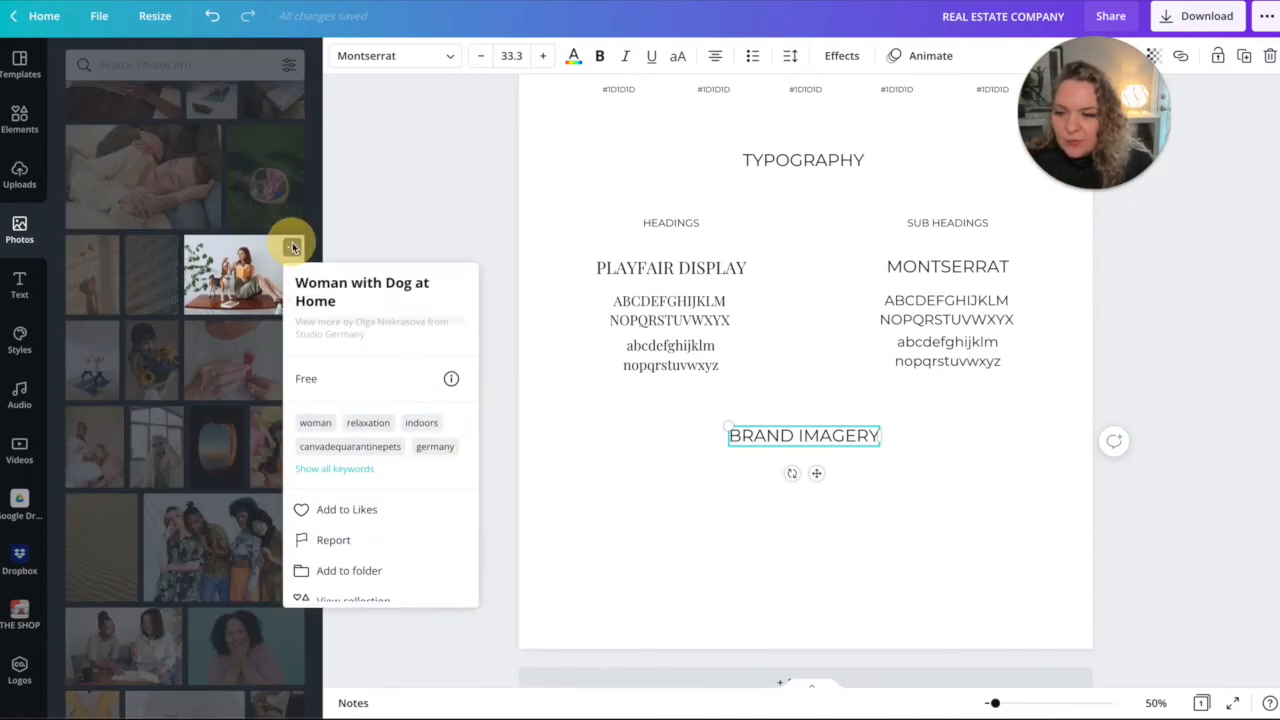
click(371, 321)
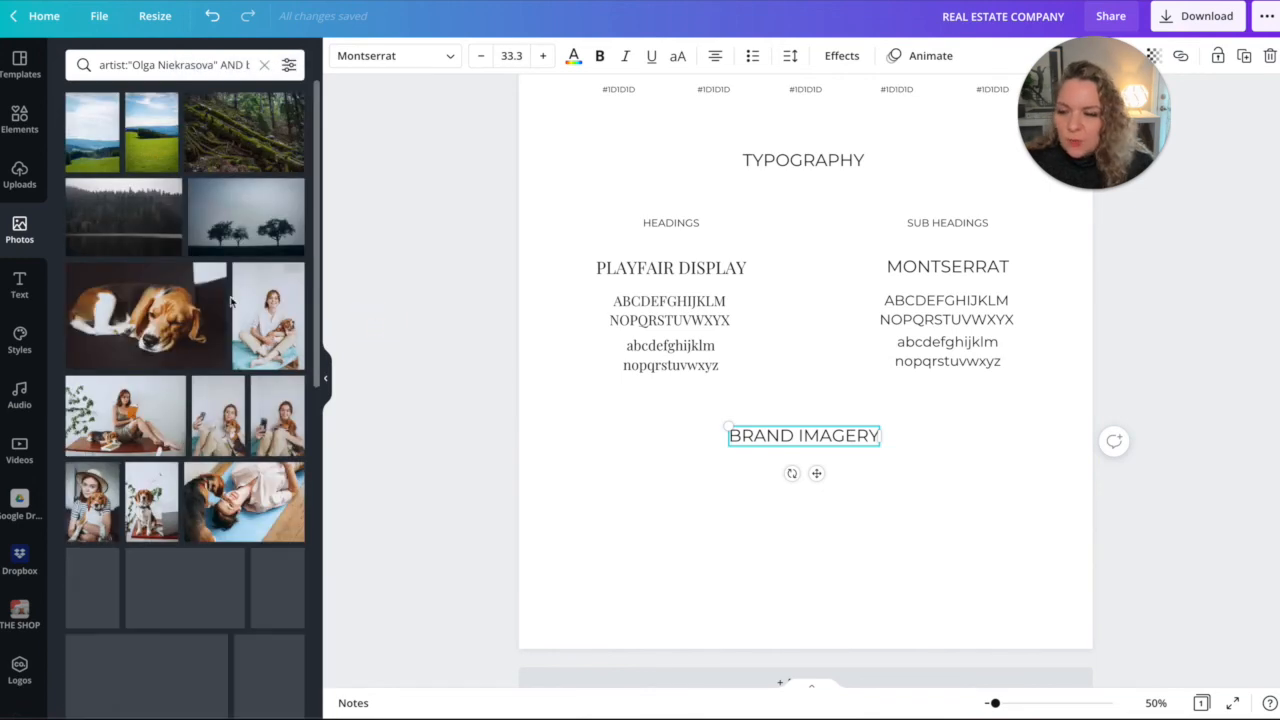
scroll(down, 3)
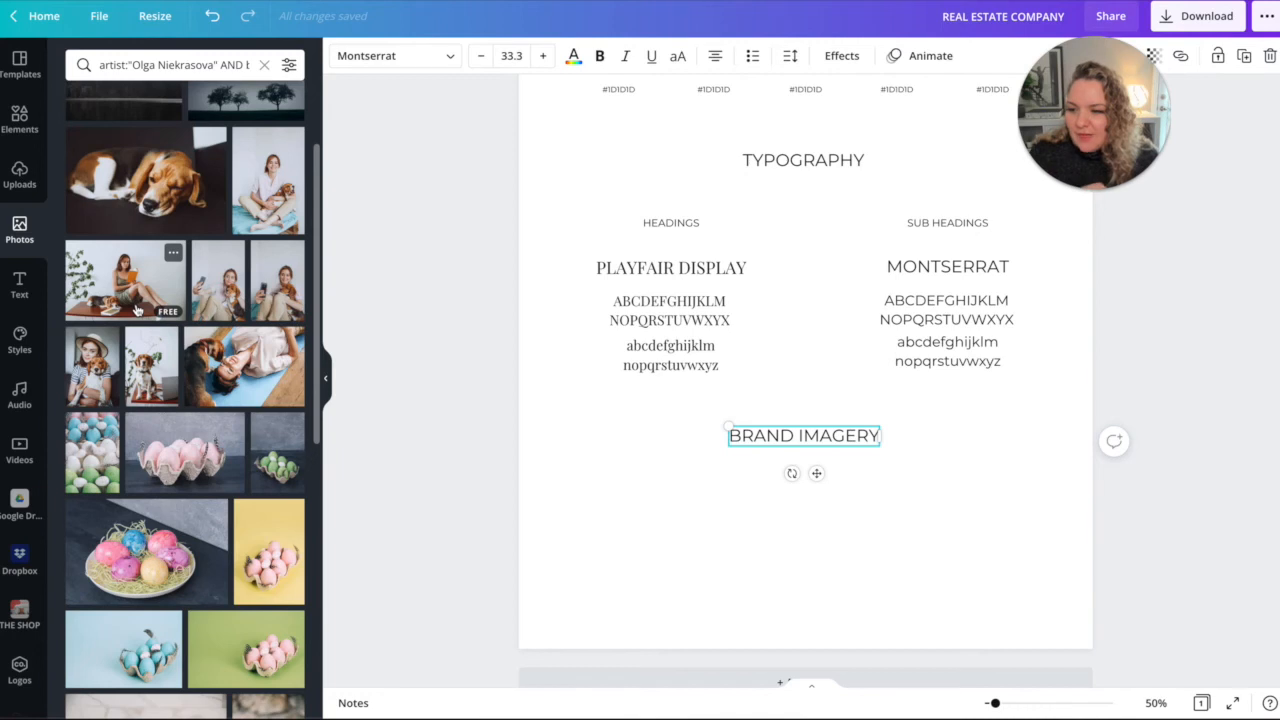
scroll(down, 3)
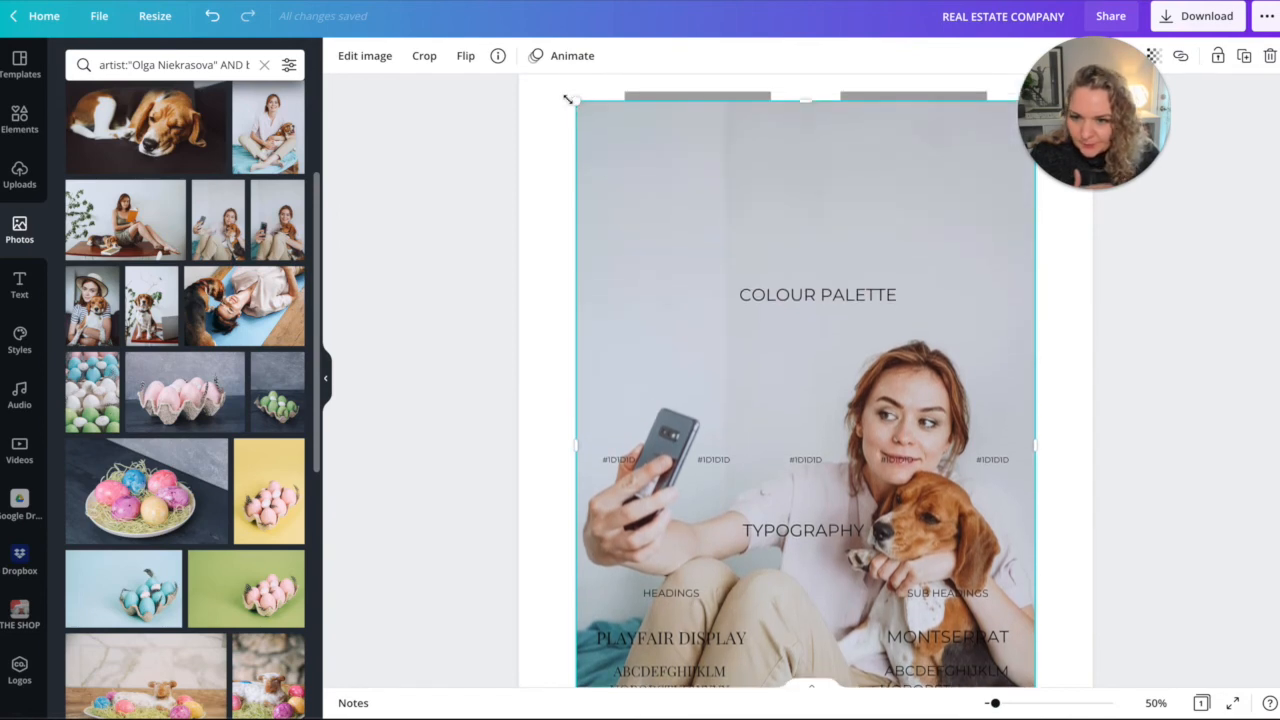
Place the selfie-with-dog photo under BRAND IMAGERY and arrange five copies in a row.
scroll(down, 3)
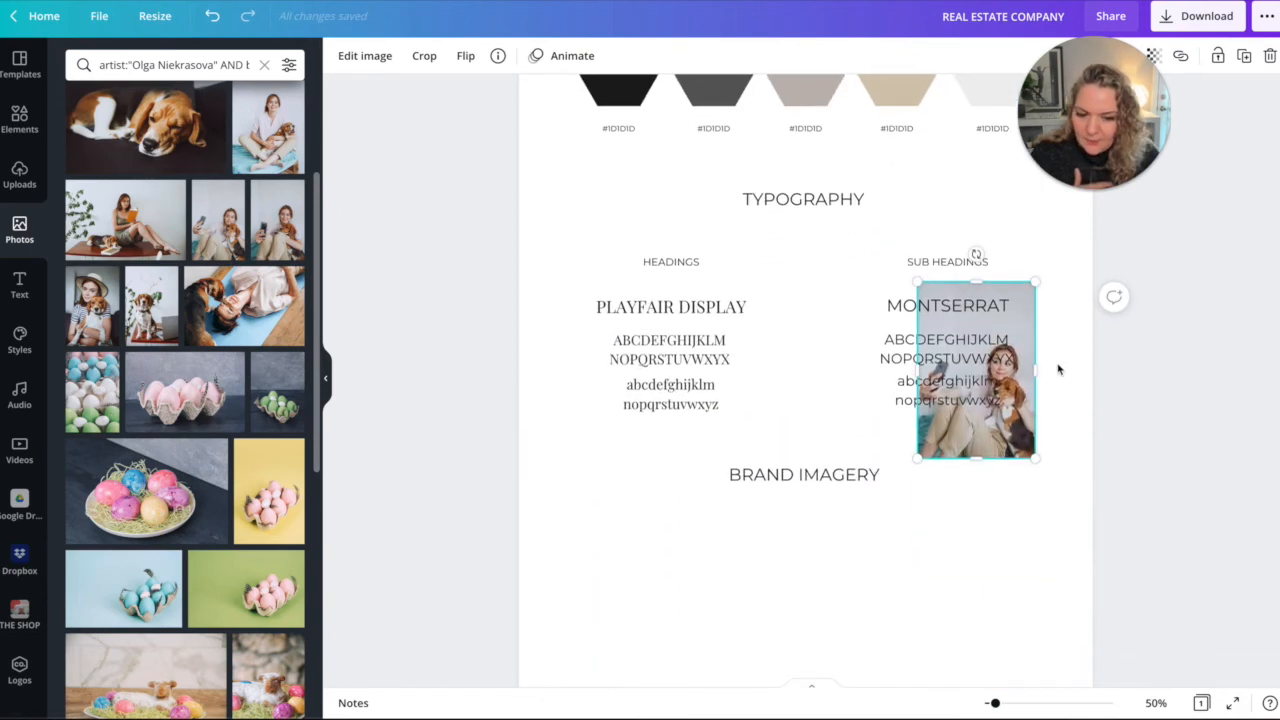
drag(975, 370, 640, 595)
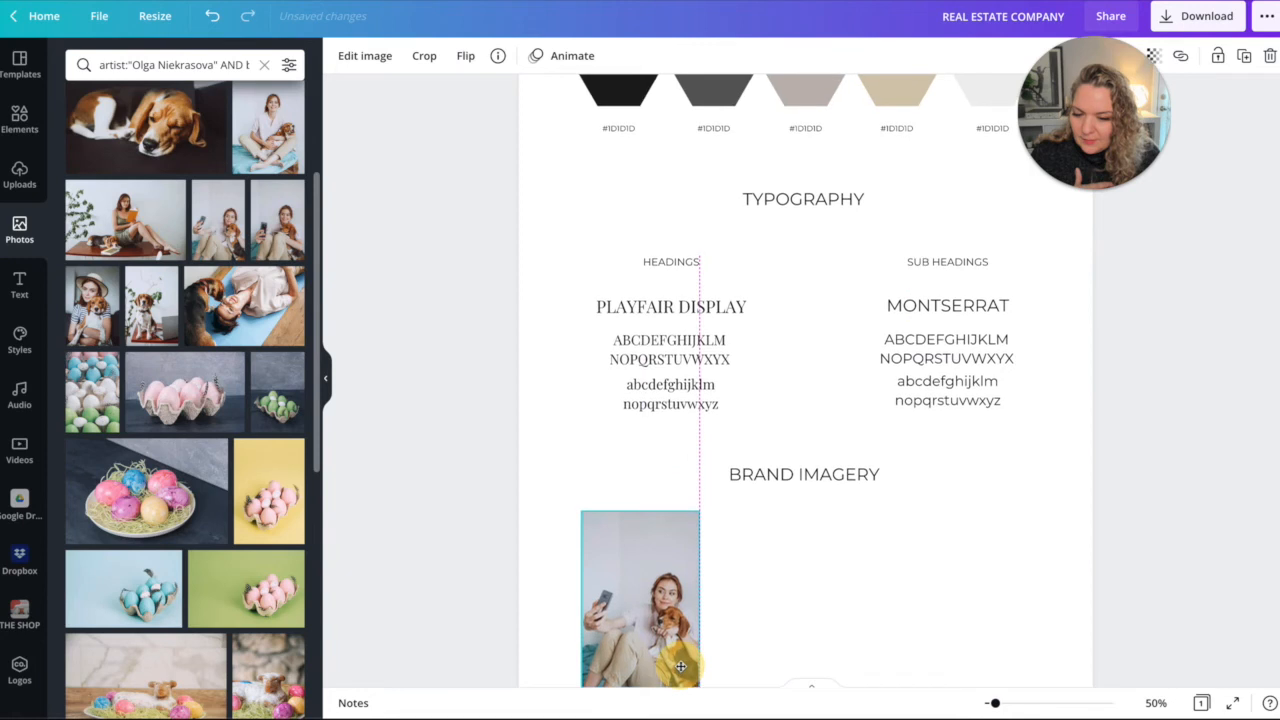
scroll(down, 3)
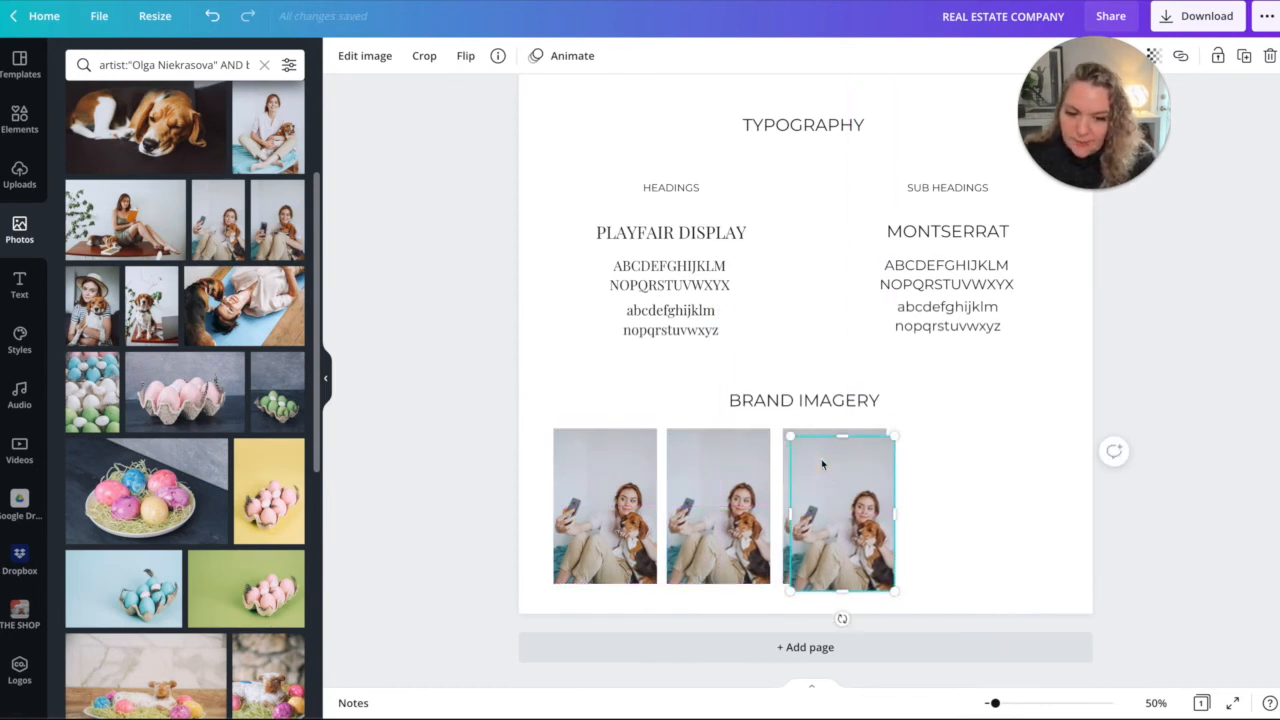
drag(840, 510, 948, 505)
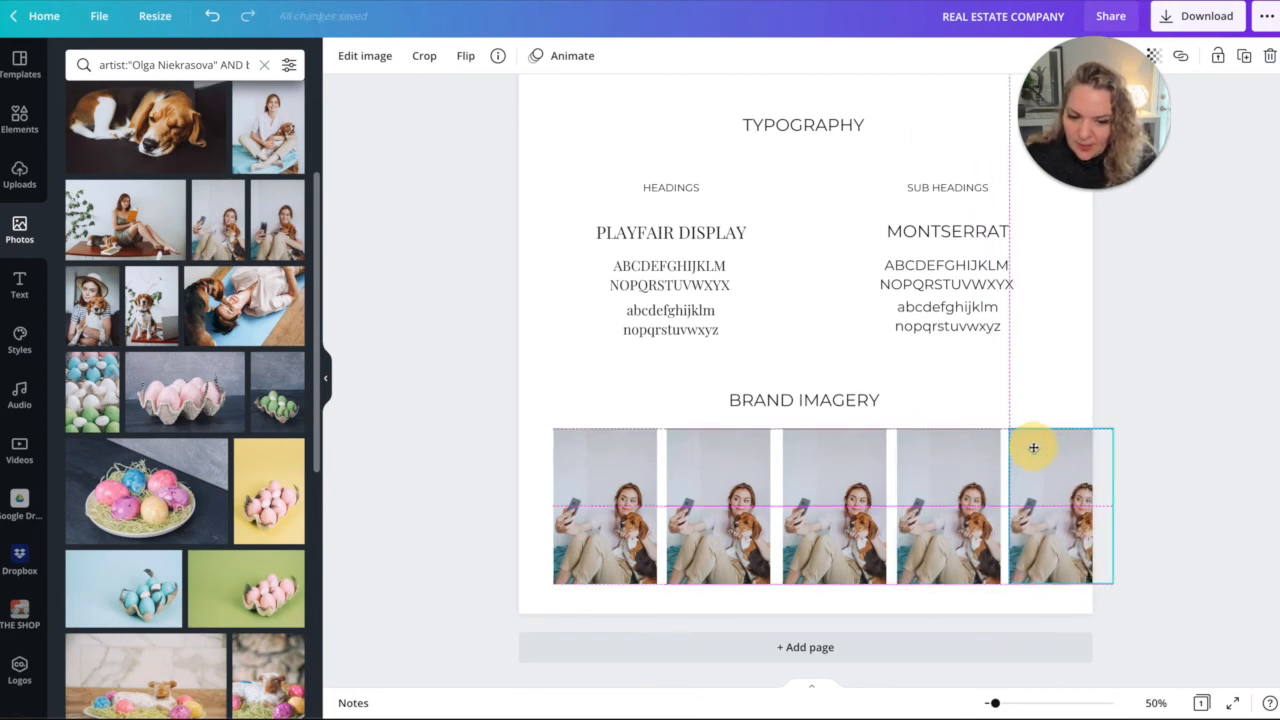
click(1033, 447)
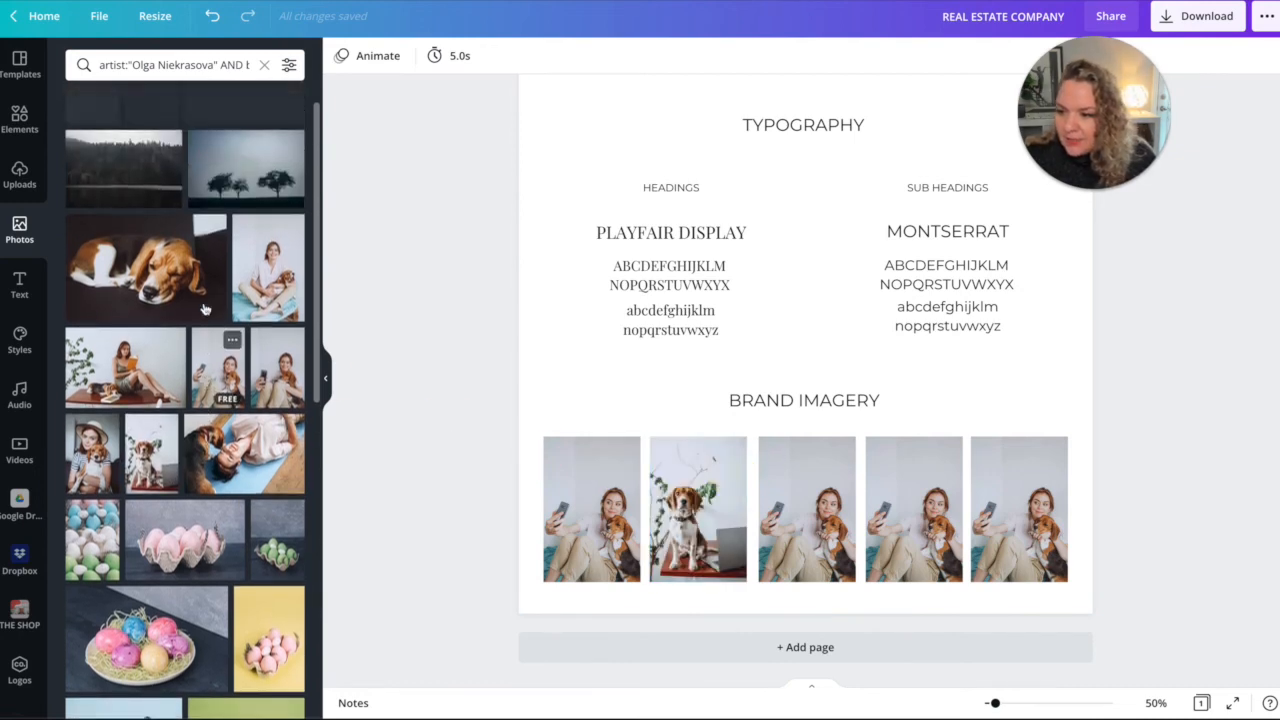
Scroll the photographer's results for a different dog photo for the fifth frame.
scroll(down, 3)
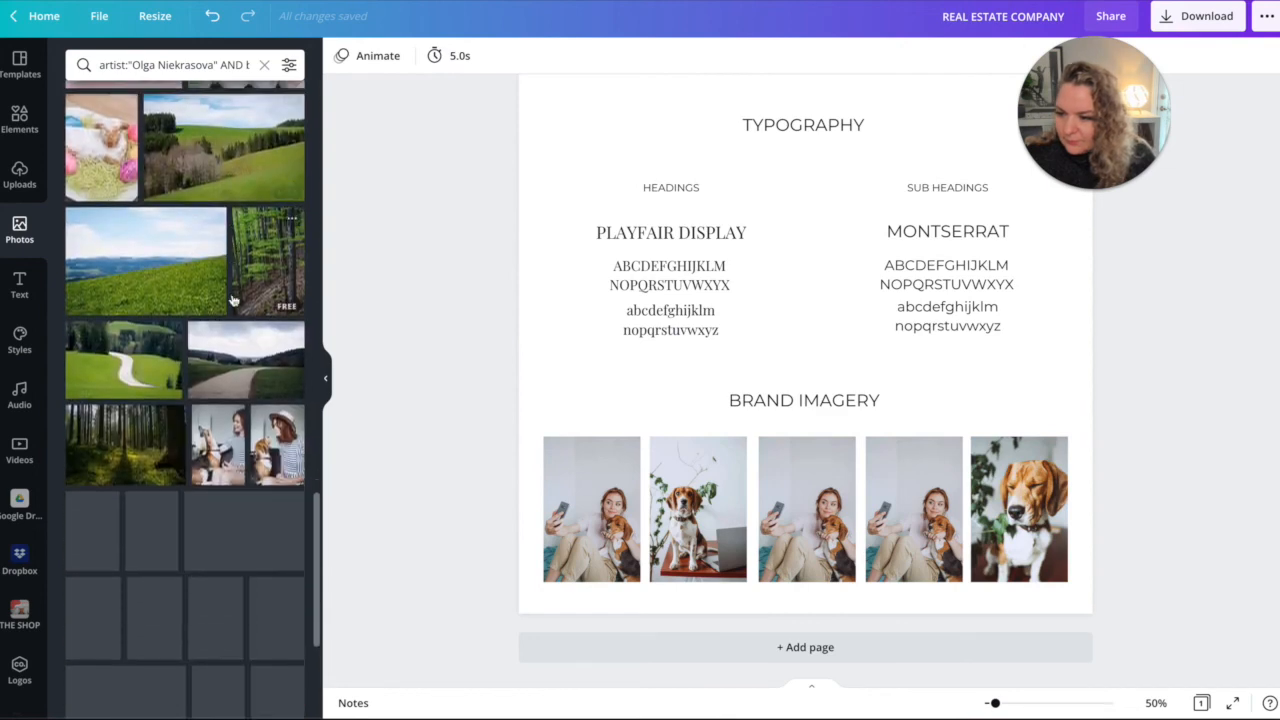
scroll(down, 3)
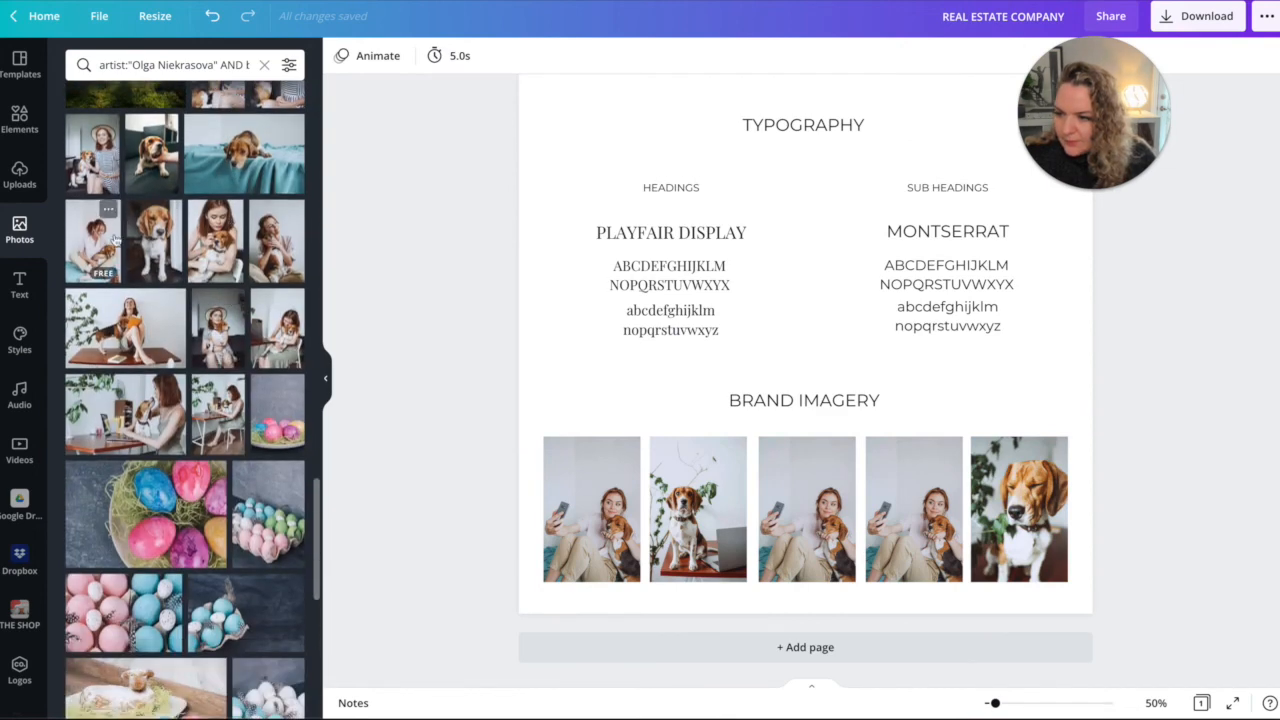
scroll(down, 3)
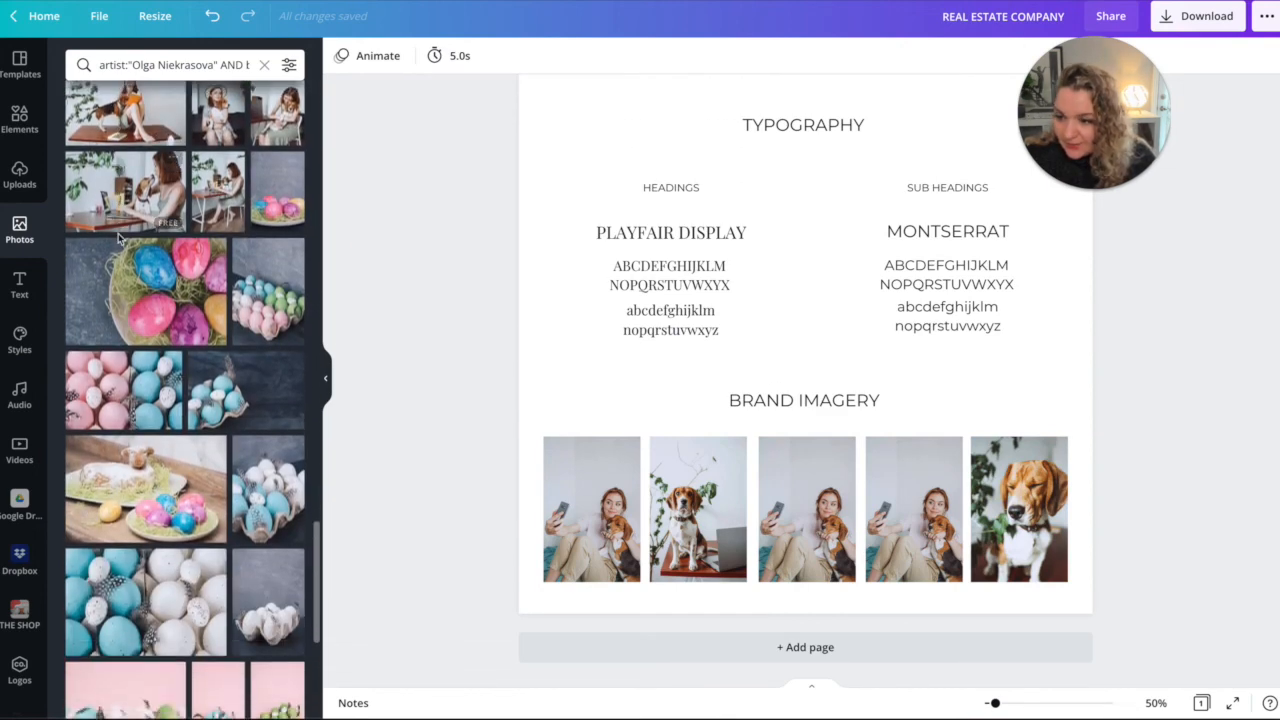
scroll(up, 3)
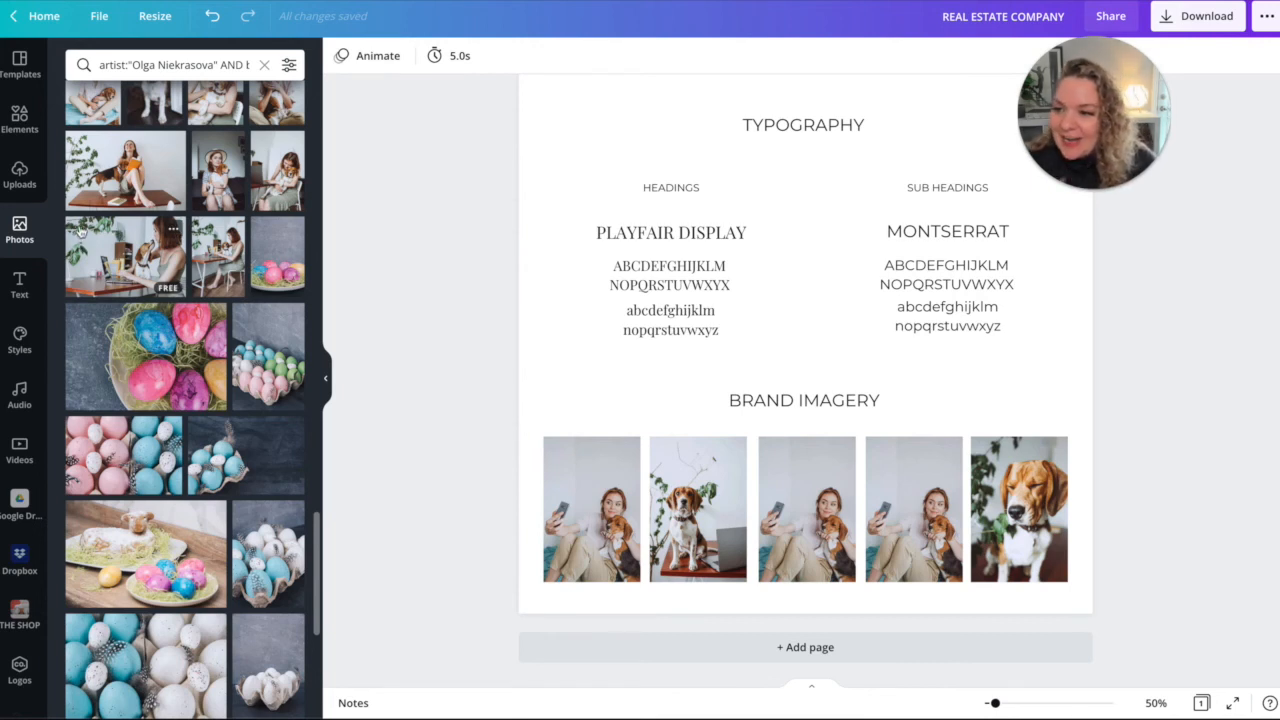
scroll(up, 3)
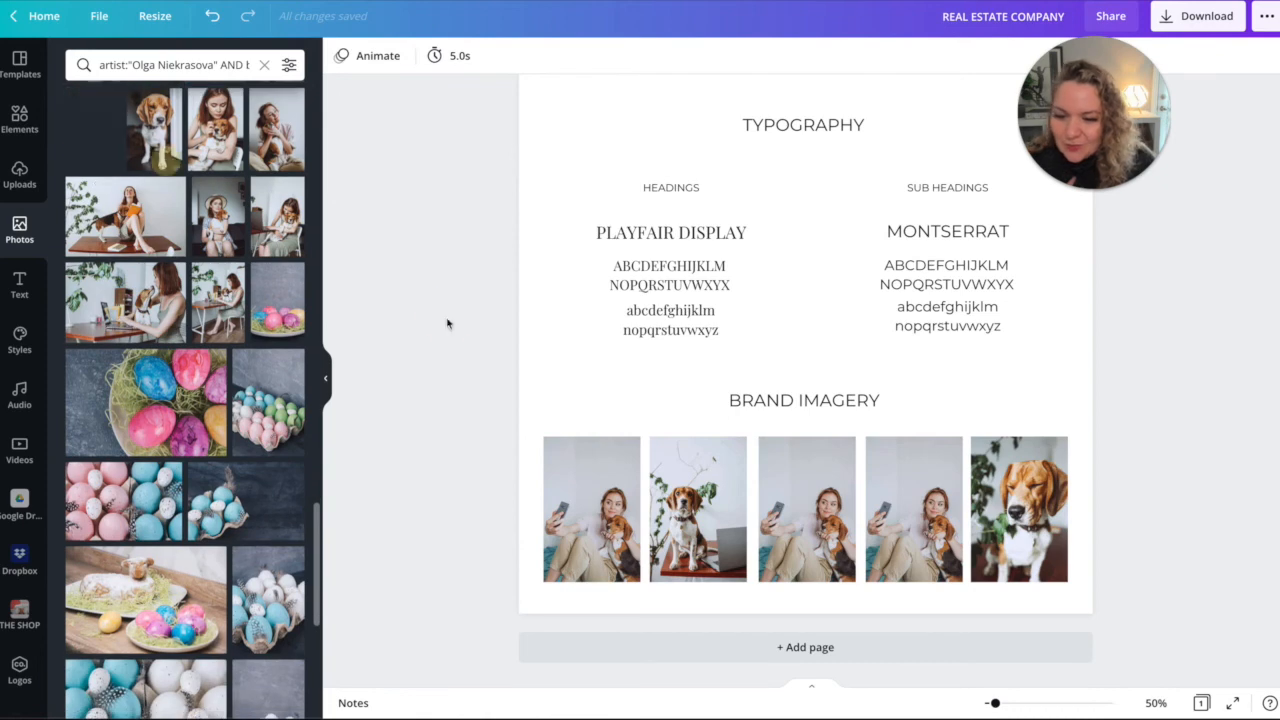
scroll(down, 3)
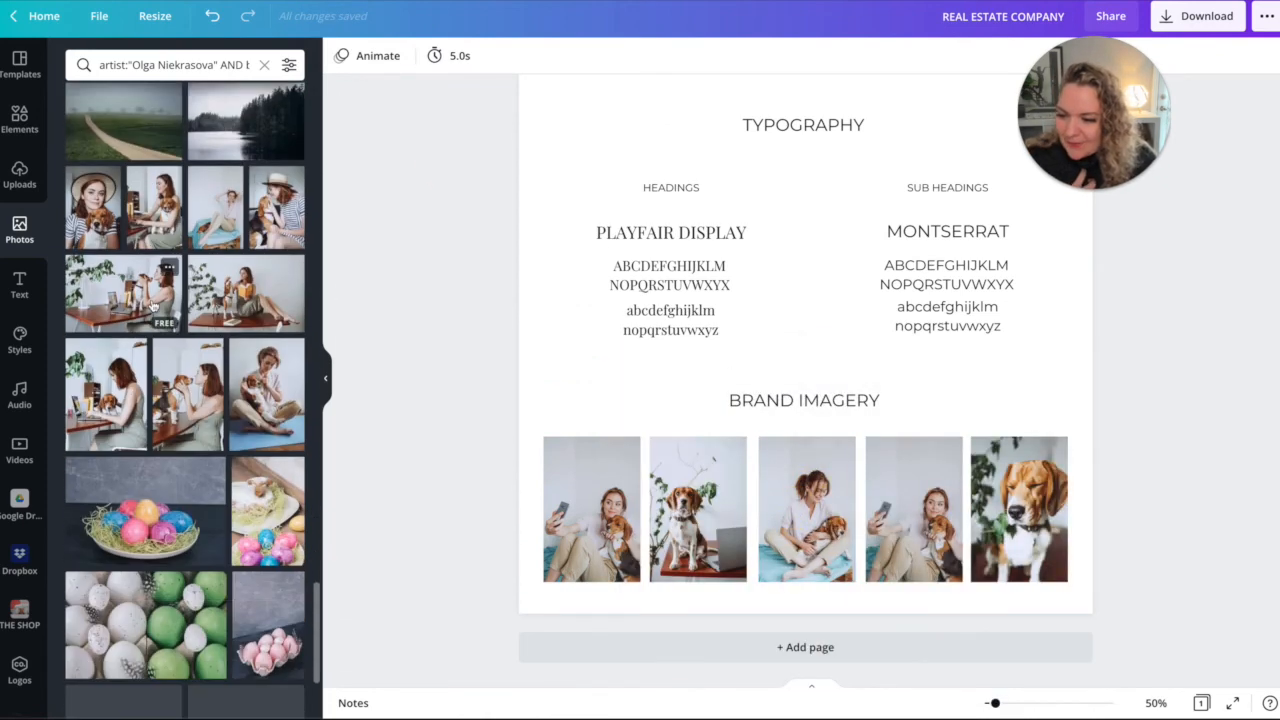
scroll(down, 3)
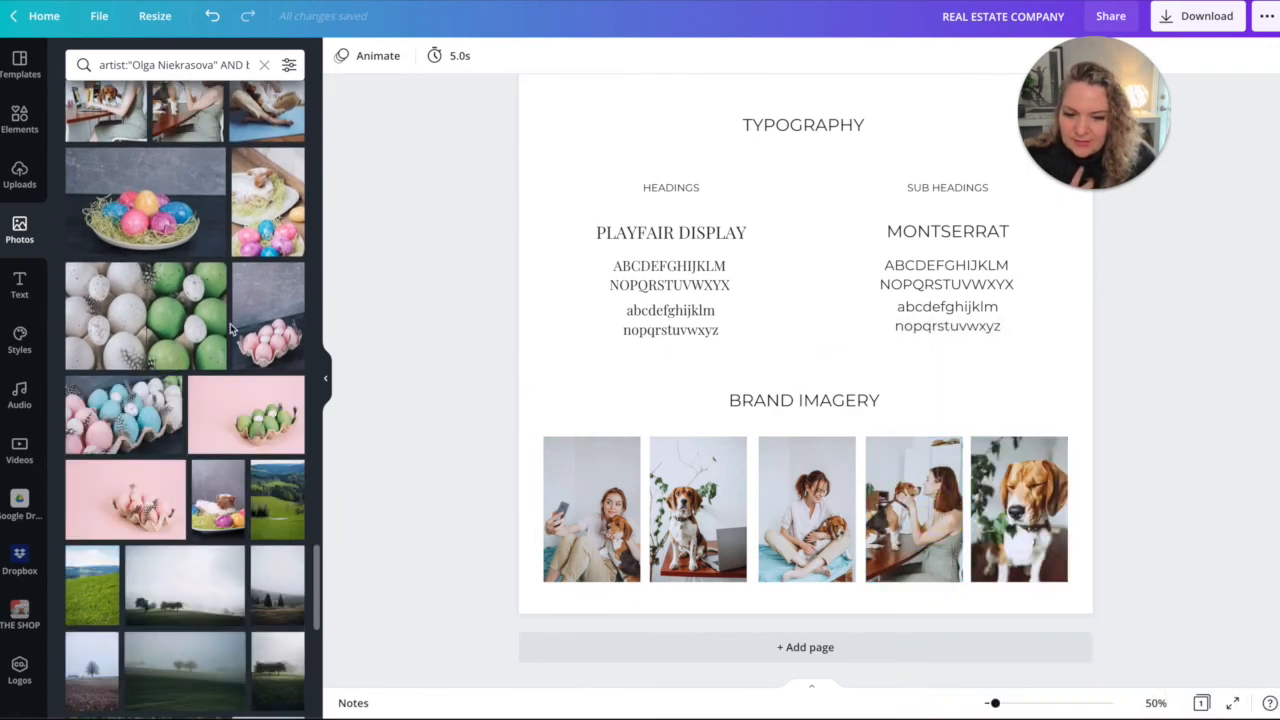
scroll(down, 3)
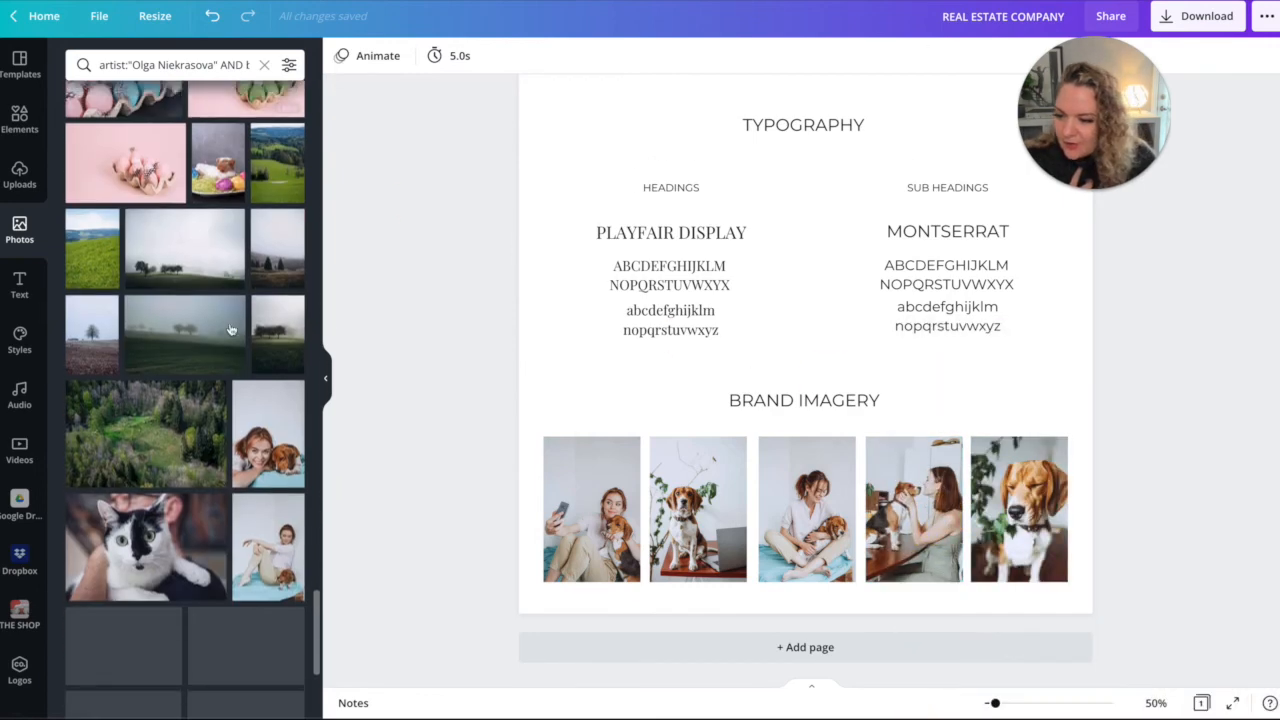
scroll(down, 3)
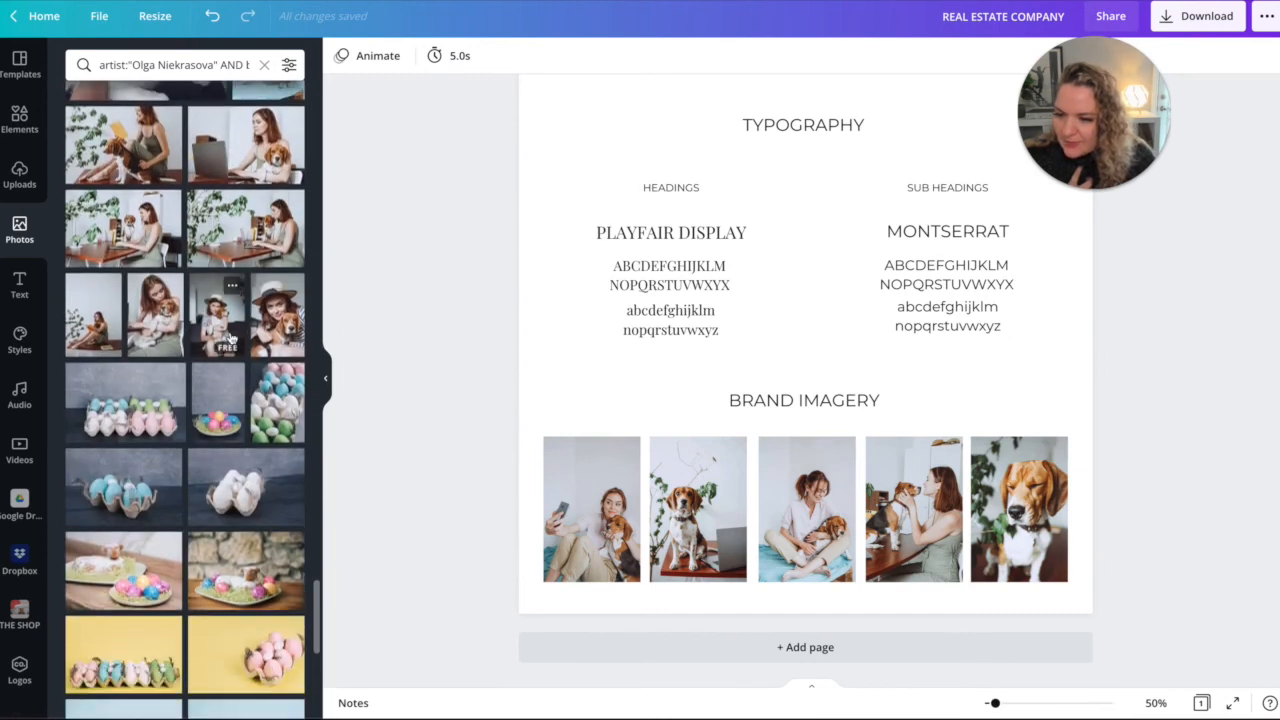
scroll(down, 3)
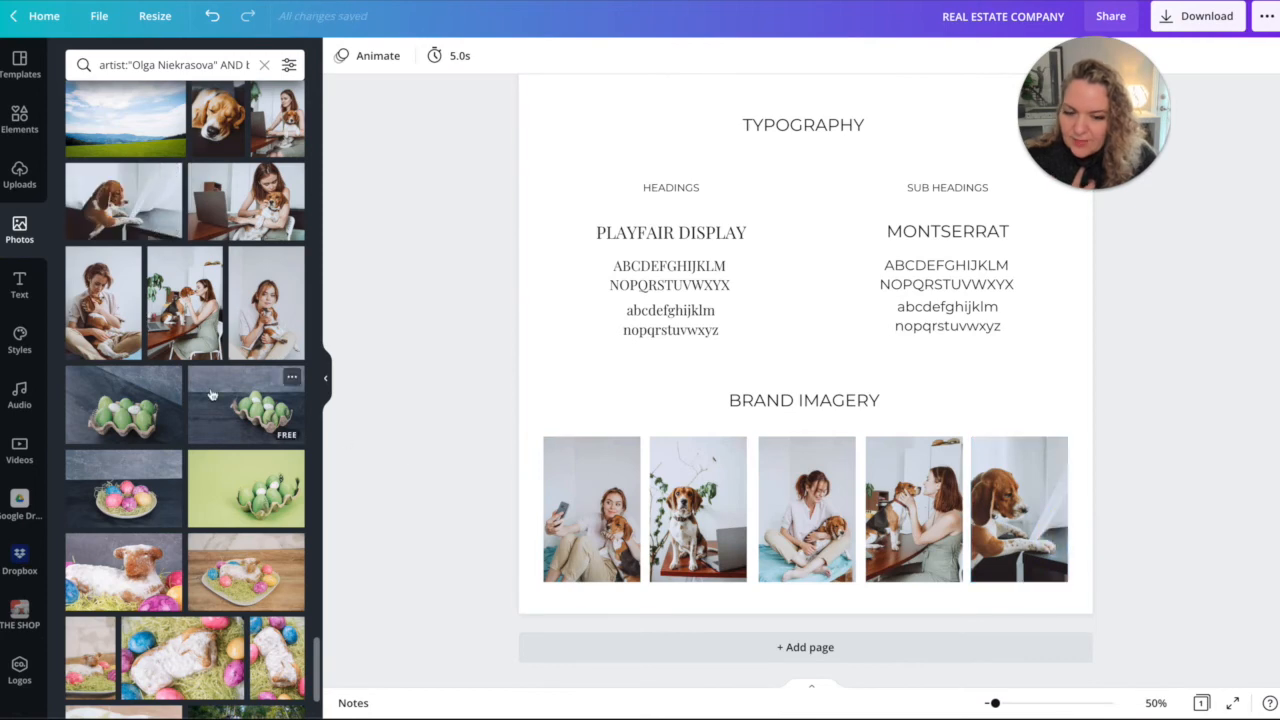
scroll(up, 3)
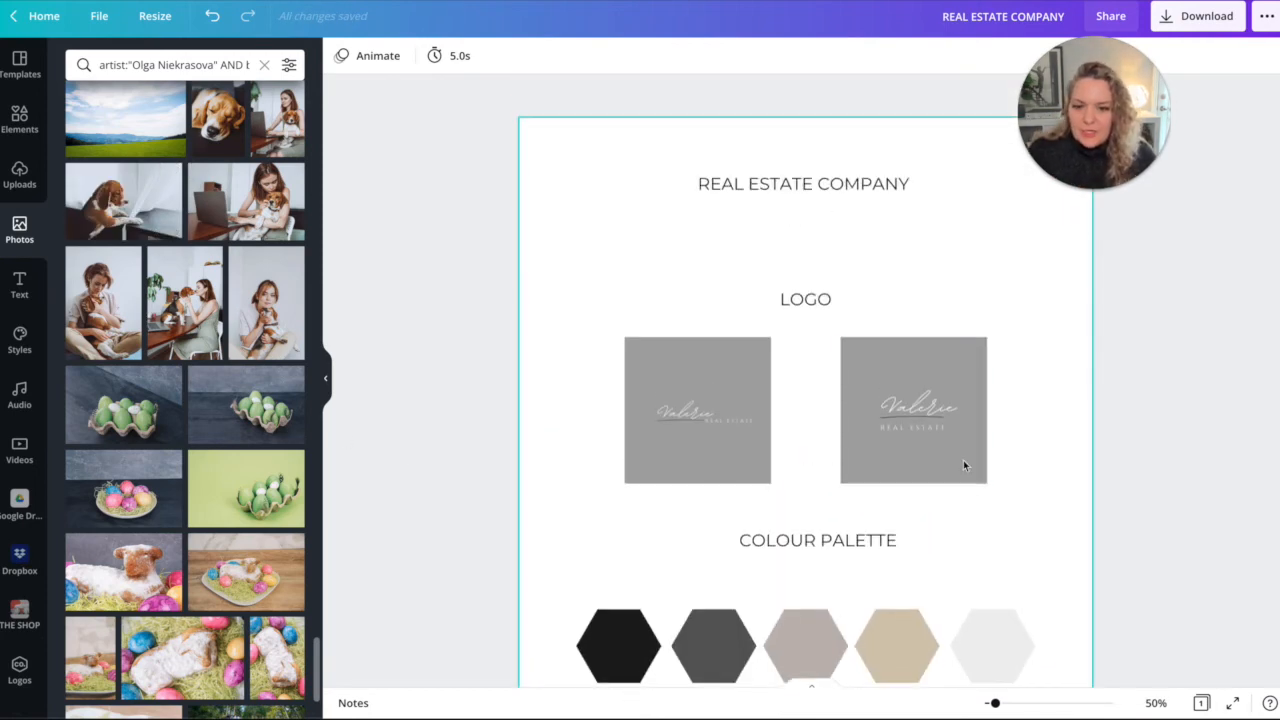
Add a grey rectangle over the logo area, send it to back, and lighten it to pale grey.
click(803, 183)
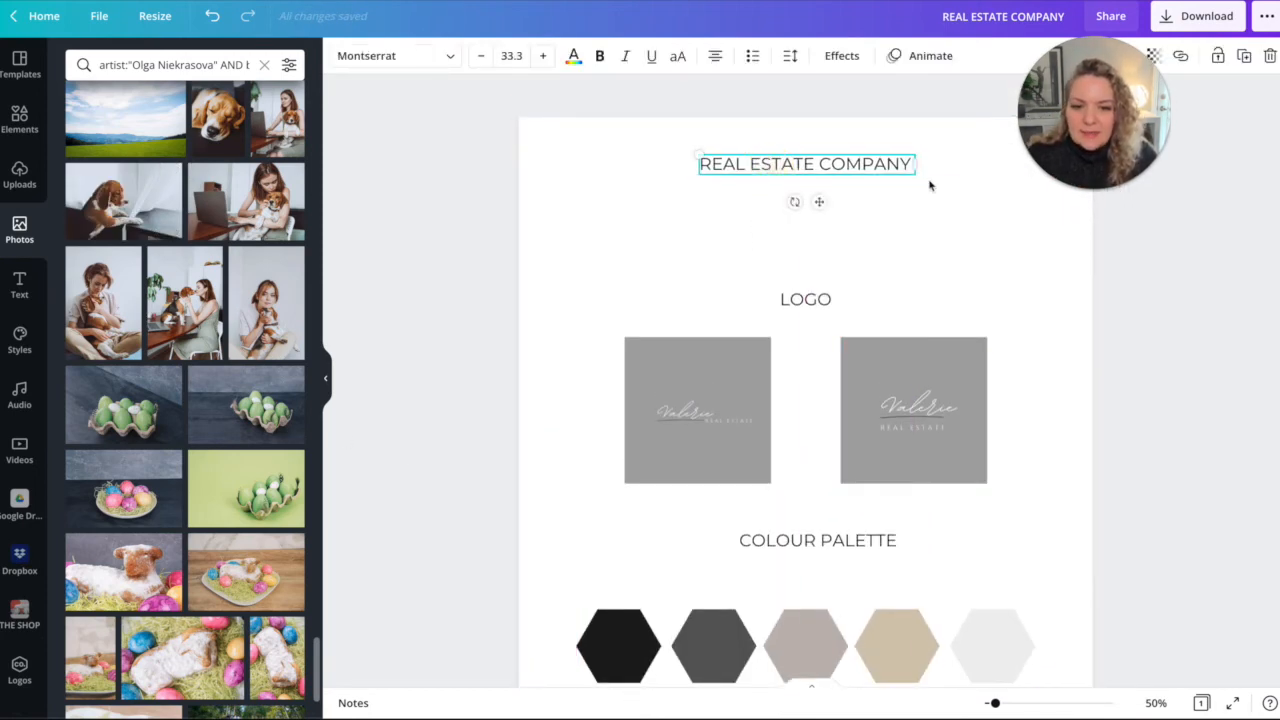
click(688, 228)
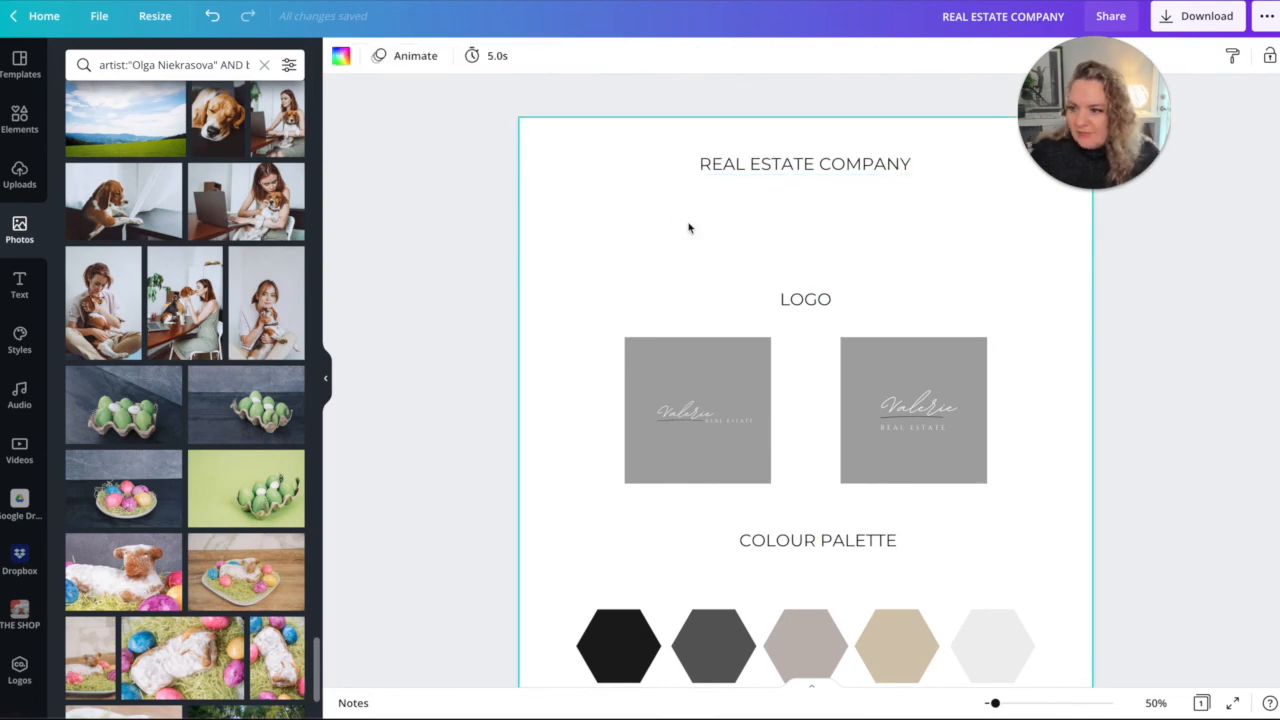
click(19, 118)
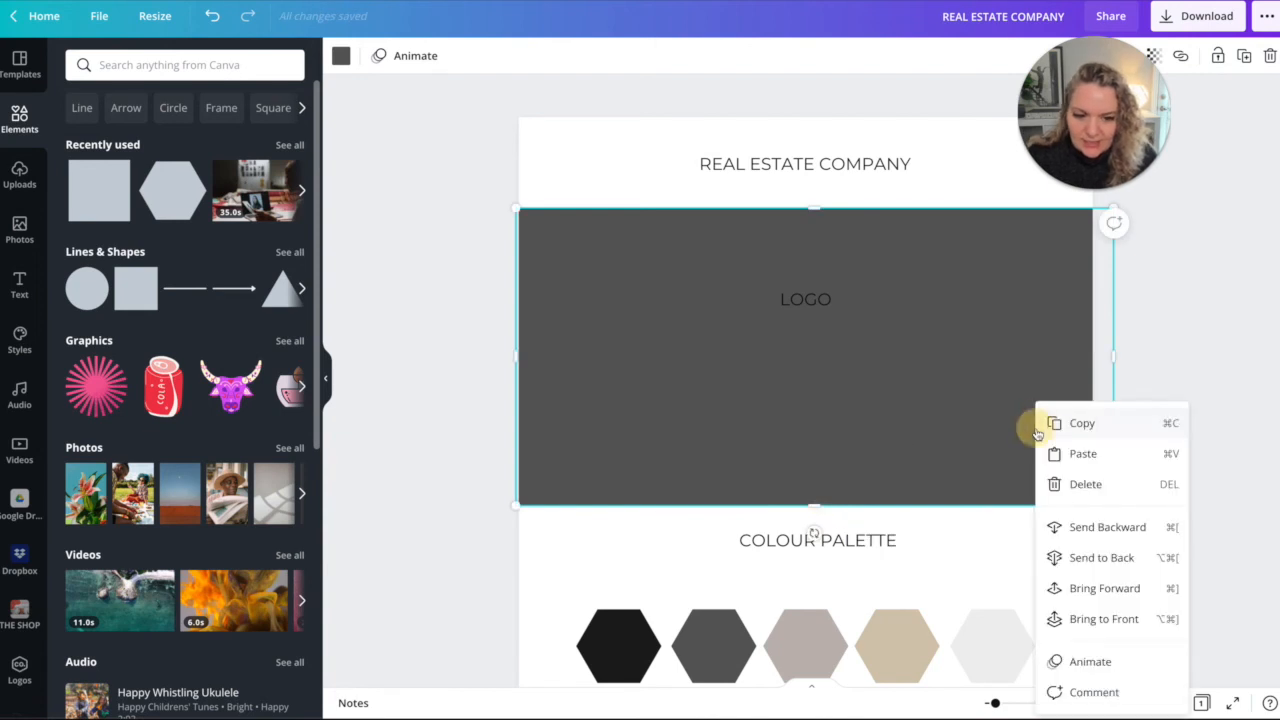
click(1082, 453)
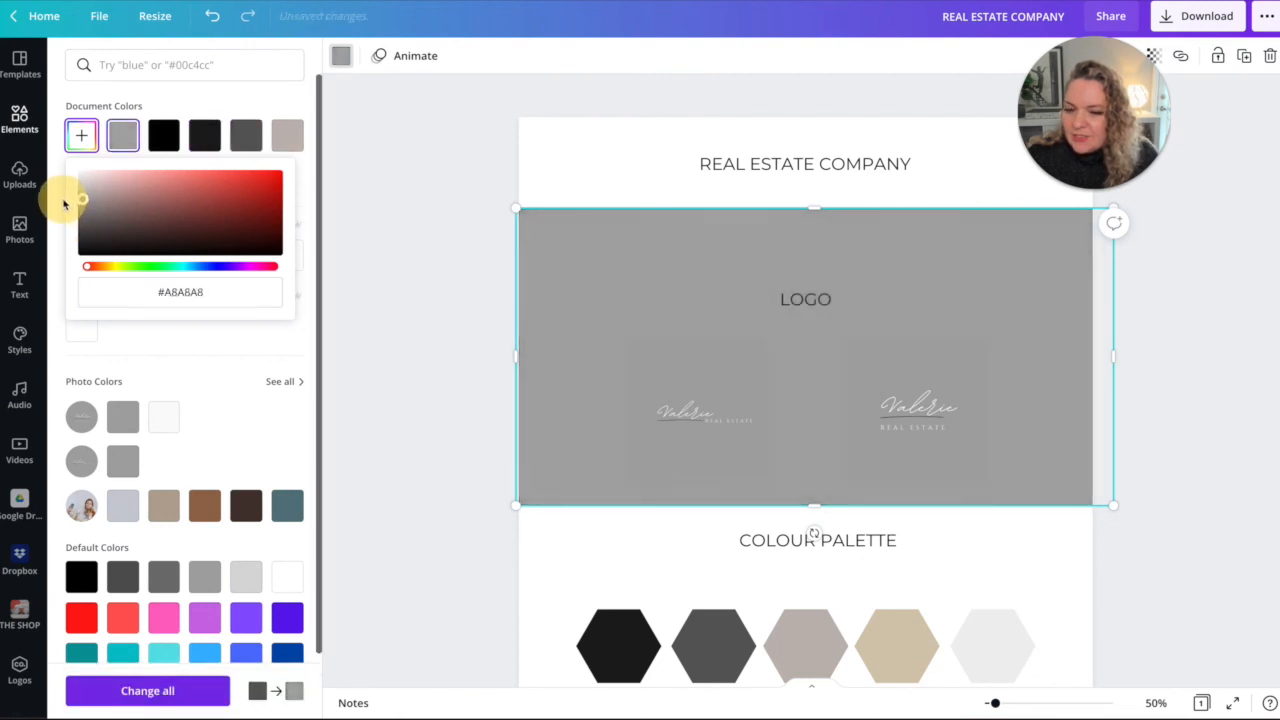
drag(81, 198, 65, 180)
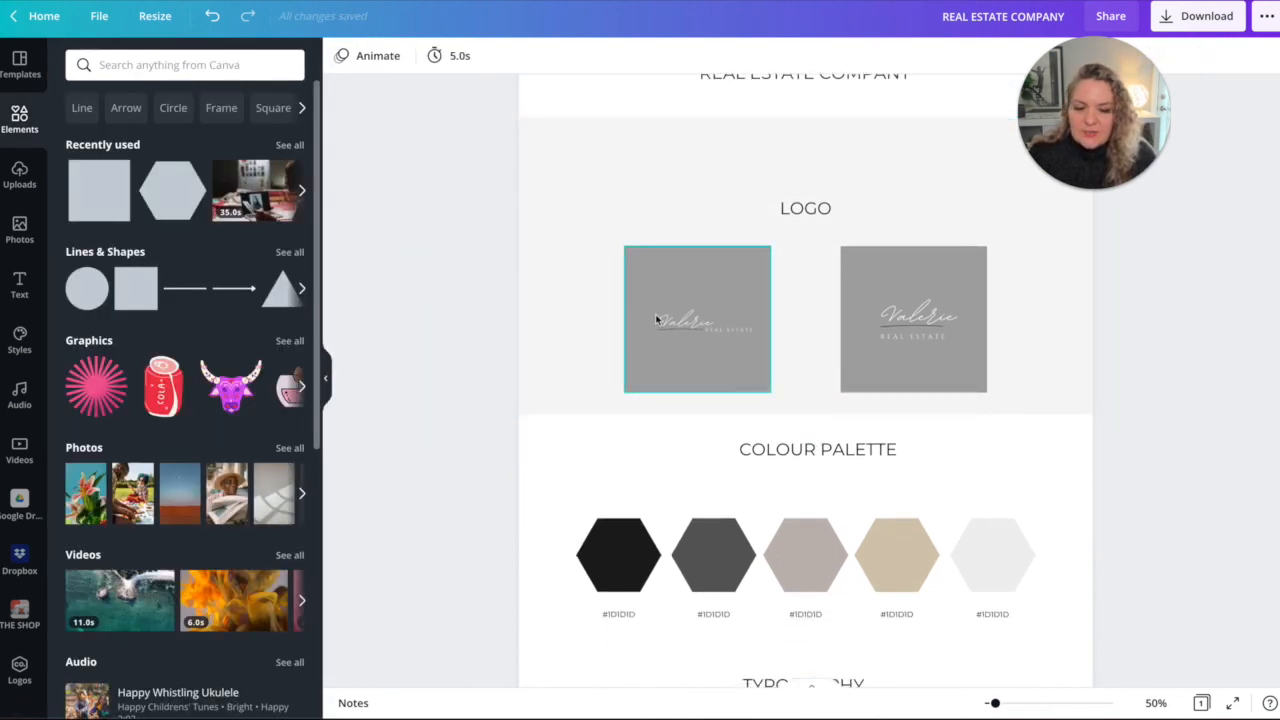
Recentre the logo heading and both logo boxes on the pale grey band.
click(805, 207)
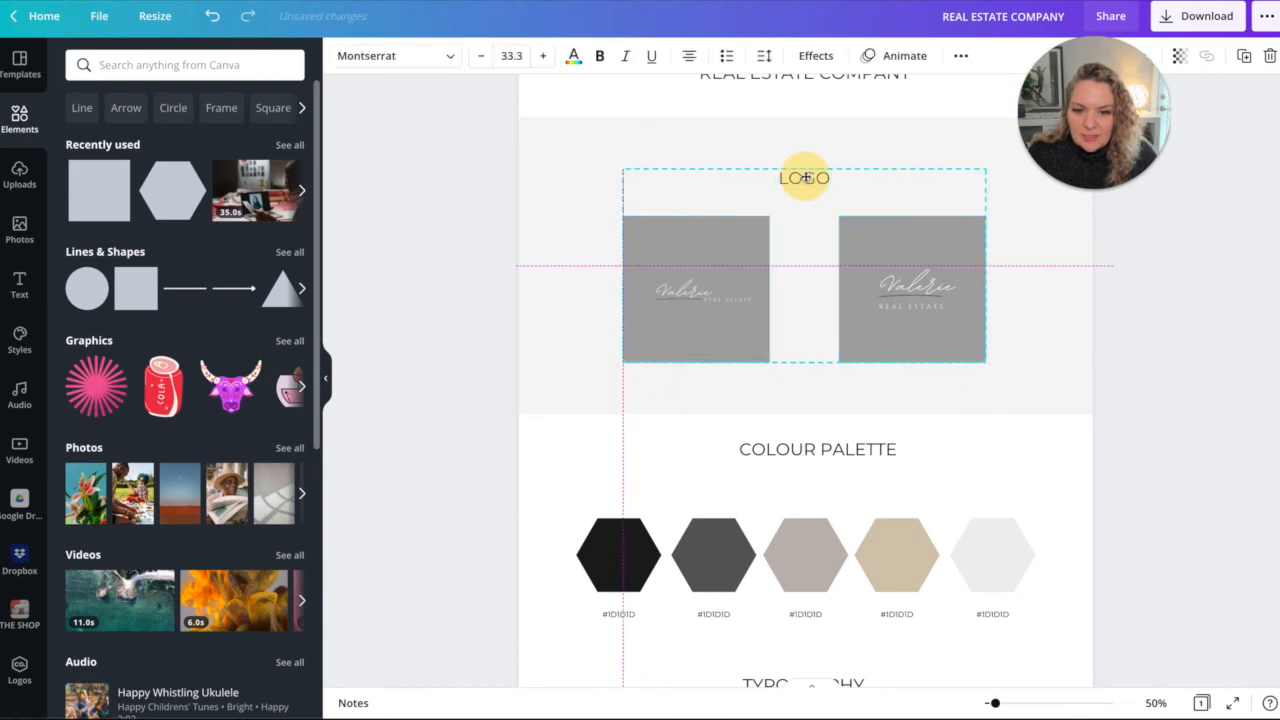
click(480, 340)
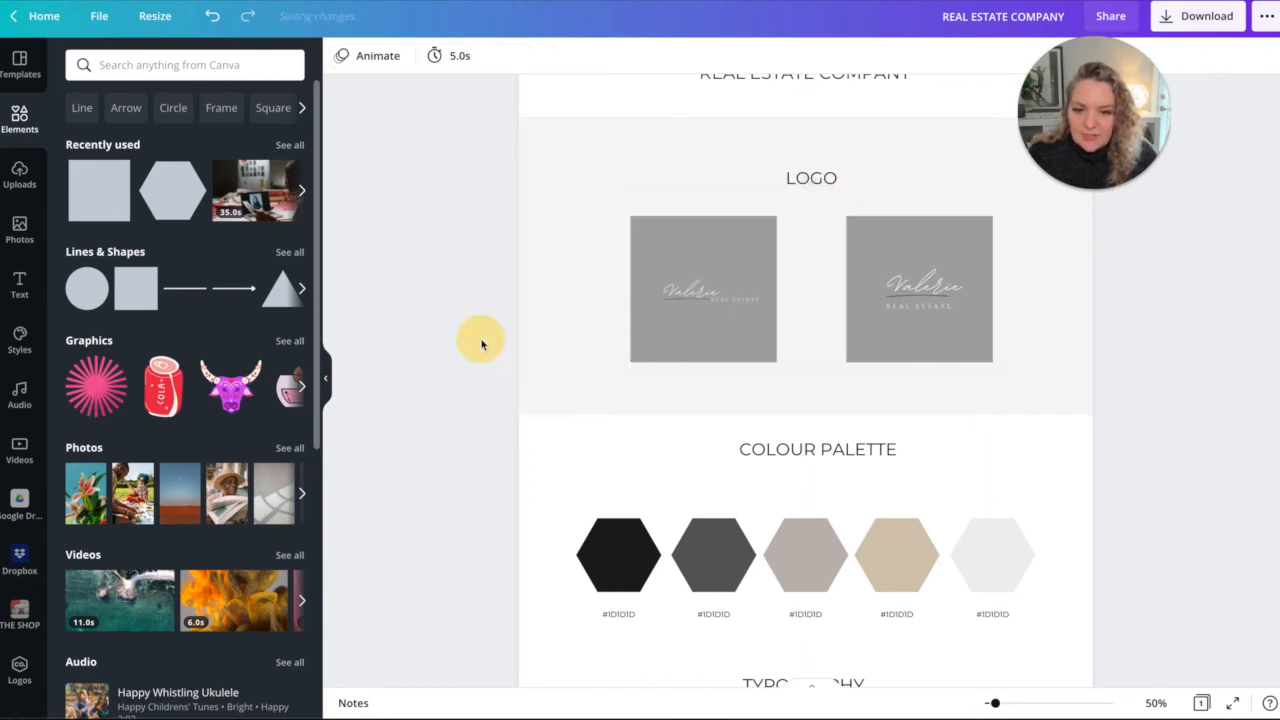
scroll(down, 3)
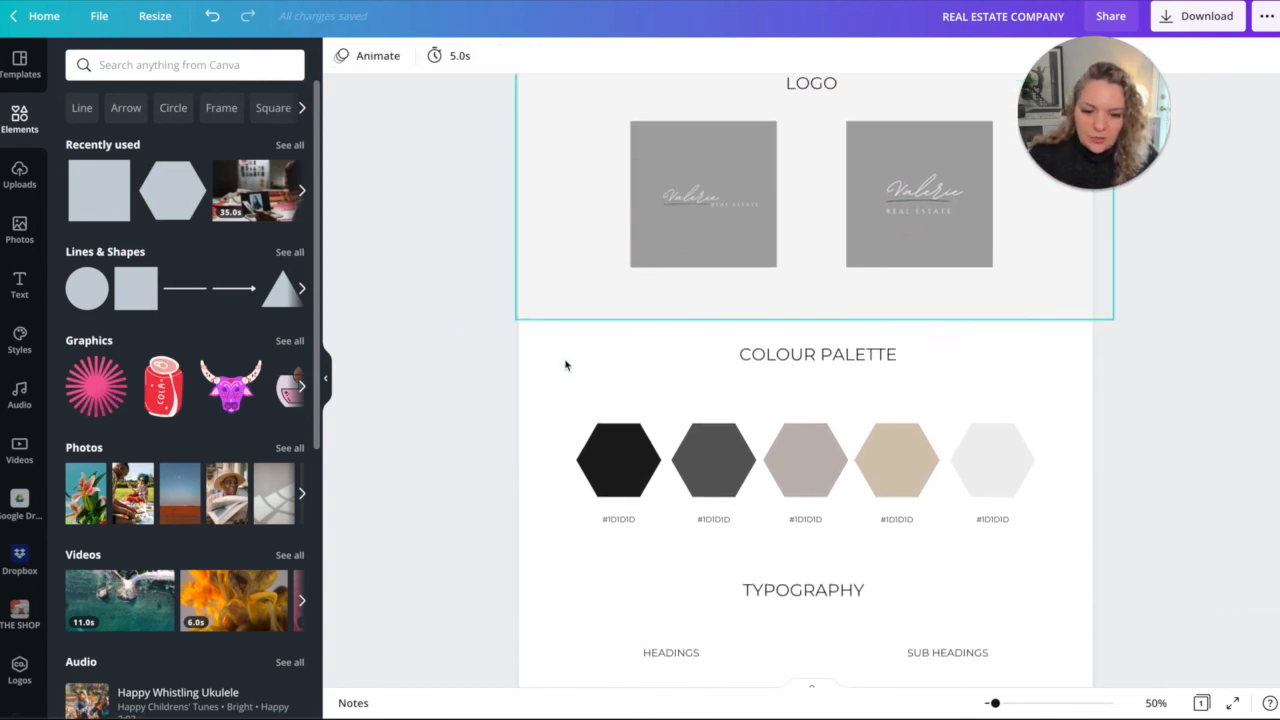
scroll(down, 3)
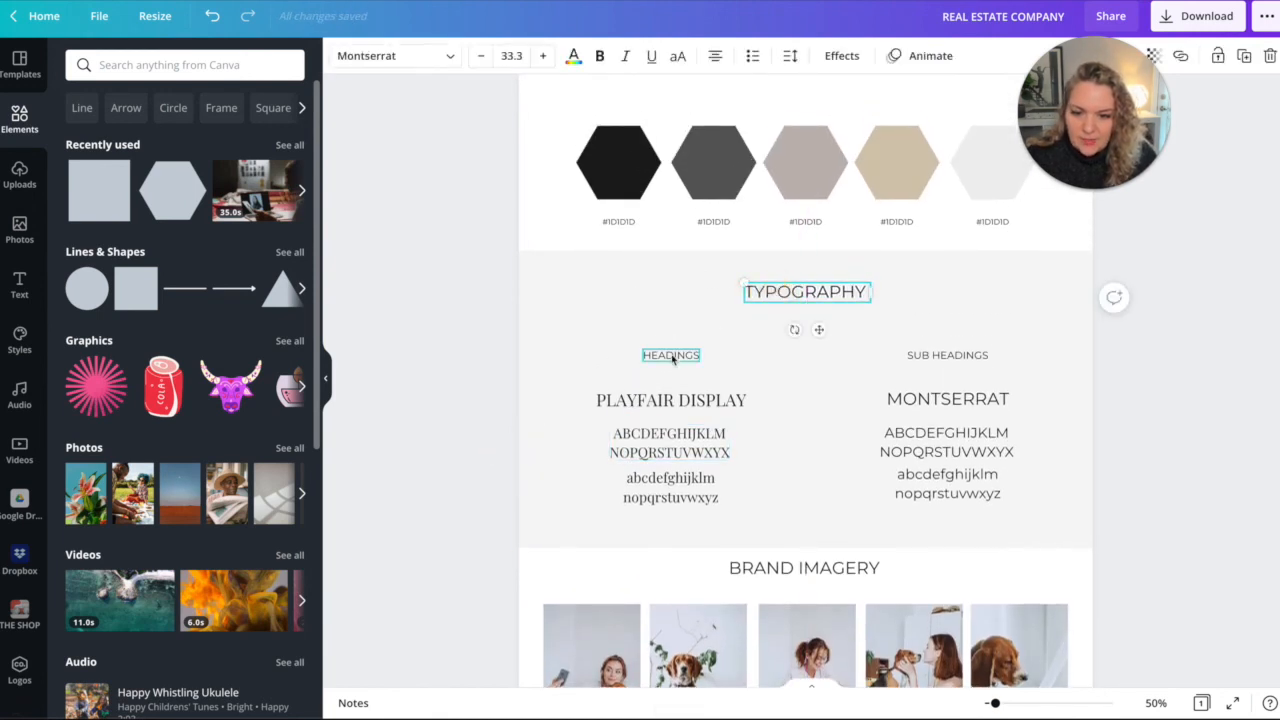
Trim the grey typography band and reposition the HEADINGS label and BRAND IMAGERY heading.
click(670, 400)
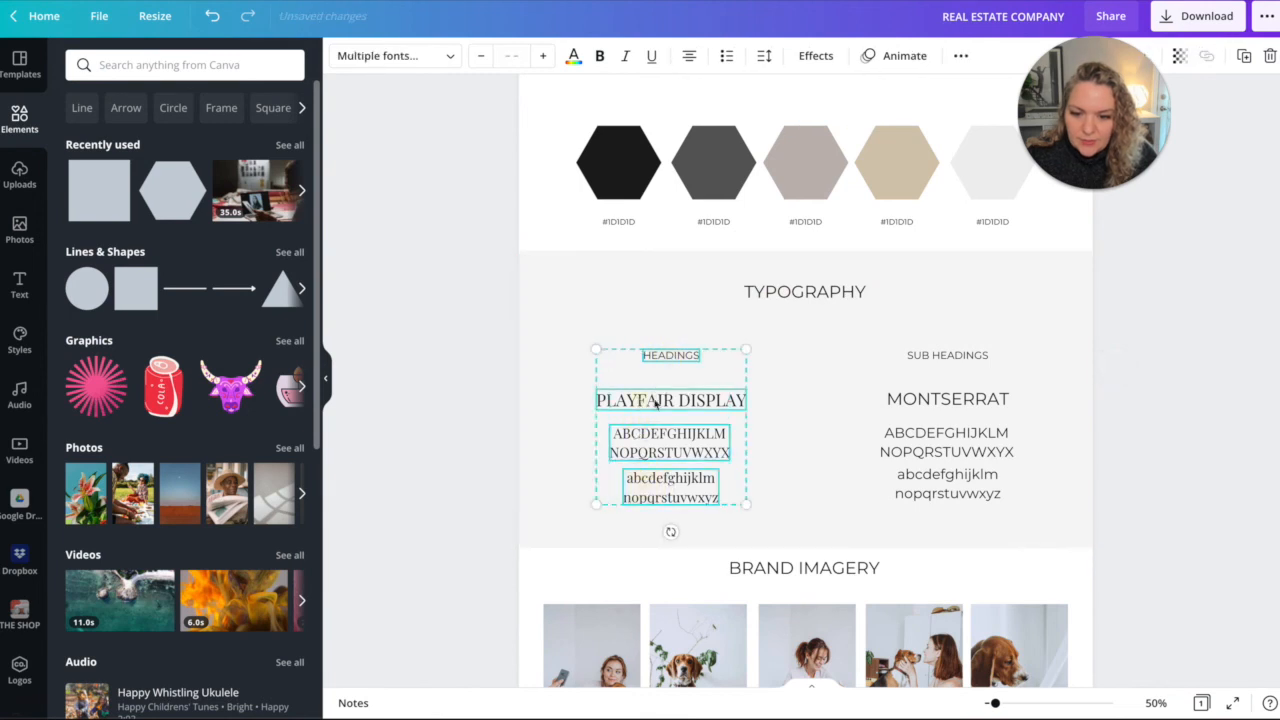
click(947, 485)
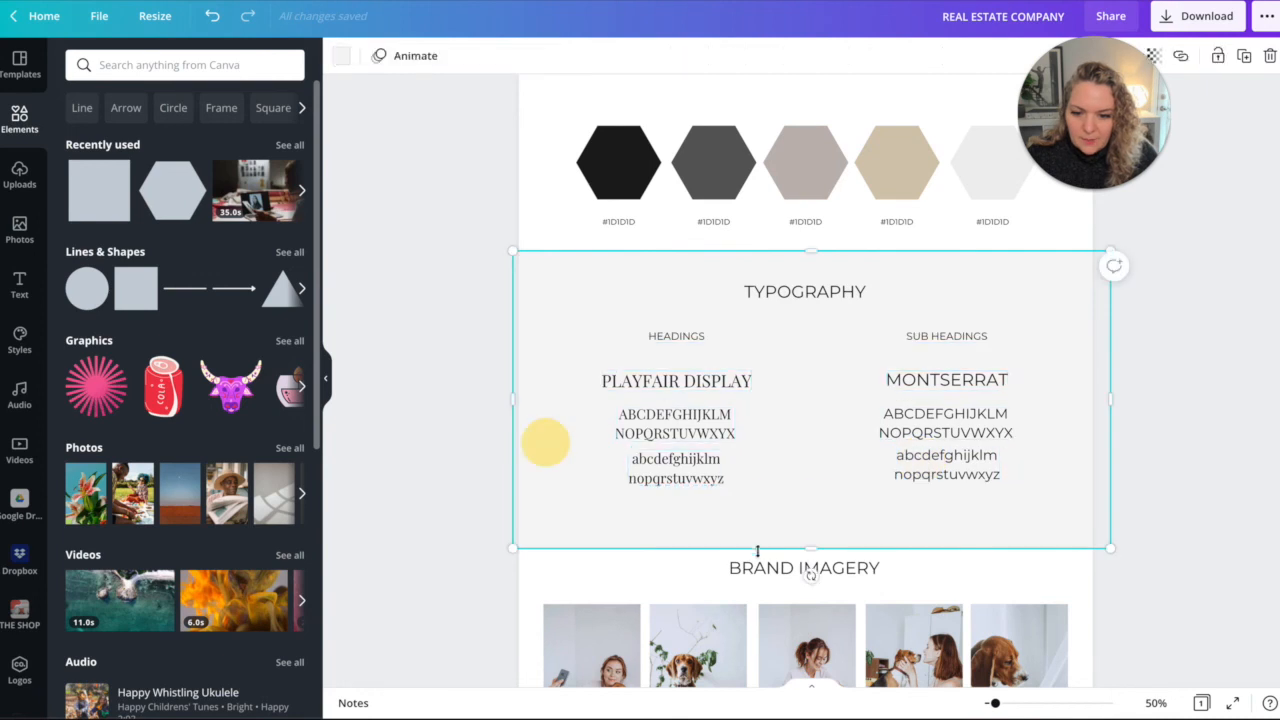
scroll(down, 3)
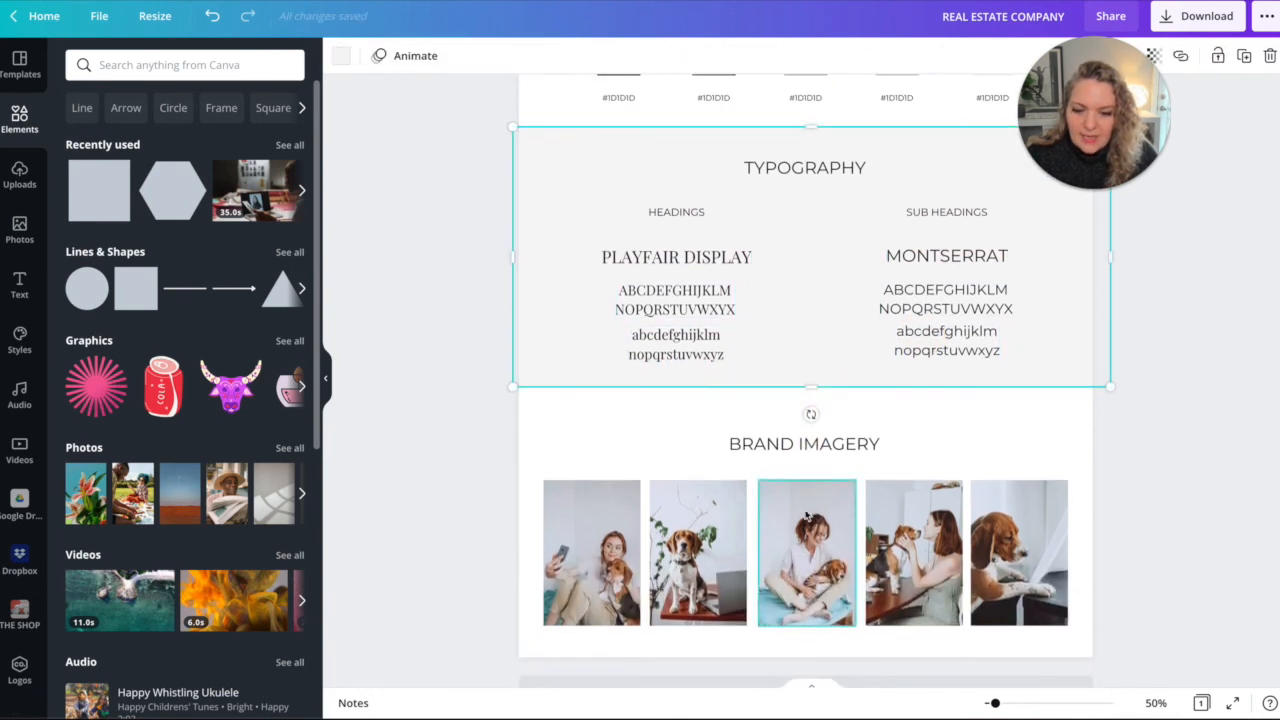
click(804, 443)
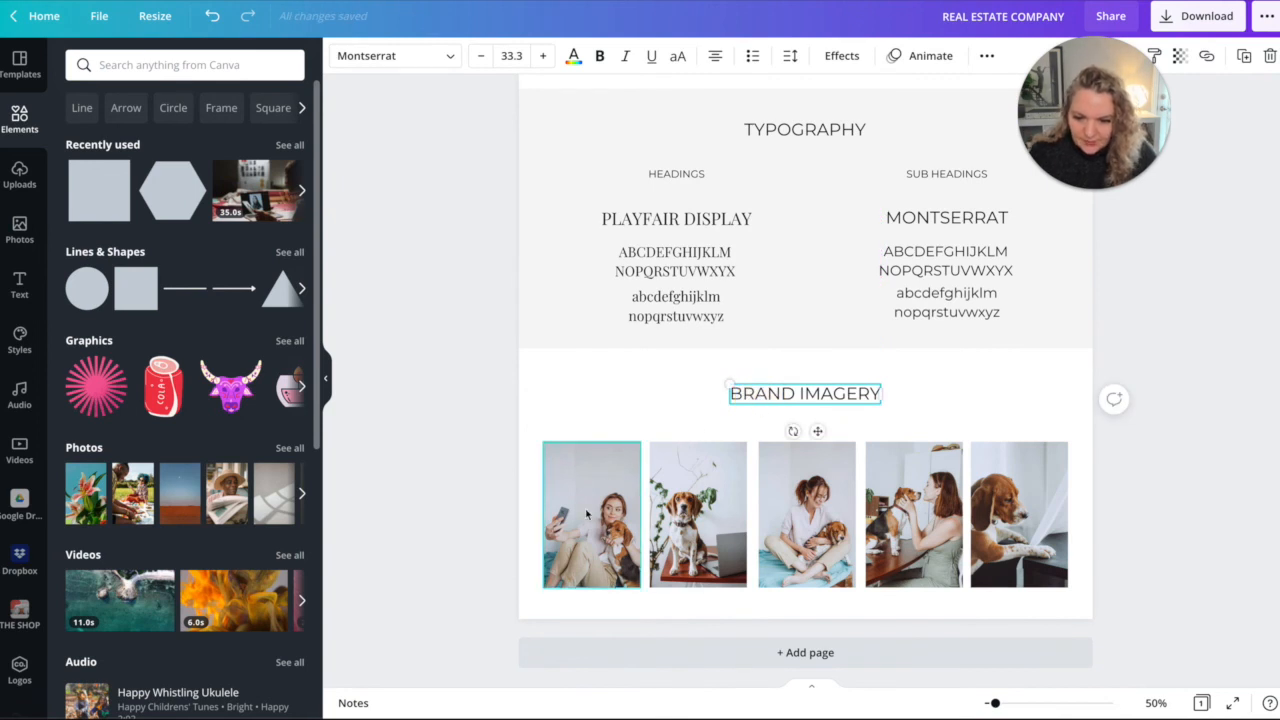
click(1018, 514)
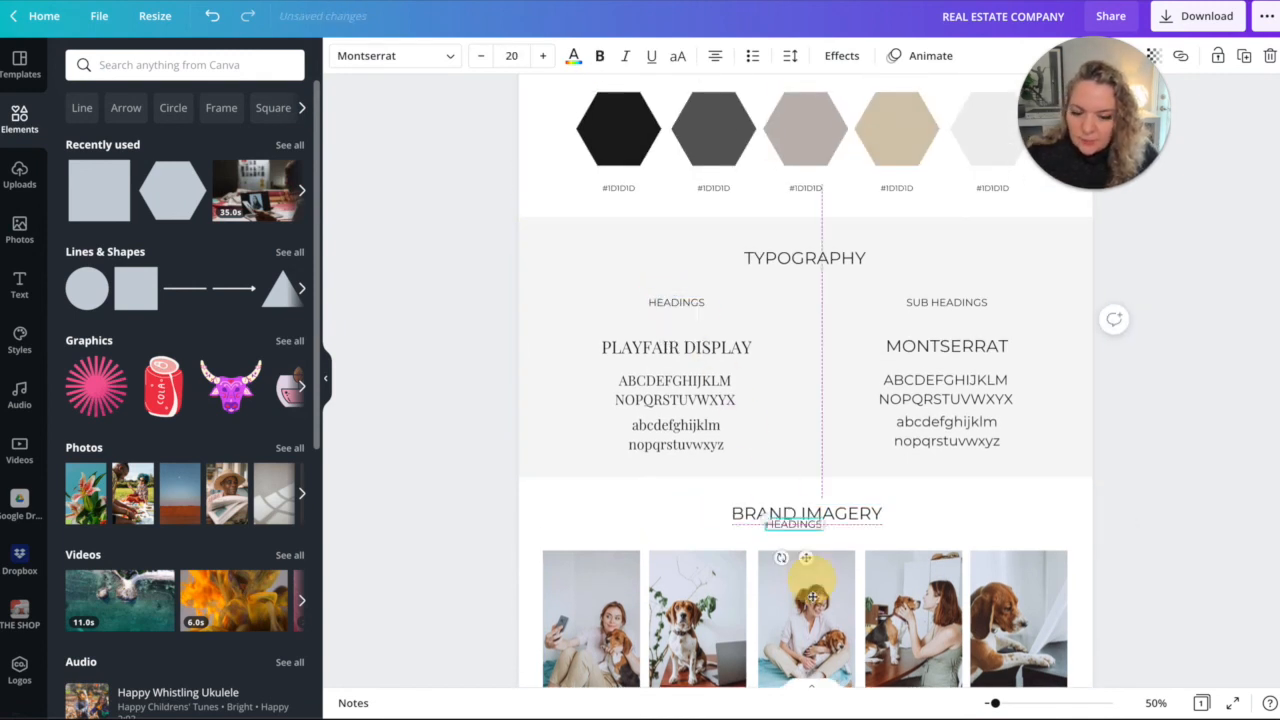
Write 'yourwebsite.com' in the caption box beneath the five brand photos.
scroll(down, 3)
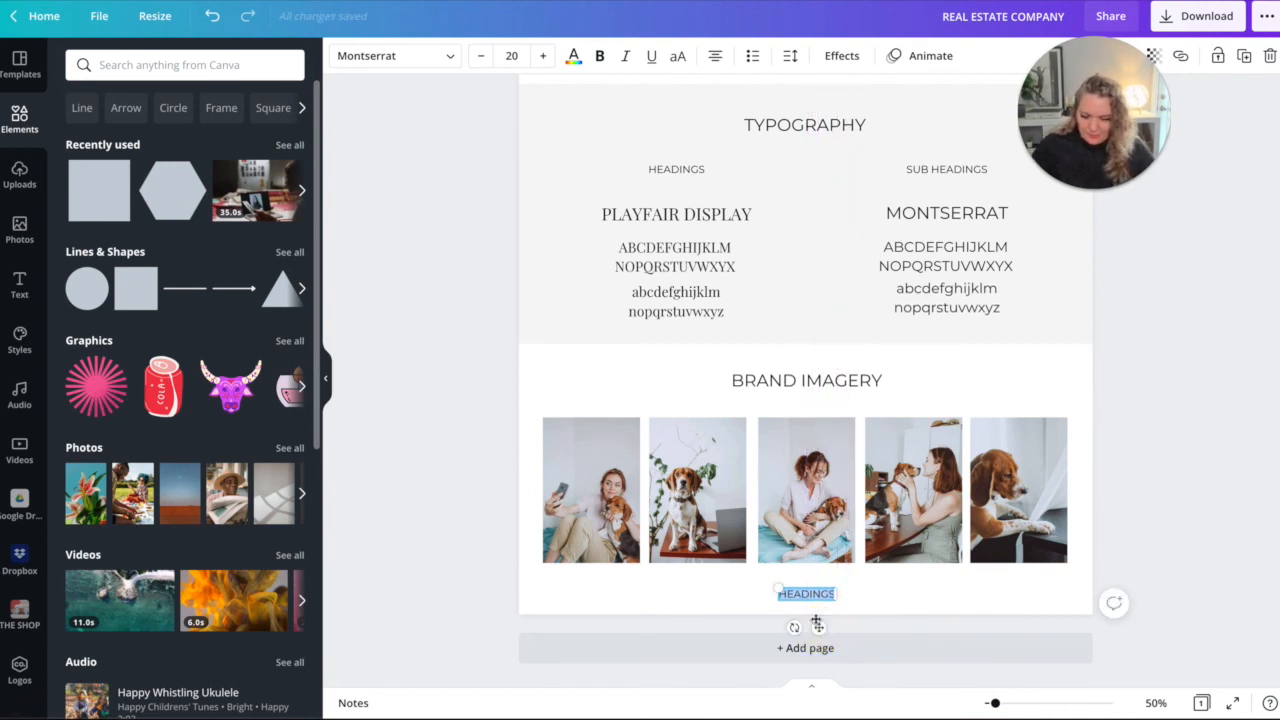
text(yourwebsite)
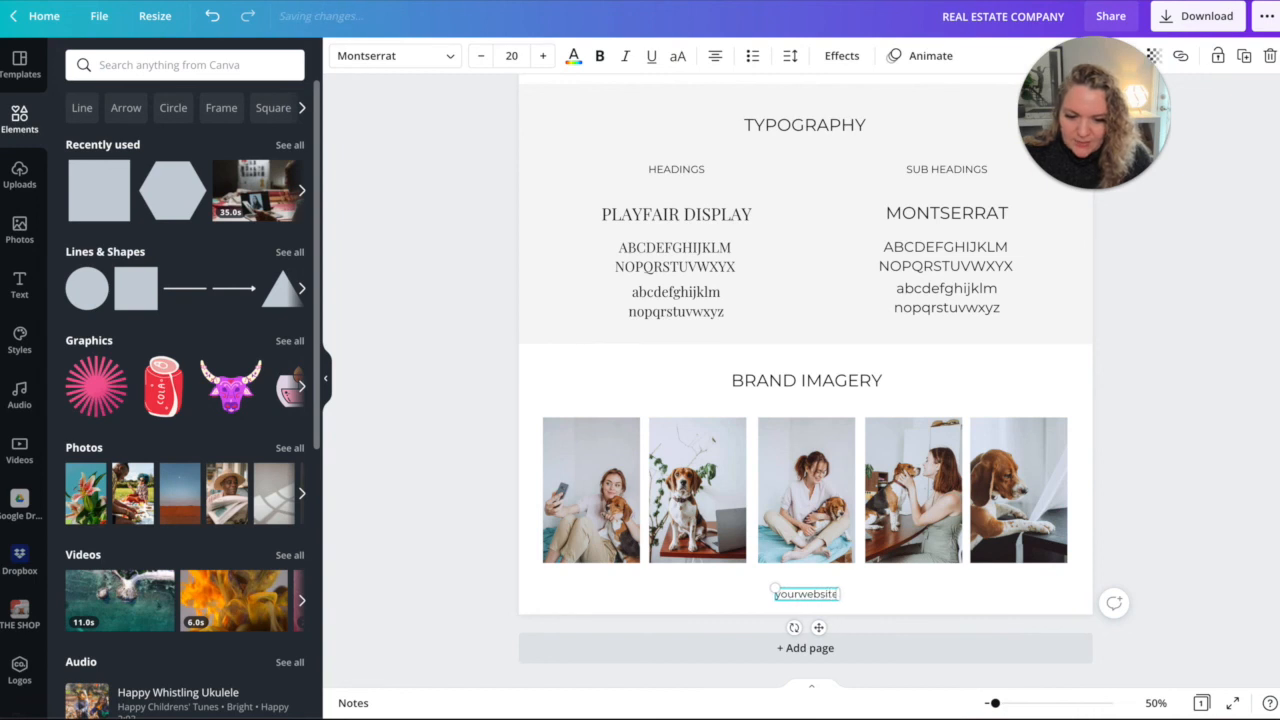
click(445, 547)
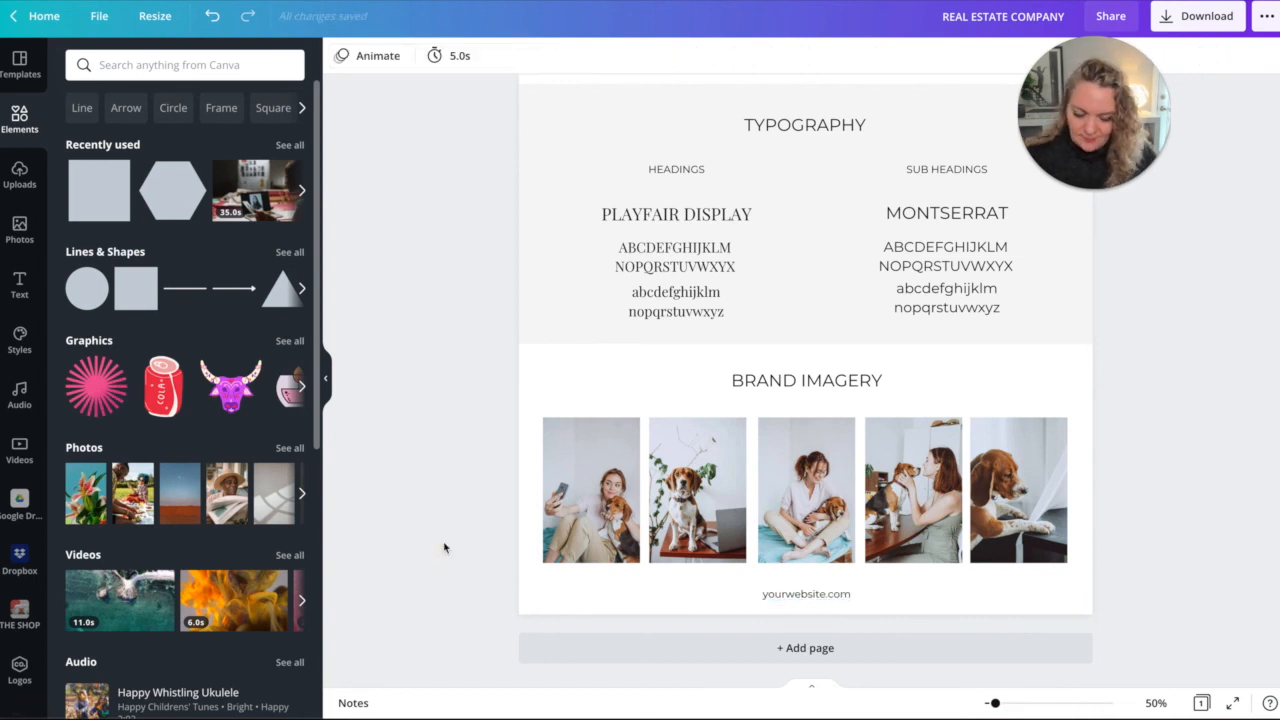
scroll(up, 3)
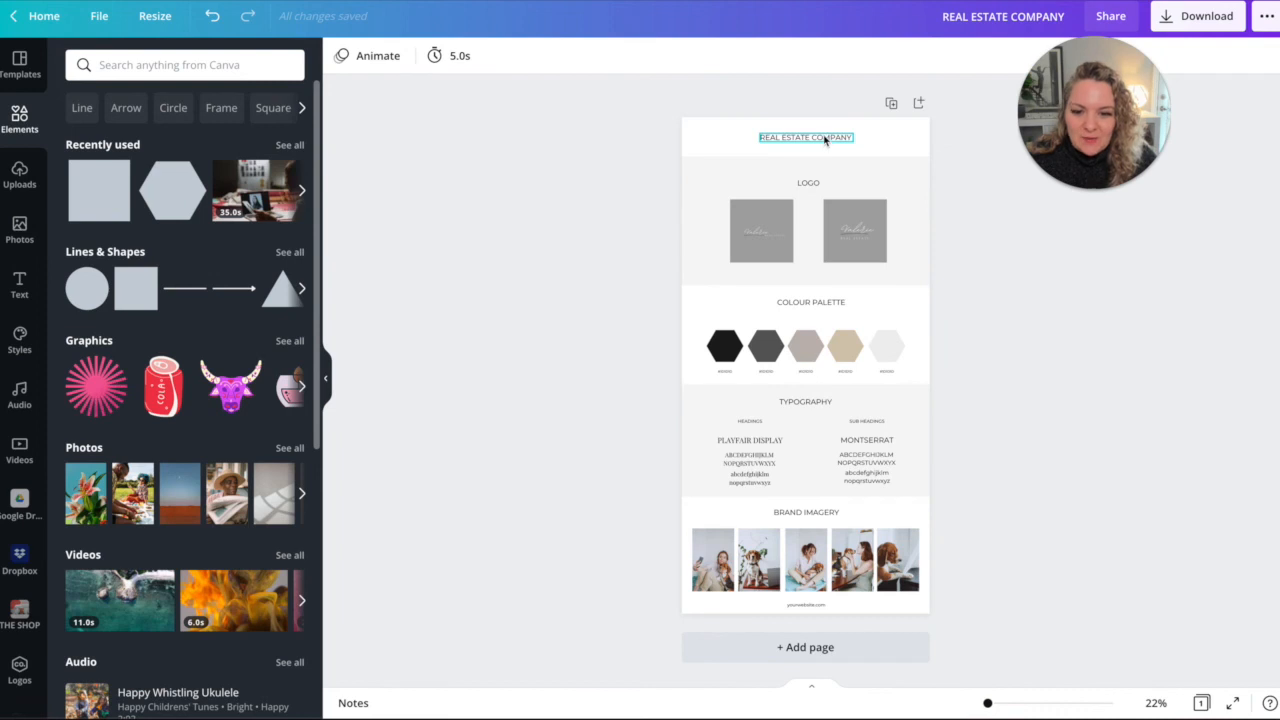
click(657, 234)
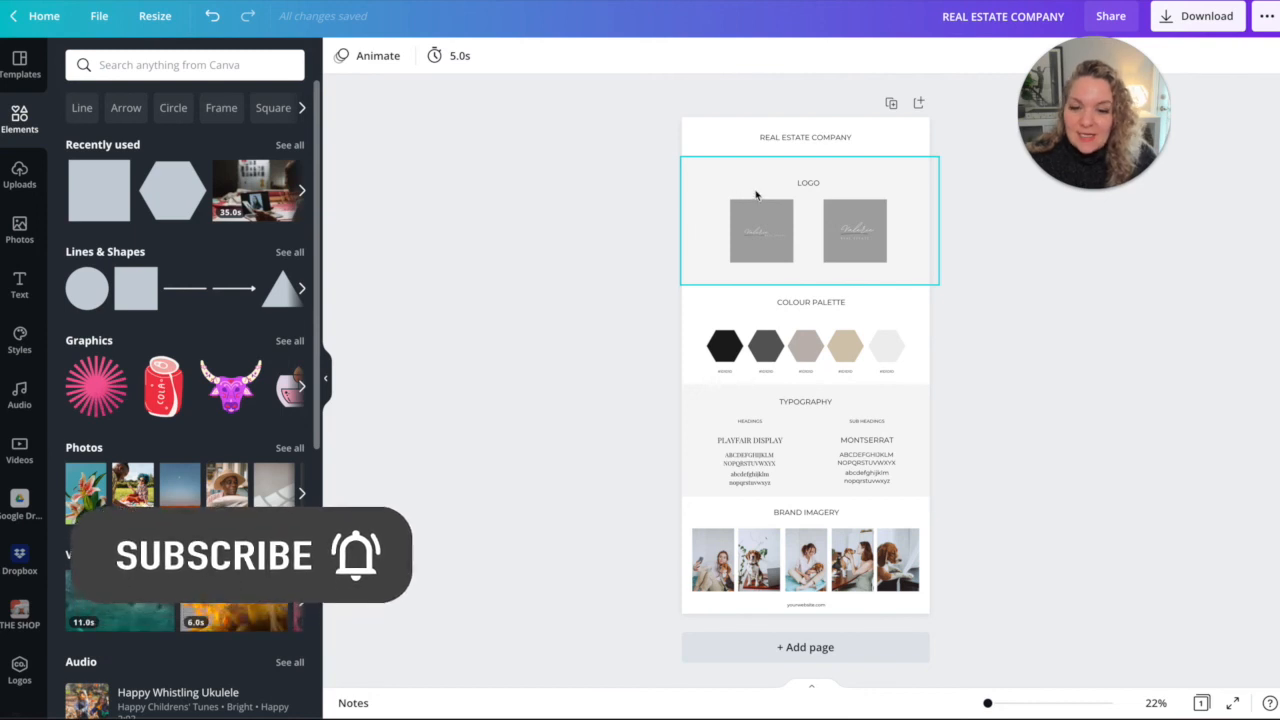
click(855, 231)
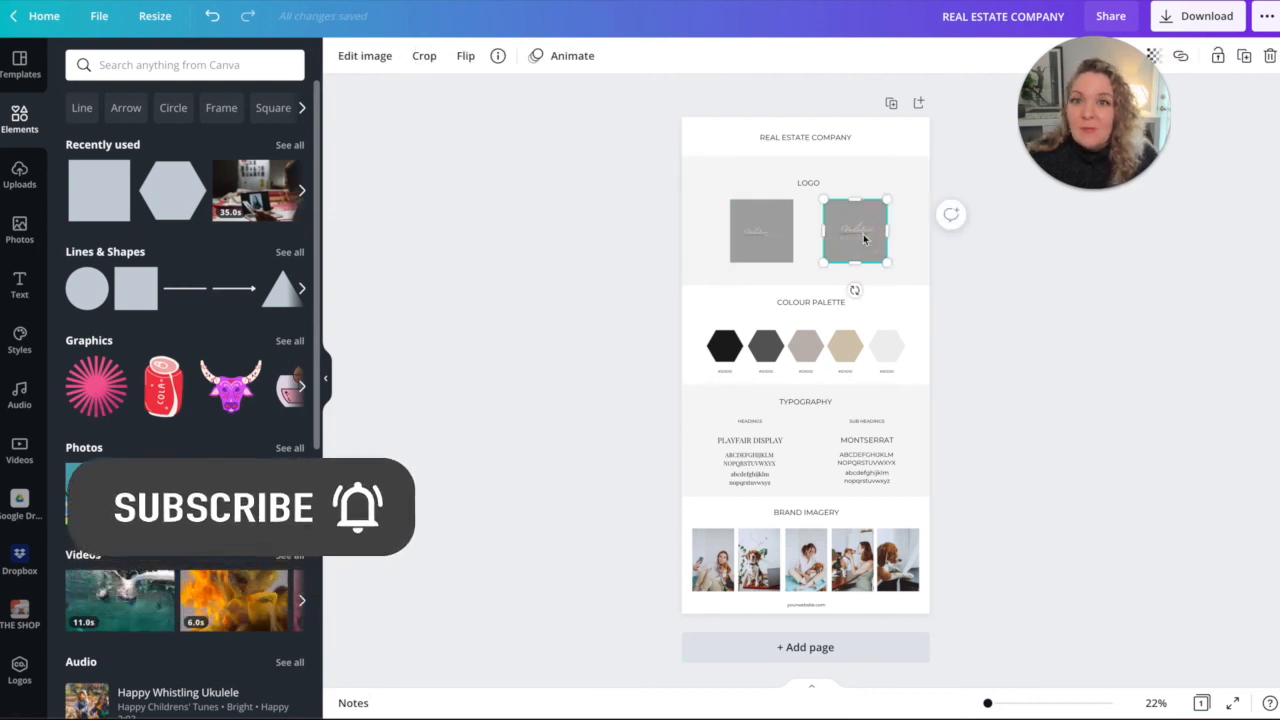